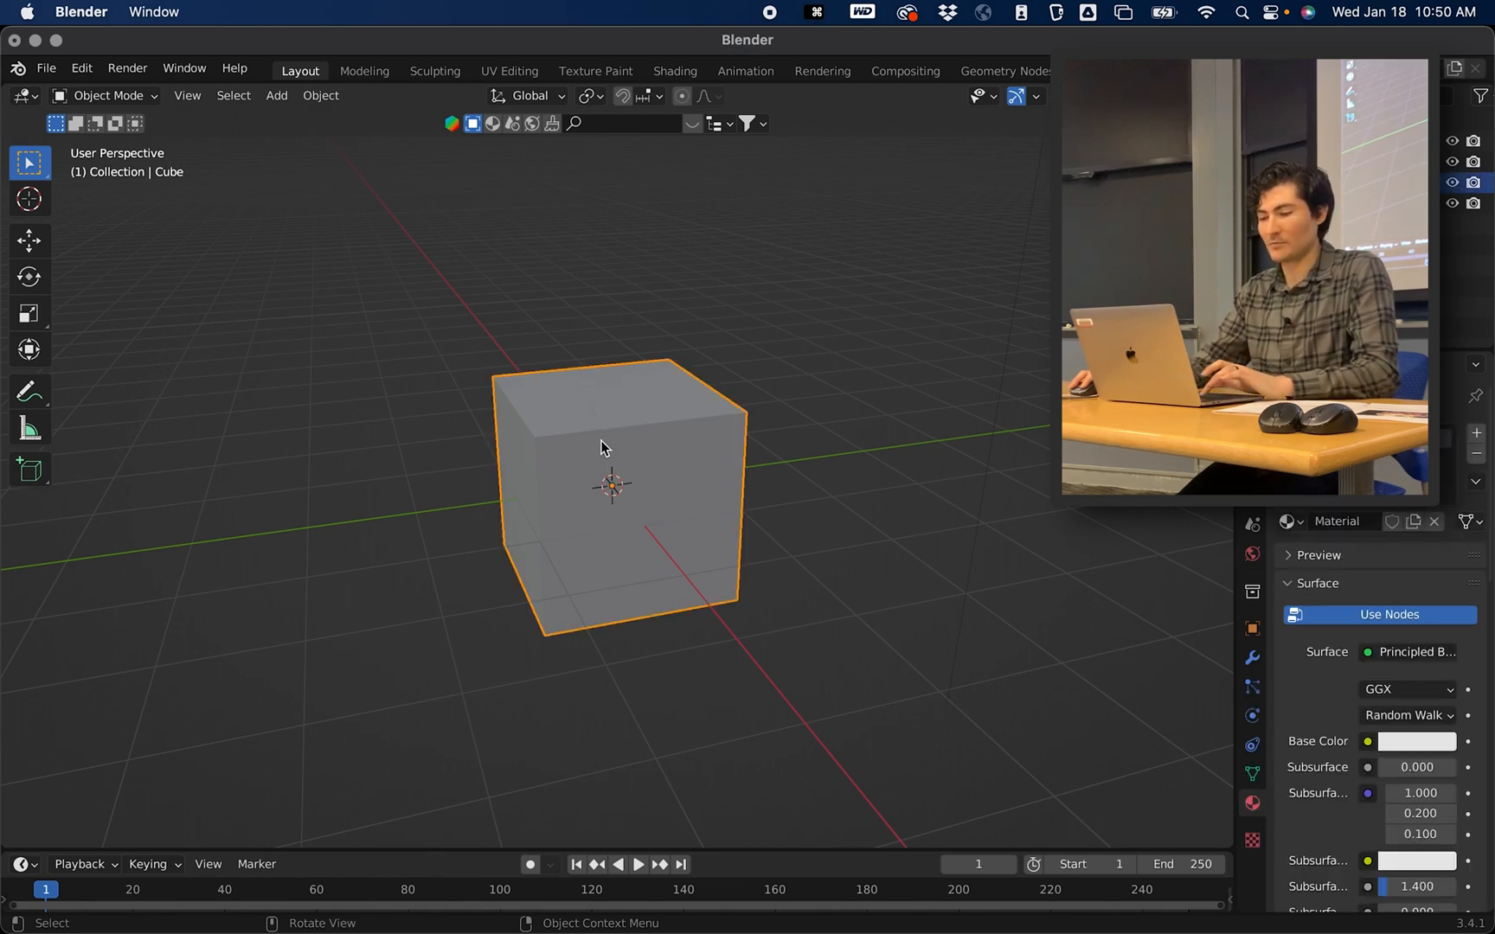
Step: Delete the default cube from the scene
{"action": "key", "text": "x"}
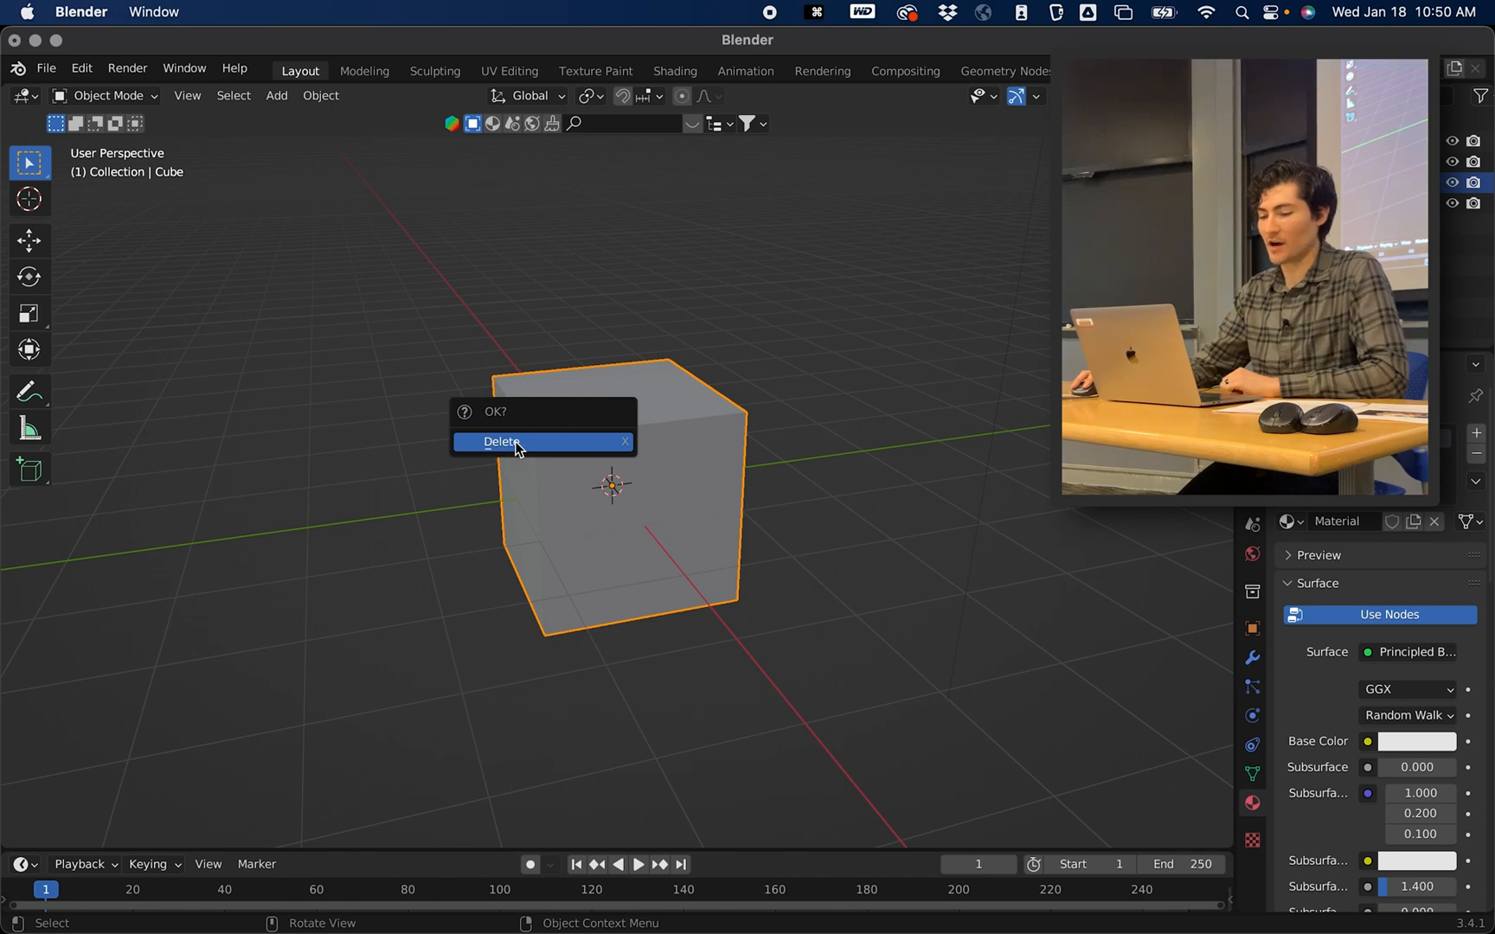
{"action": "mouse_move", "coordinate": [500, 441]}
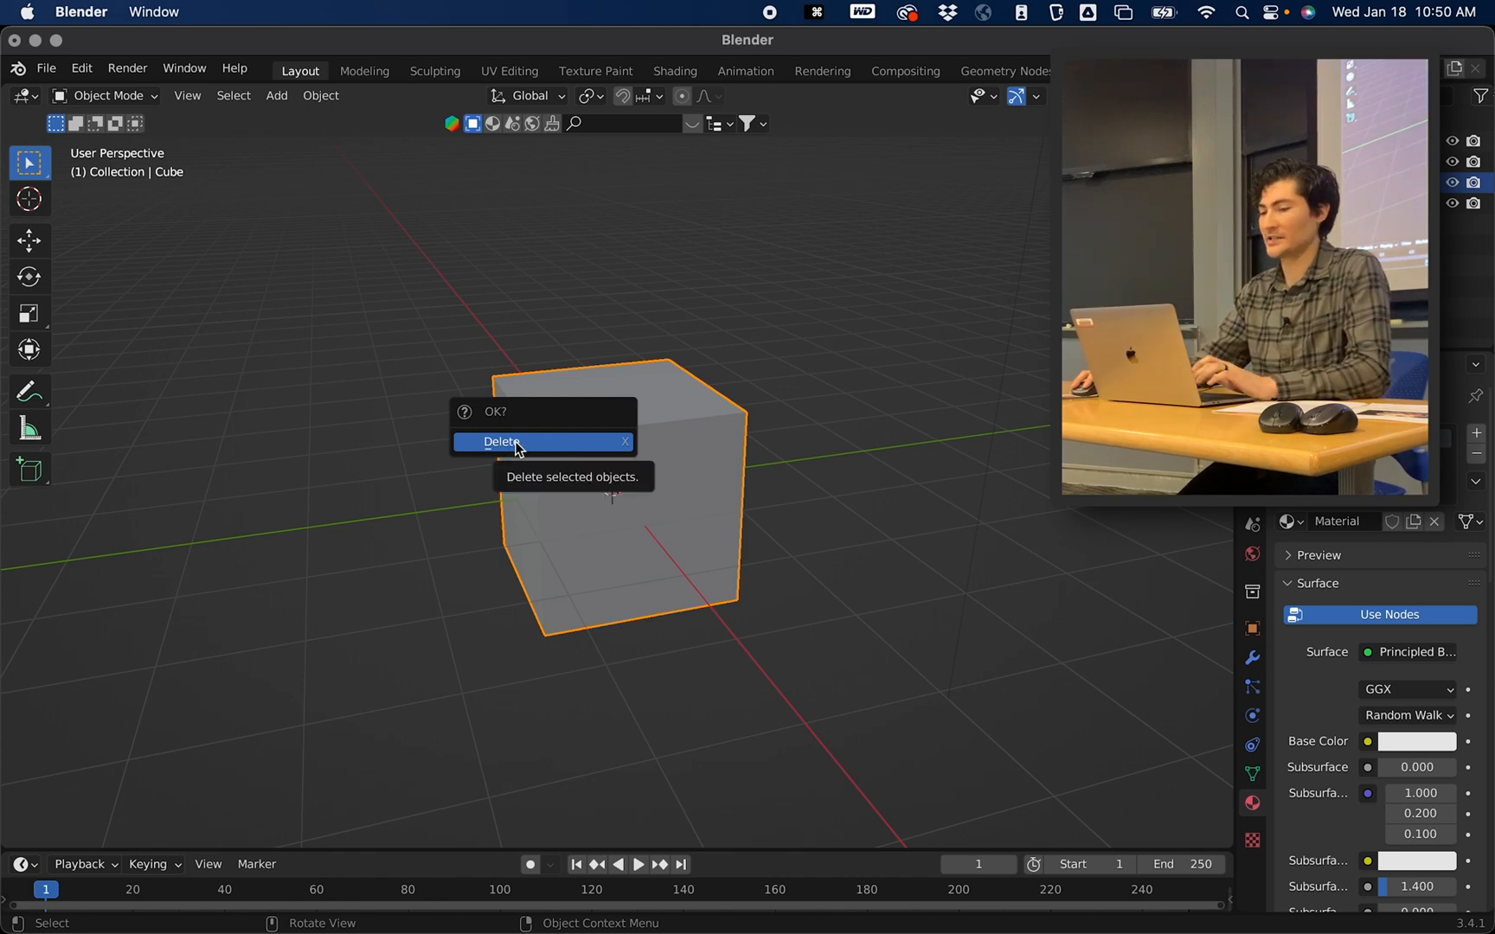
{"action": "left_click", "coordinate": [500, 441]}
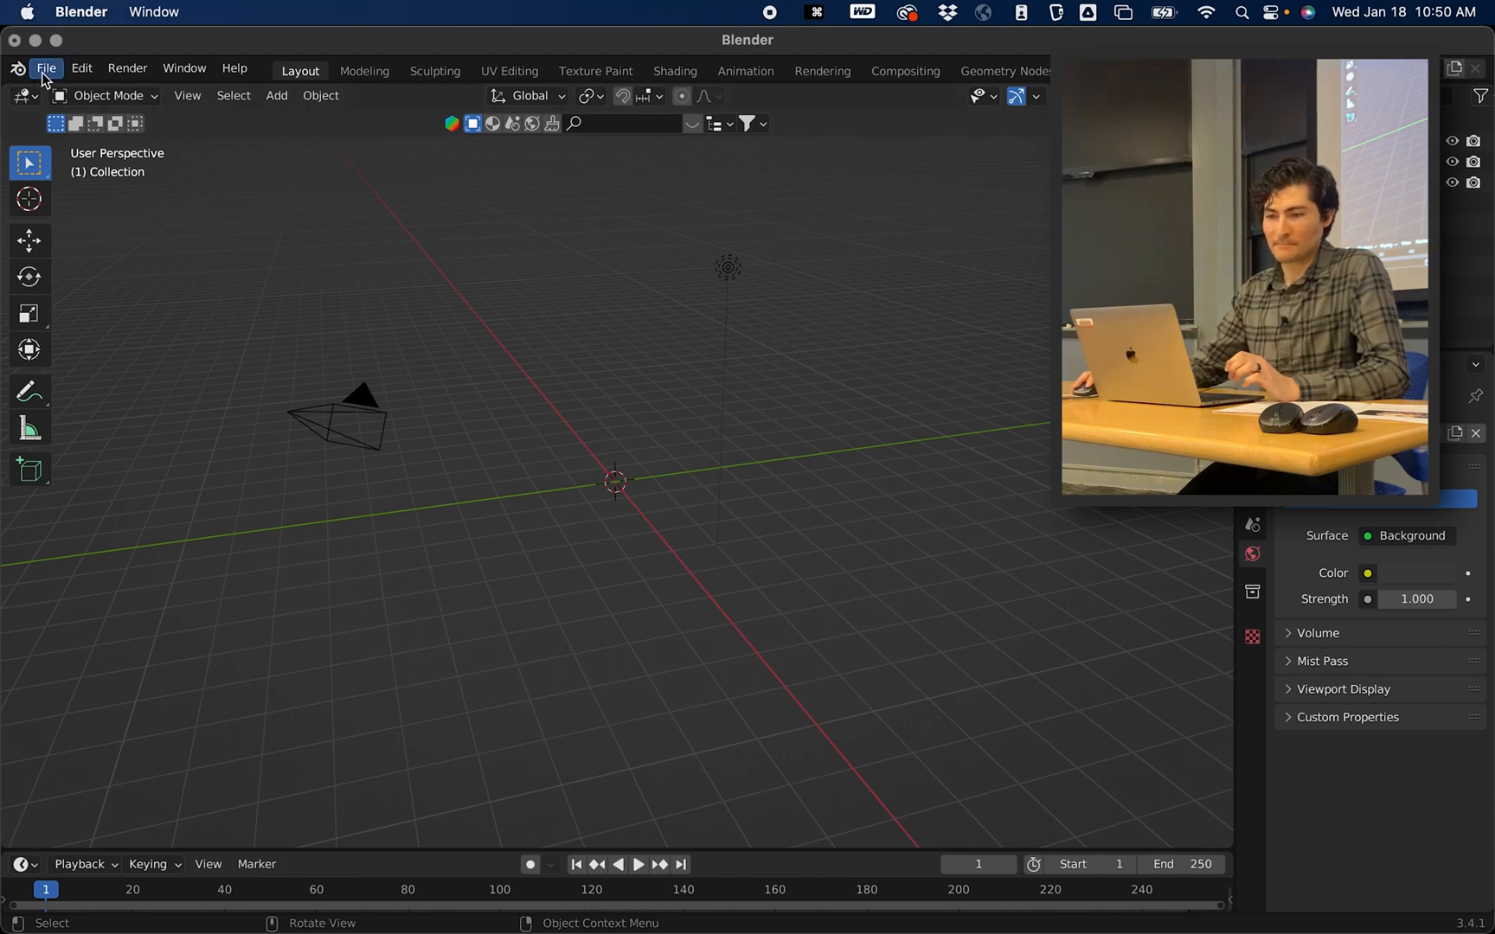
Step: Import structure.glb from the Desktop as a glTF 2.0 model
{"action": "left_click", "coordinate": [45, 67]}
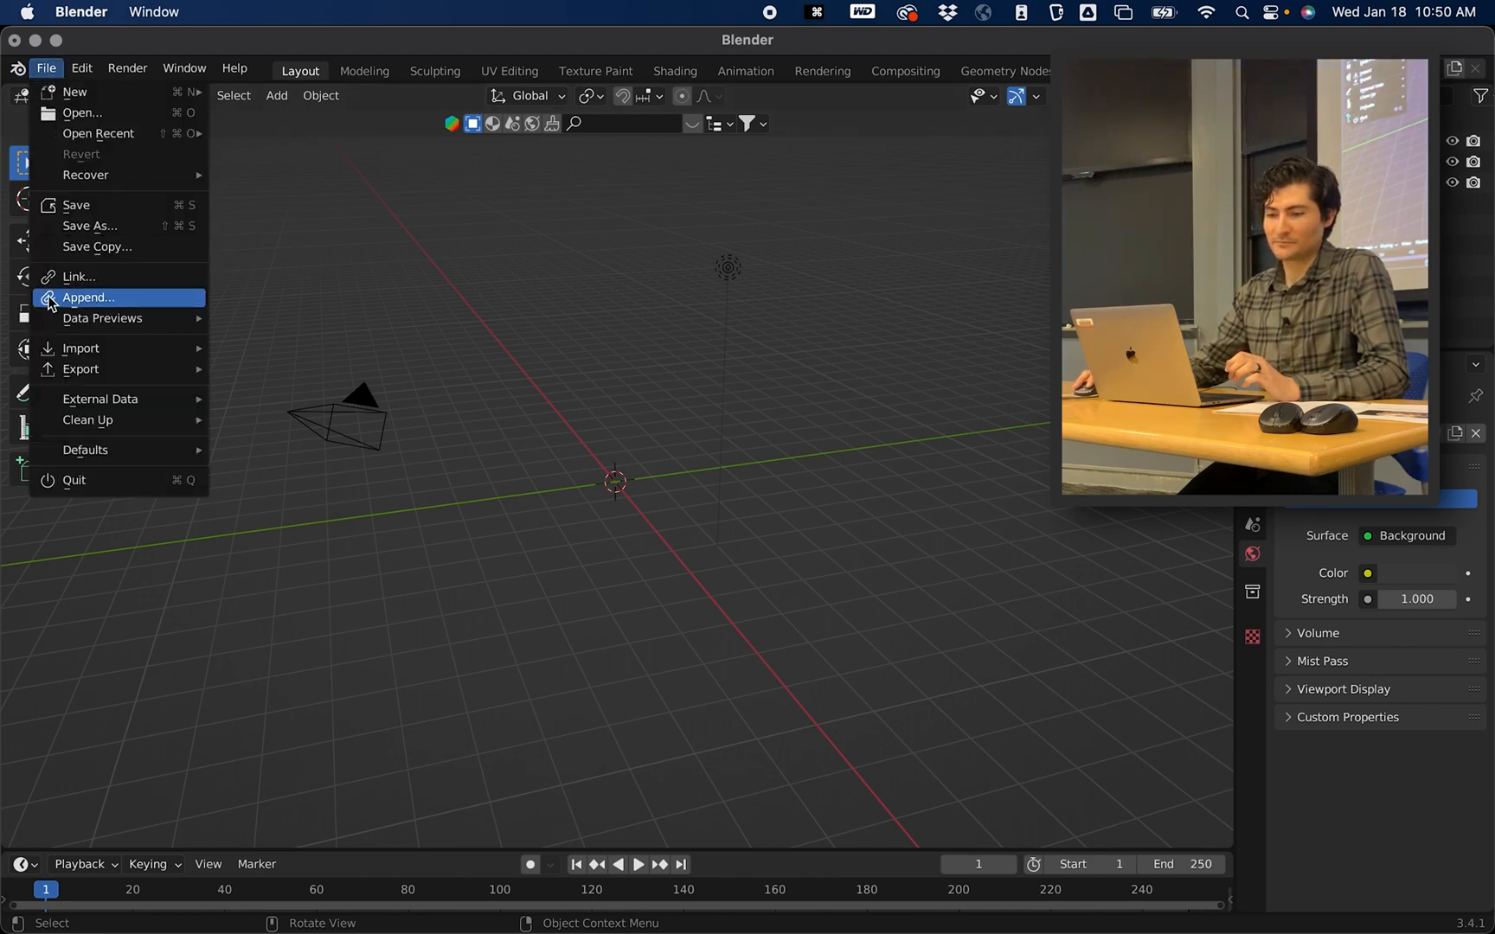
{"action": "mouse_move", "coordinate": [82, 348]}
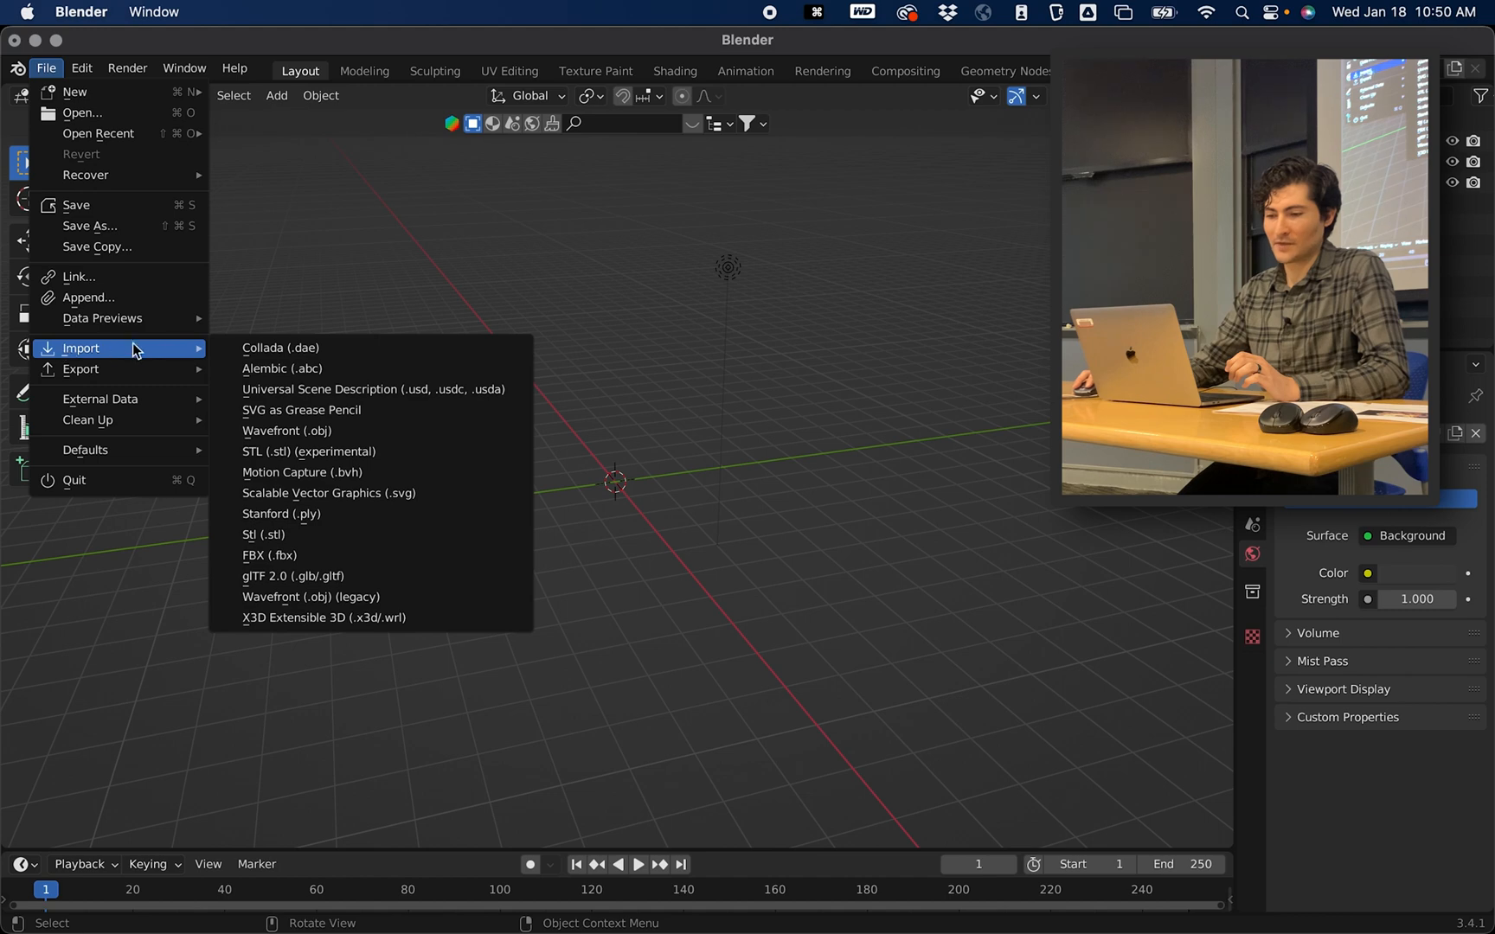
{"action": "mouse_move", "coordinate": [270, 555]}
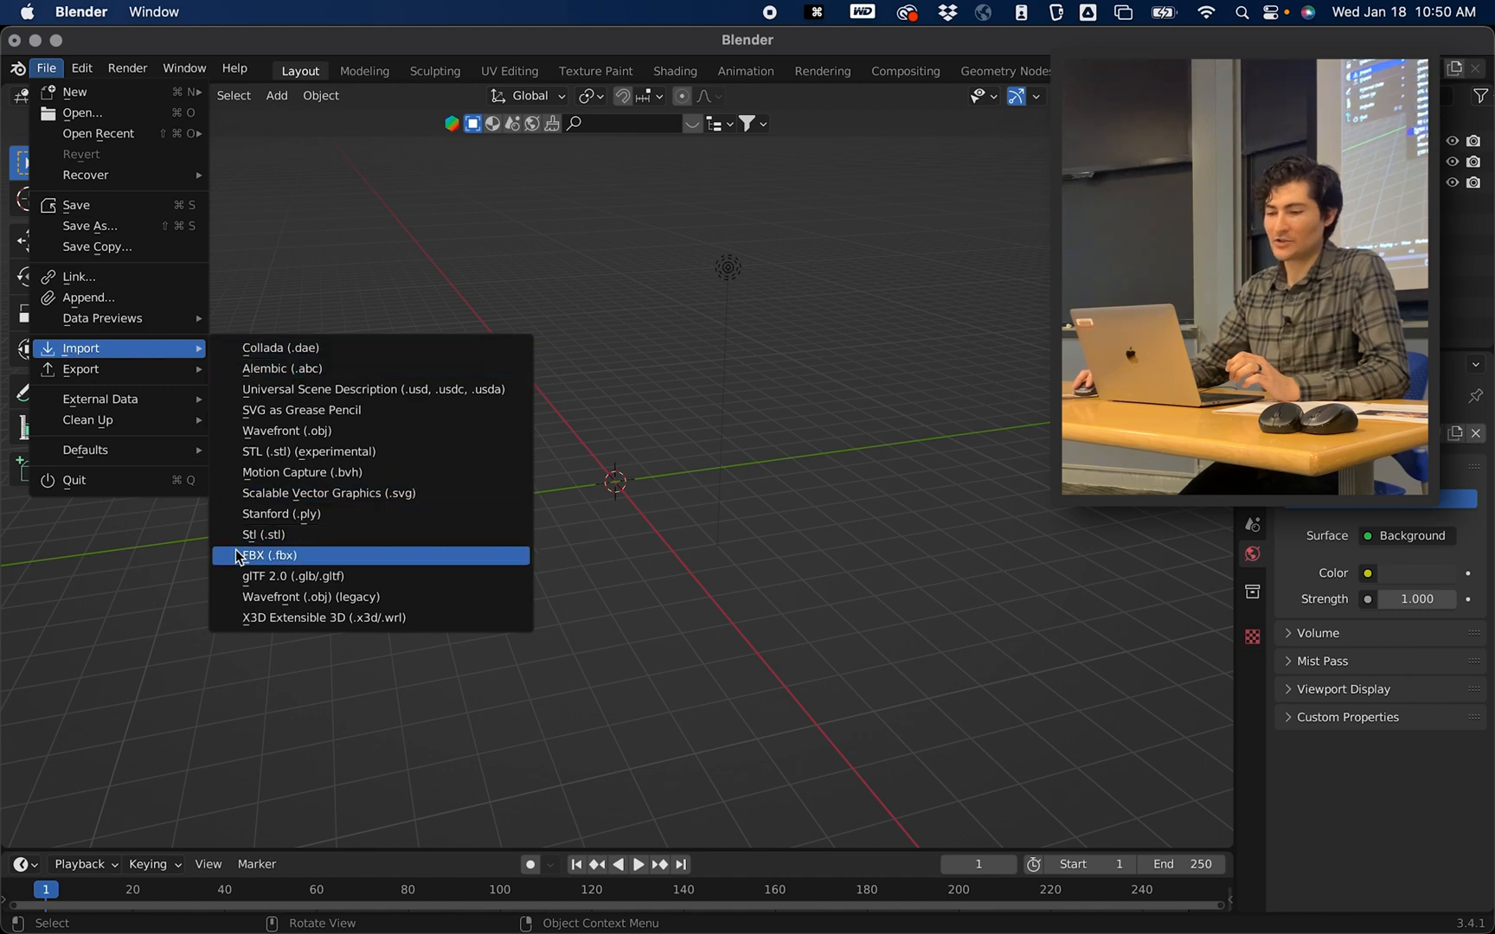
{"action": "mouse_move", "coordinate": [294, 576]}
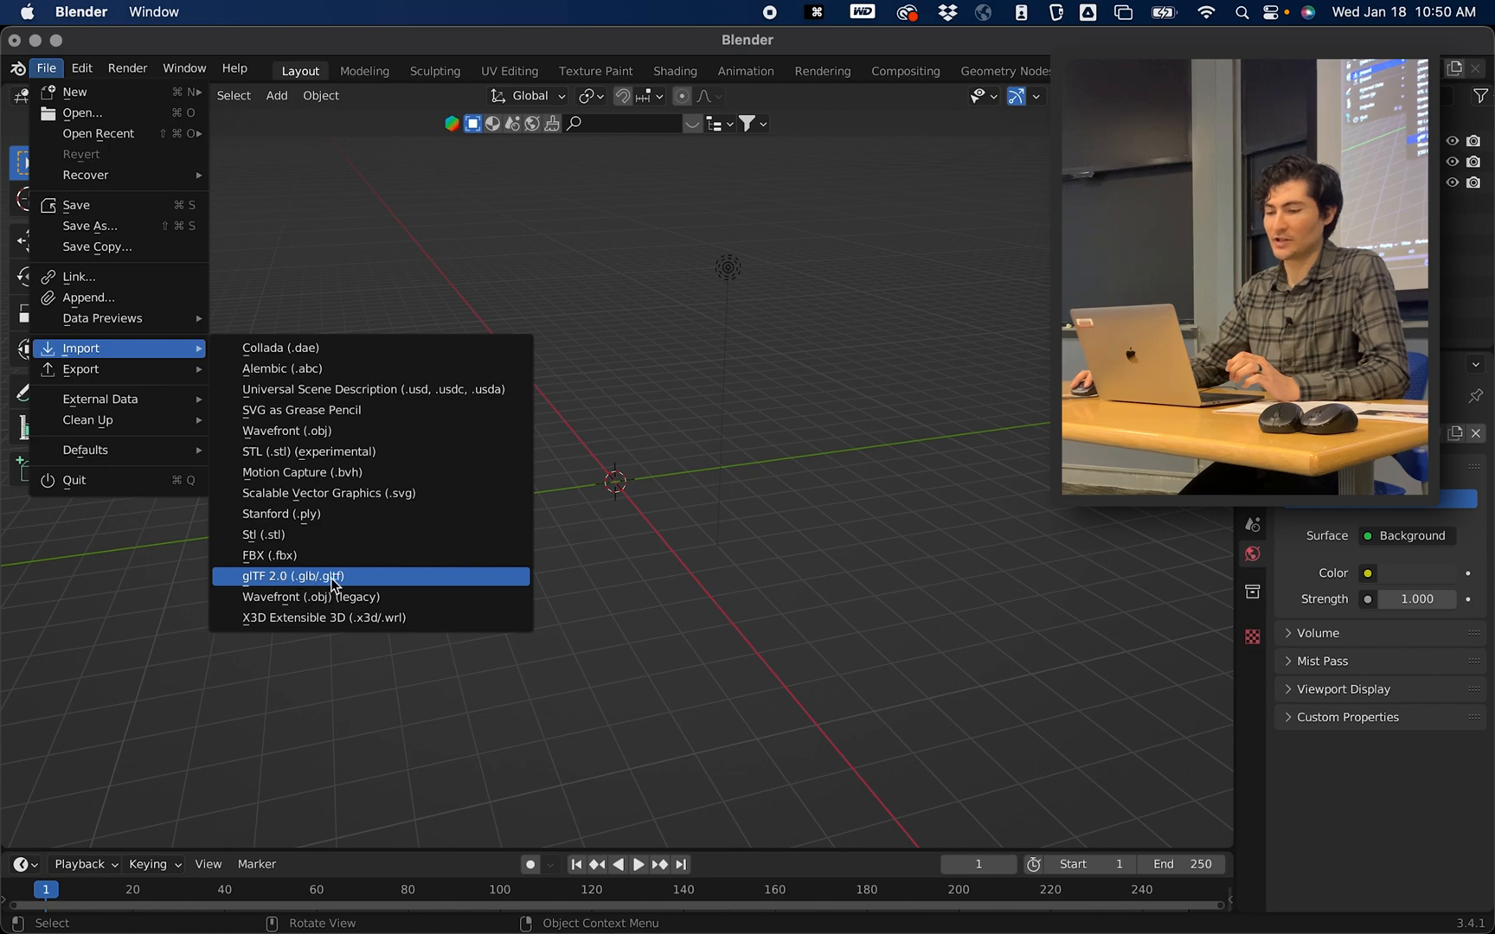
{"action": "left_click", "coordinate": [293, 576]}
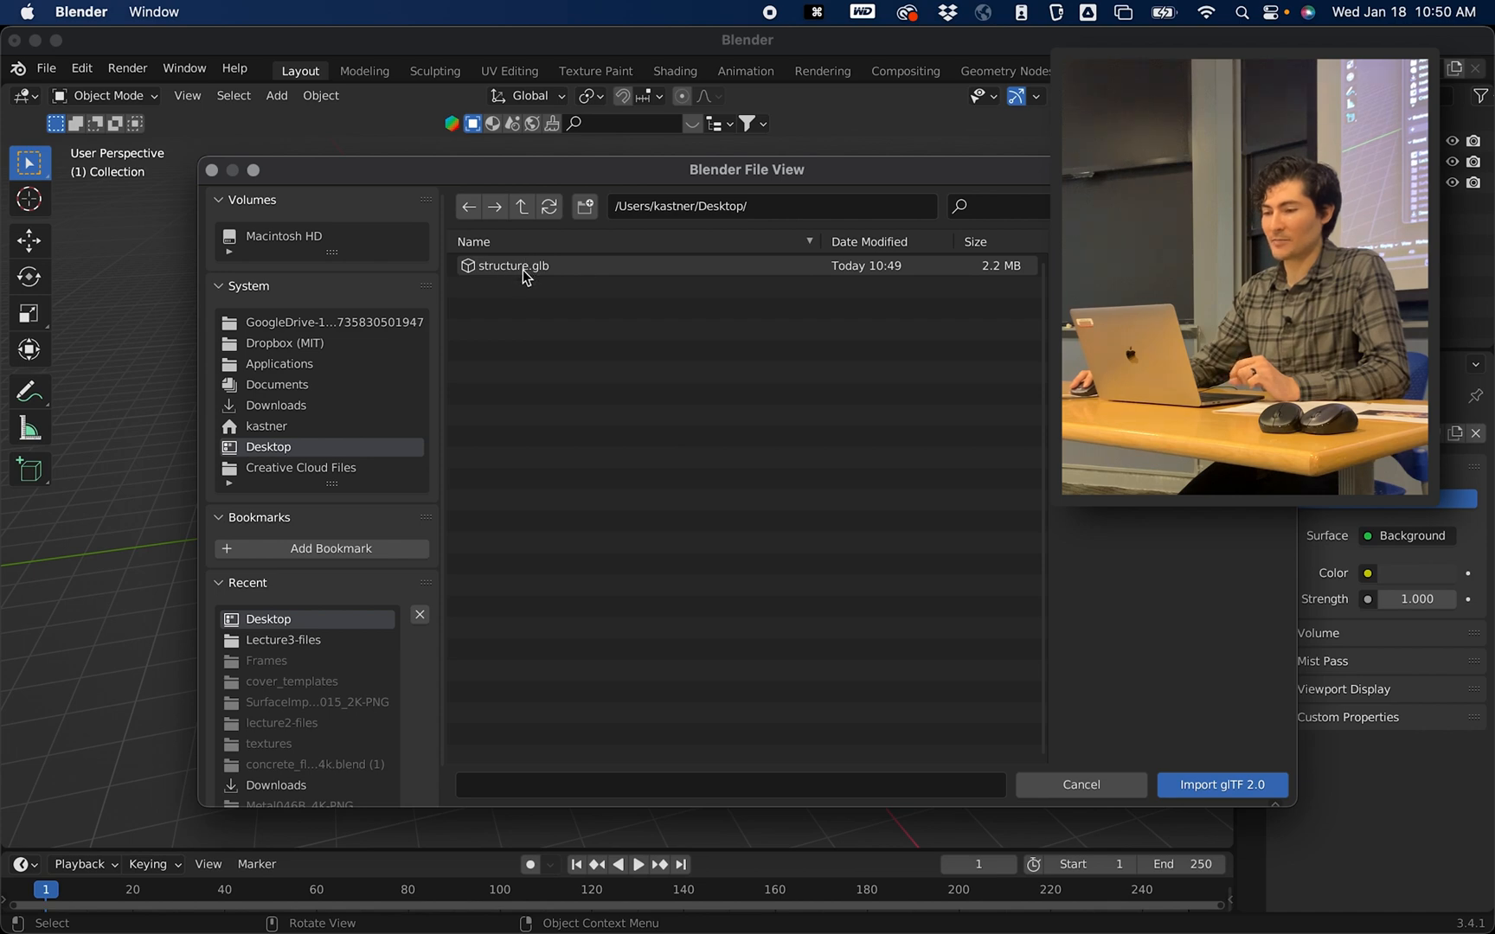
{"action": "left_click", "coordinate": [512, 266]}
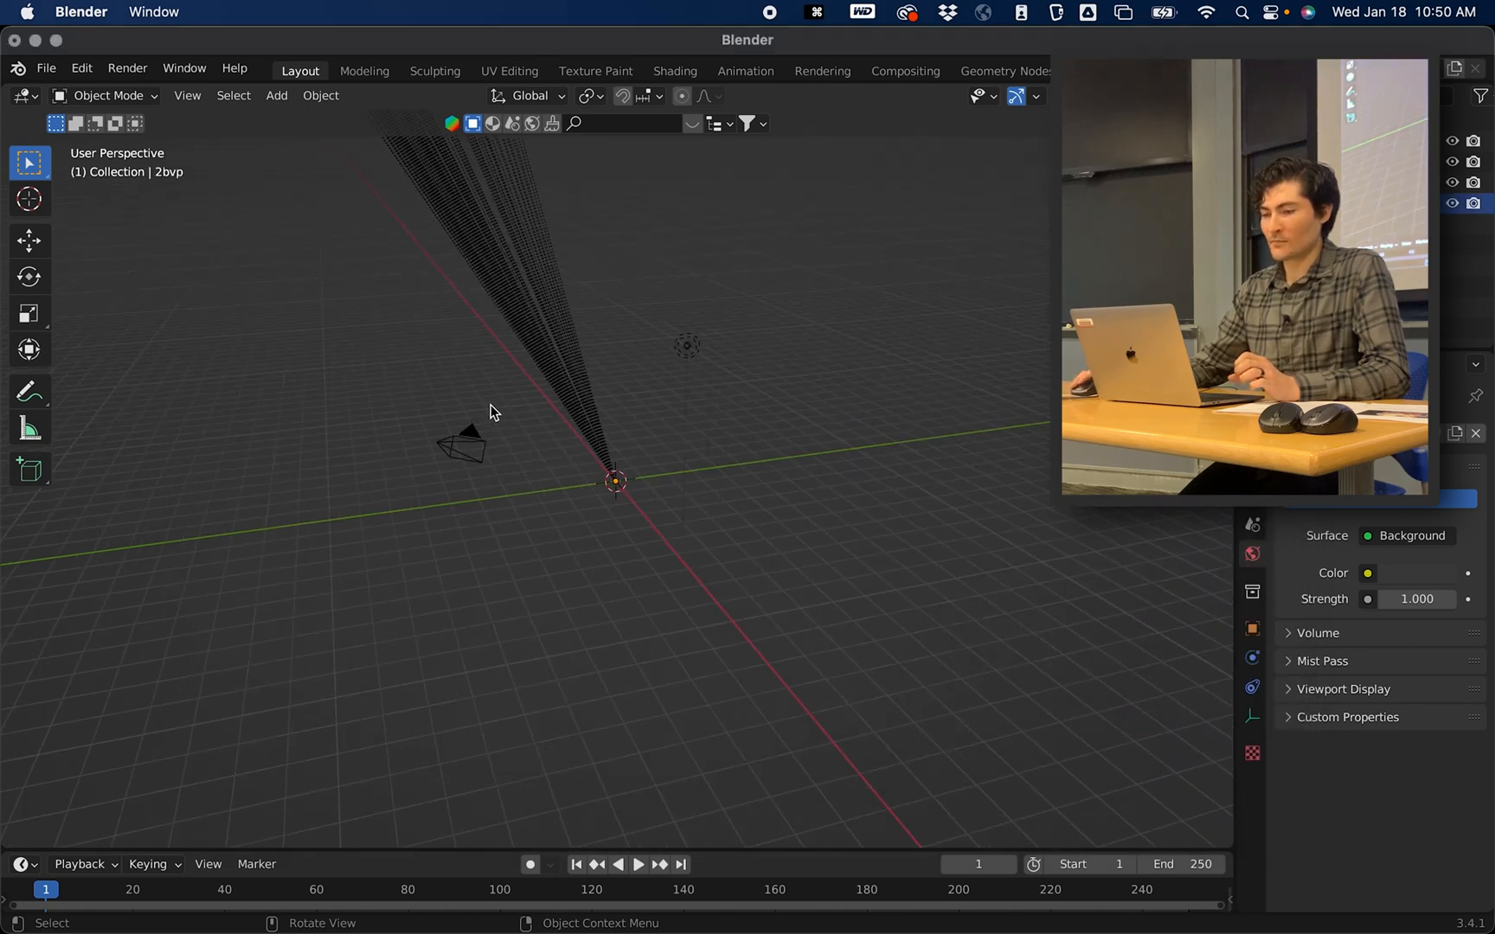
Step: Frame the imported molecule so it is fully visible in the viewport
{"action": "left_click", "coordinate": [486, 190]}
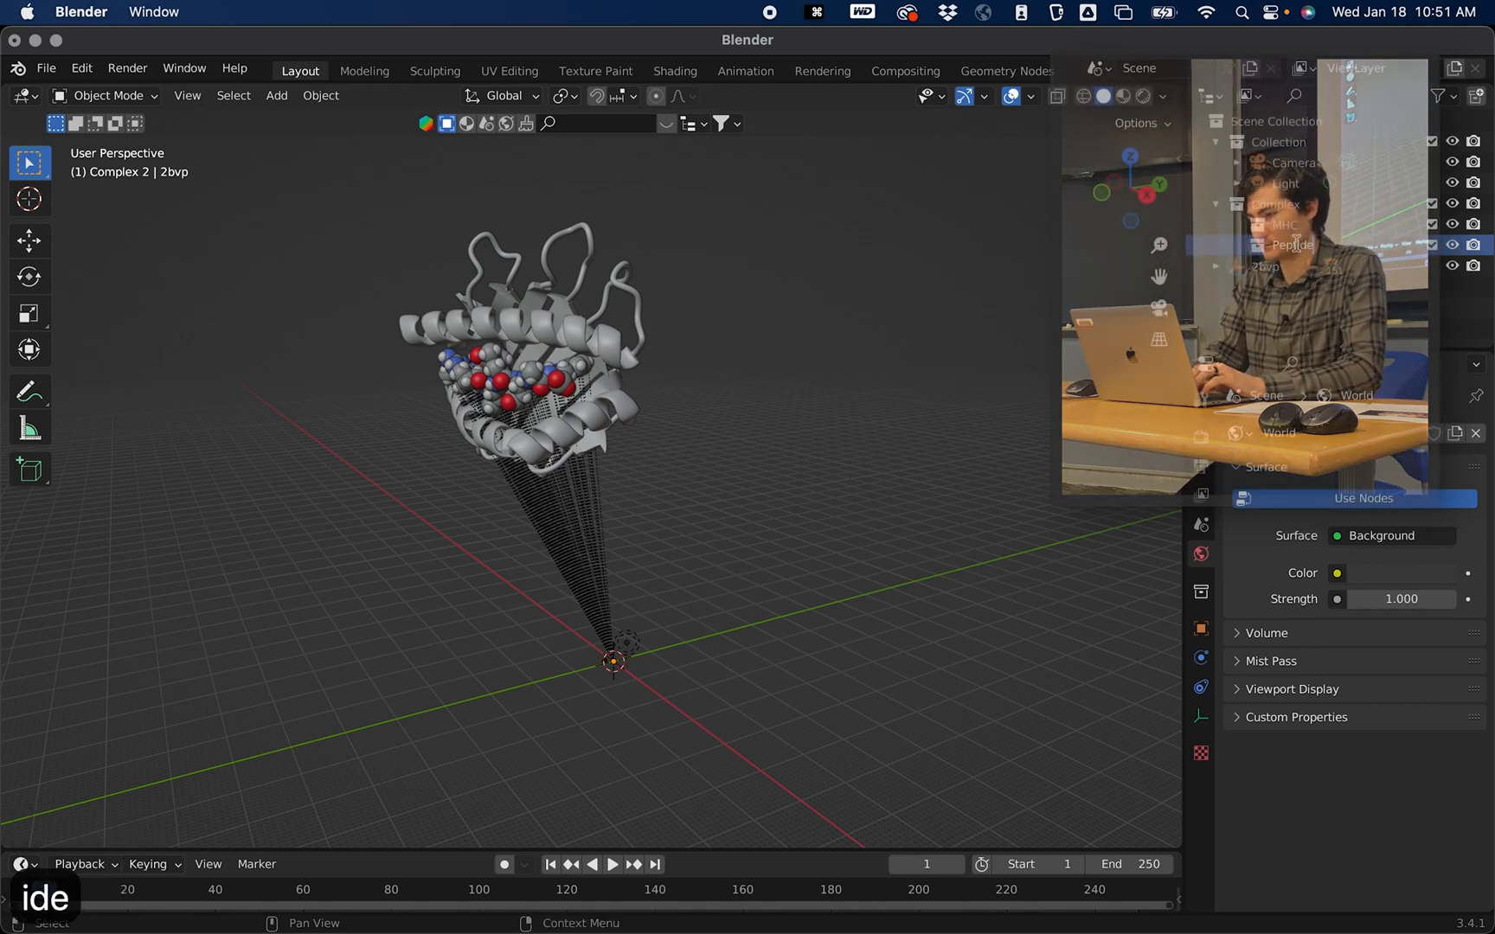
Step: Remove the 2bvp parent empty and move the ribbons object into the MHC collection
{"action": "left_click", "coordinate": [1292, 246]}
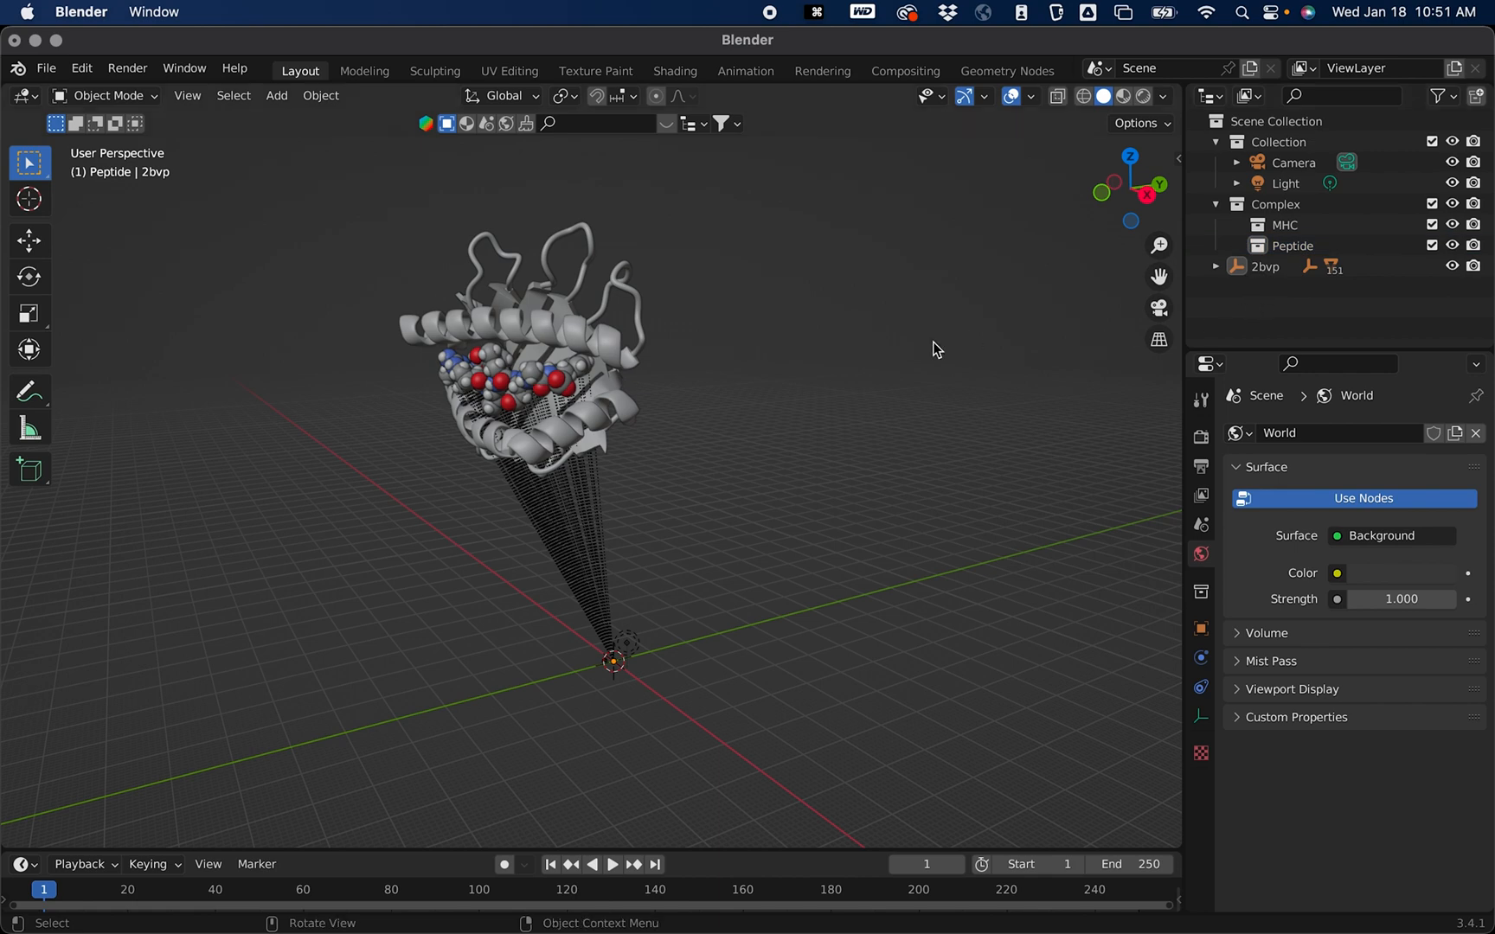
{"action": "left_click_drag", "start_coordinate": [934, 348], "coordinate": [508, 547]}
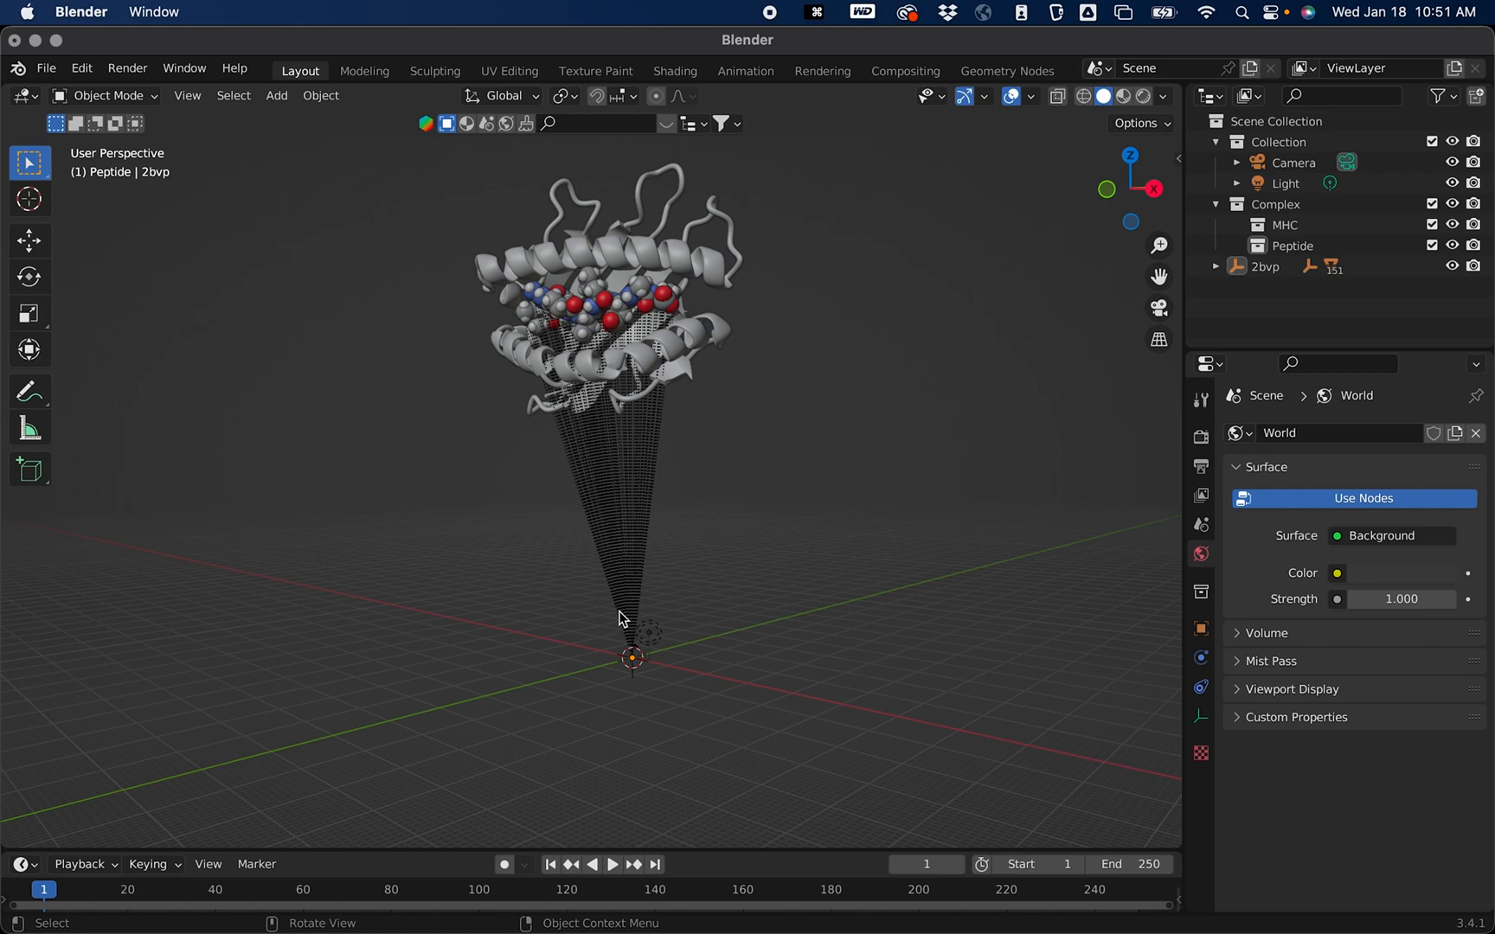
{"action": "mouse_move", "coordinate": [1230, 315]}
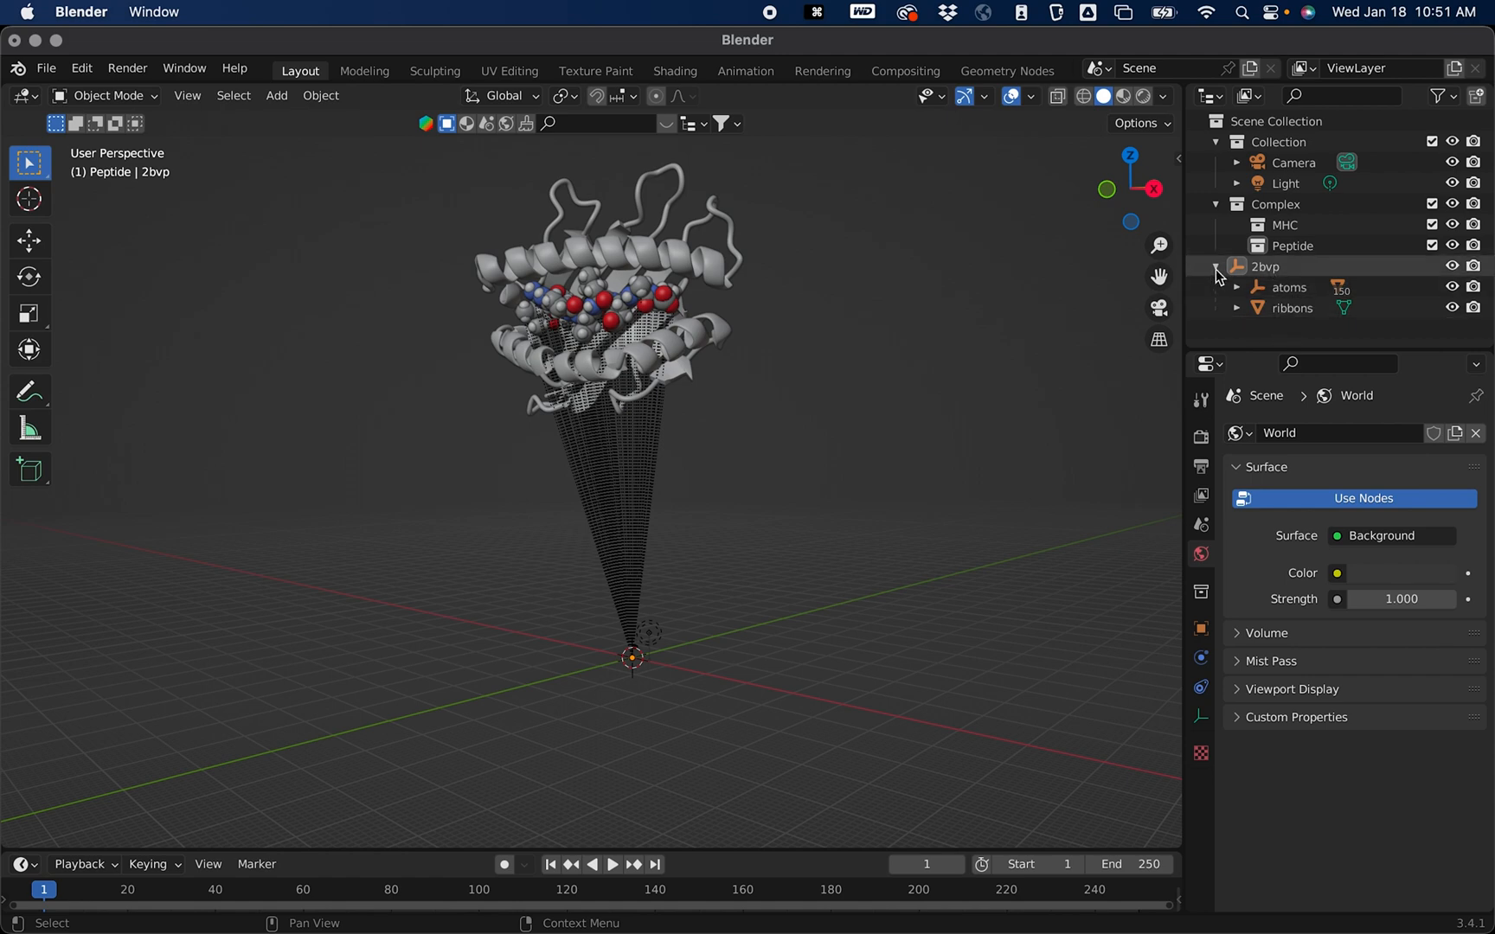
{"action": "left_click", "coordinate": [1218, 267]}
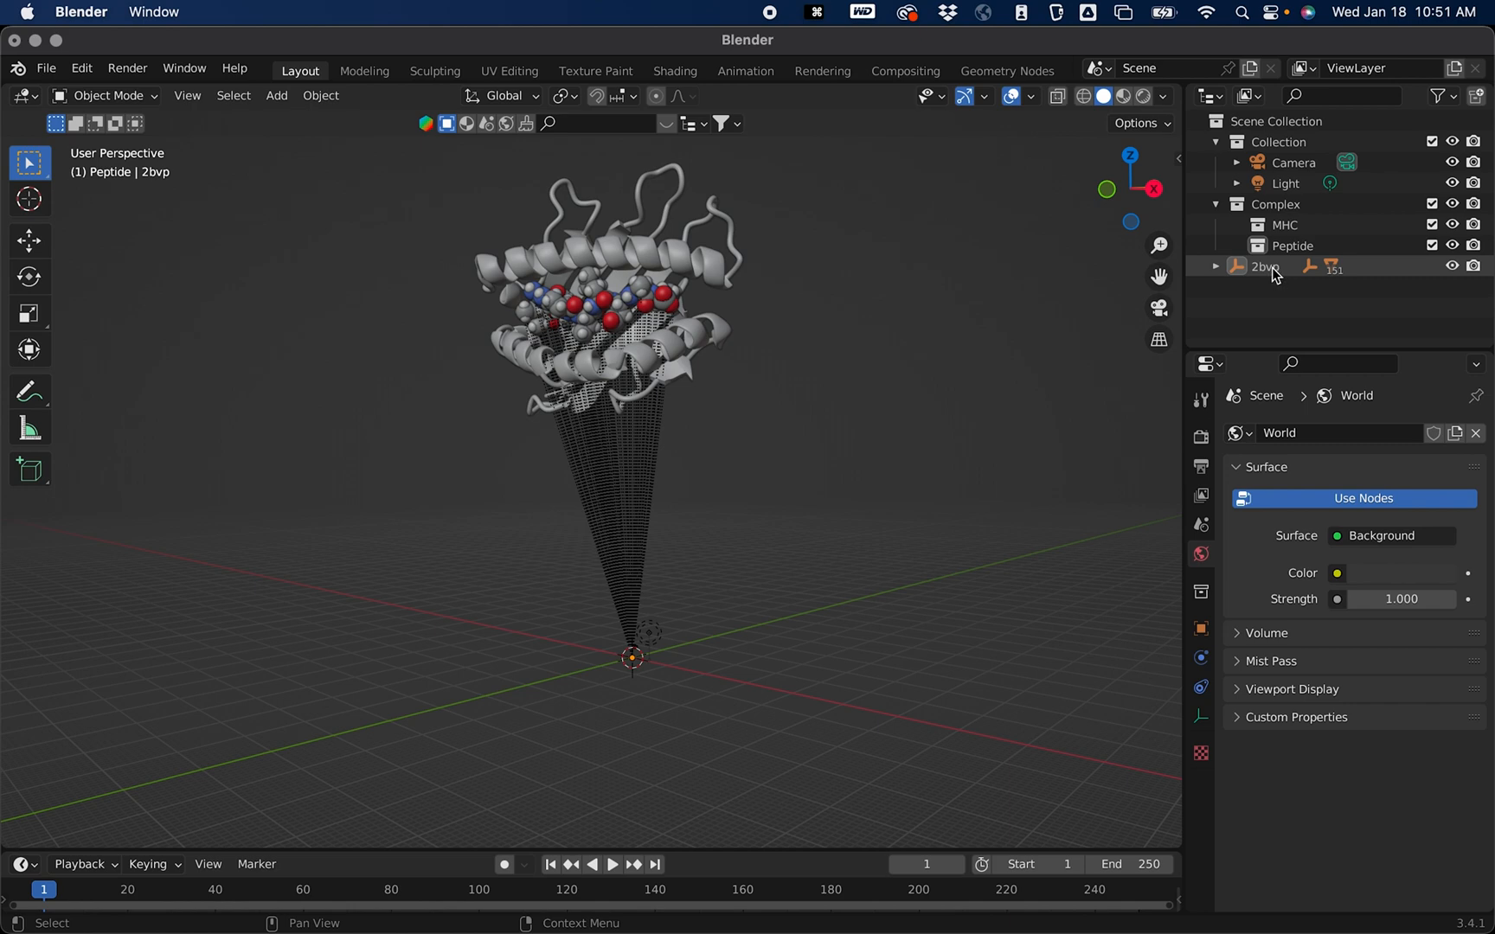
{"action": "left_click", "coordinate": [1265, 267]}
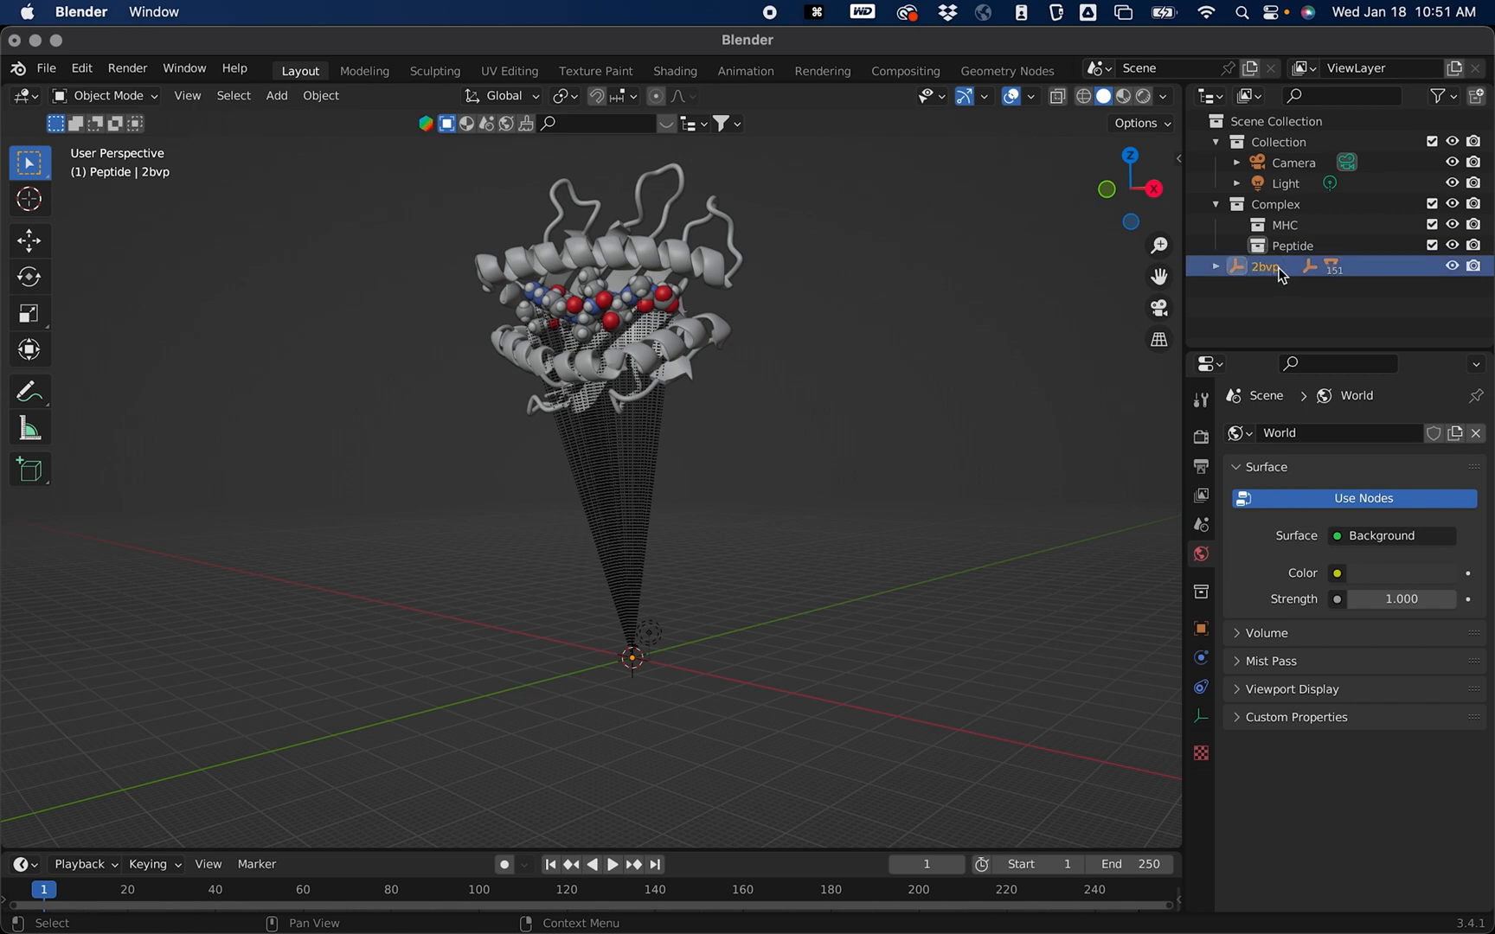
{"action": "right_click", "coordinate": [1263, 266]}
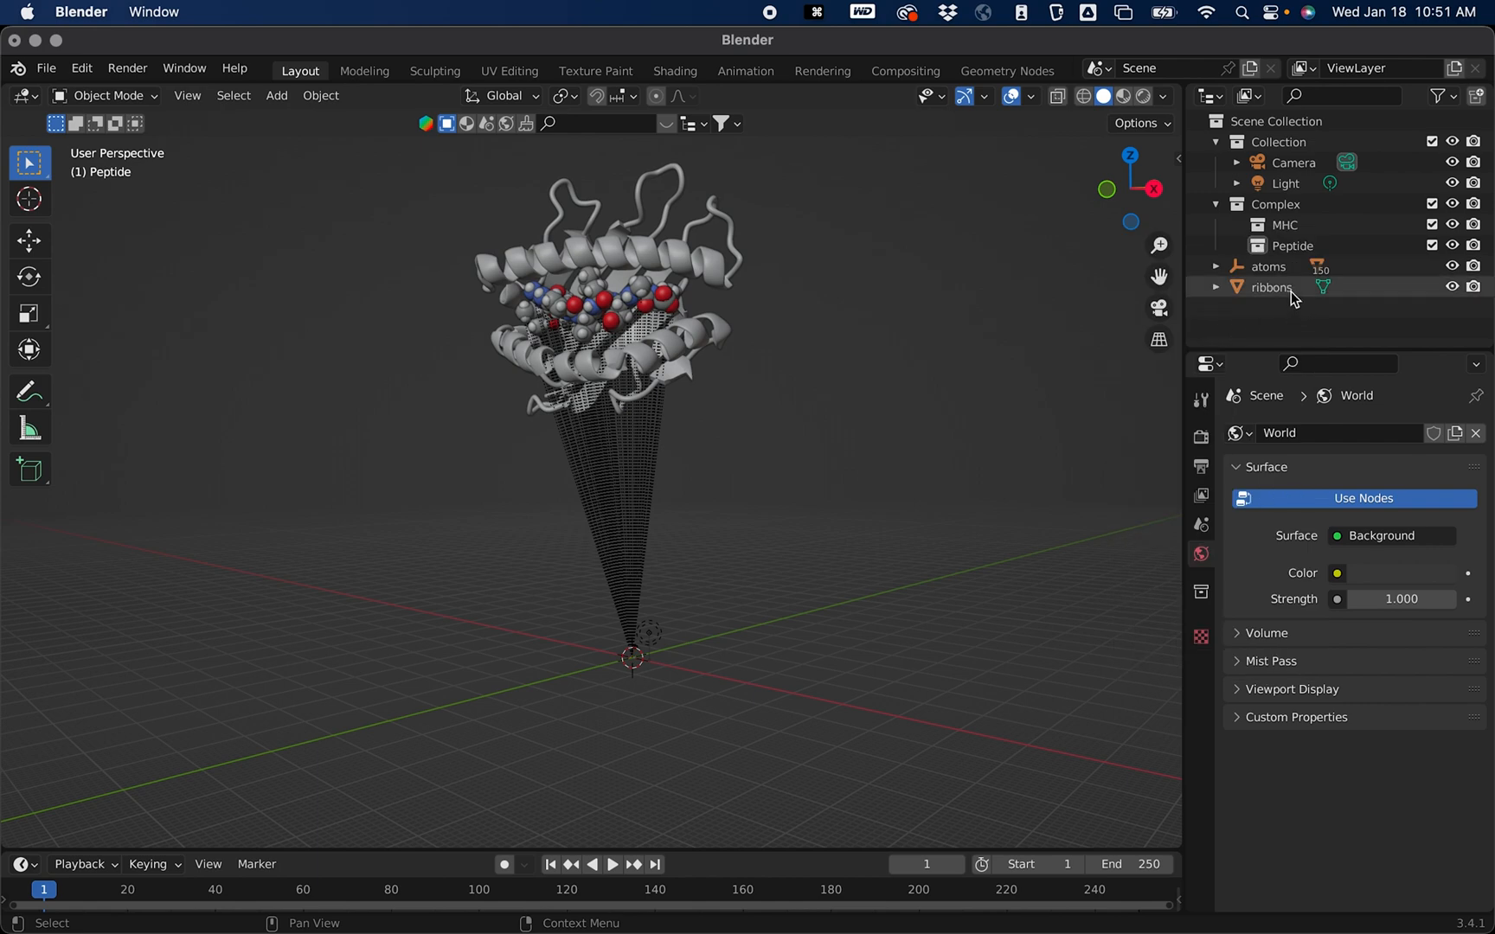
{"action": "left_click", "coordinate": [1268, 266]}
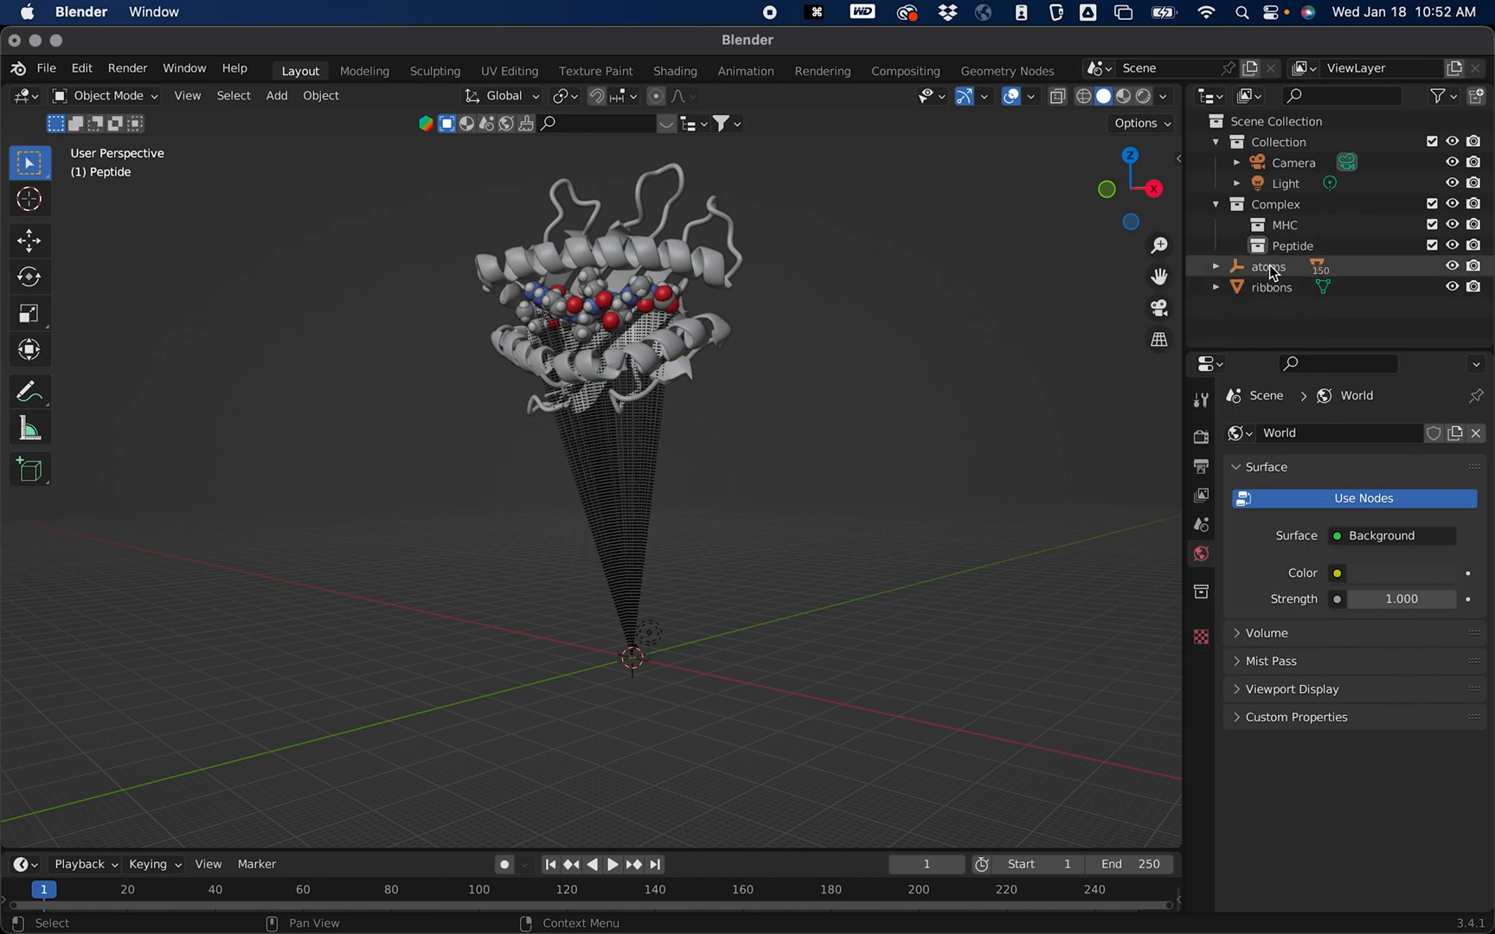
{"action": "left_click", "coordinate": [1273, 288]}
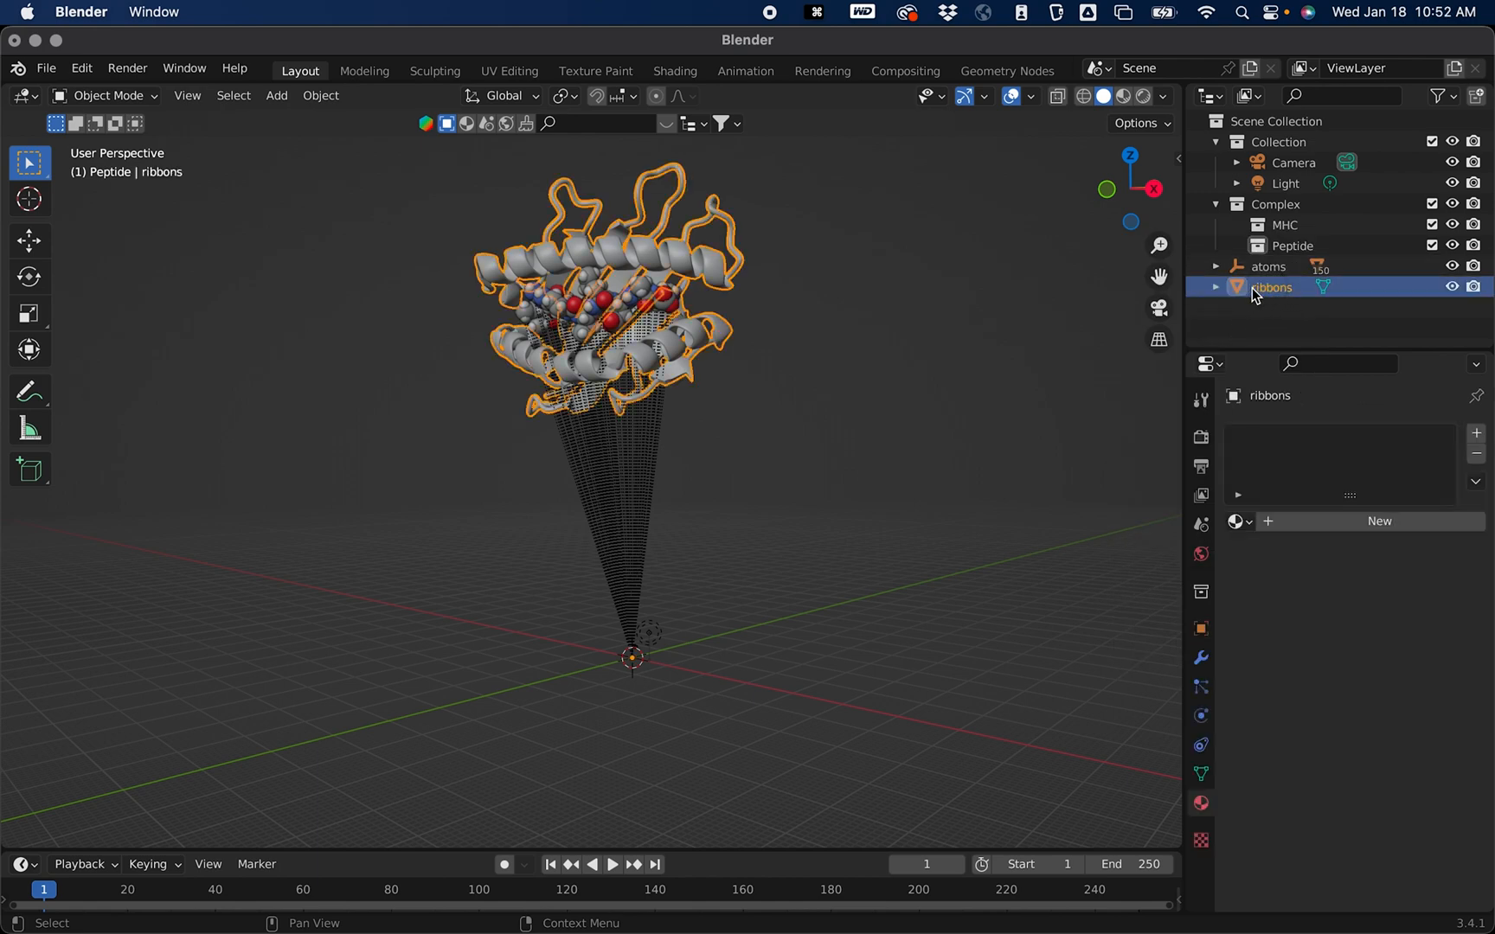
{"action": "left_click", "coordinate": [1268, 267]}
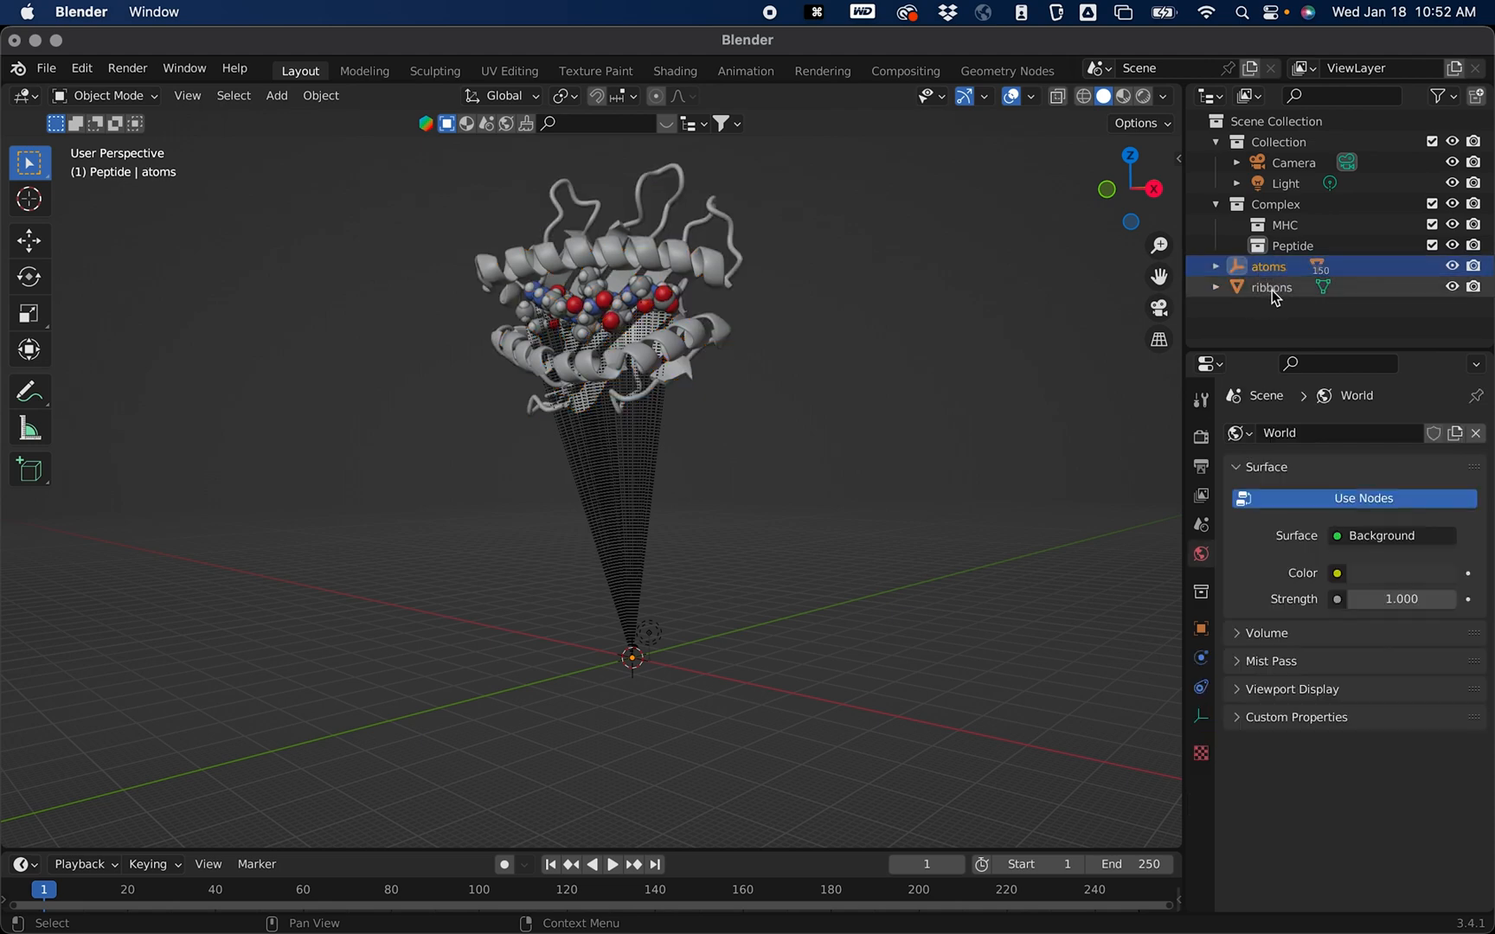
{"action": "left_click", "coordinate": [1271, 287]}
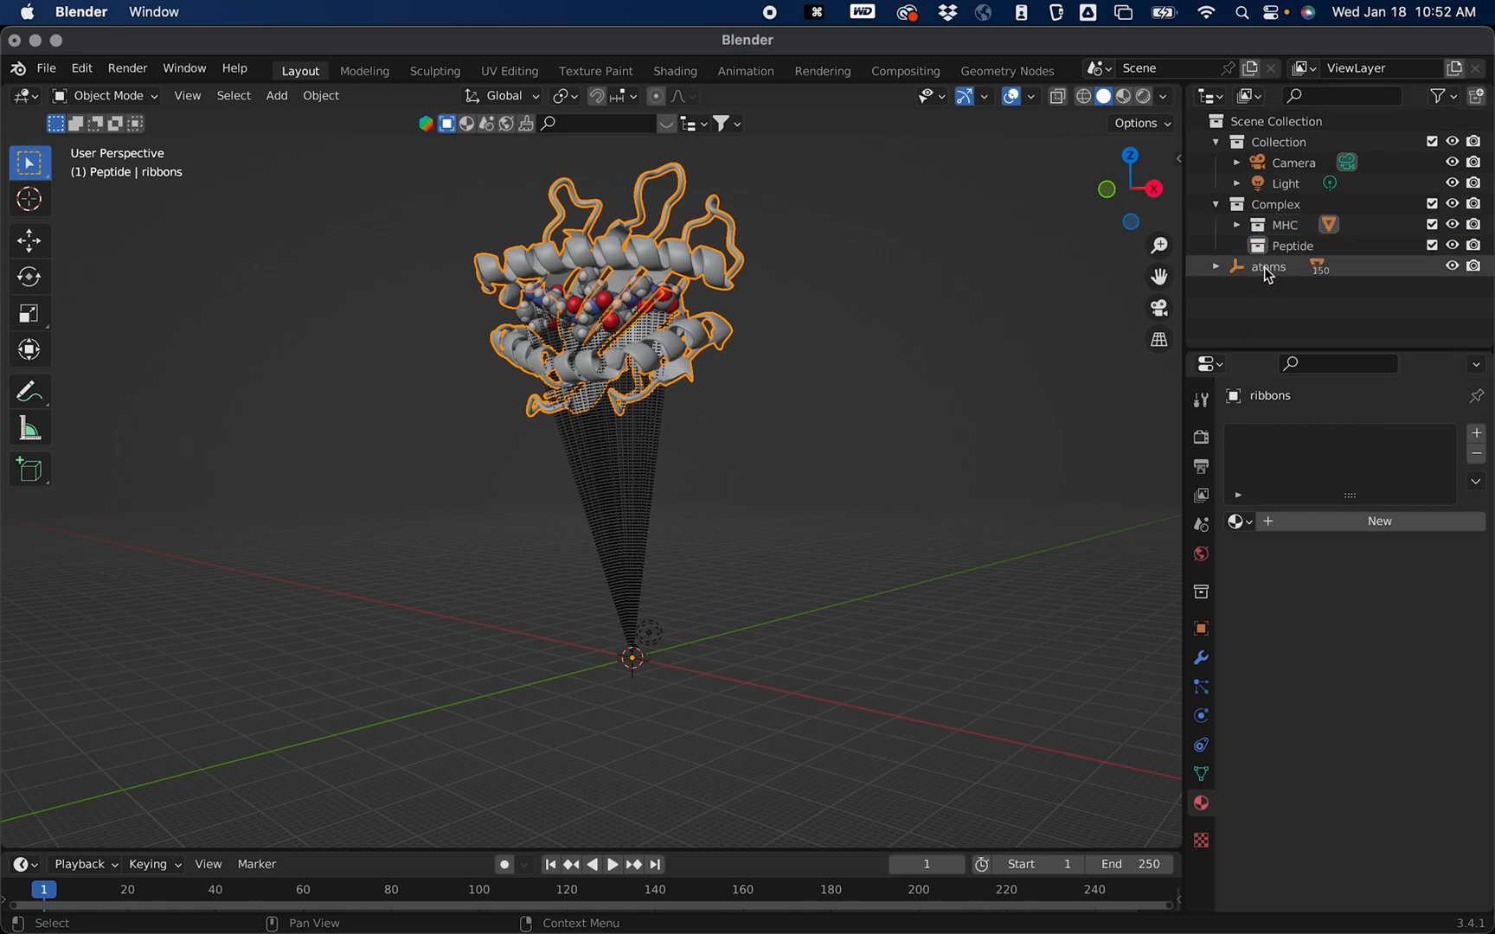
Step: Delete the atoms parent empty so its meshes belong to the Peptide collection
{"action": "left_click", "coordinate": [1216, 266]}
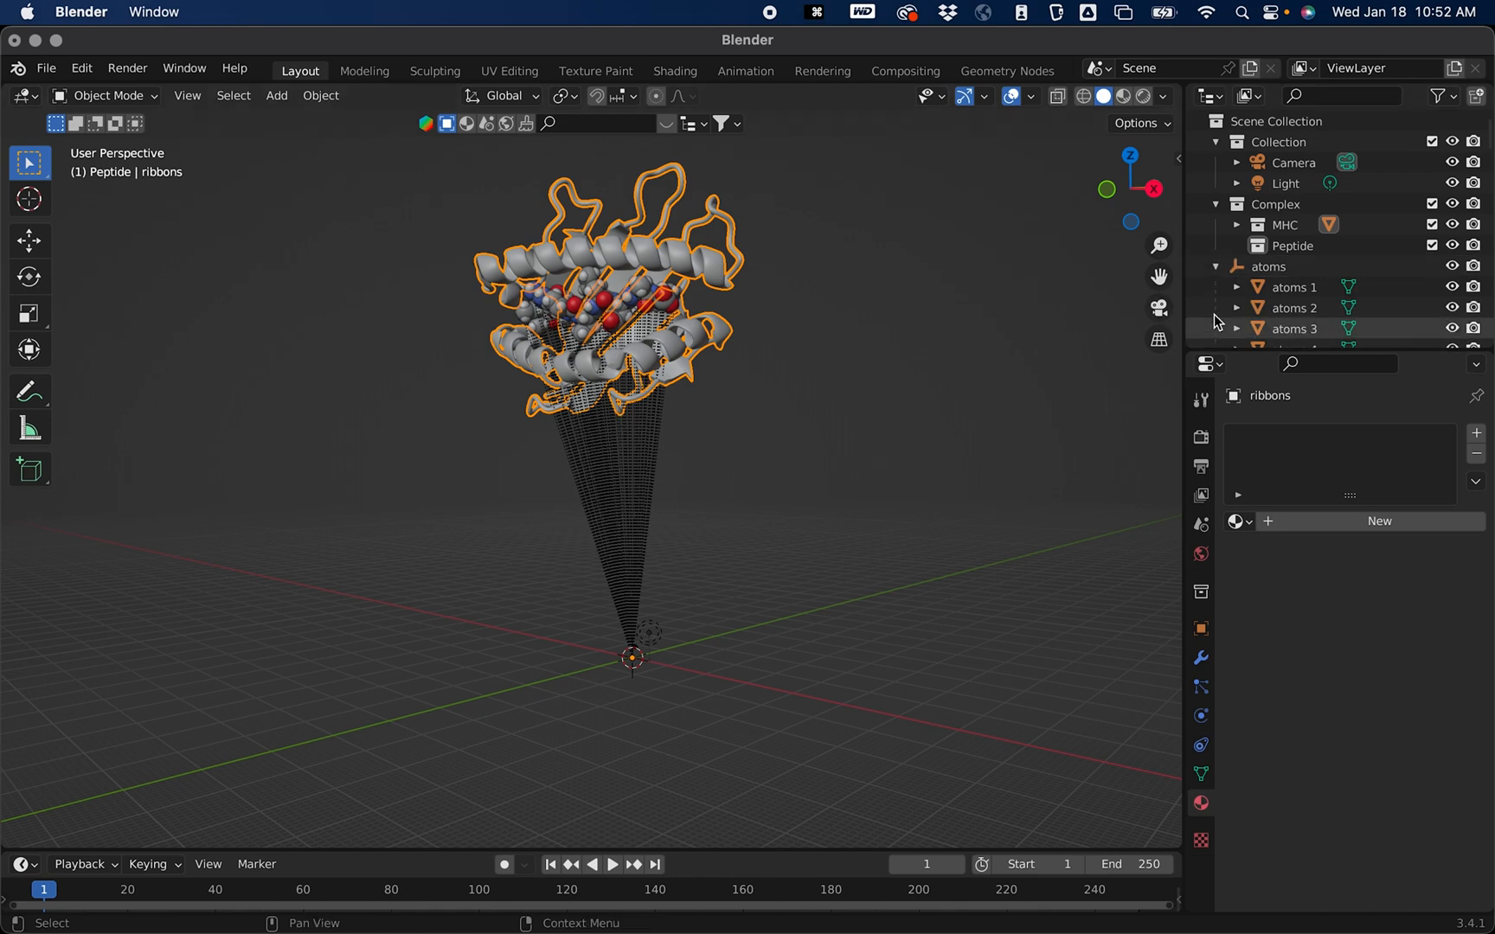
{"action": "left_click", "coordinate": [1216, 266]}
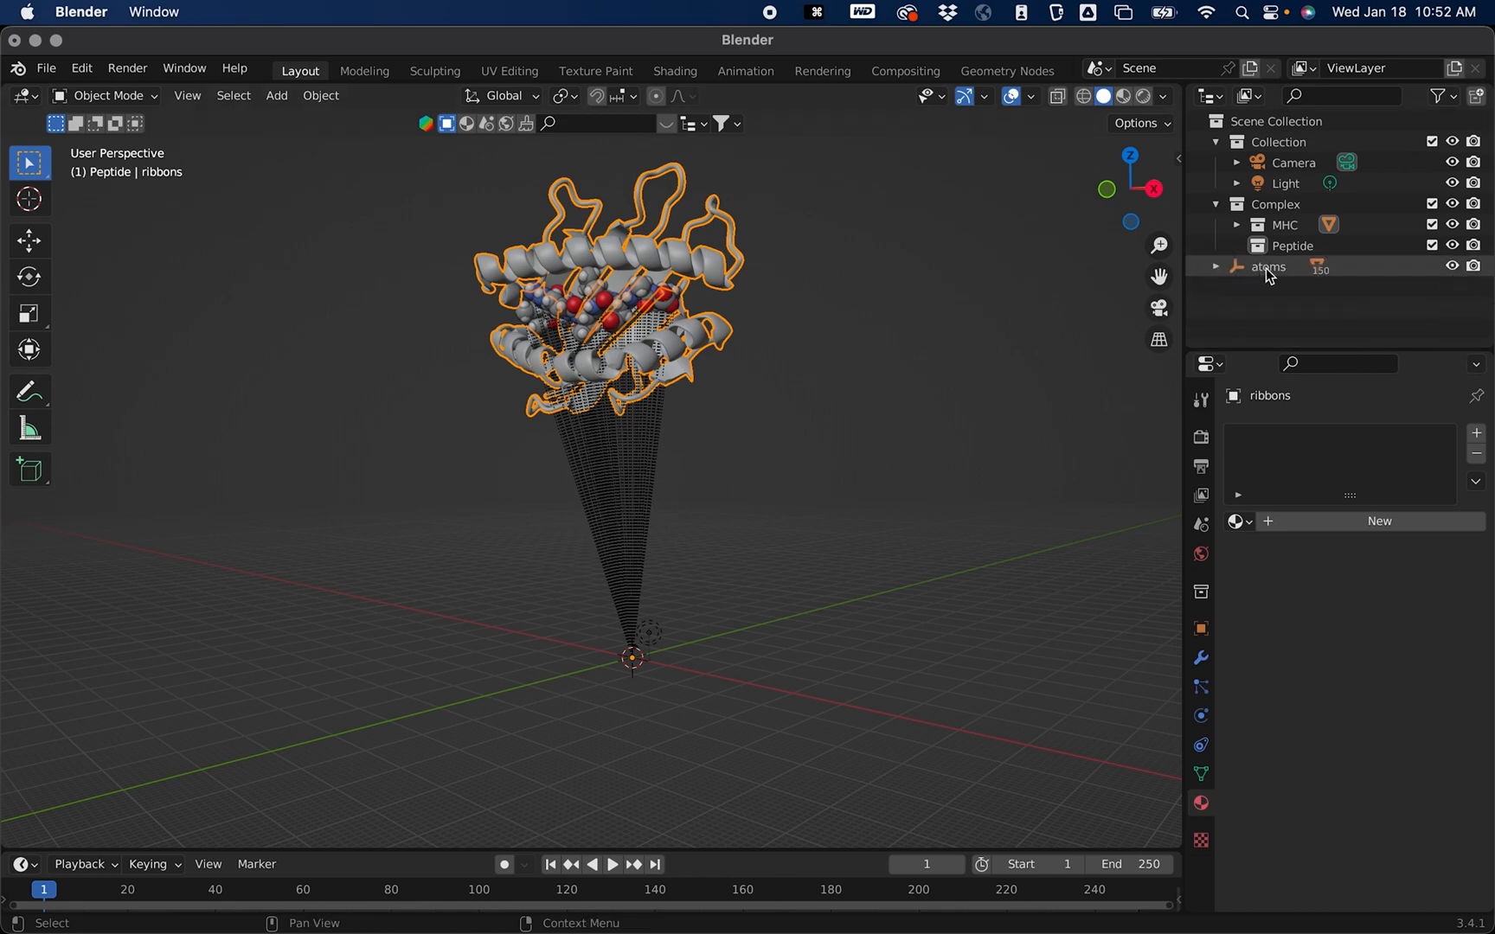
{"action": "right_click", "coordinate": [1268, 266]}
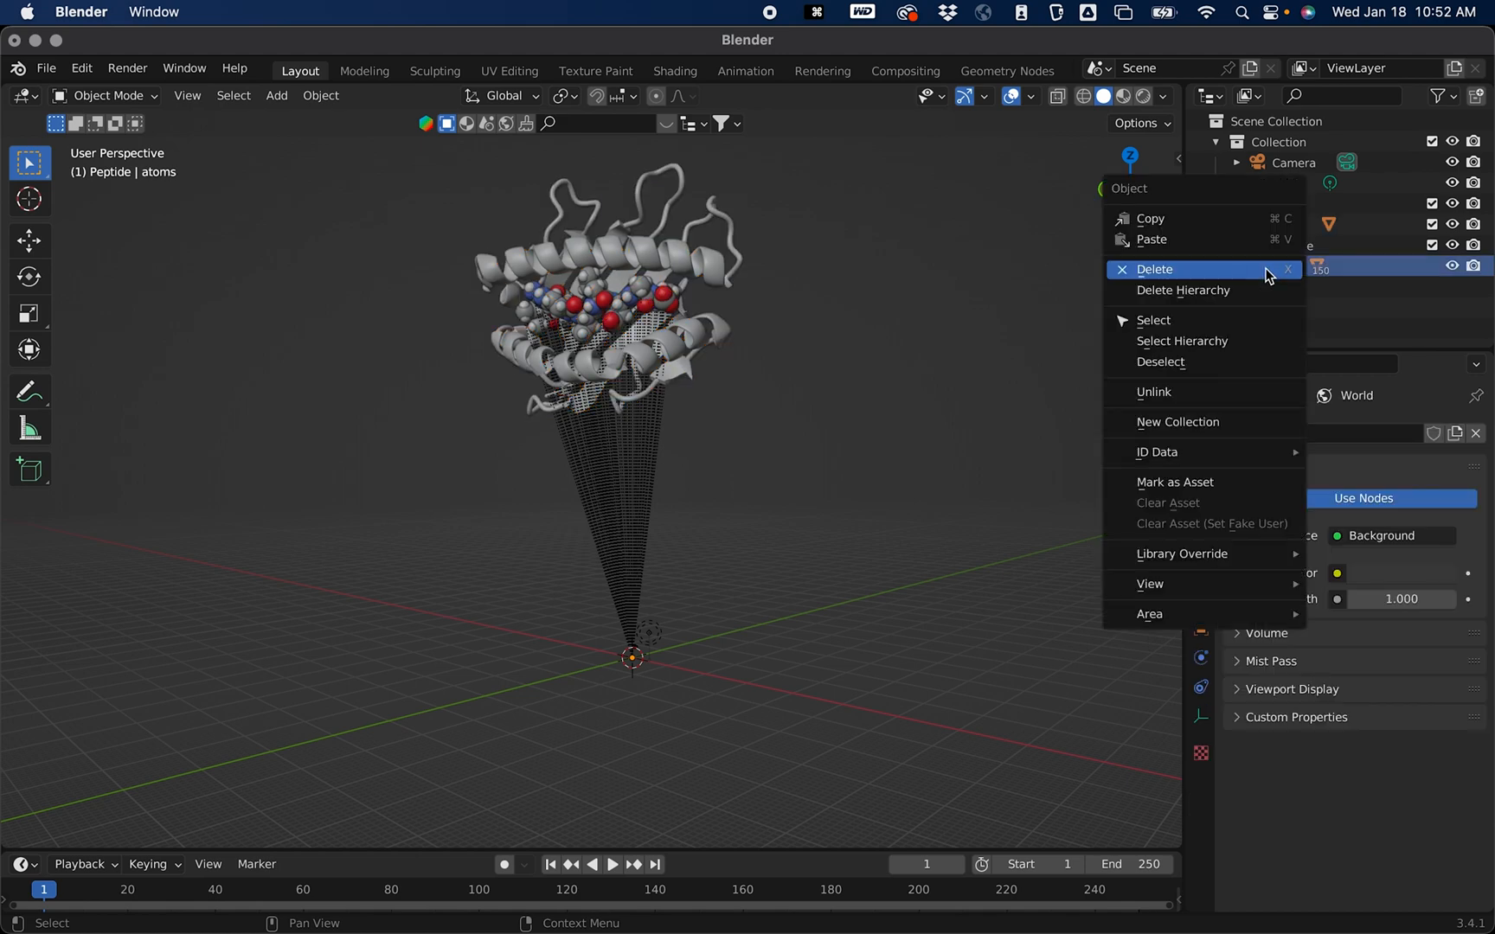
{"action": "left_click", "coordinate": [1154, 268]}
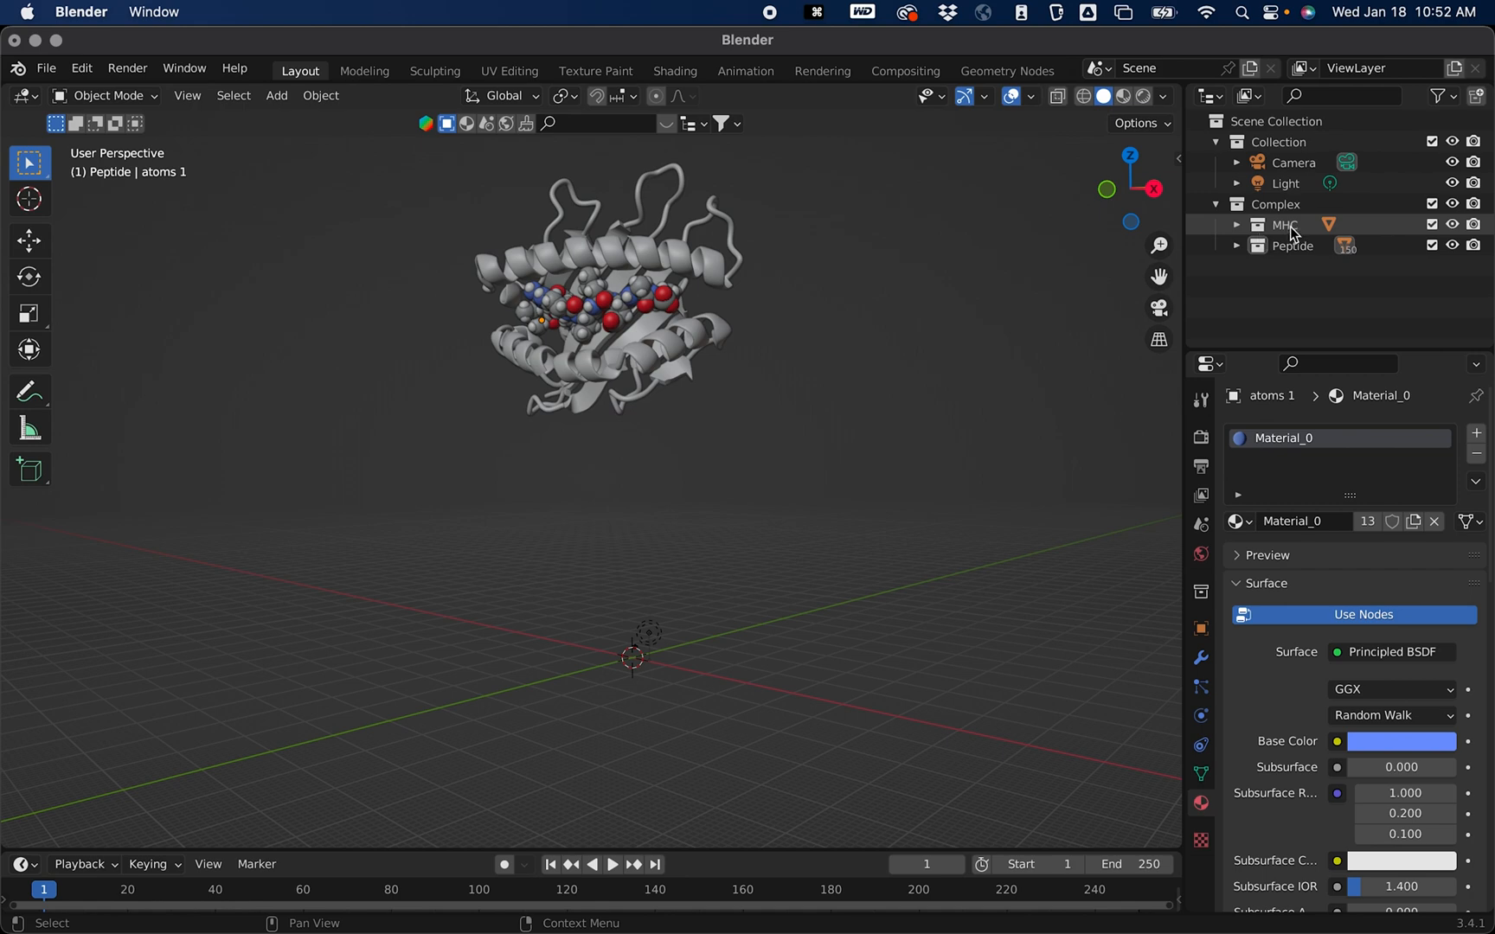
{"action": "mouse_move", "coordinate": [1294, 240]}
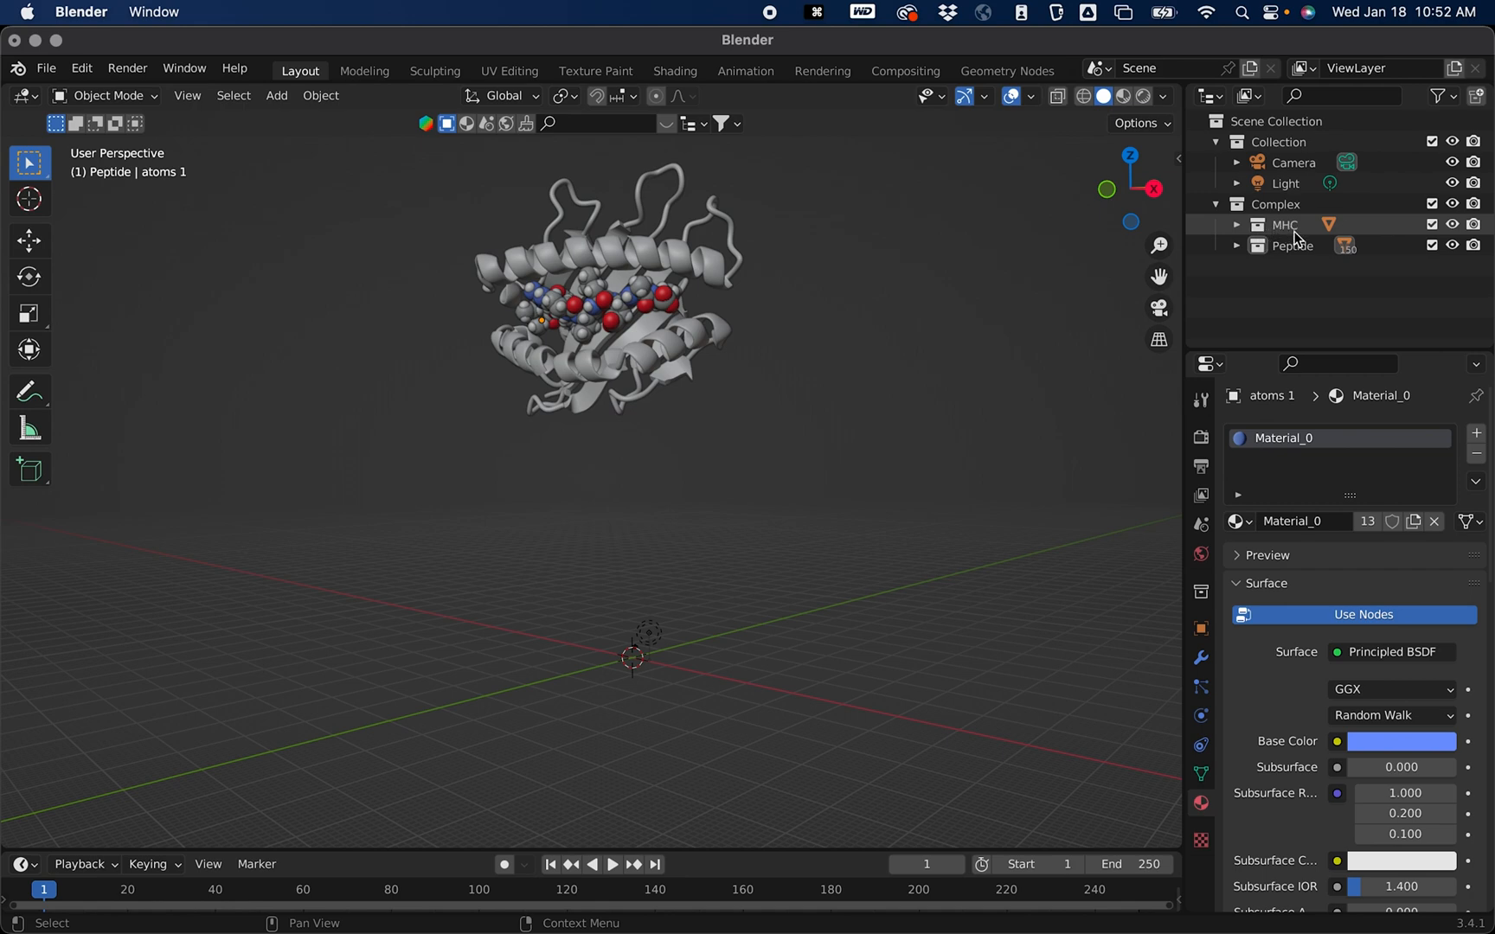
Step: Select all objects in the collection via Select Objects in the Outliner
{"action": "left_click", "coordinate": [1286, 225]}
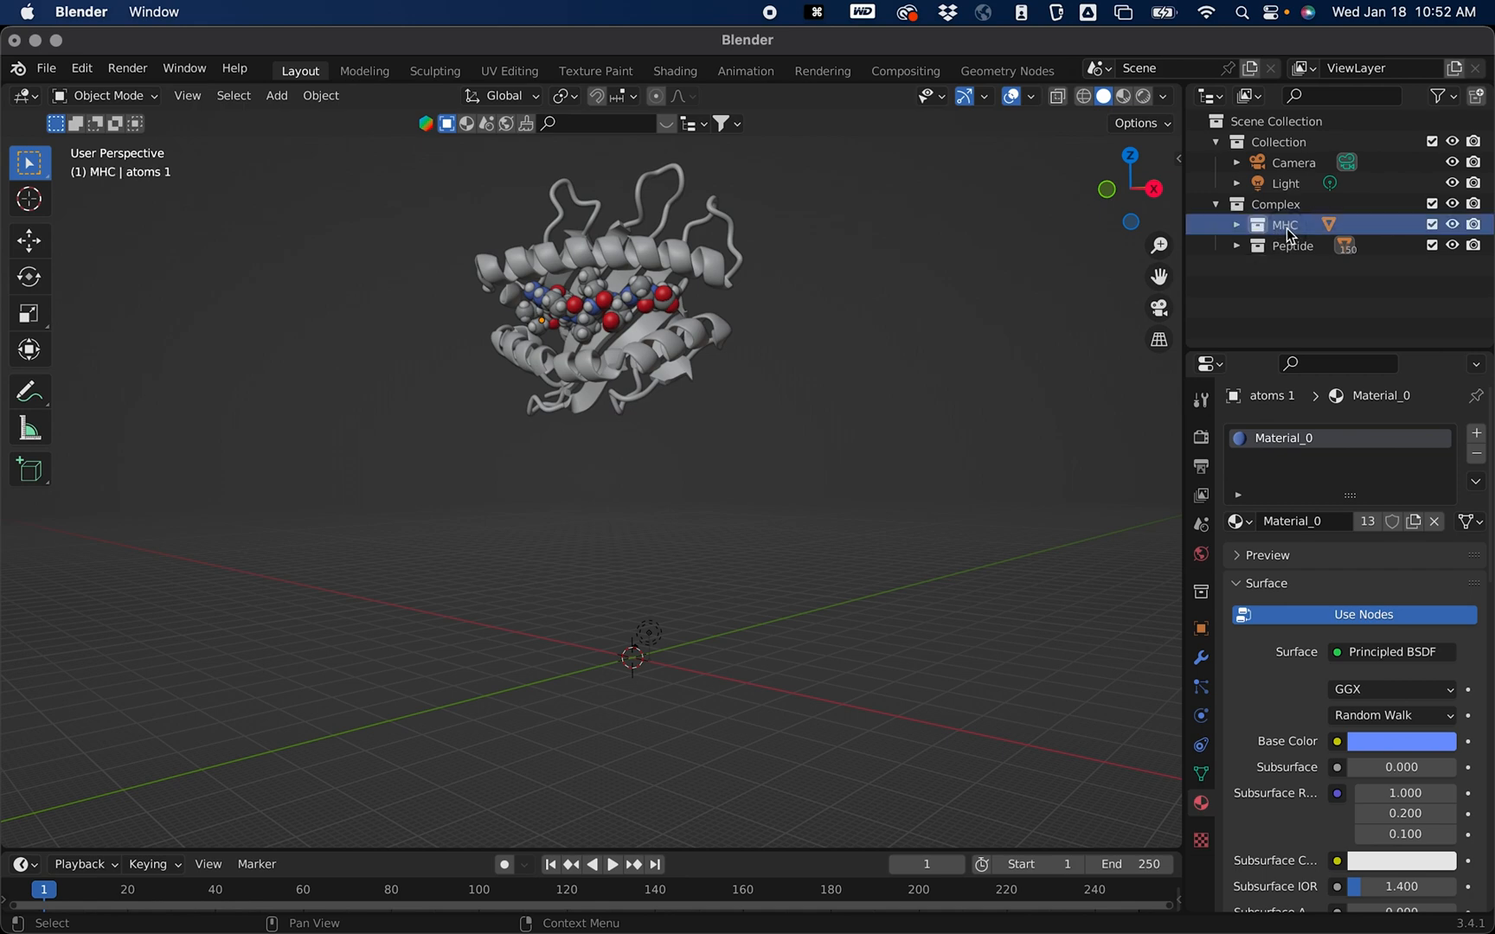
{"action": "right_click", "coordinate": [1285, 224]}
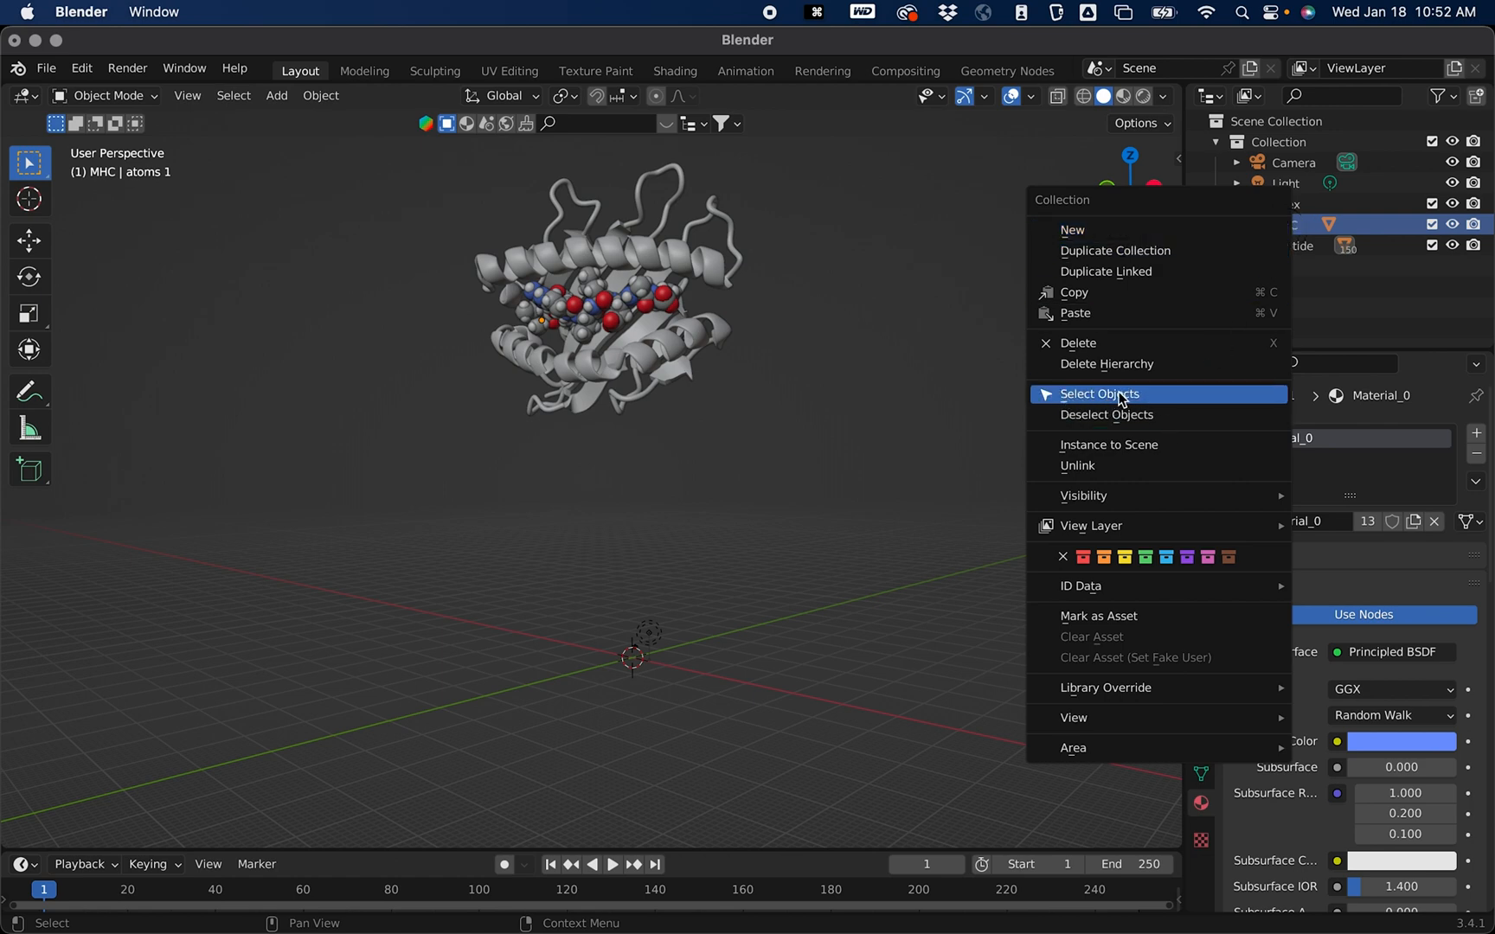
{"action": "mouse_move", "coordinate": [1098, 395]}
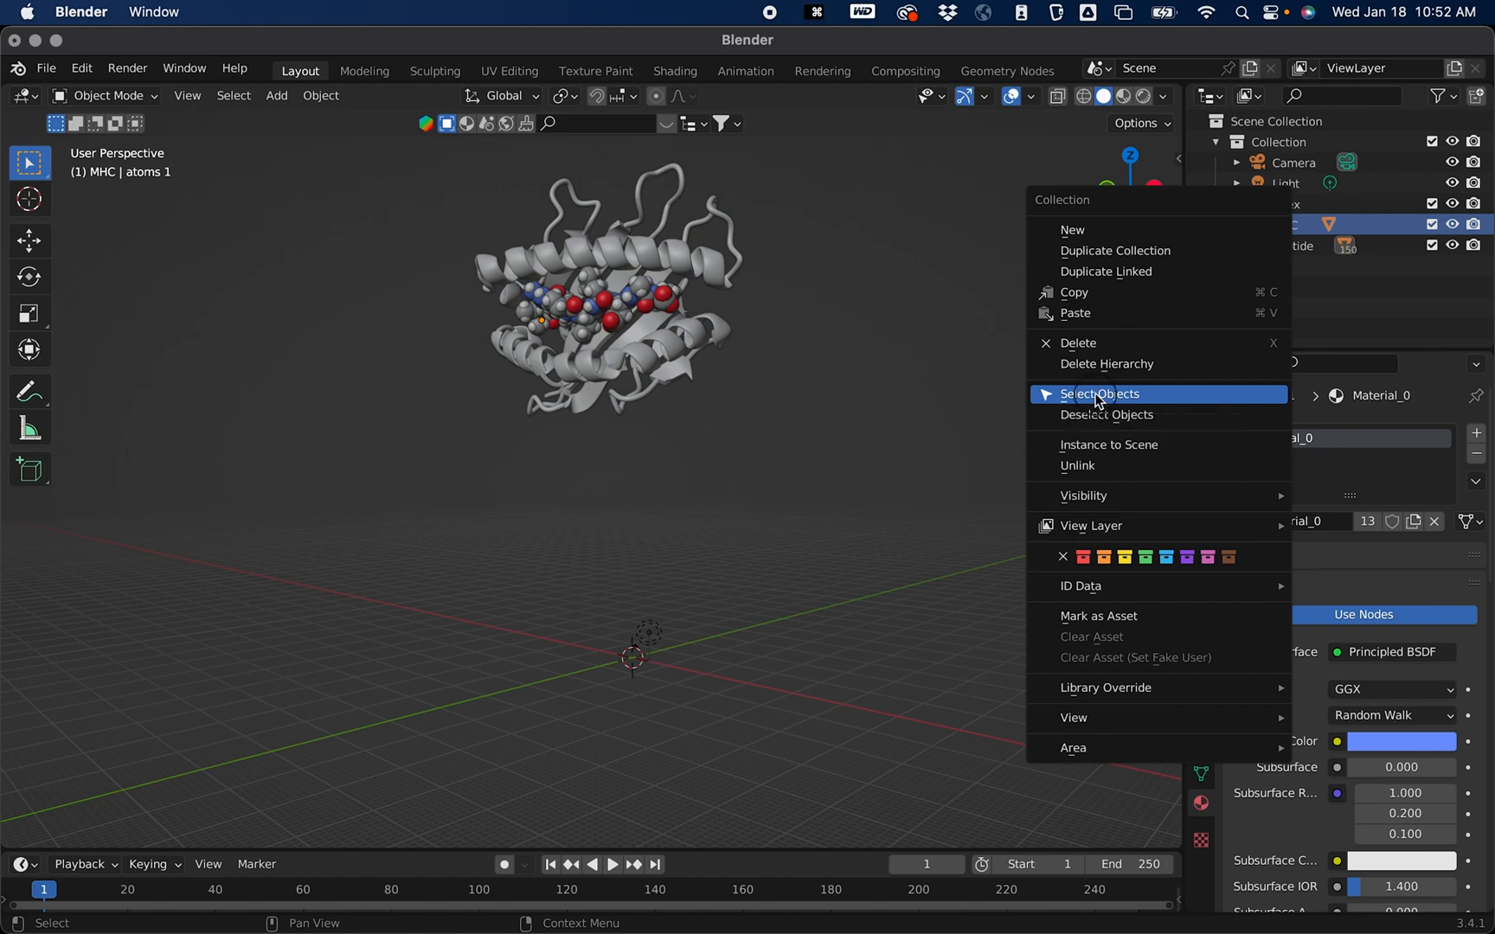
{"action": "left_click", "coordinate": [1099, 395]}
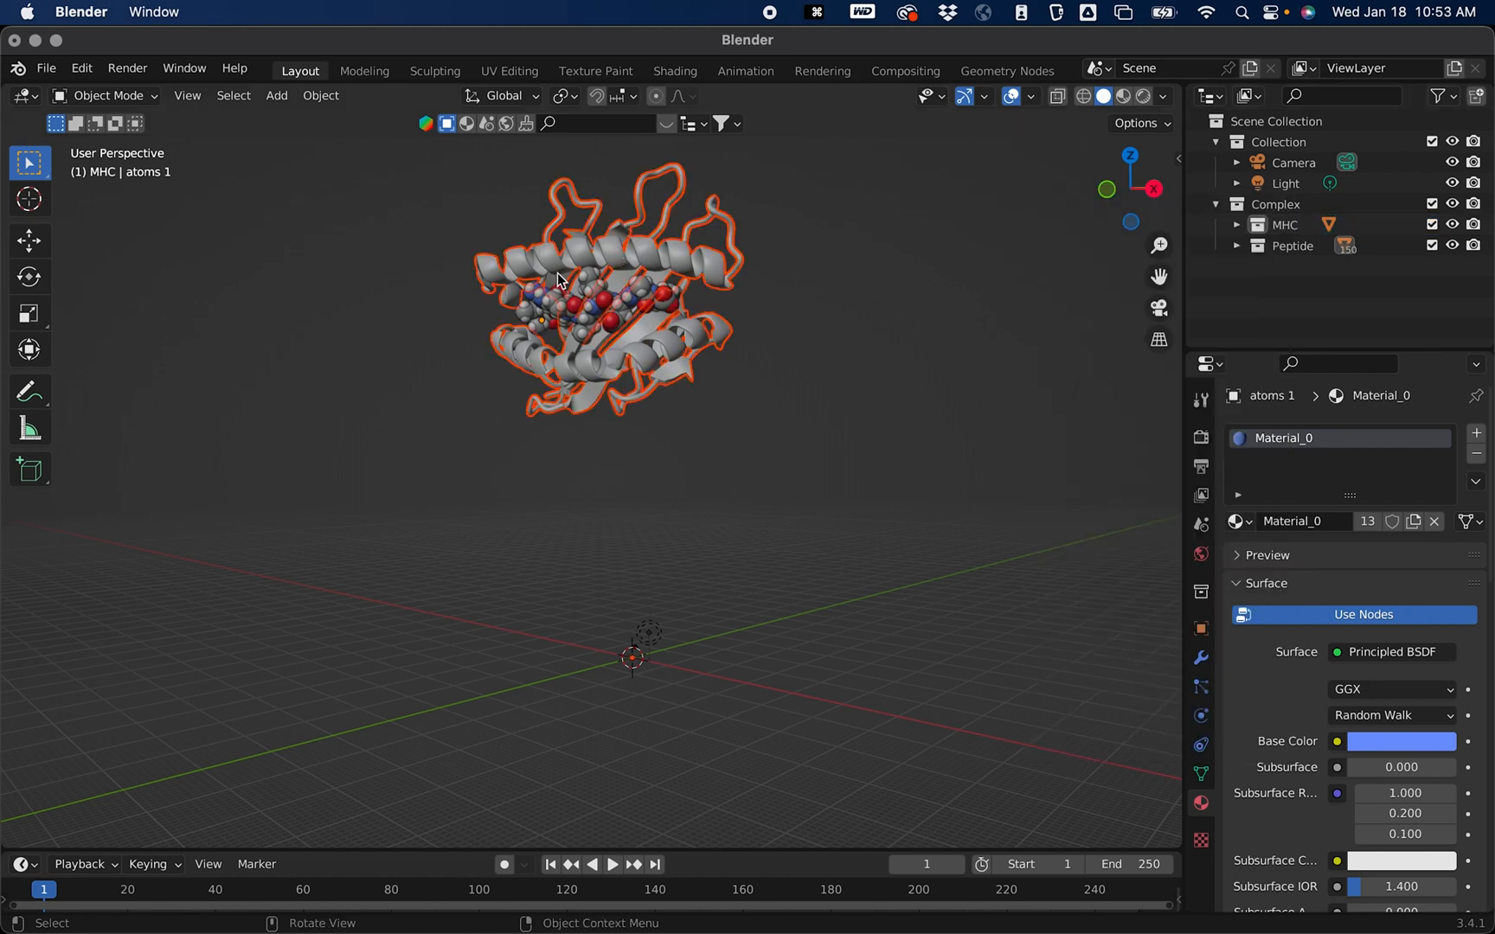
{"action": "mouse_move", "coordinate": [137, 356]}
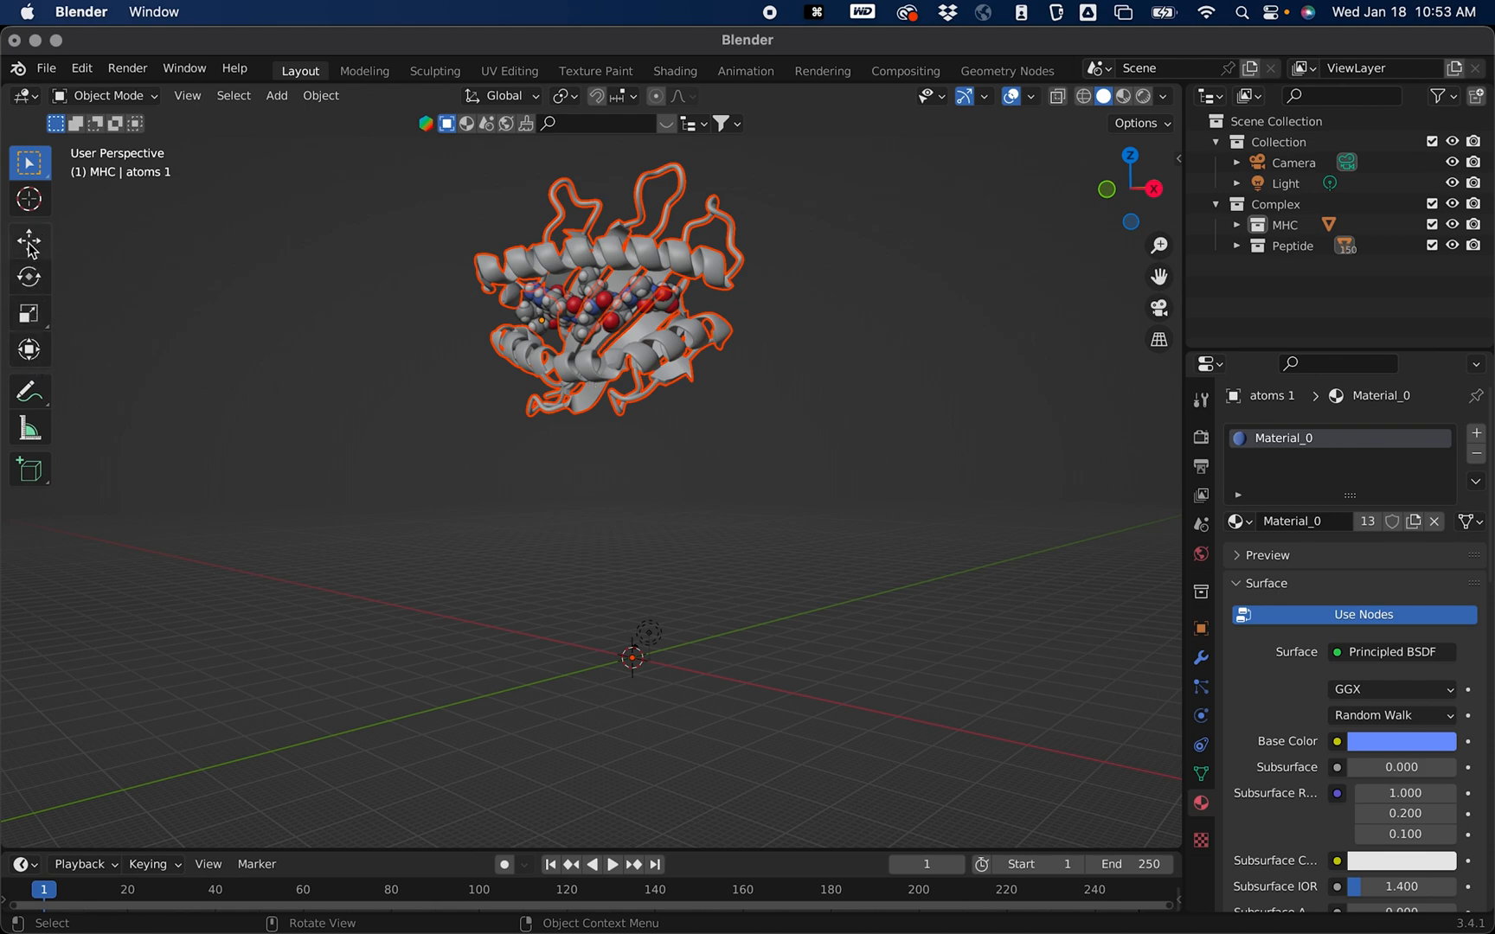
{"action": "mouse_move", "coordinate": [29, 241]}
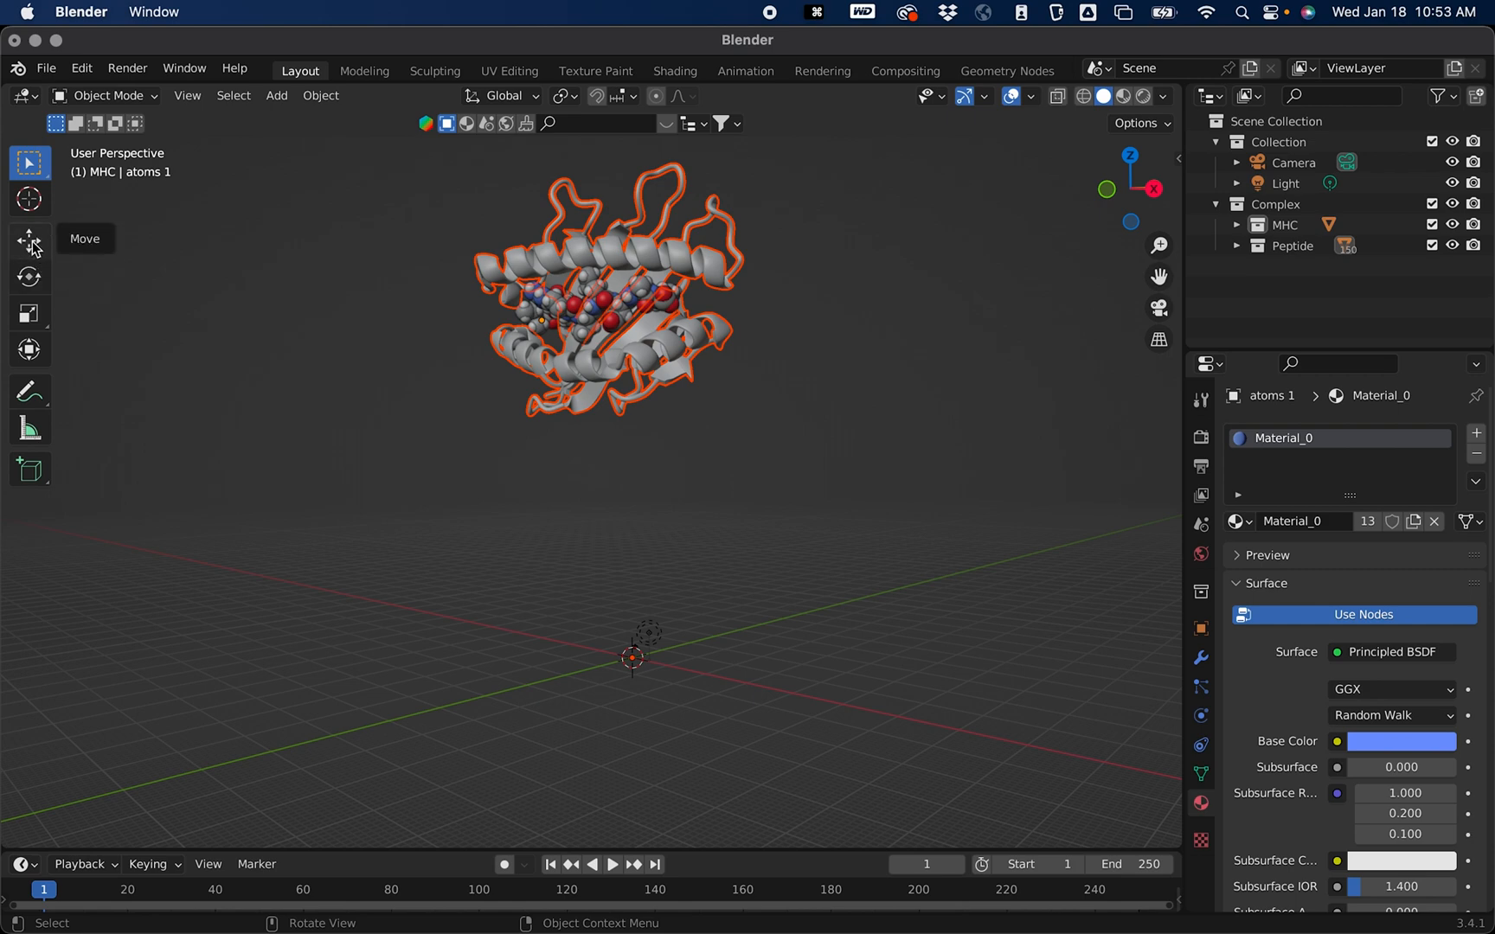
Step: Set the selected complex's origin to its geometry centre with the Move tool active
{"action": "left_click", "coordinate": [29, 241]}
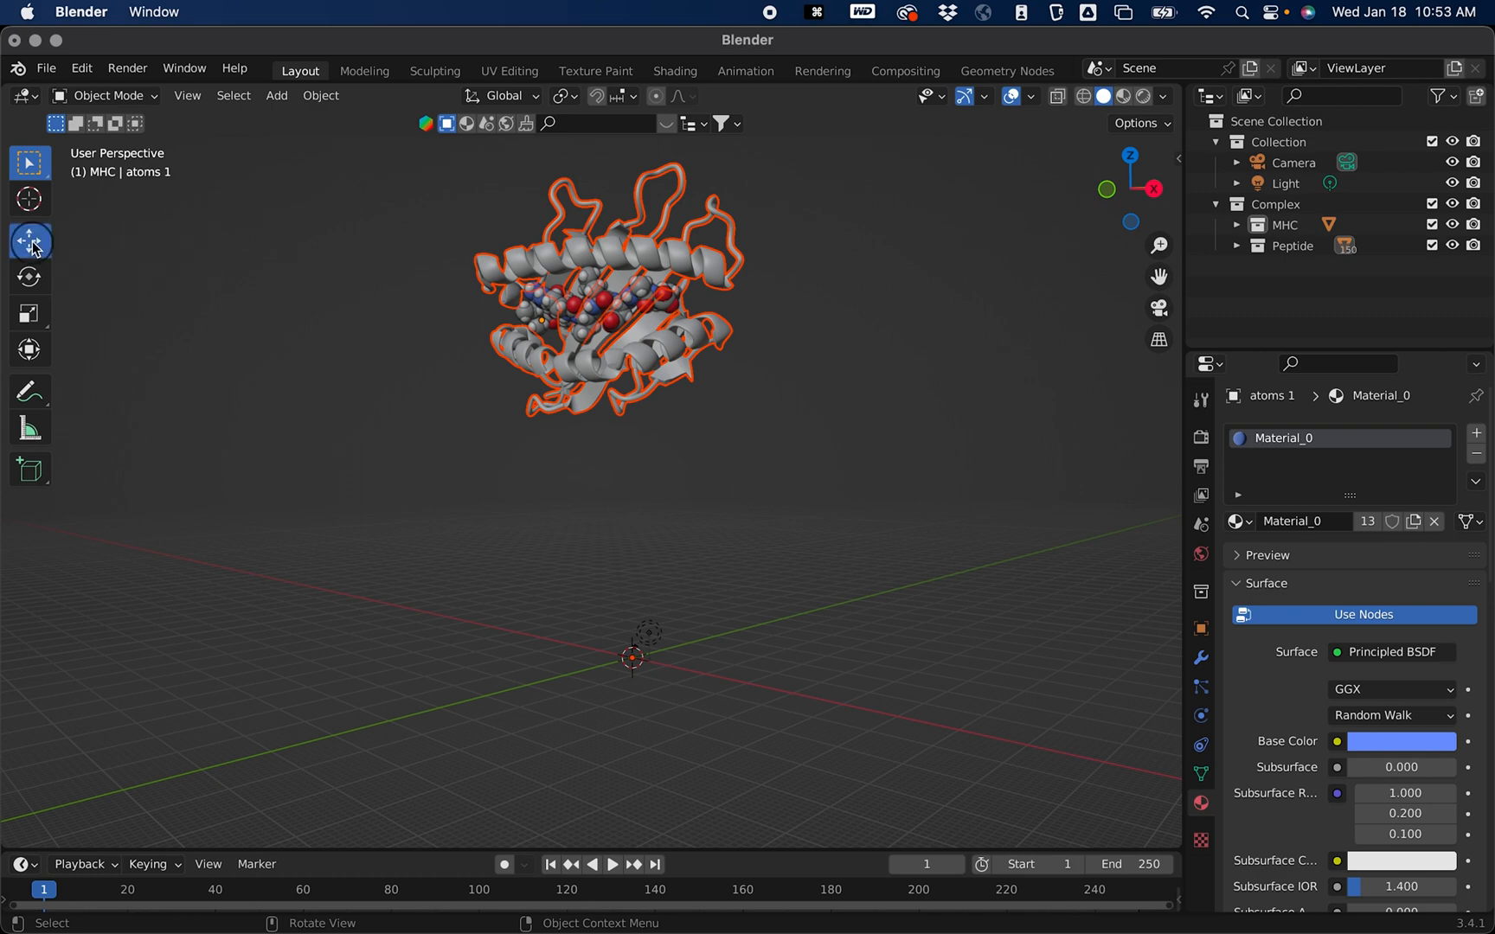
{"action": "left_click", "coordinate": [29, 241]}
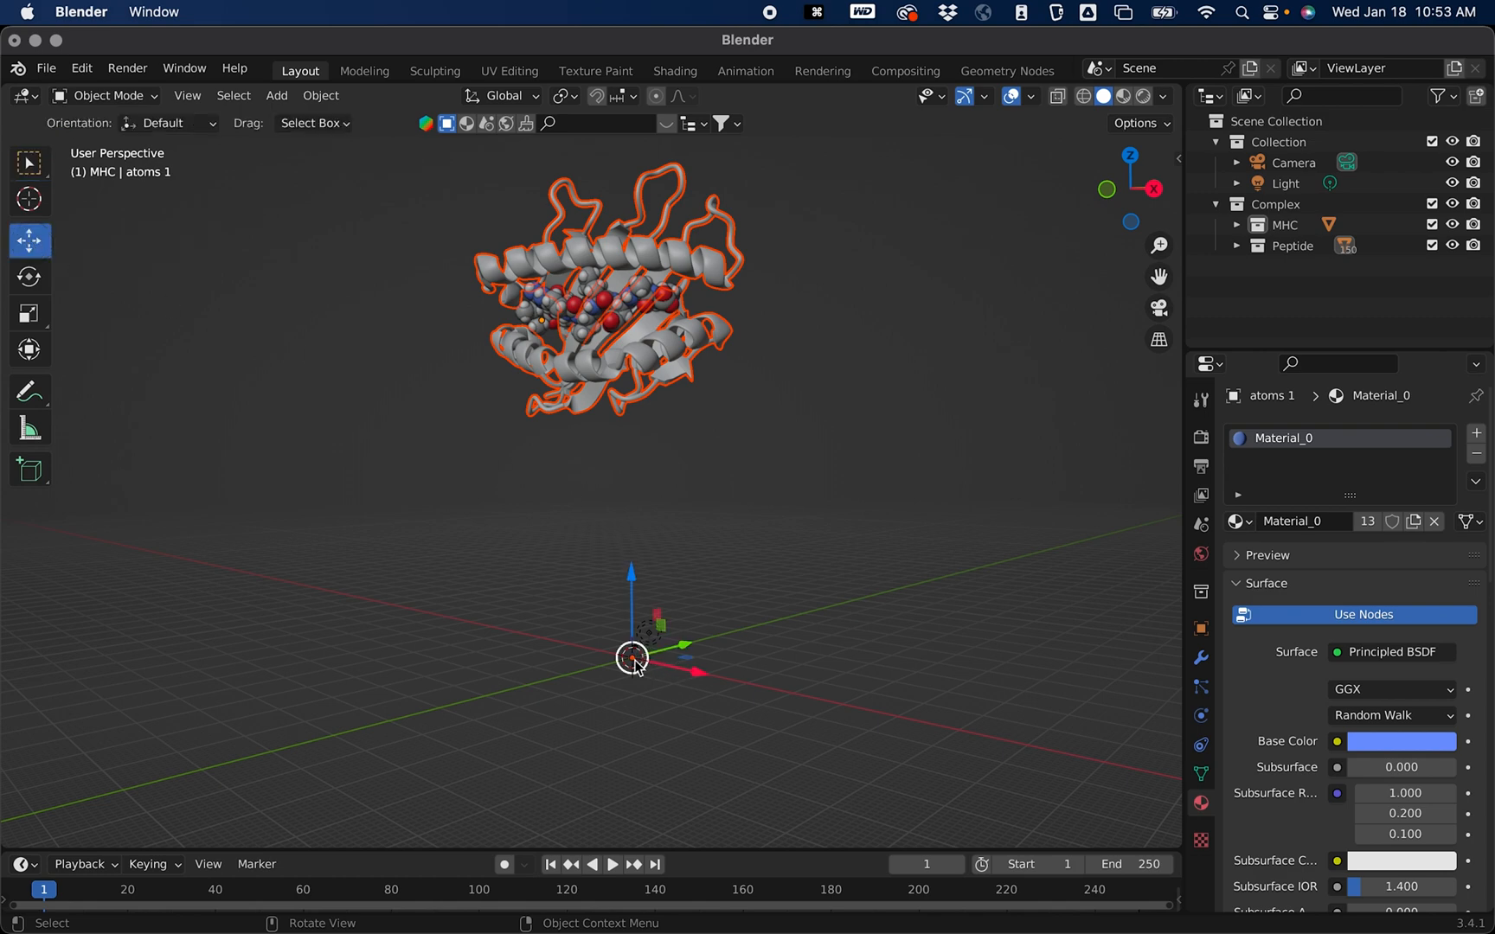
{"action": "mouse_move", "coordinate": [636, 666]}
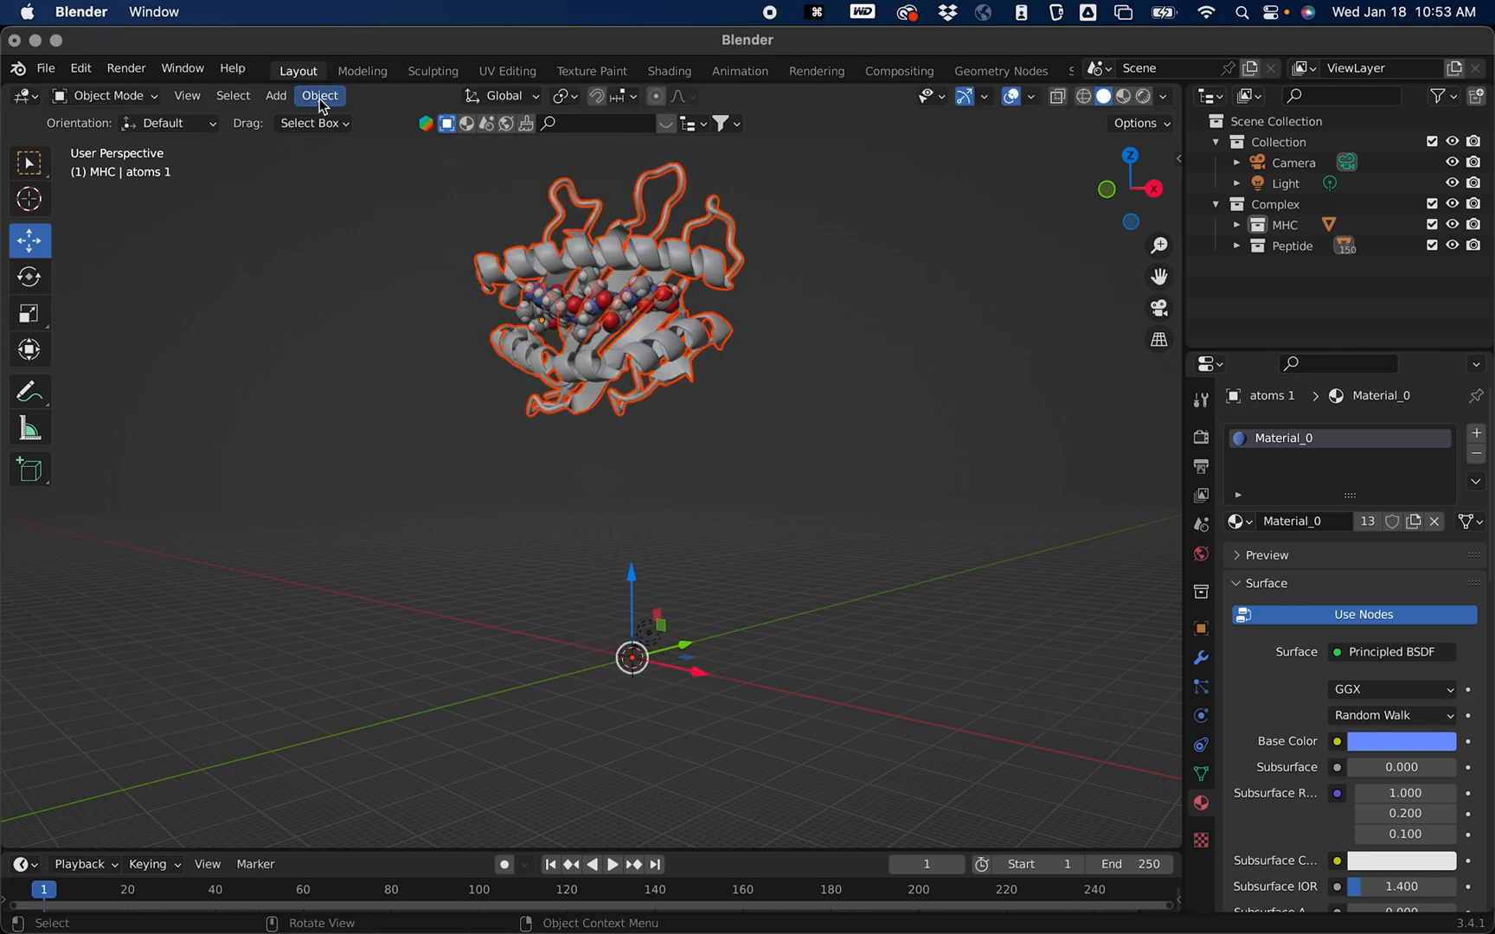
{"action": "left_click", "coordinate": [320, 95]}
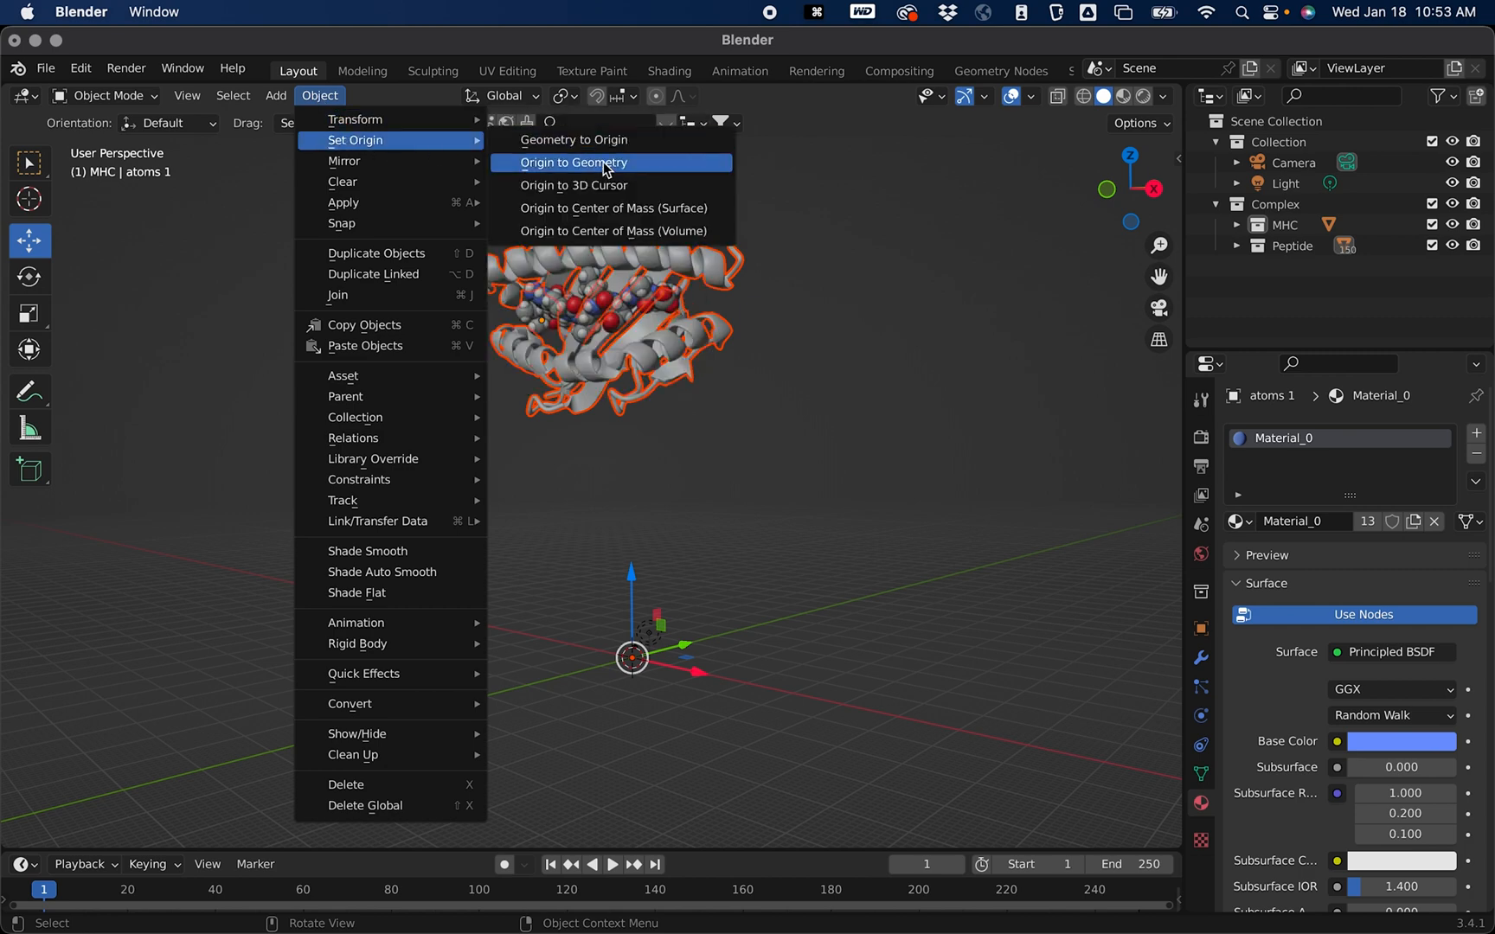
{"action": "left_click", "coordinate": [575, 163]}
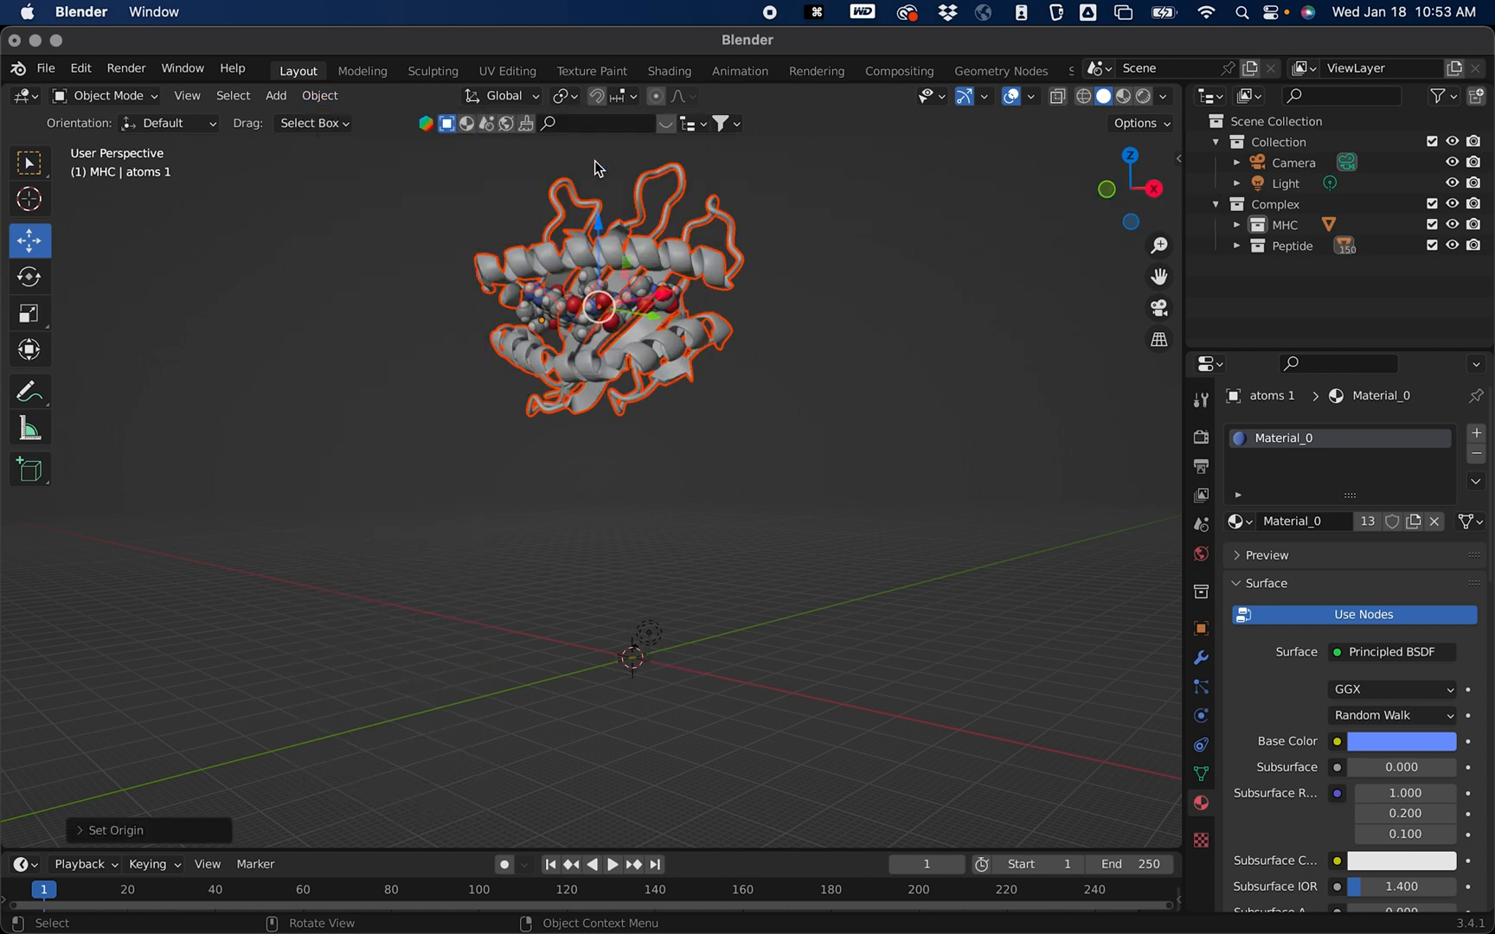
{"action": "mouse_move", "coordinate": [607, 327]}
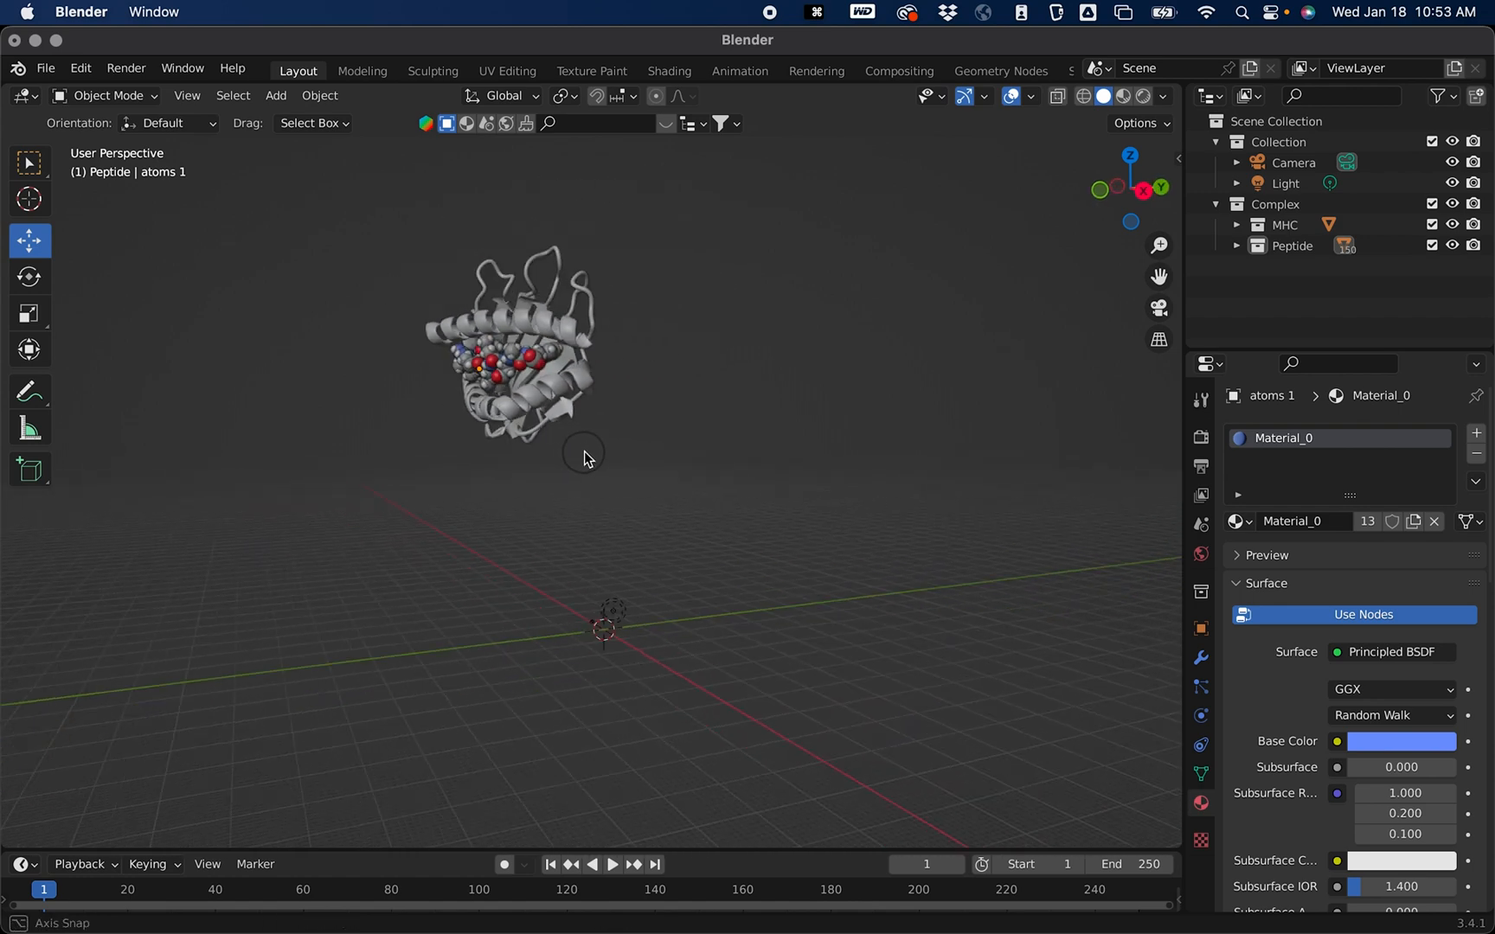
{"action": "left_click_drag", "start_coordinate": [584, 457], "coordinate": [675, 455]}
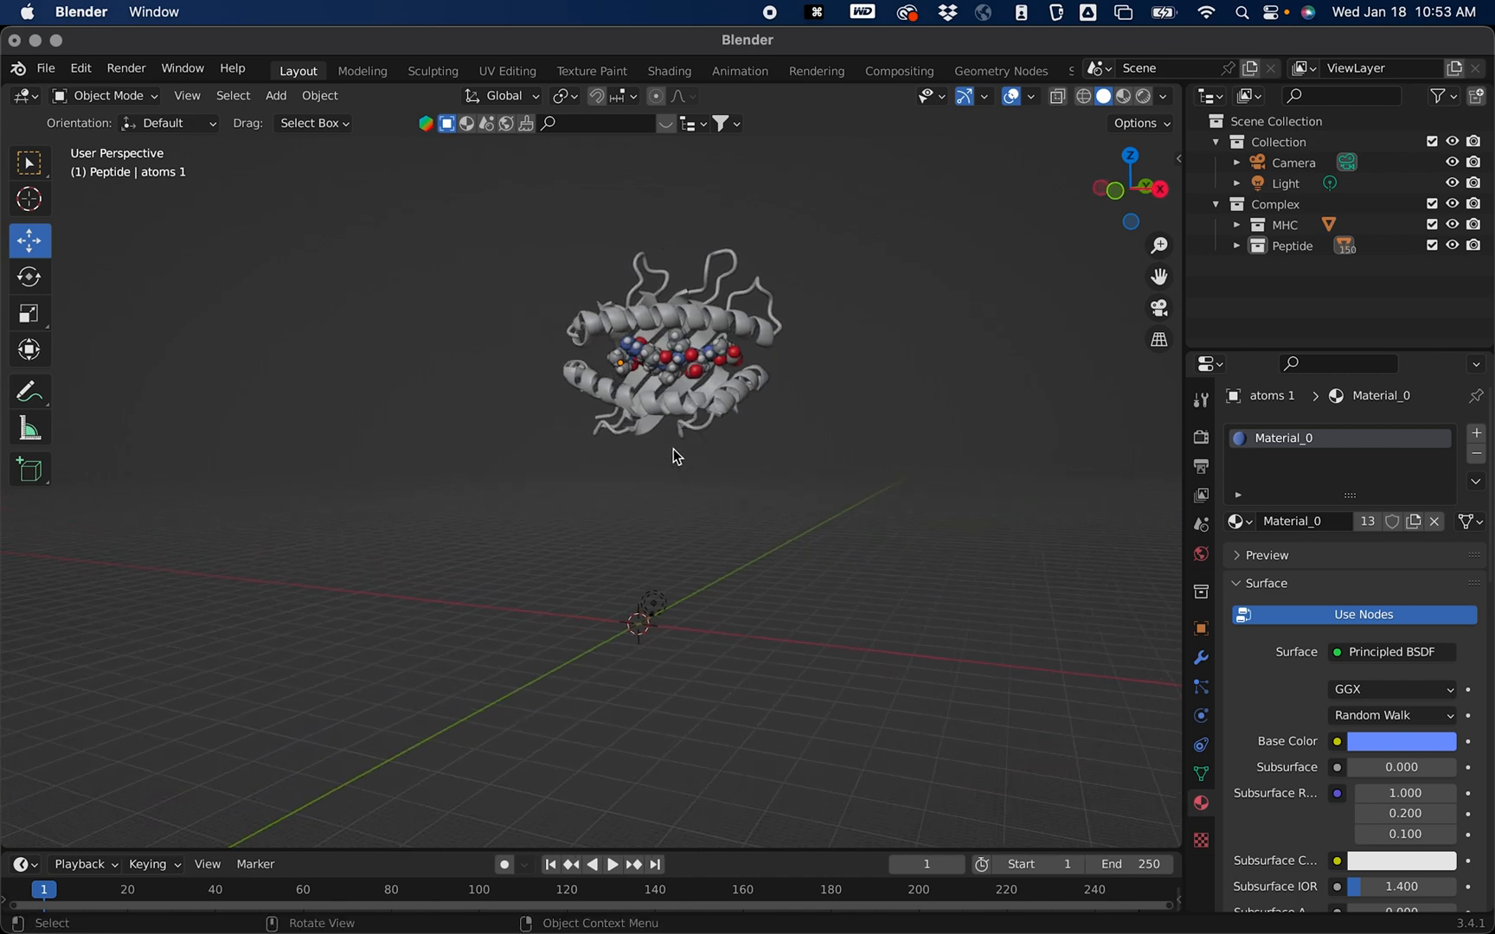
{"action": "left_click_drag", "start_coordinate": [671, 455], "coordinate": [453, 249]}
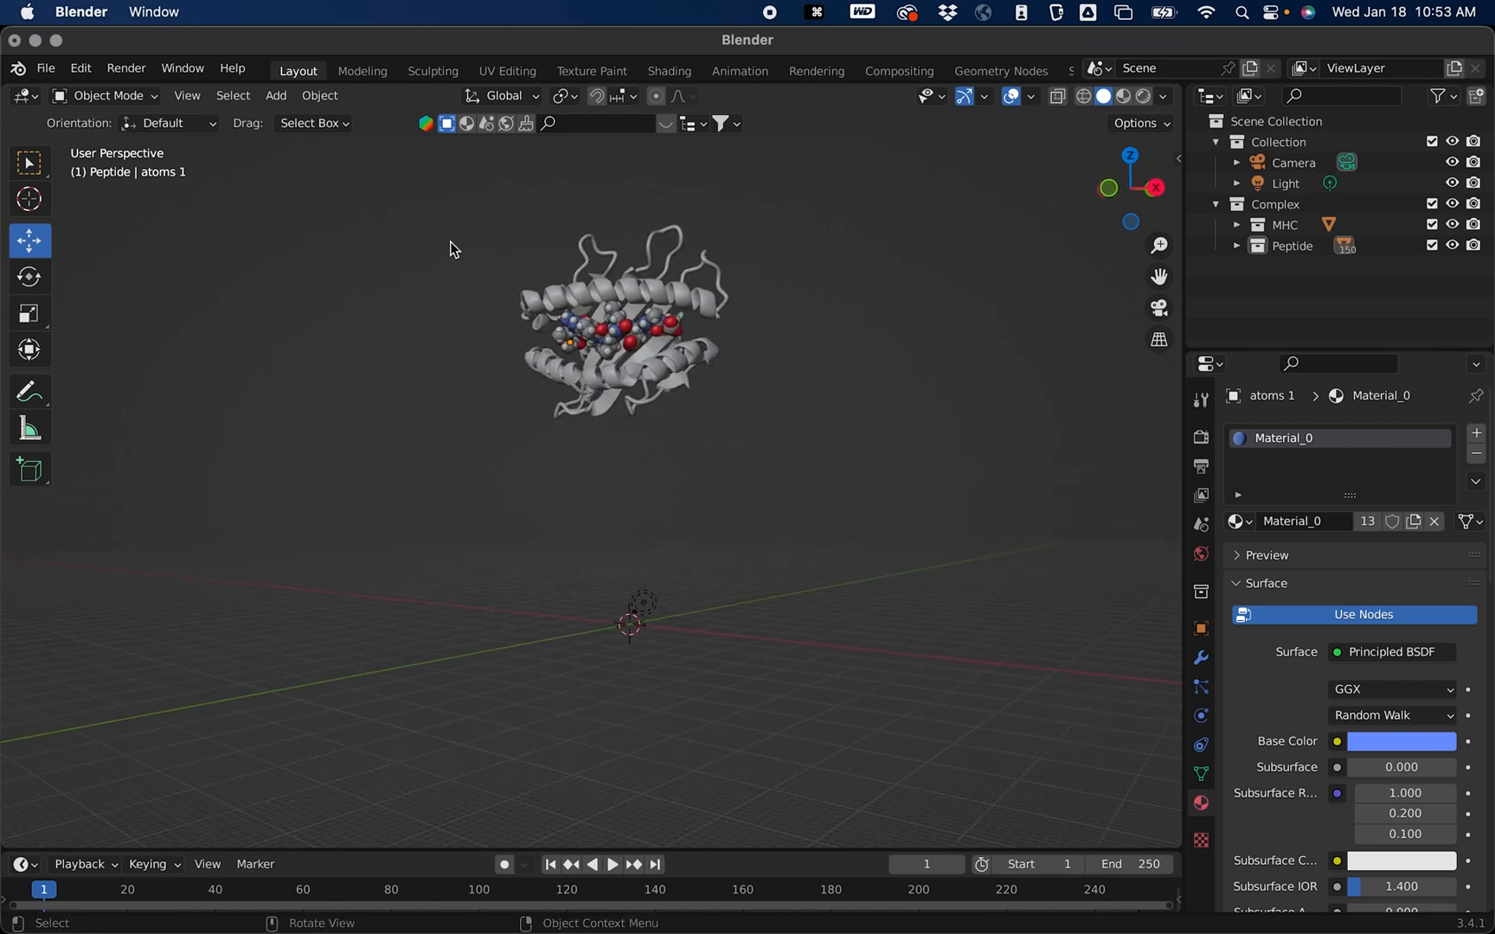
{"action": "left_click", "coordinate": [1216, 205]}
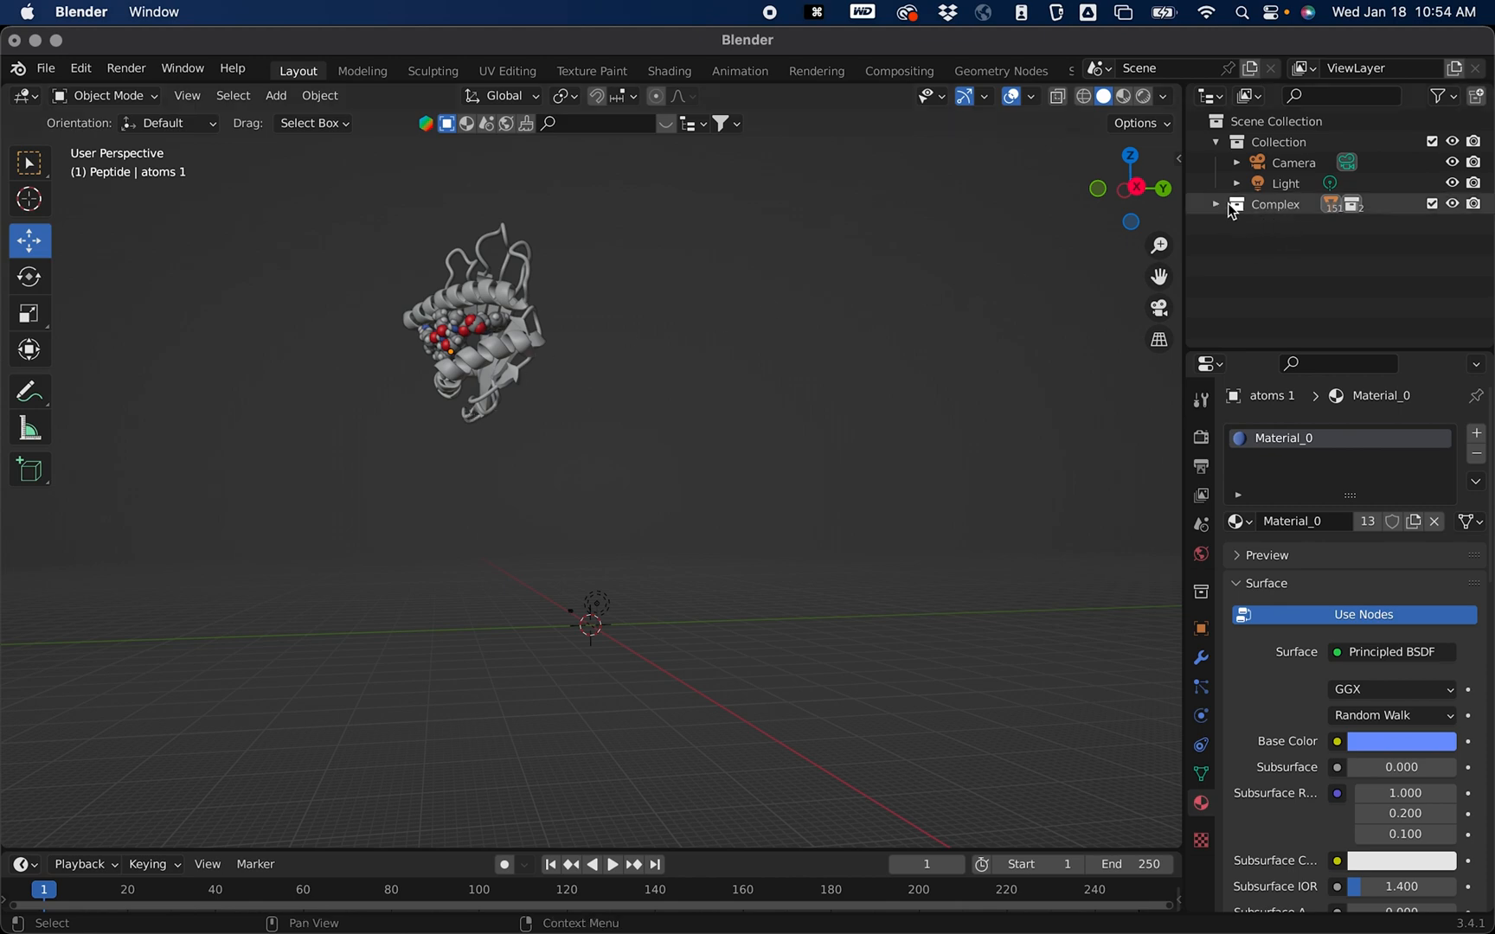
Step: Select the Complex collection so MHC ribbons and peptide atoms are selected together
{"action": "left_click", "coordinate": [1276, 204]}
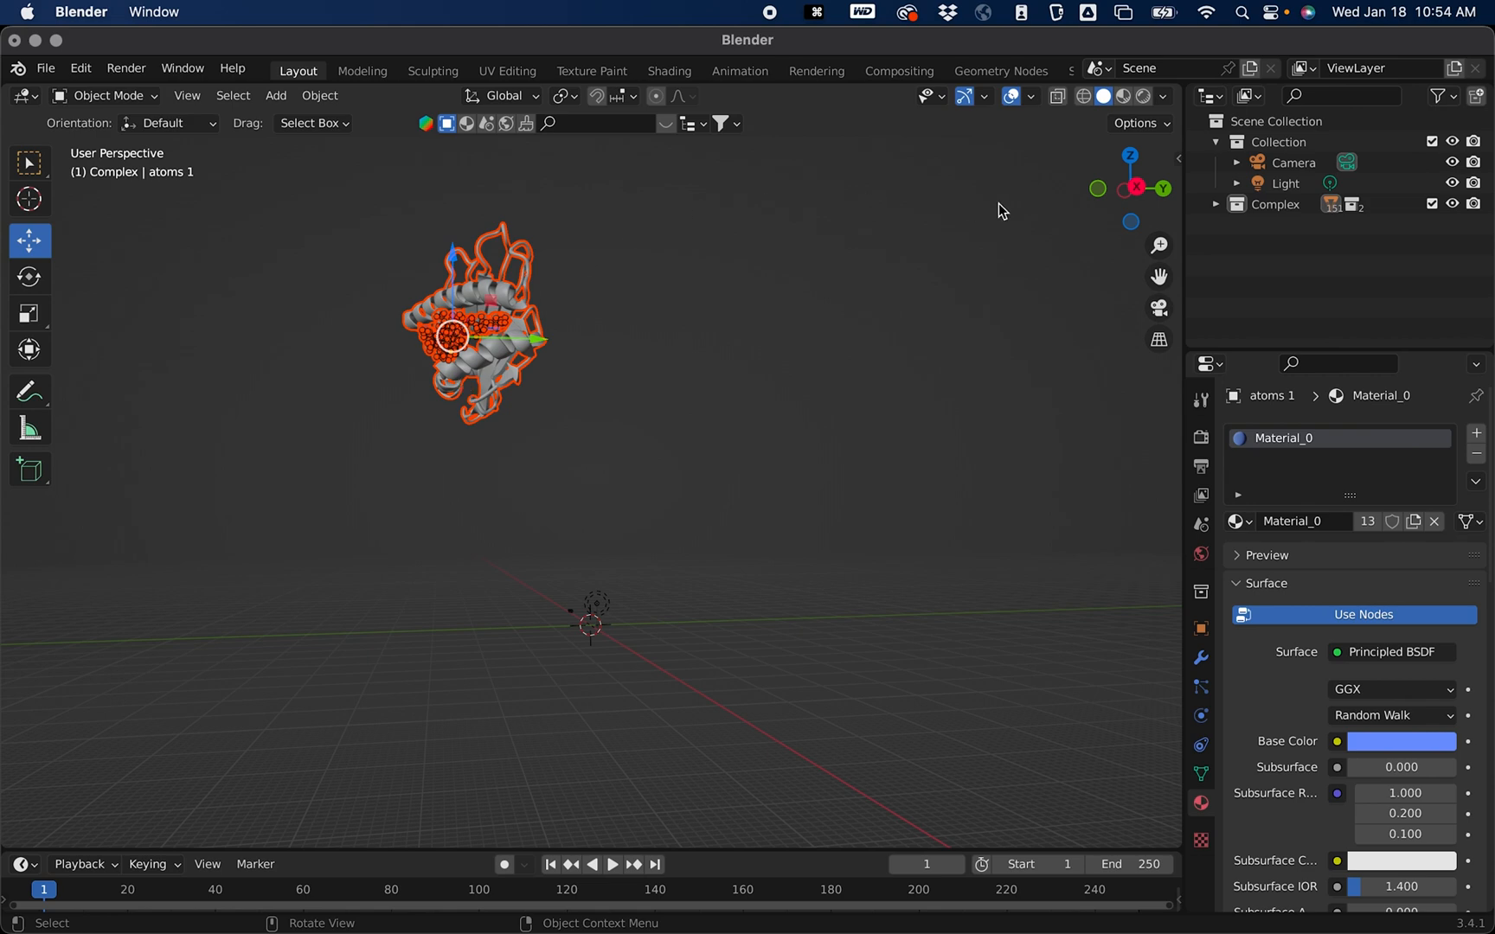
{"action": "mouse_move", "coordinate": [1132, 166]}
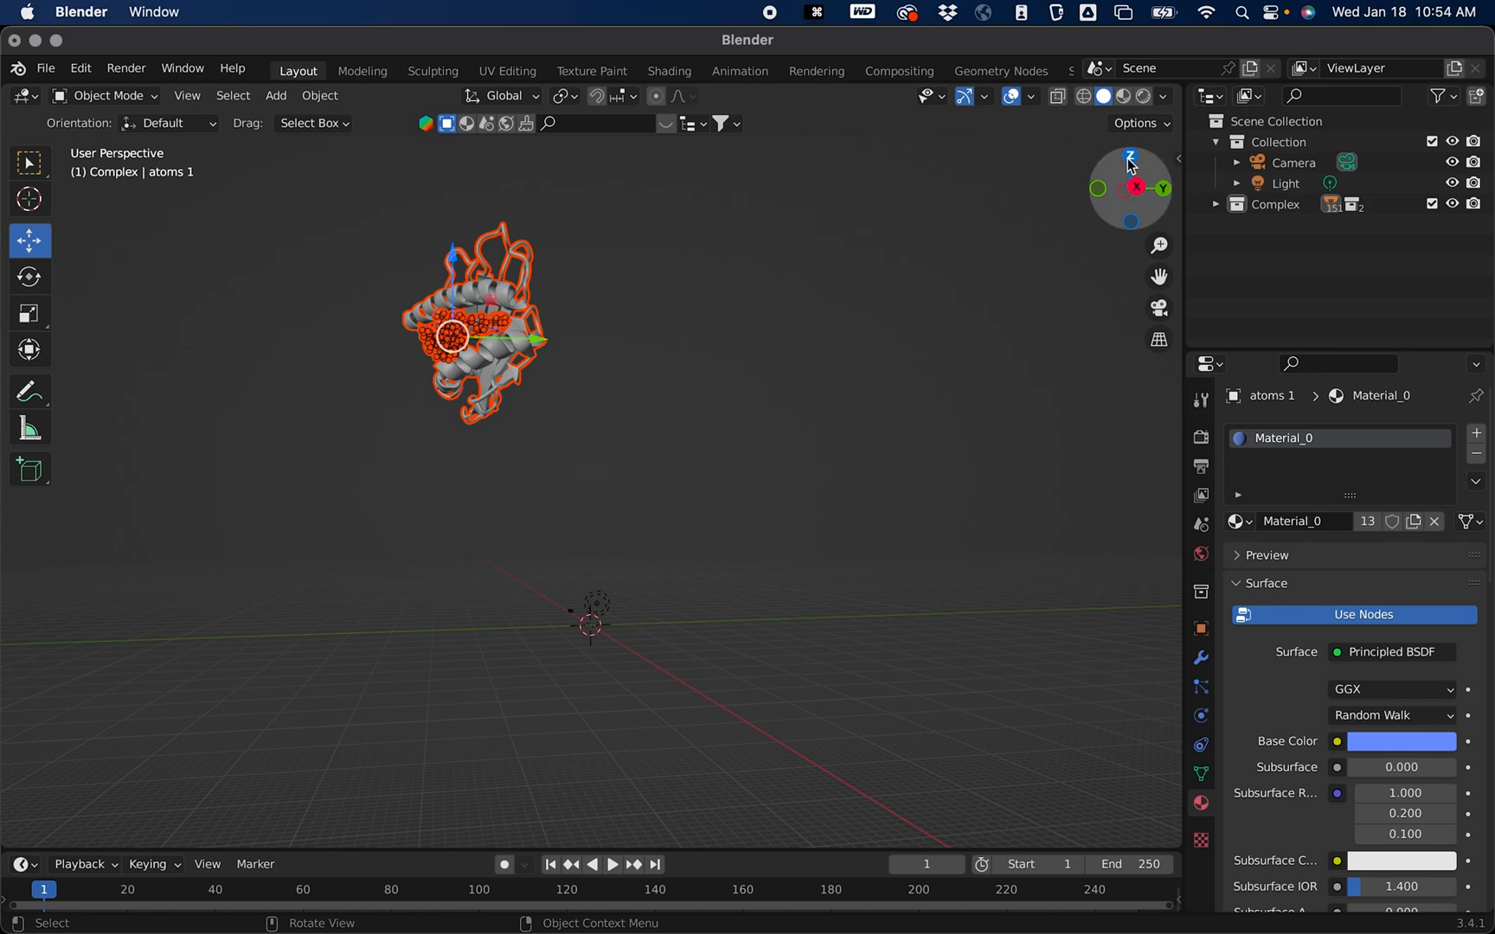
{"action": "mouse_move", "coordinate": [1130, 156]}
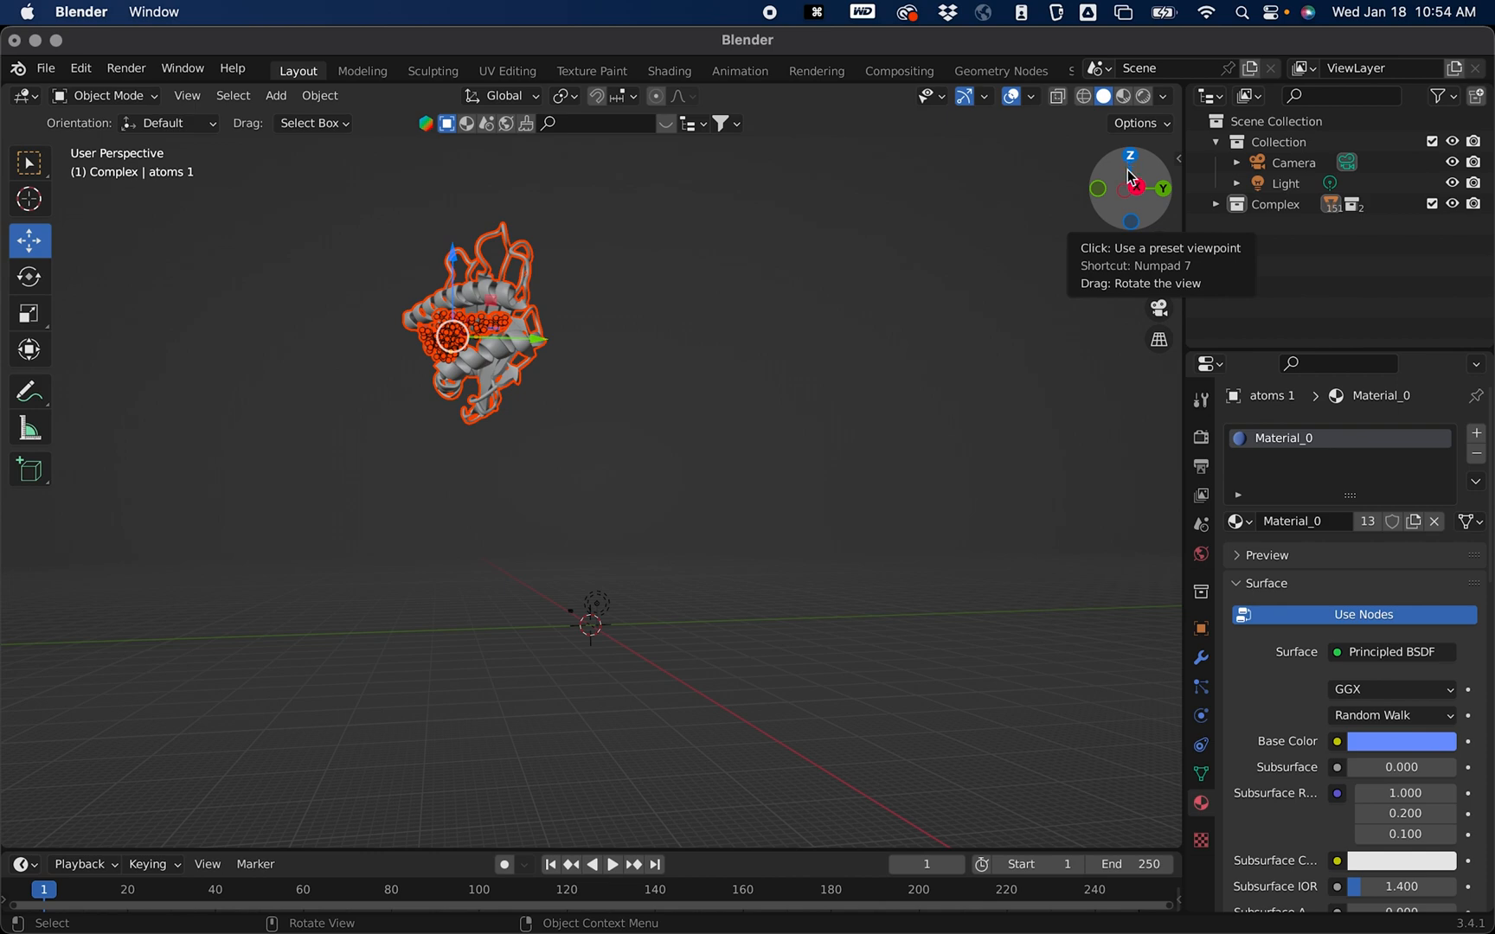
{"action": "mouse_move", "coordinate": [1118, 181]}
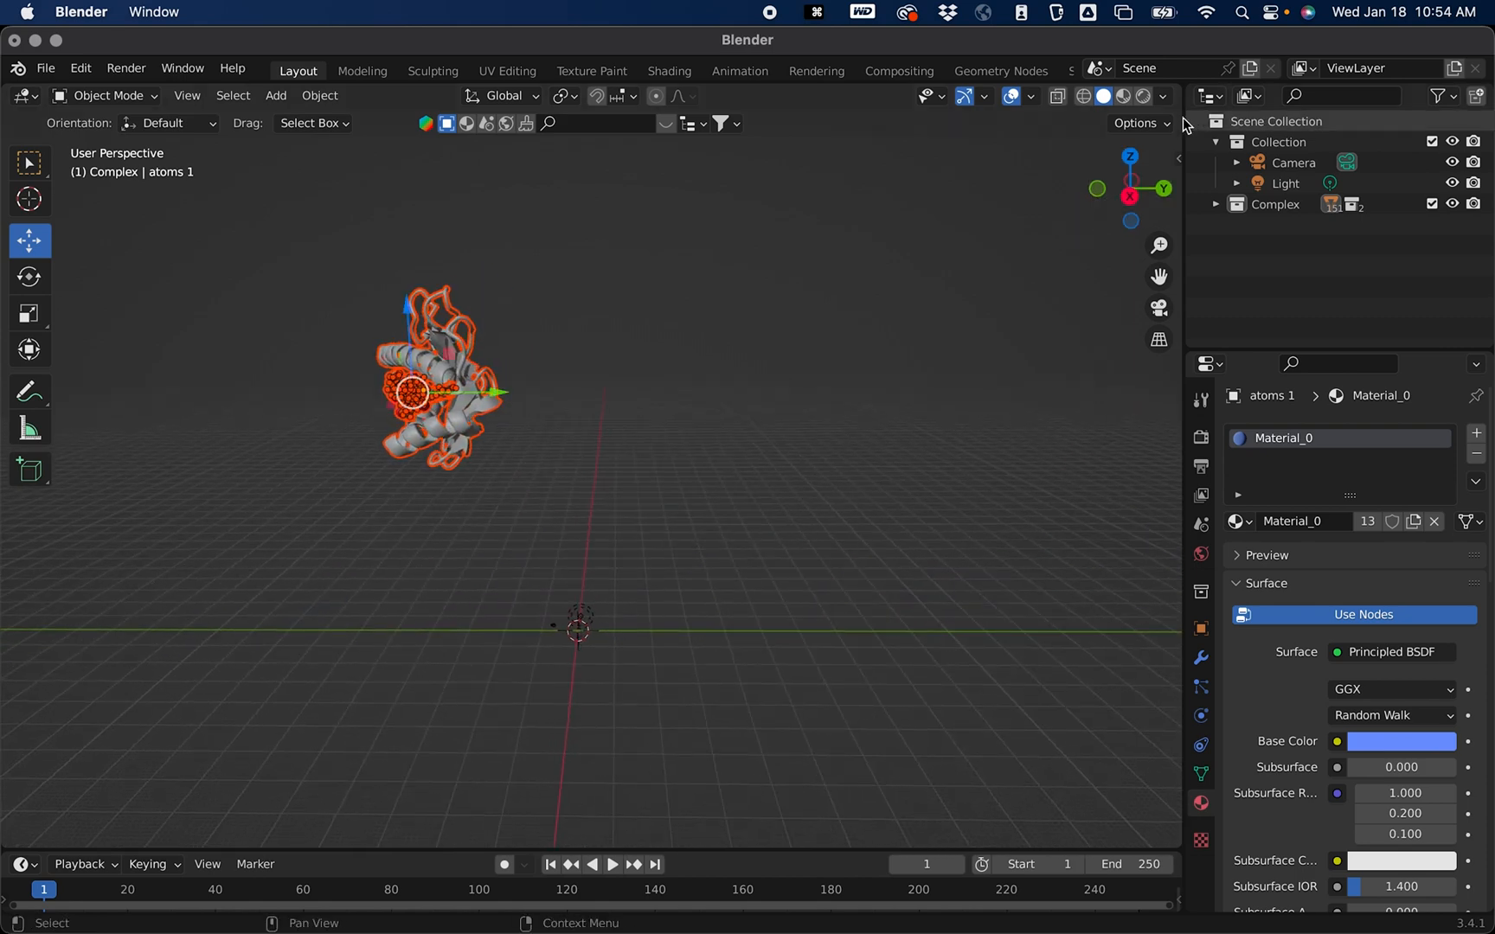
{"action": "mouse_move", "coordinate": [1161, 185]}
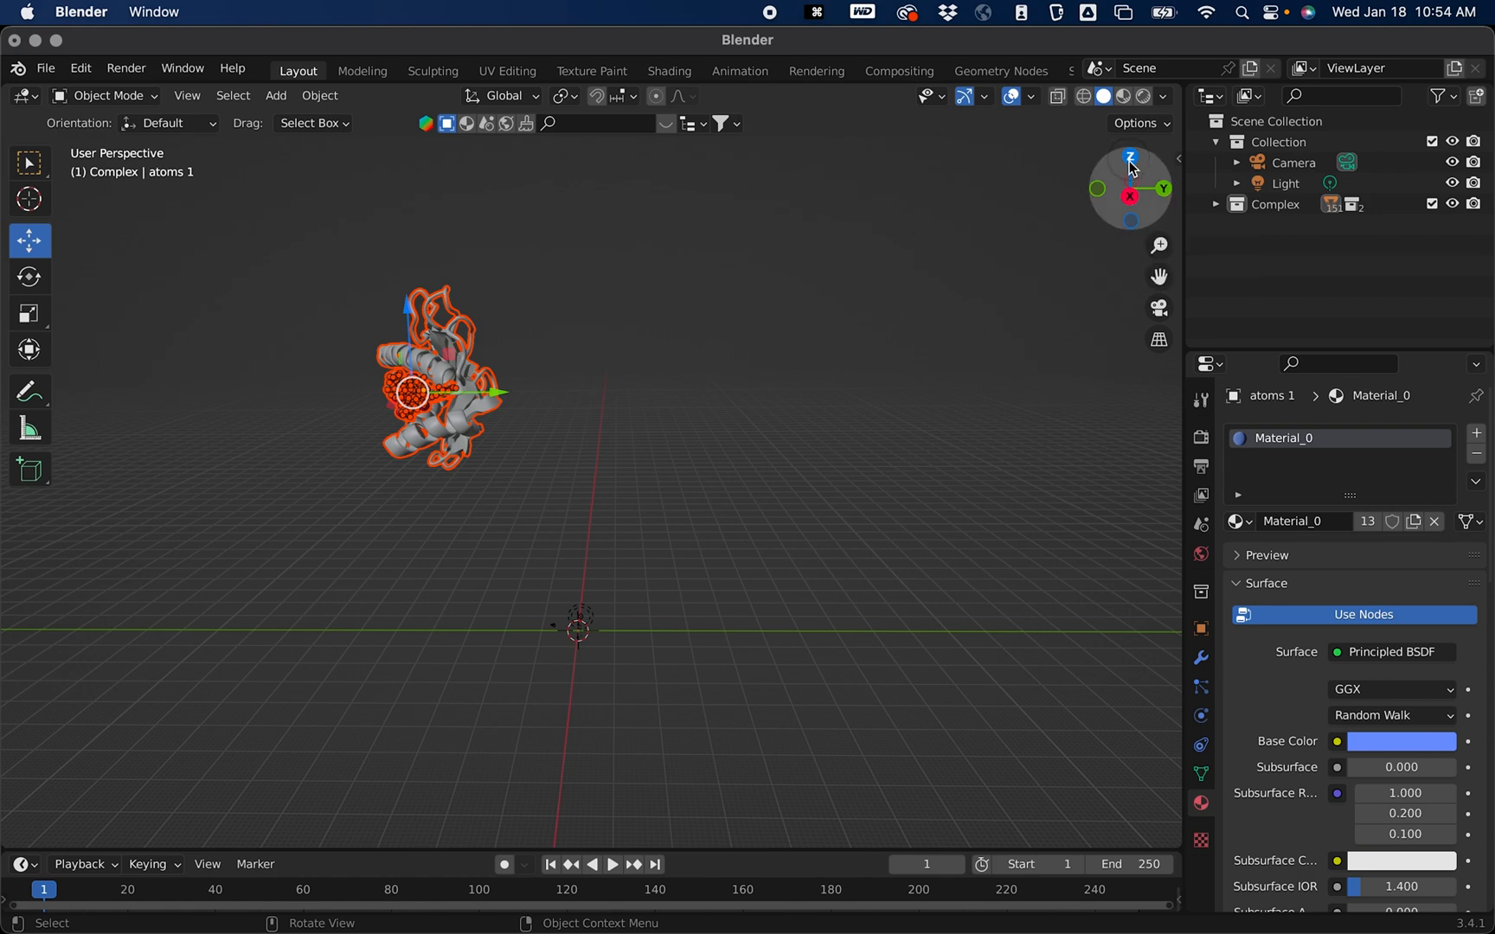
Step: Using axis-aligned side, bottom and top views, move the complex onto the world origin
{"action": "left_click", "coordinate": [1130, 158]}
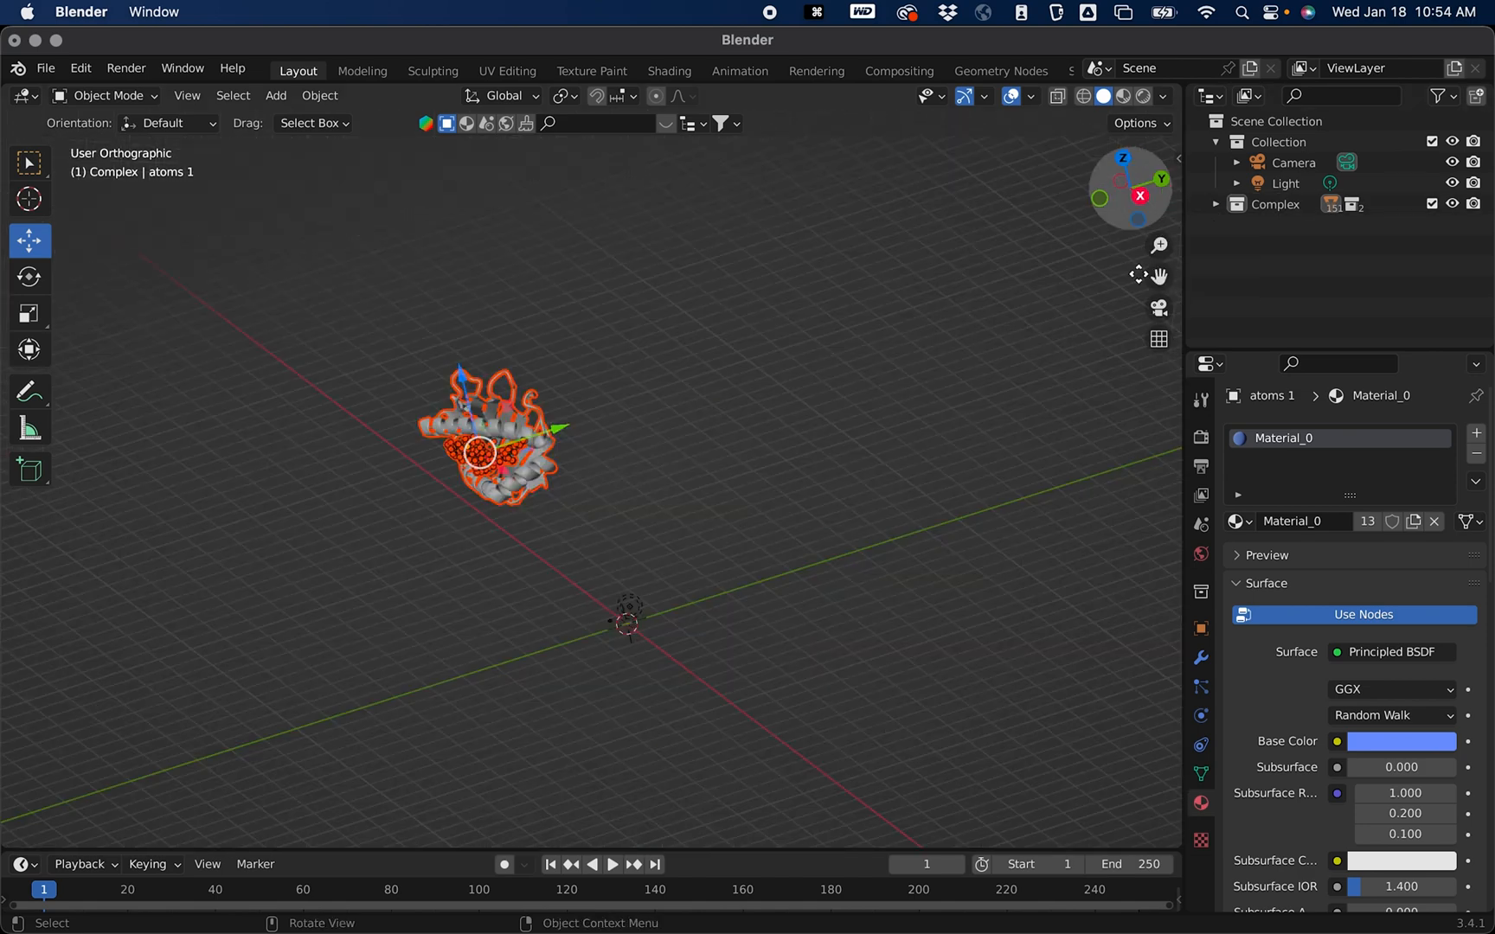
{"action": "left_click", "coordinate": [1140, 194]}
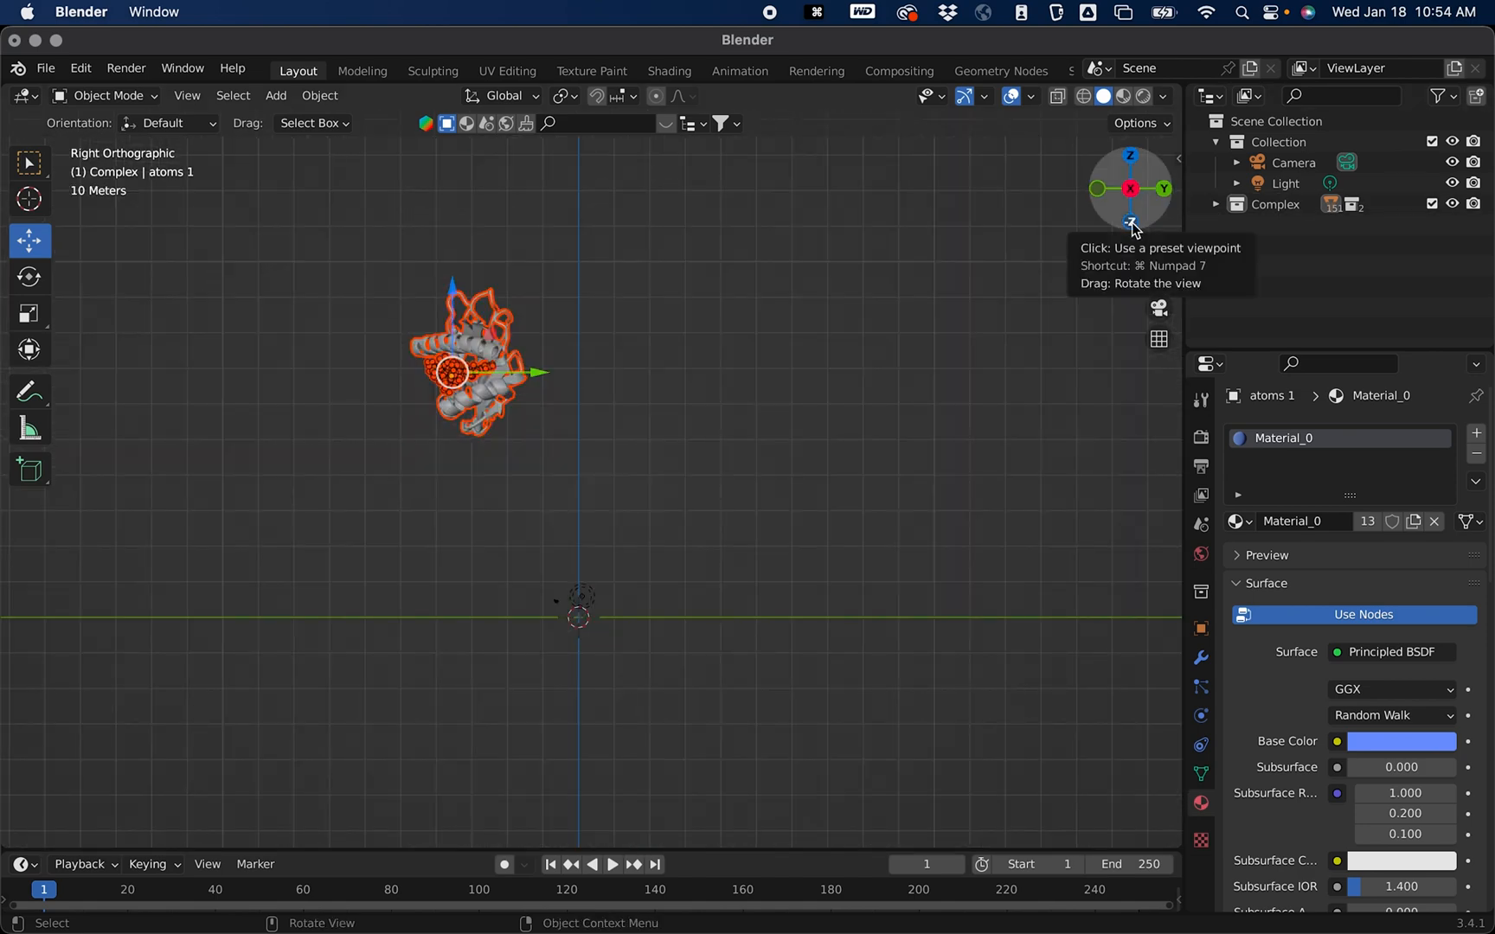
{"action": "left_click", "coordinate": [1130, 223]}
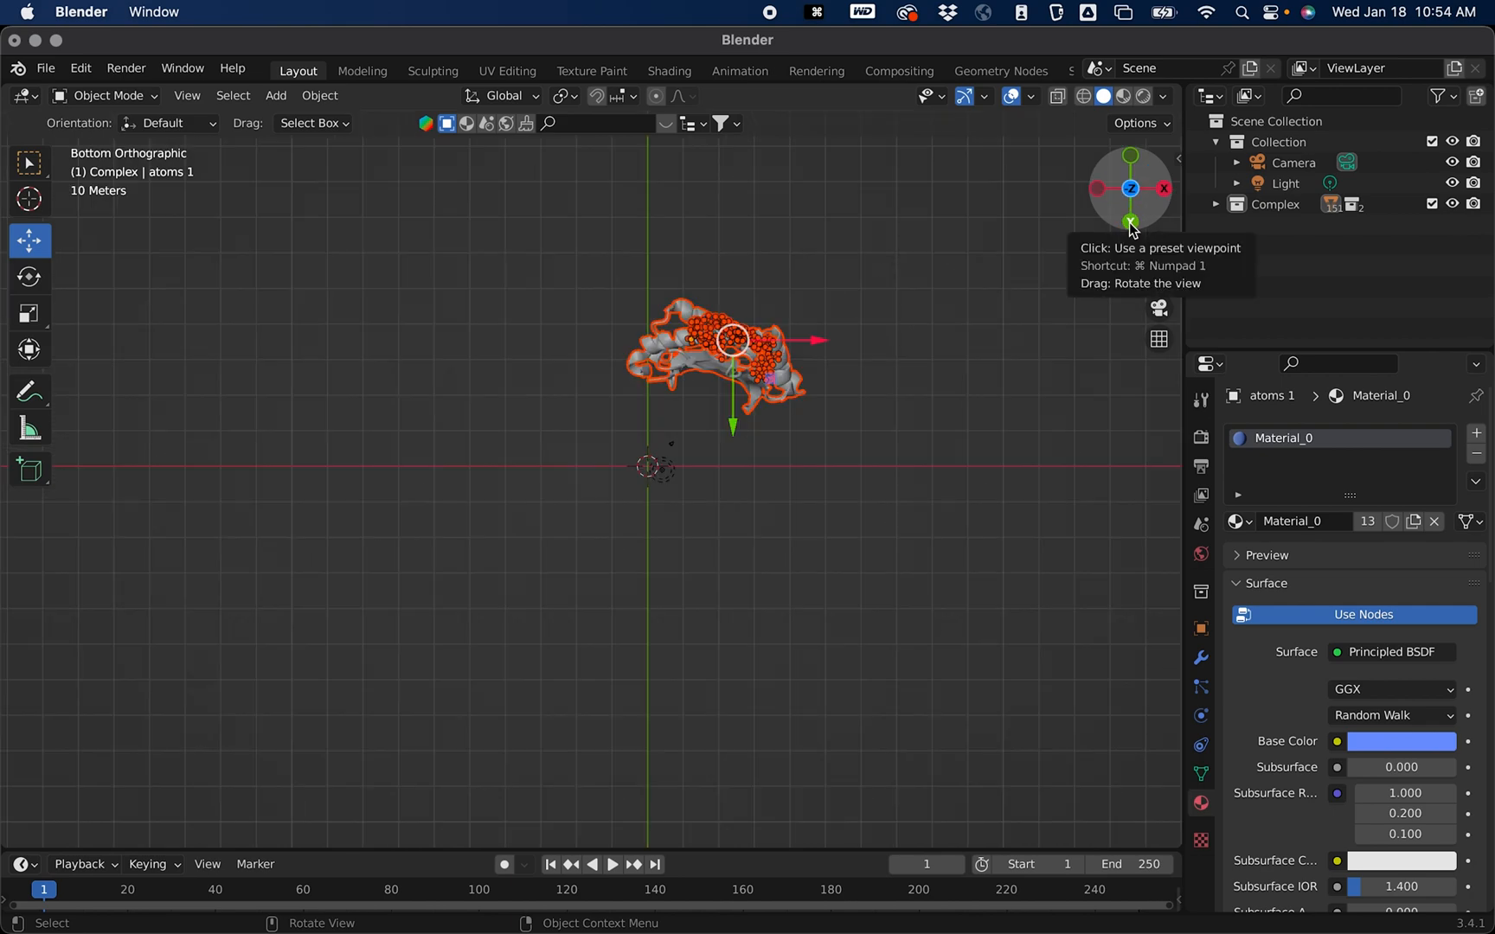
{"action": "left_click", "coordinate": [1163, 189]}
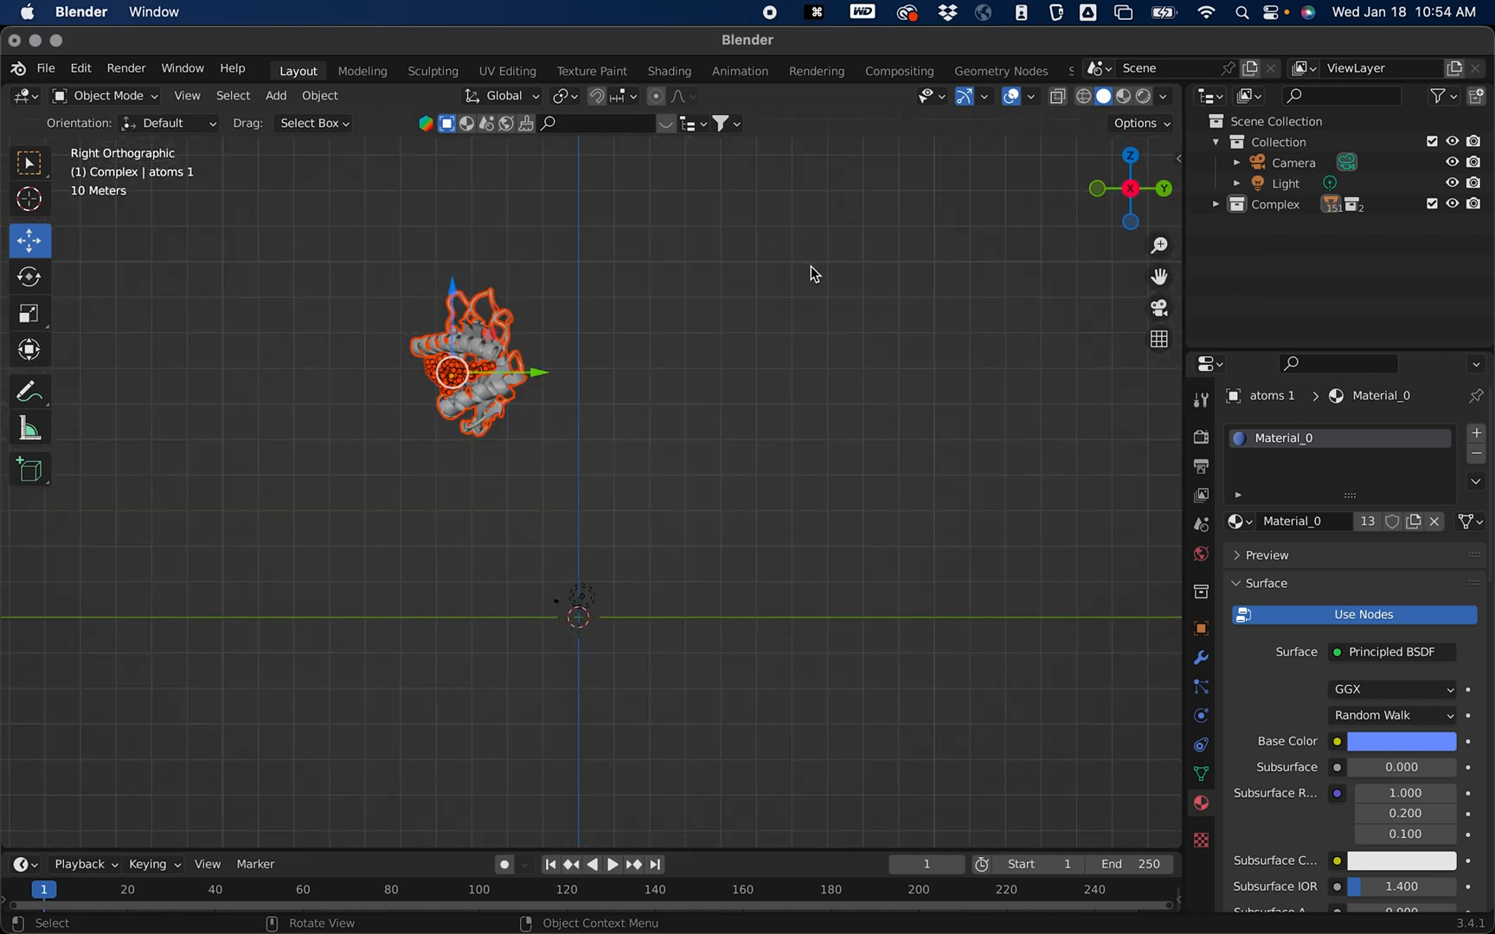
{"action": "mouse_move", "coordinate": [1130, 158]}
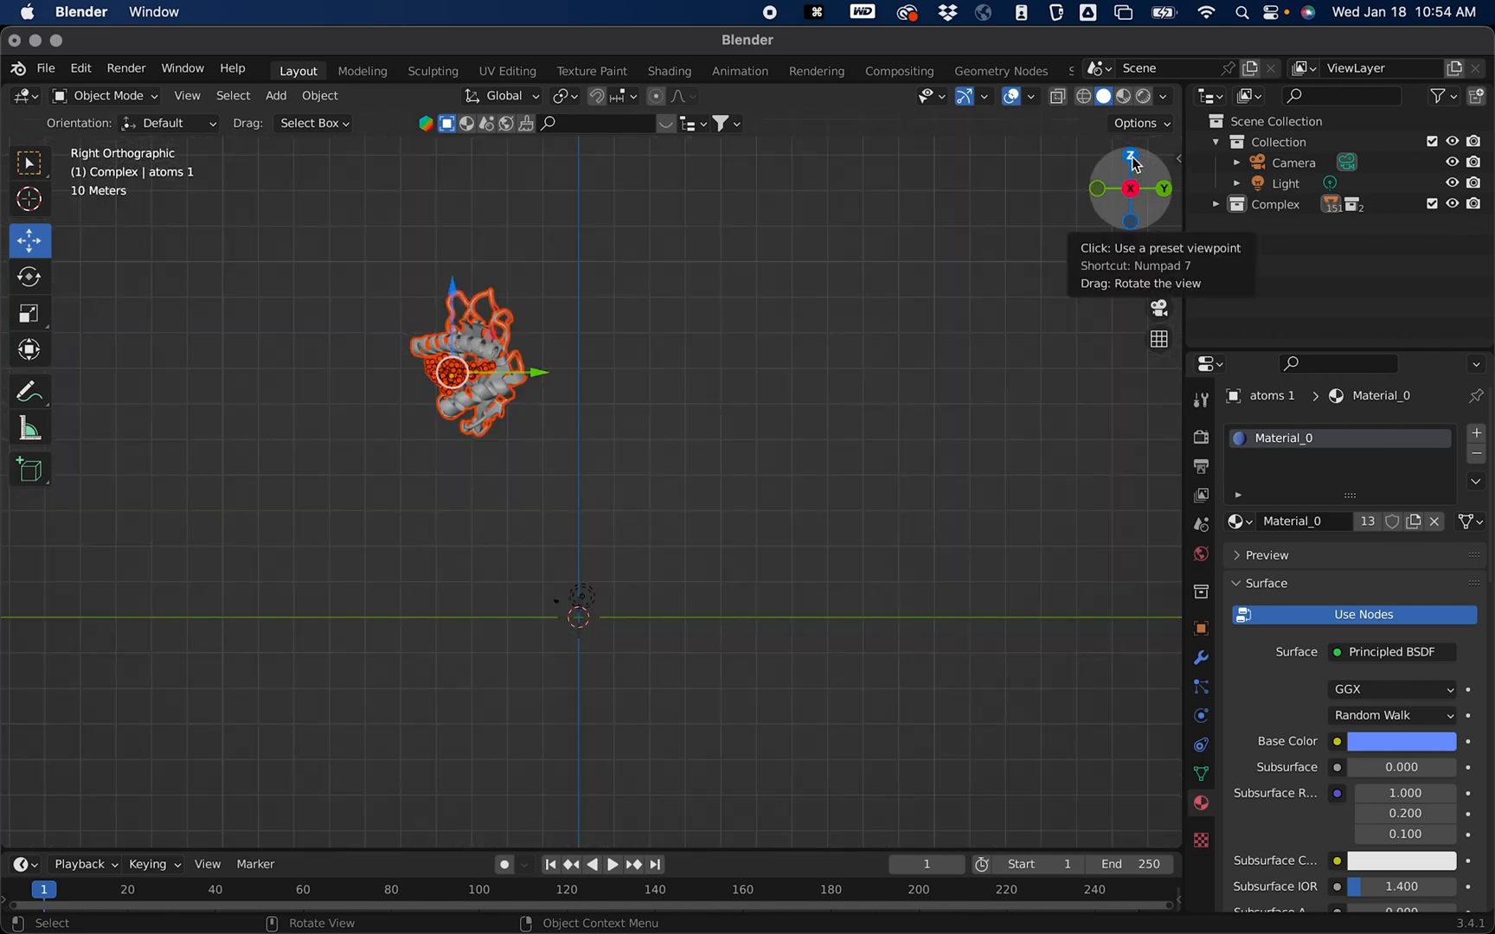
{"action": "left_click", "coordinate": [1132, 157]}
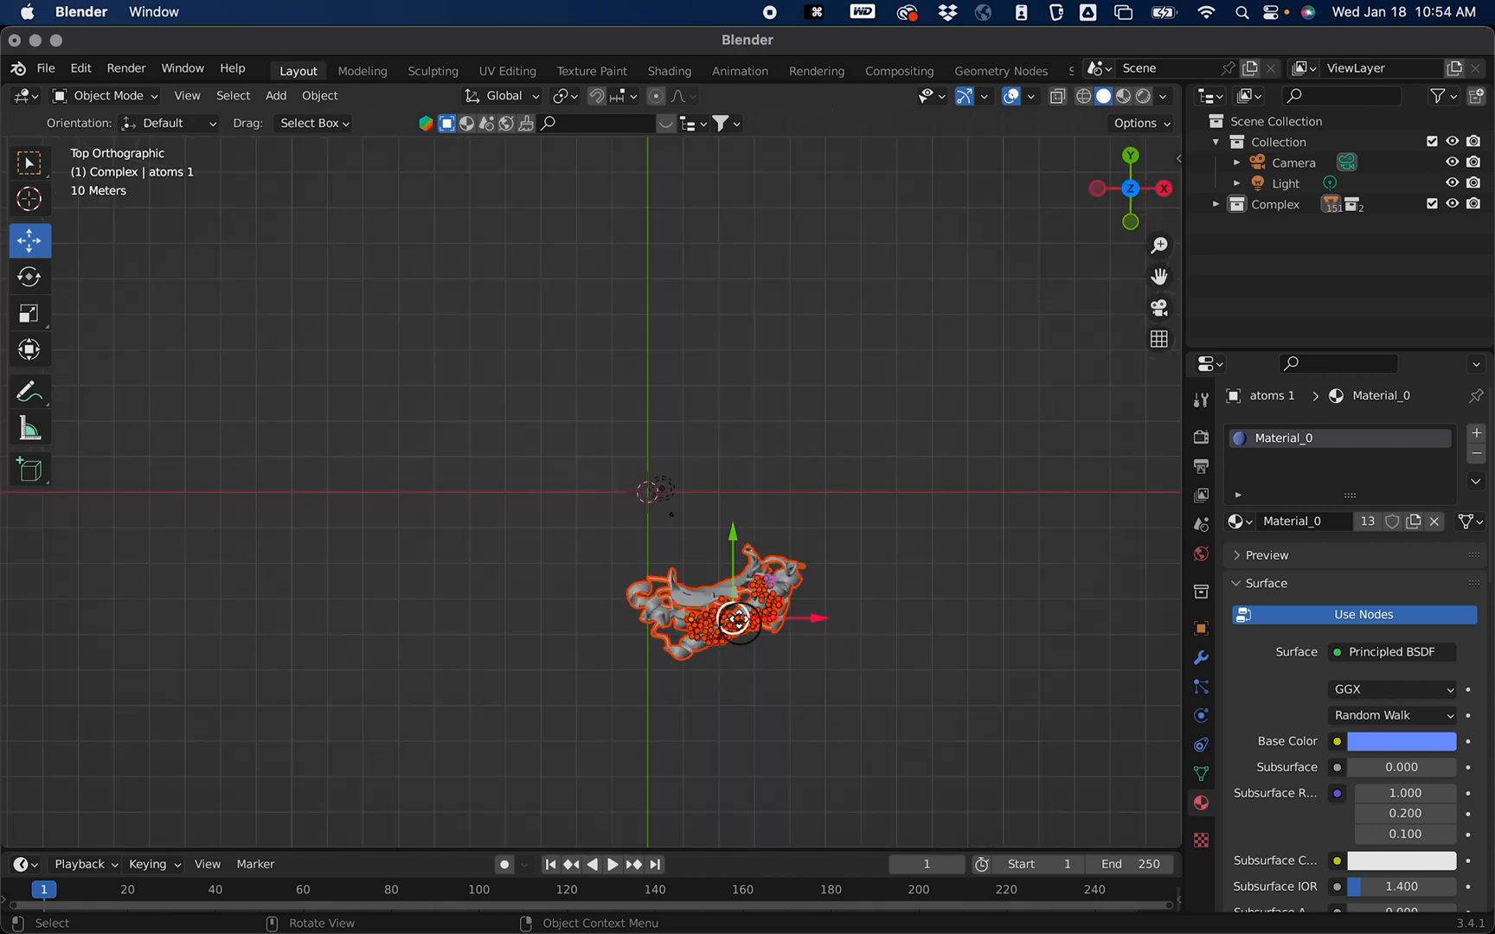
{"action": "left_click_drag", "start_coordinate": [730, 595], "coordinate": [629, 478]}
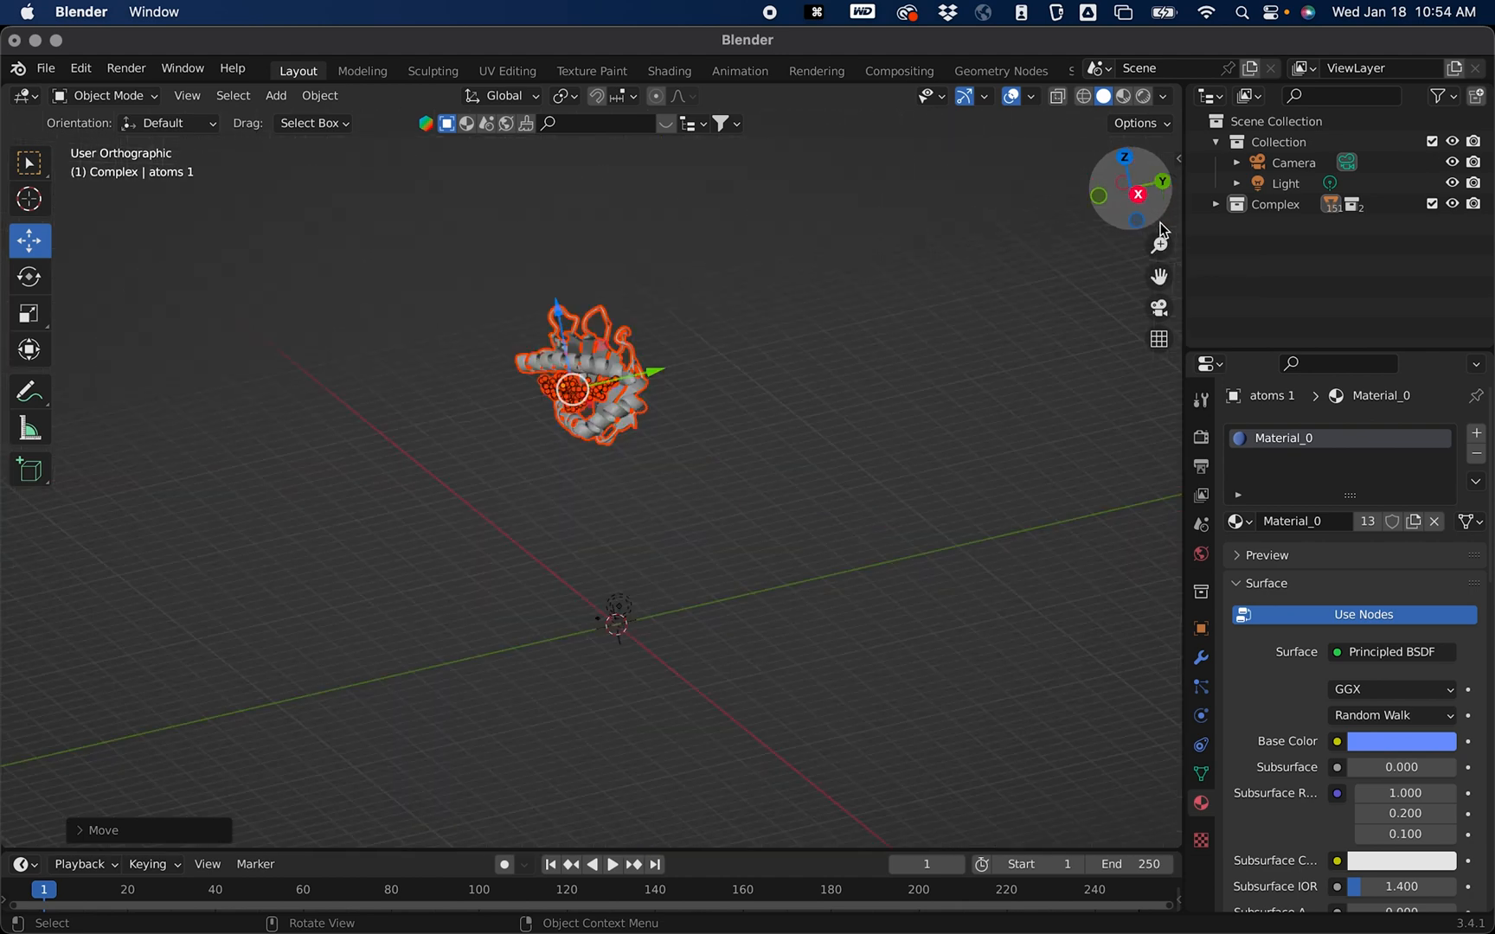
{"action": "left_click", "coordinate": [1136, 196]}
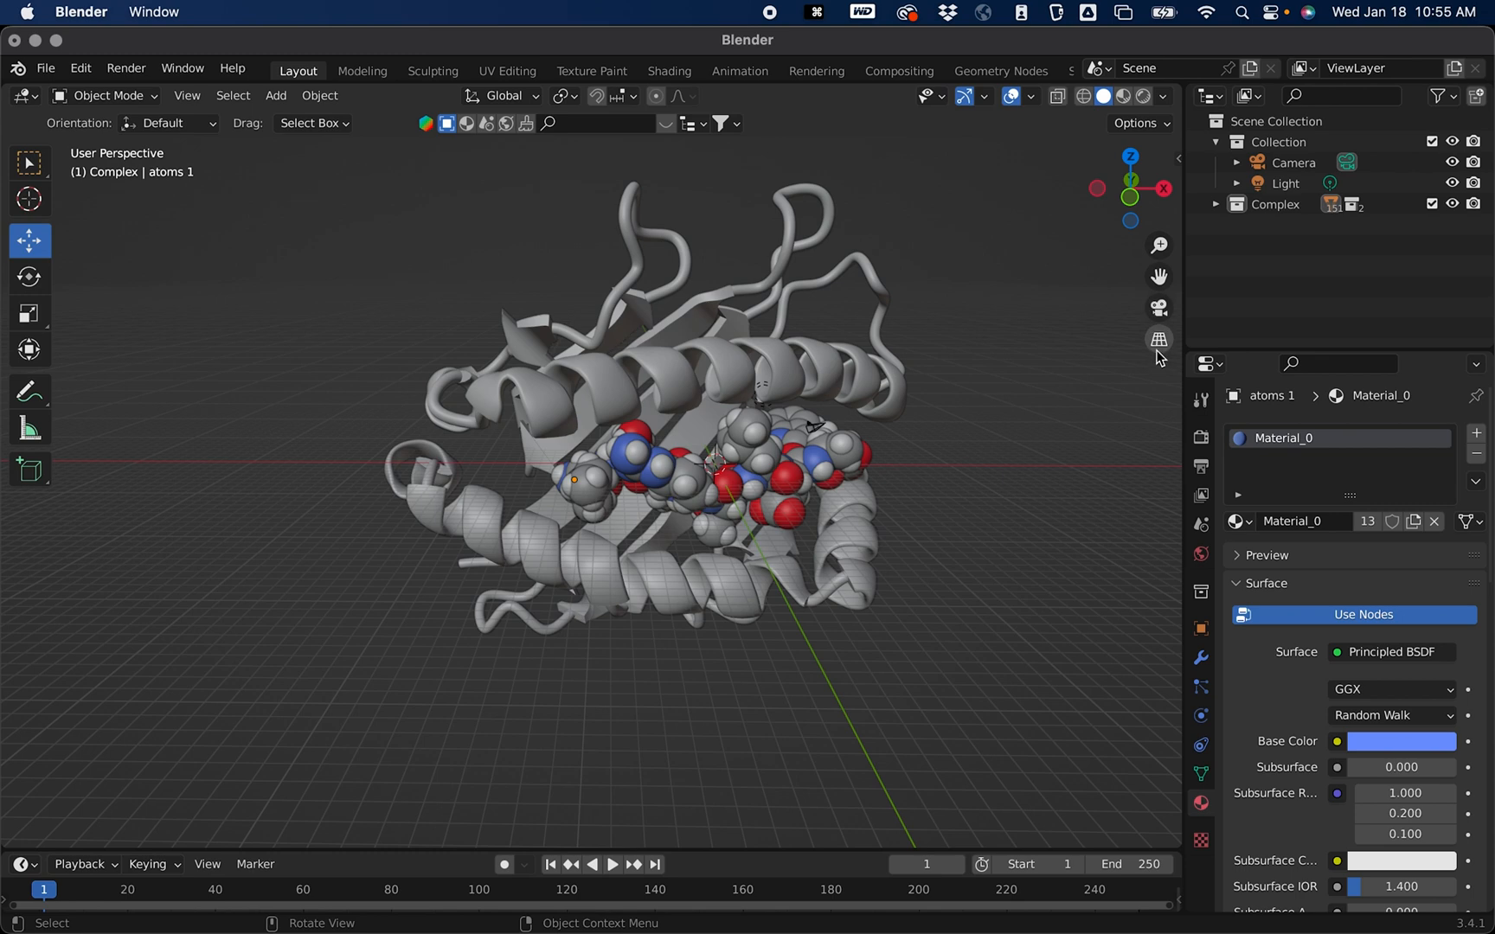
{"action": "mouse_move", "coordinate": [1158, 339]}
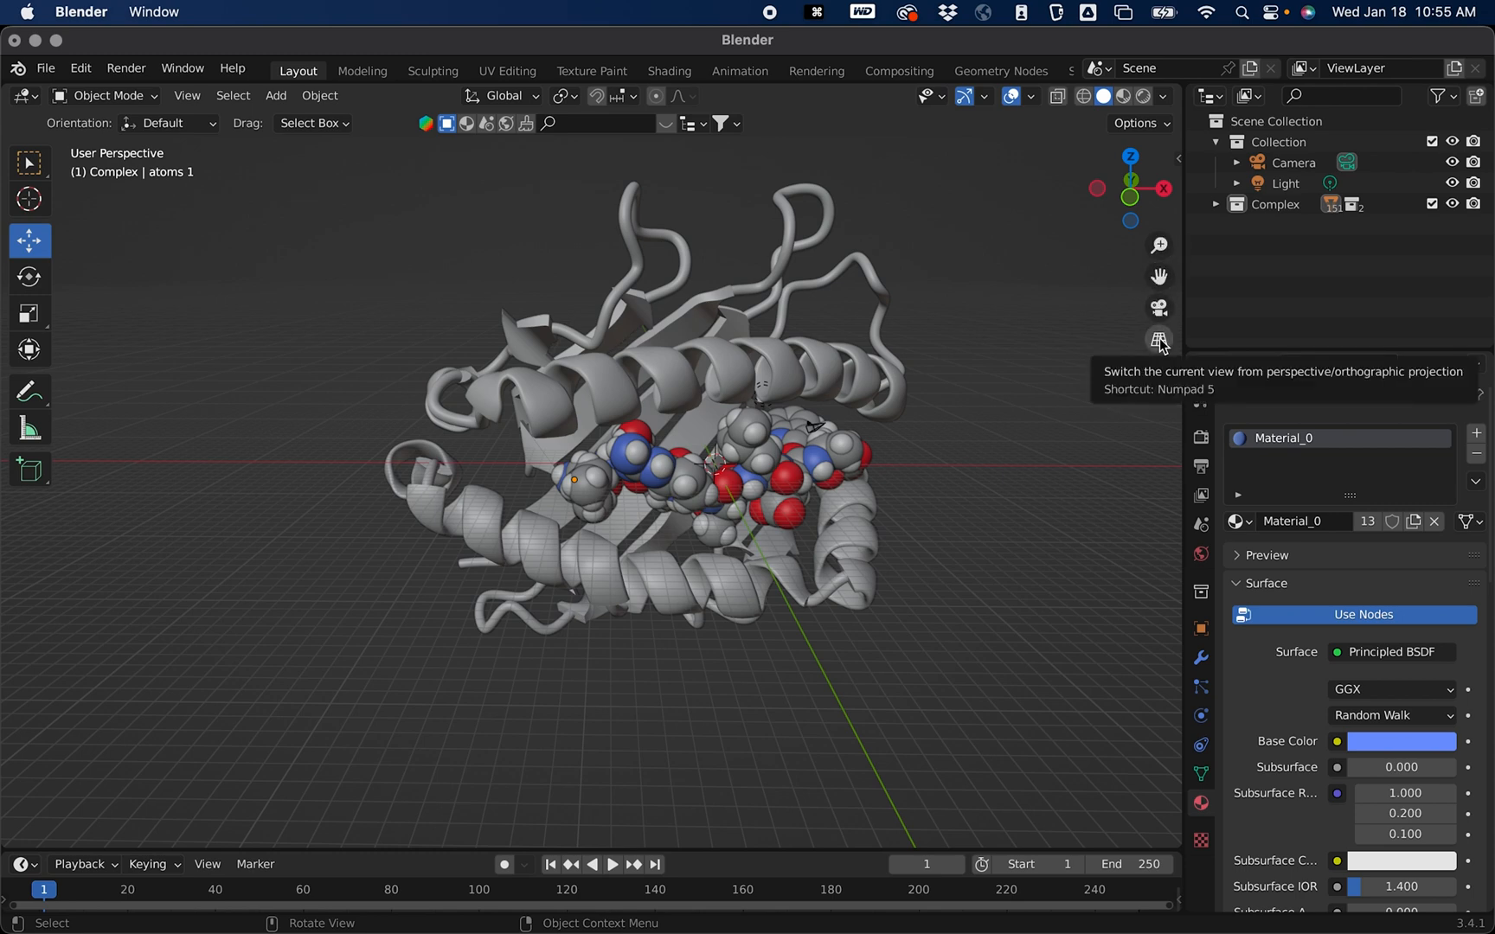
{"action": "mouse_move", "coordinate": [1159, 306]}
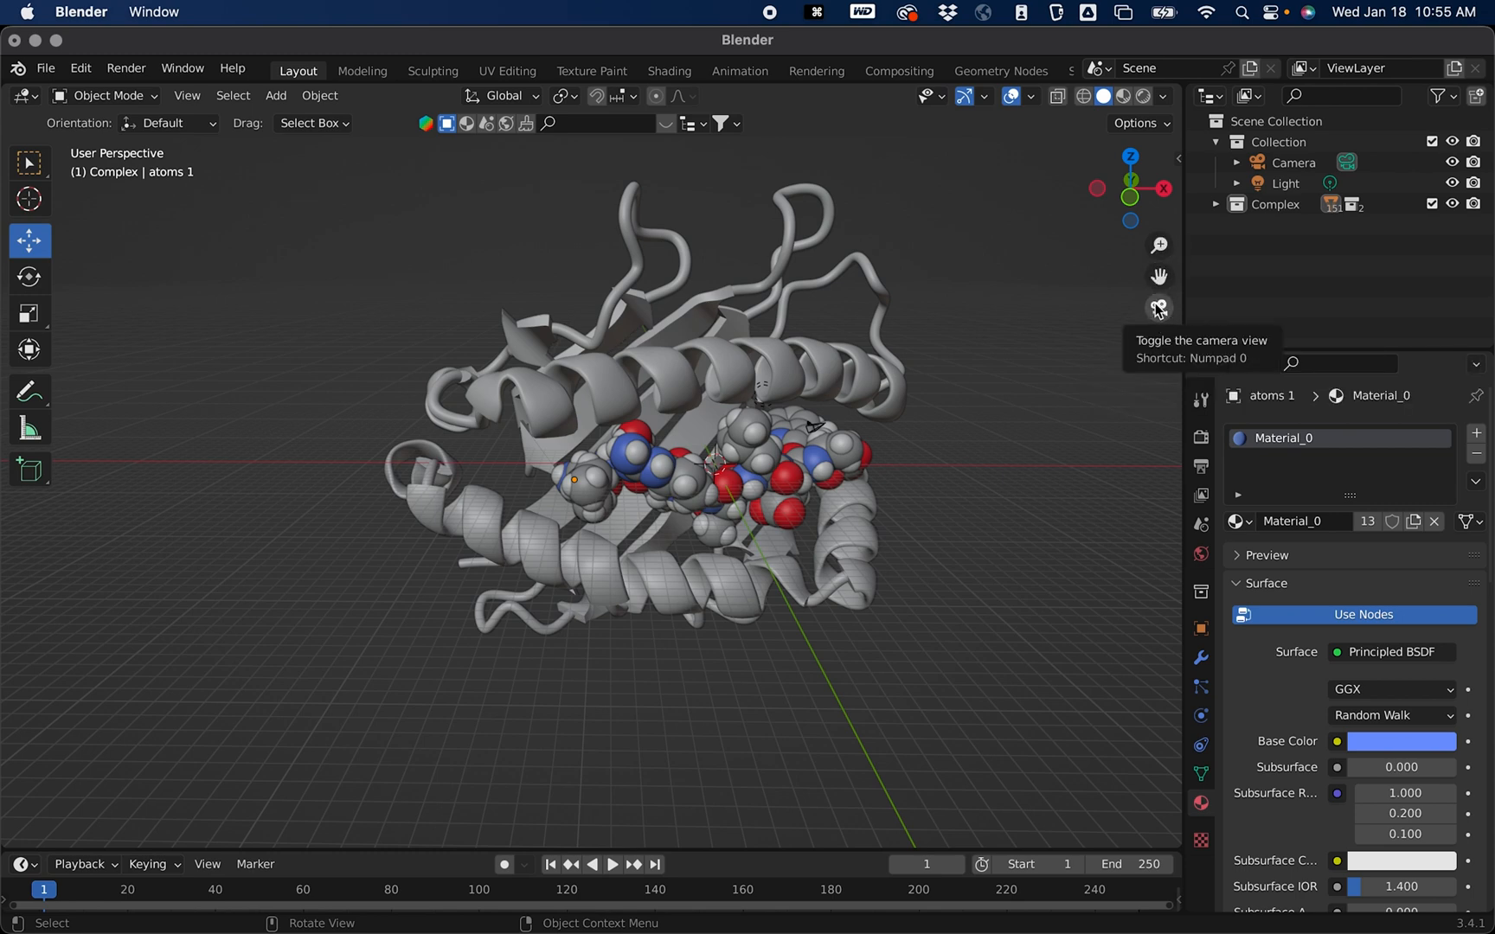
{"action": "left_click", "coordinate": [1159, 308]}
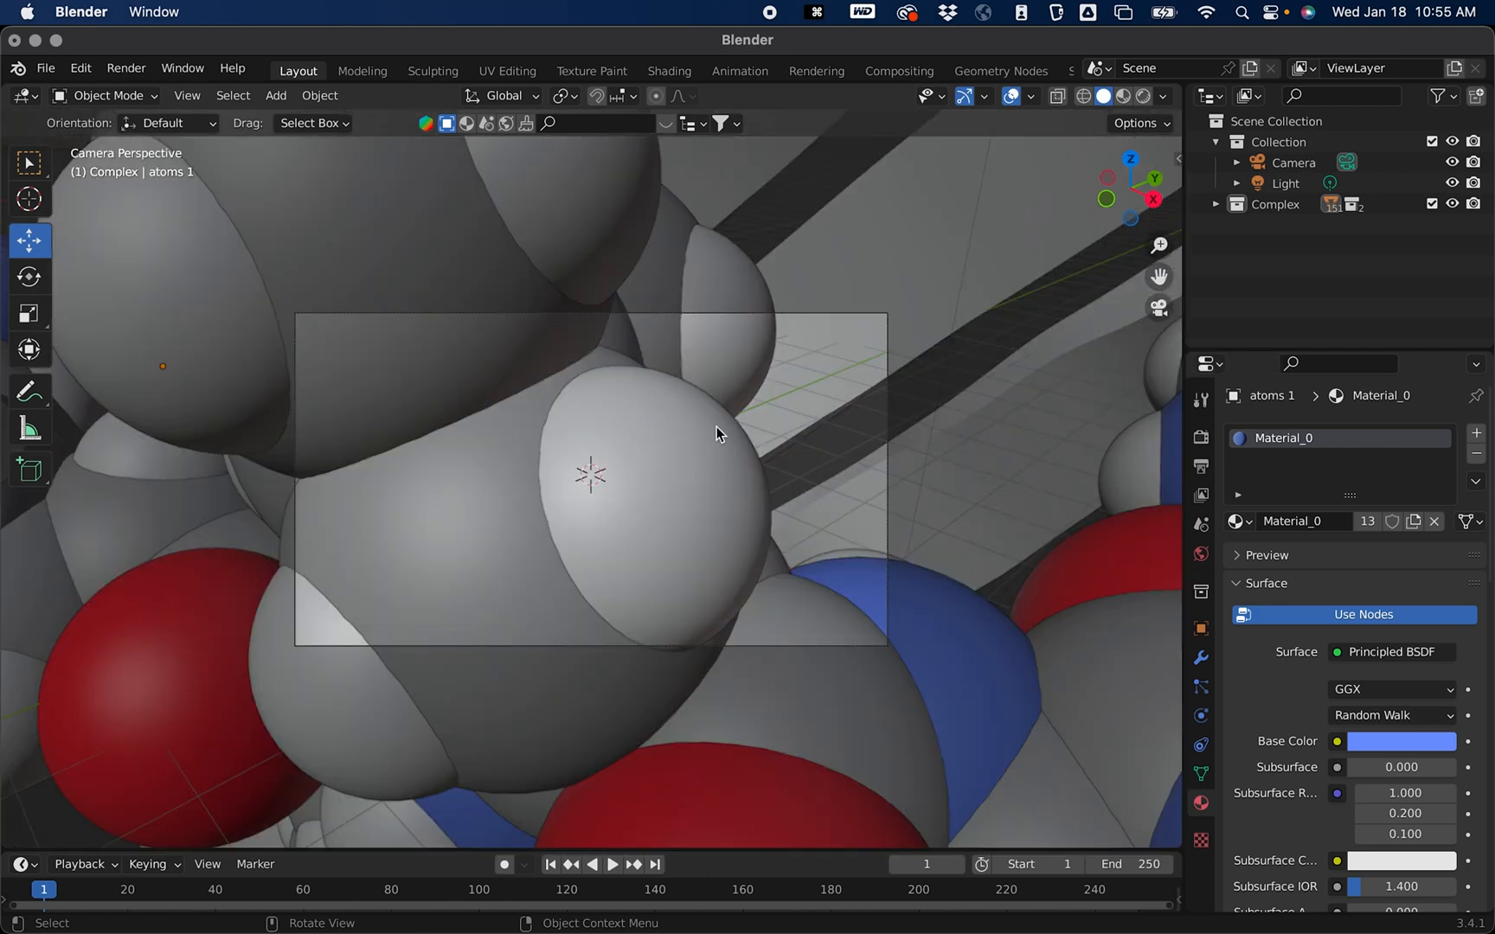
{"action": "mouse_move", "coordinate": [619, 320]}
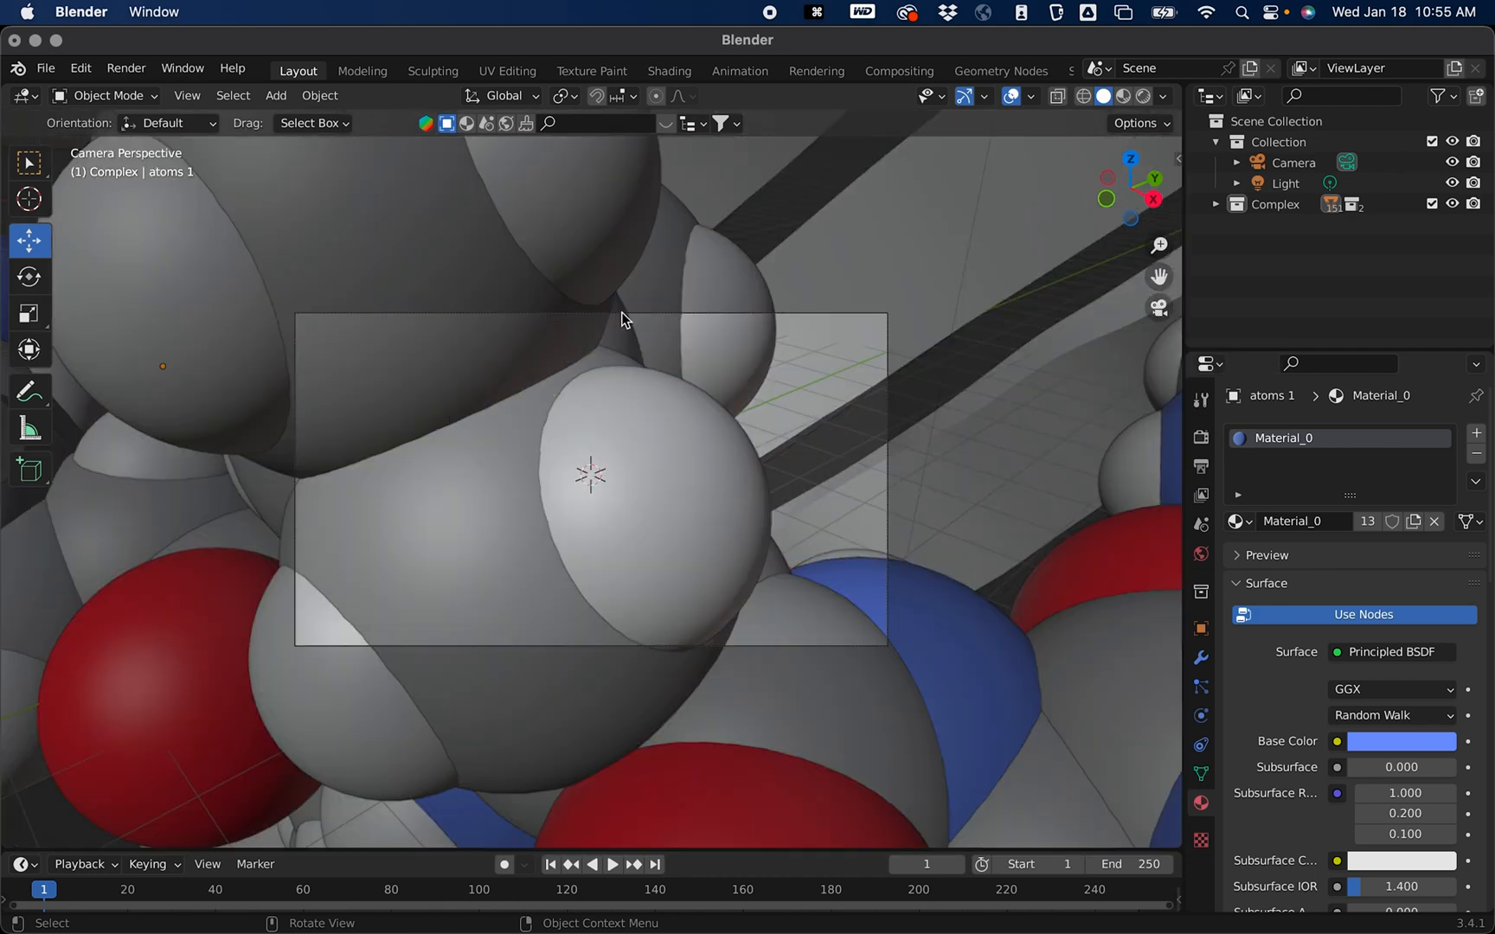
{"action": "mouse_move", "coordinate": [734, 384]}
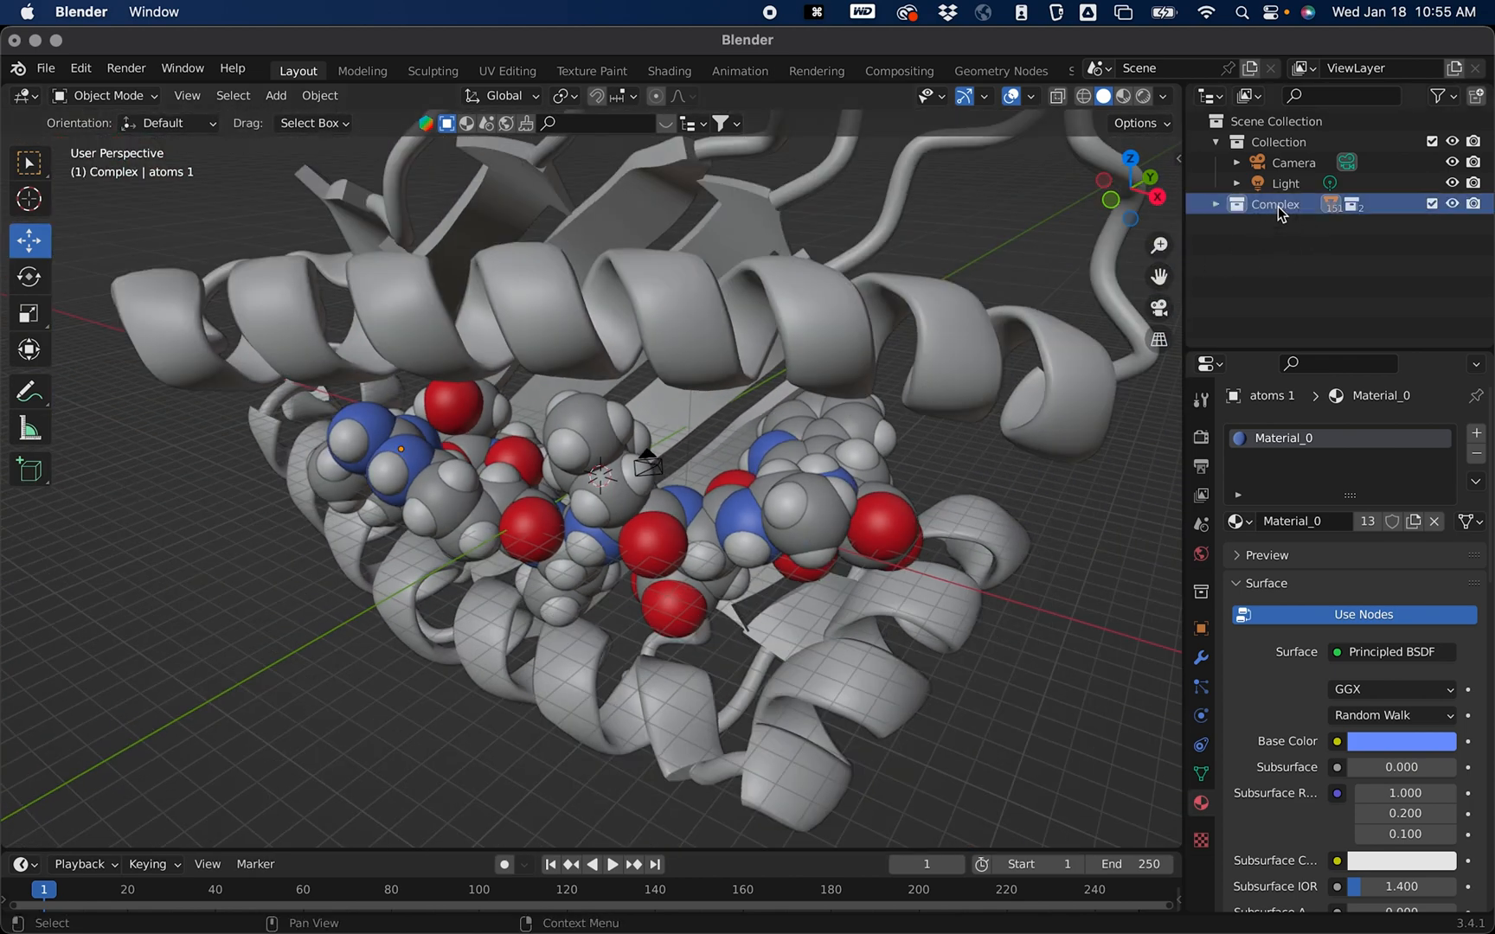
Step: Select all Complex objects and scale the complex down with the Scale tool (S)
{"action": "right_click", "coordinate": [1276, 204]}
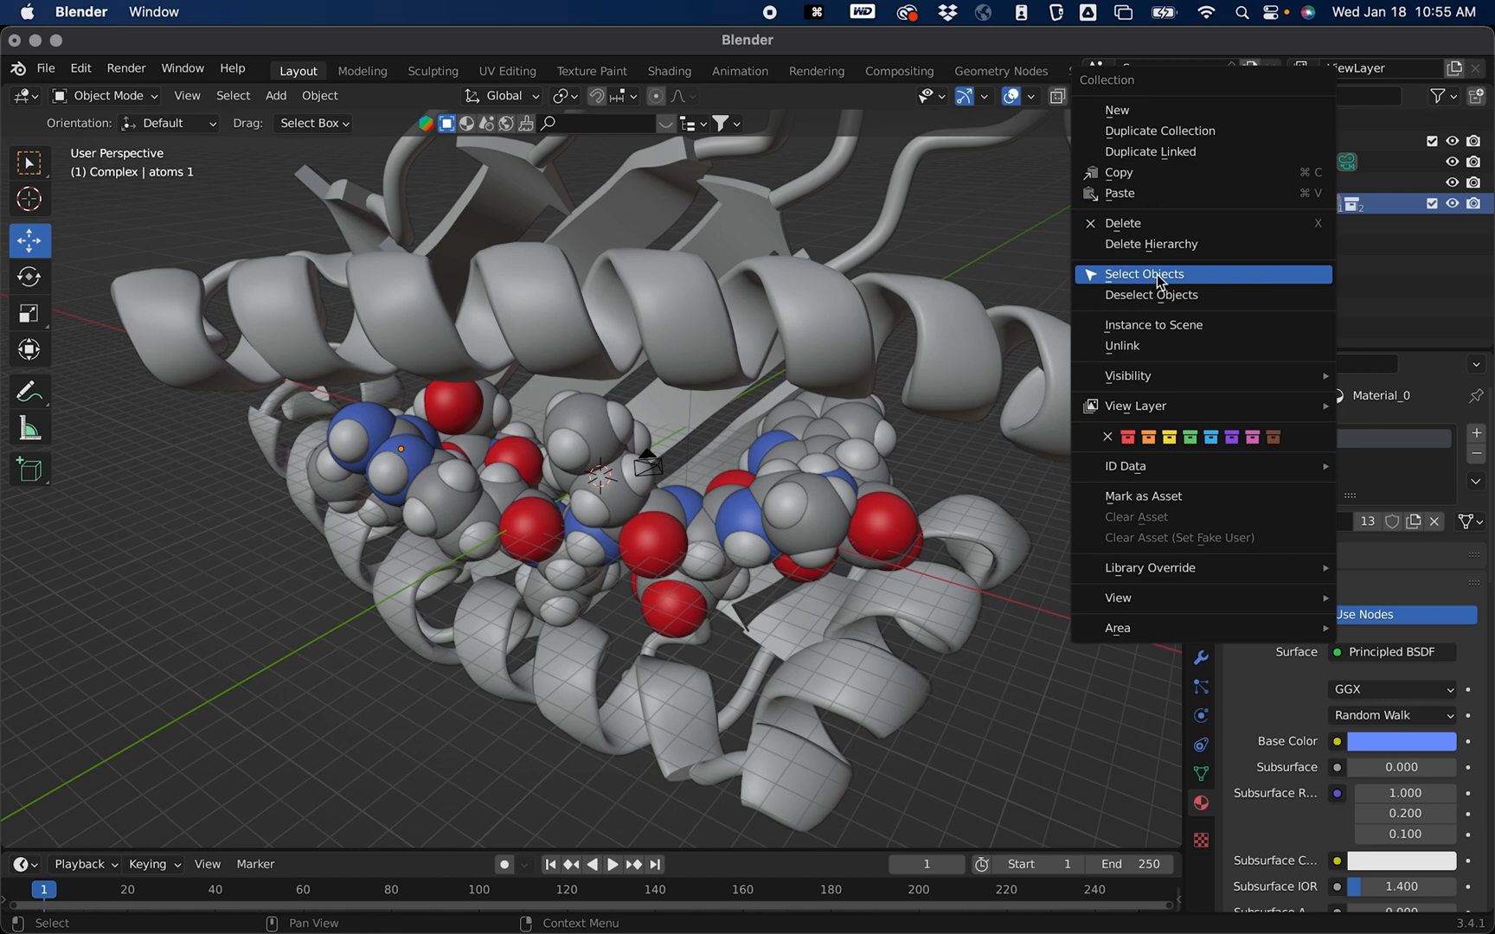
{"action": "left_click", "coordinate": [1142, 273]}
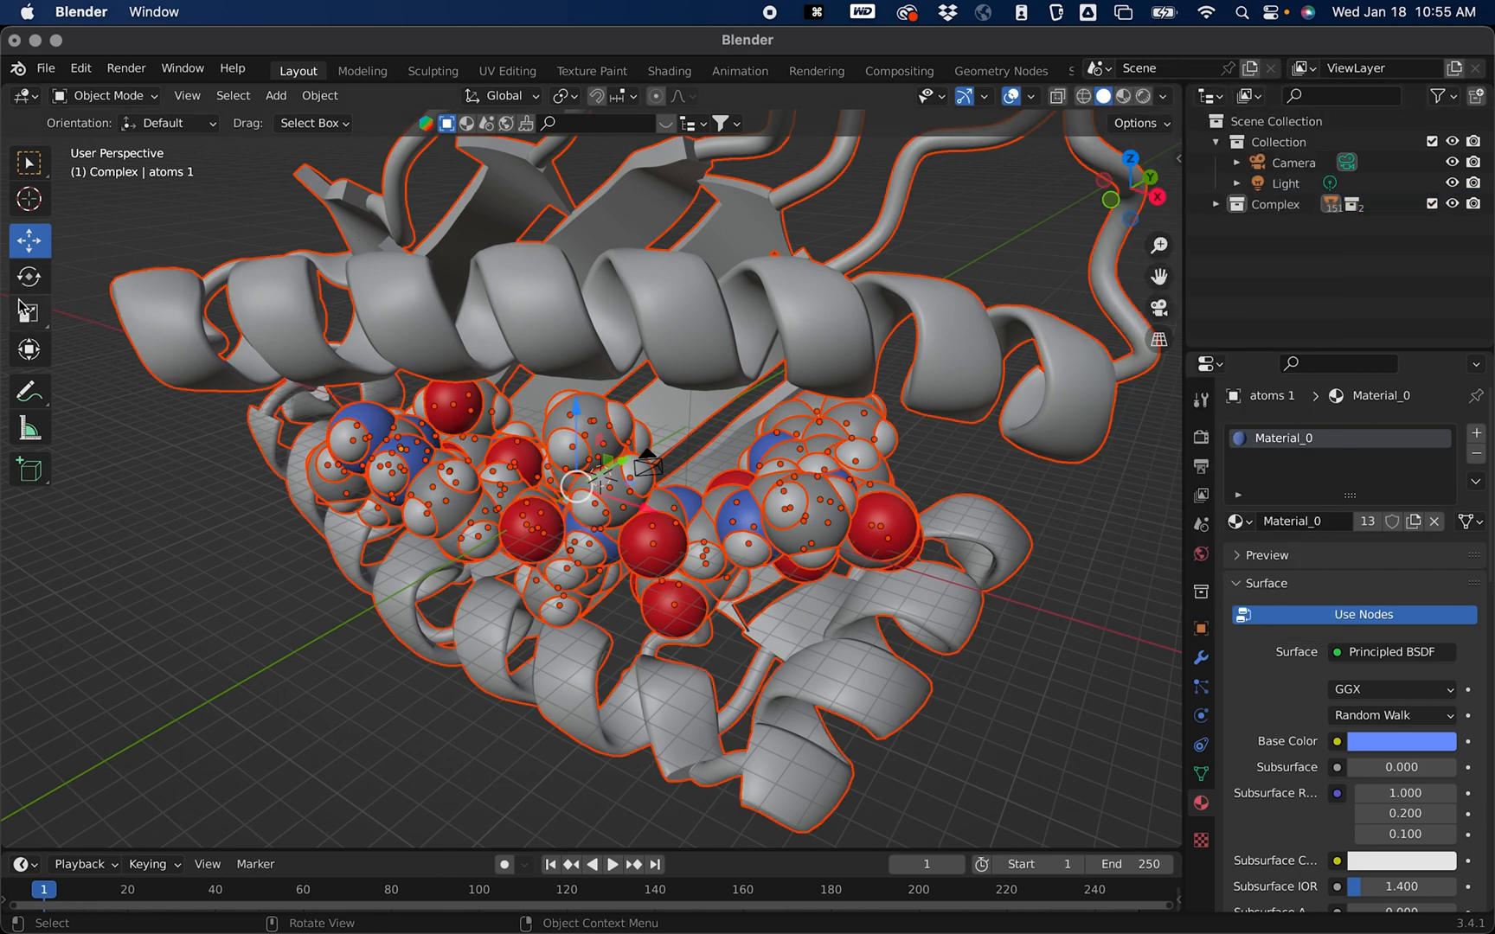
{"action": "mouse_move", "coordinate": [29, 315]}
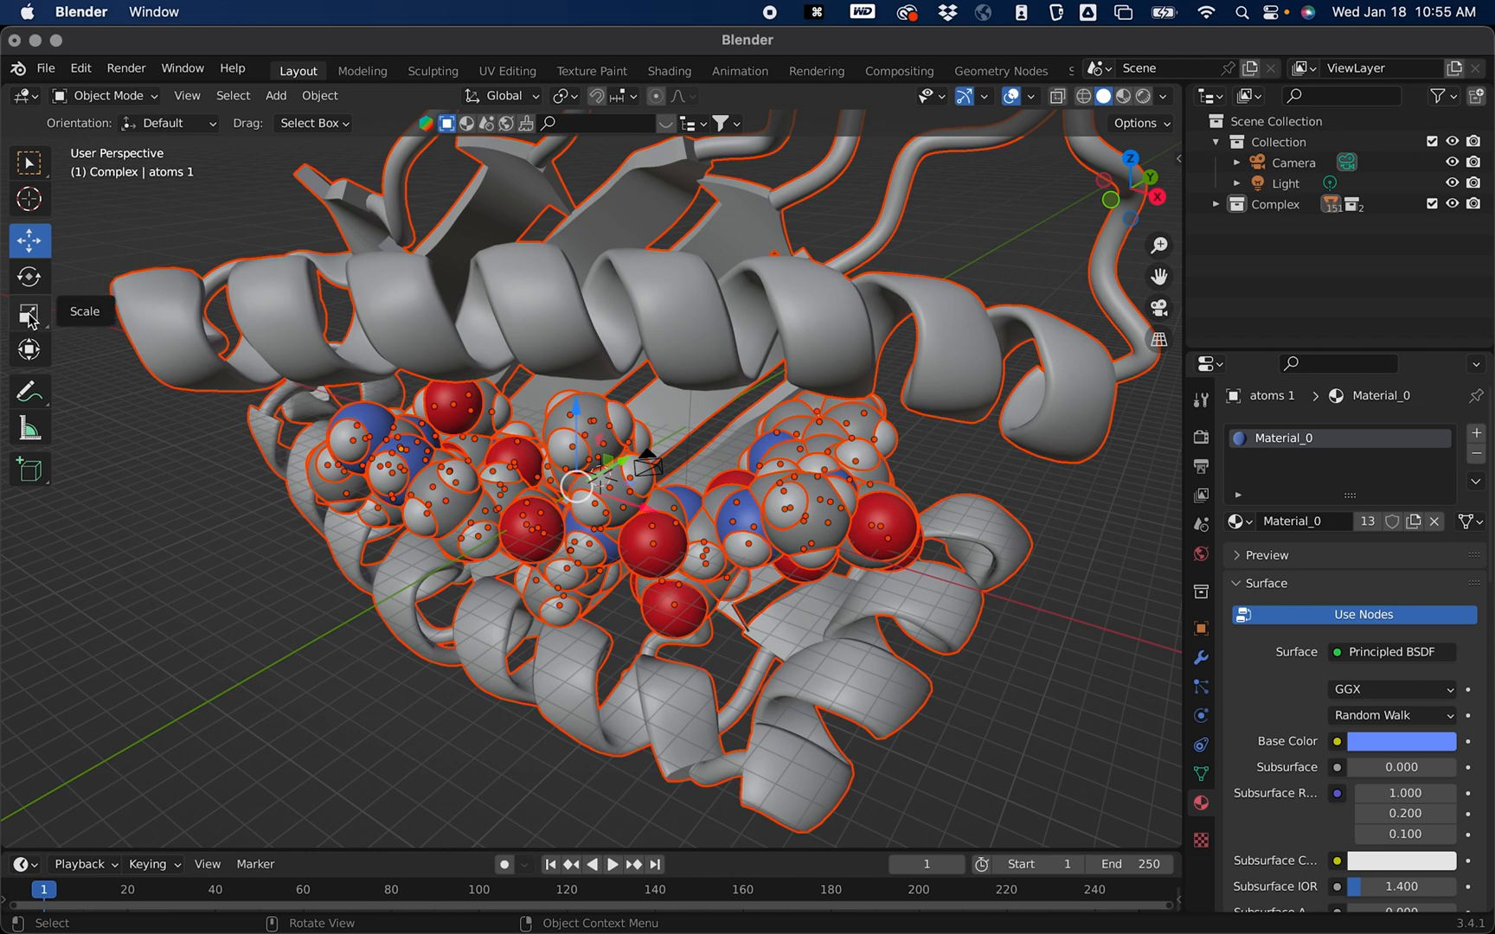
{"action": "mouse_move", "coordinate": [30, 315]}
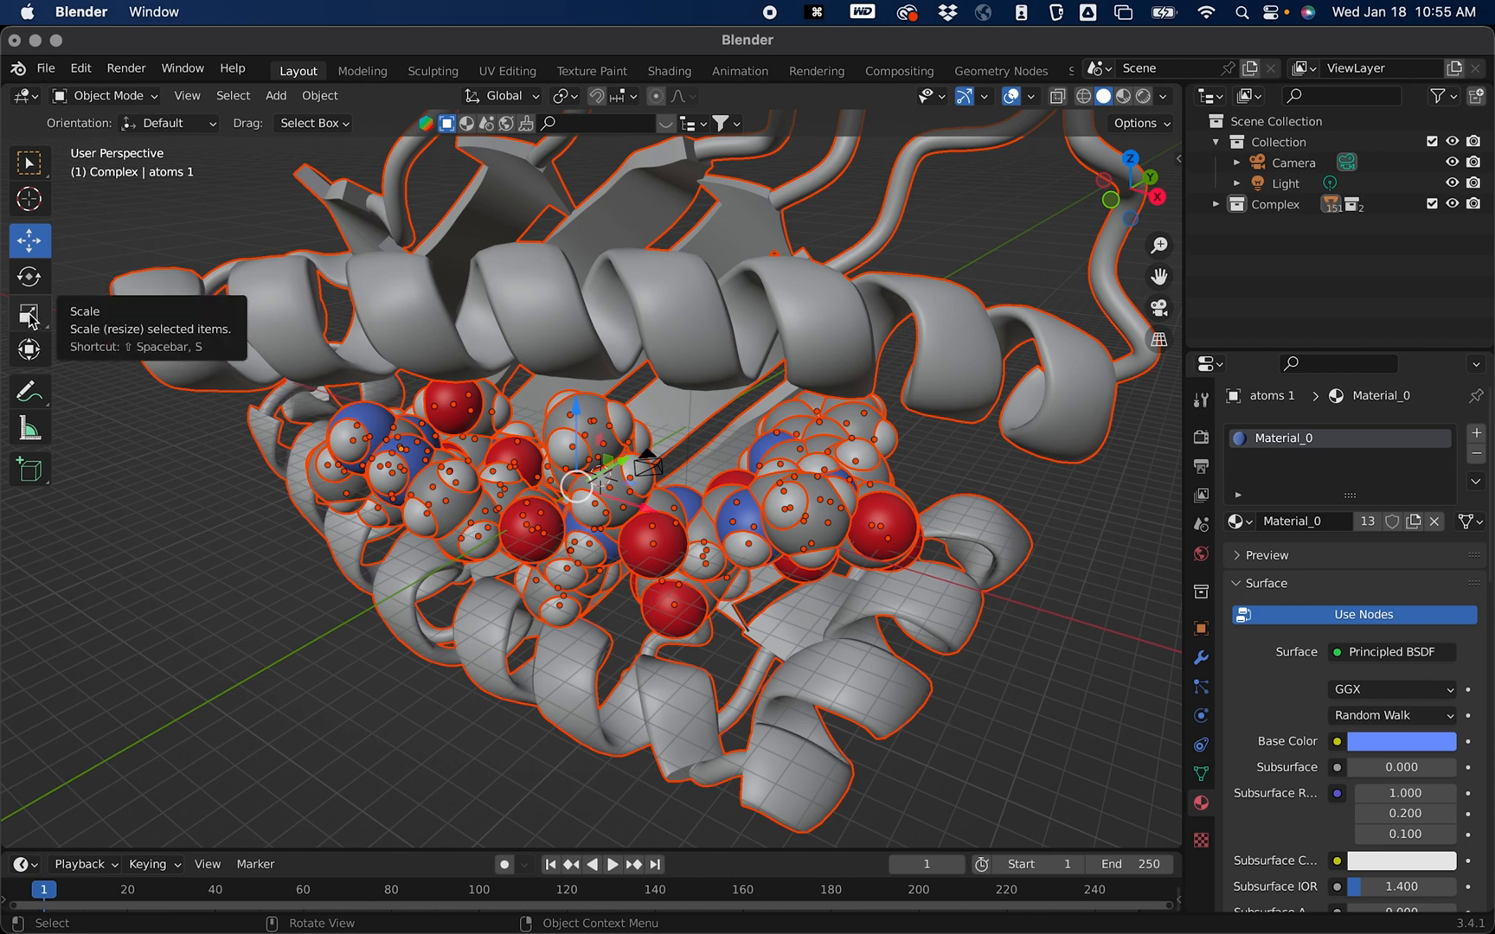
{"action": "left_click", "coordinate": [30, 311]}
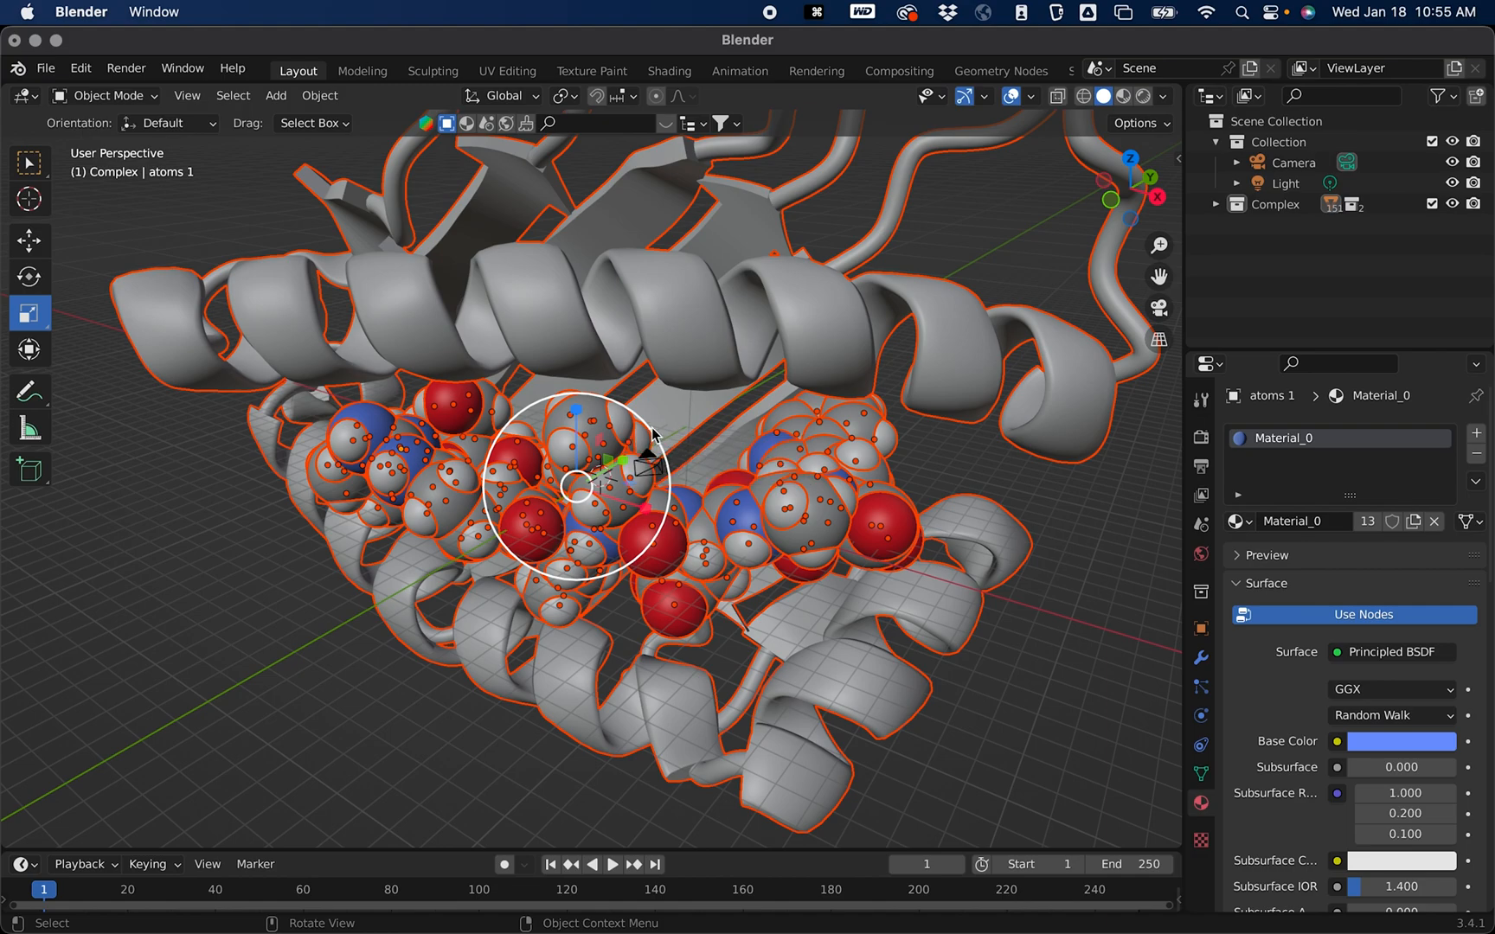
{"action": "key", "text": "s"}
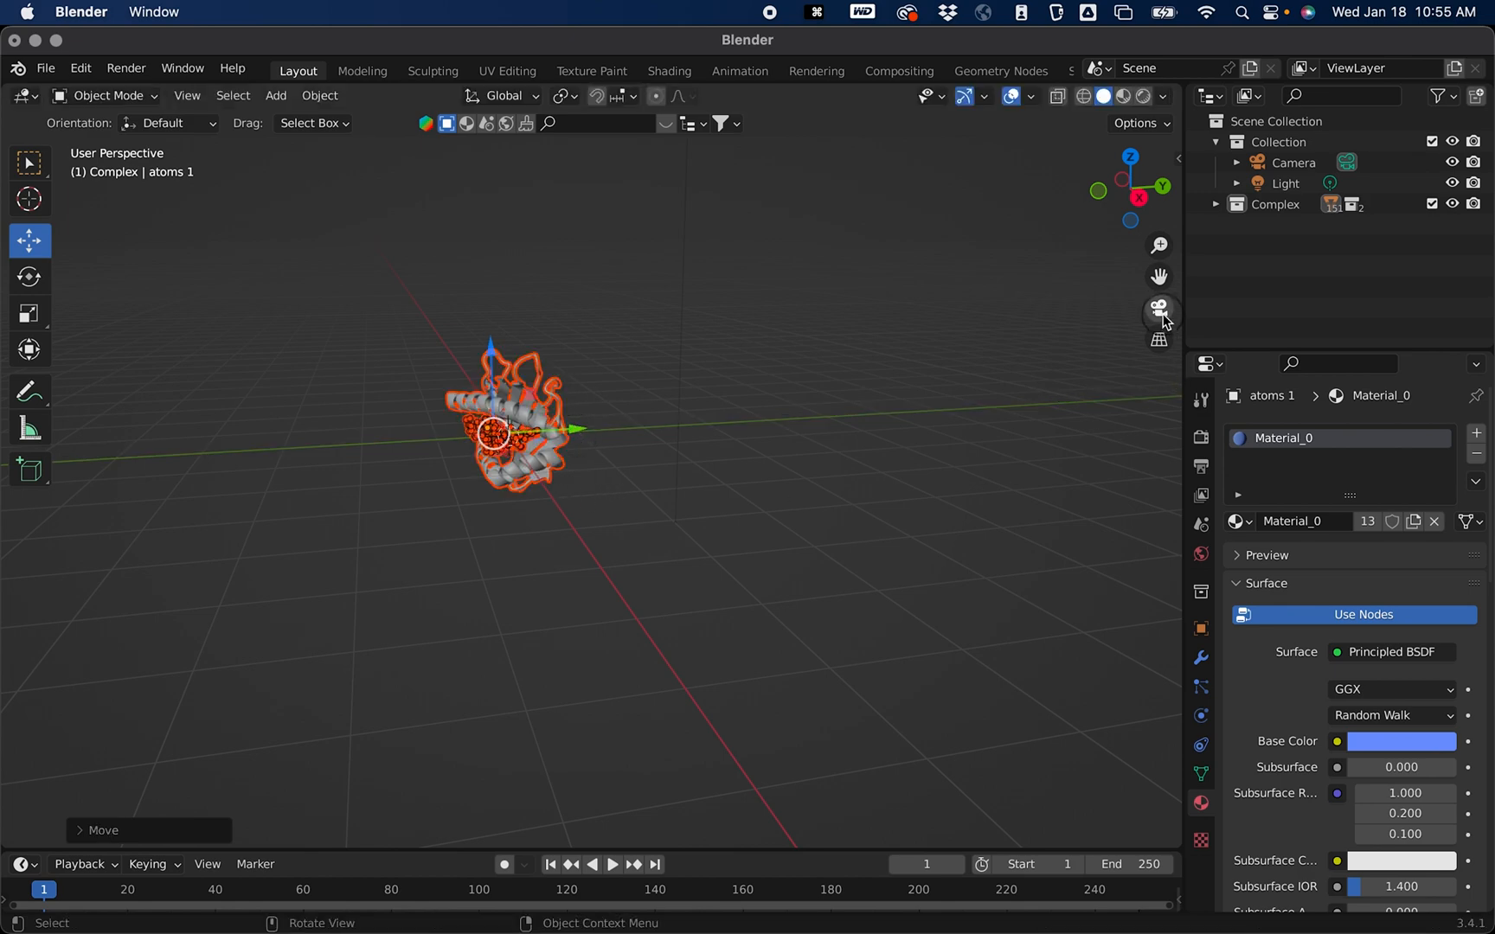
Step: Switch to camera view and scale the complex up within the frame
{"action": "left_click", "coordinate": [1159, 307]}
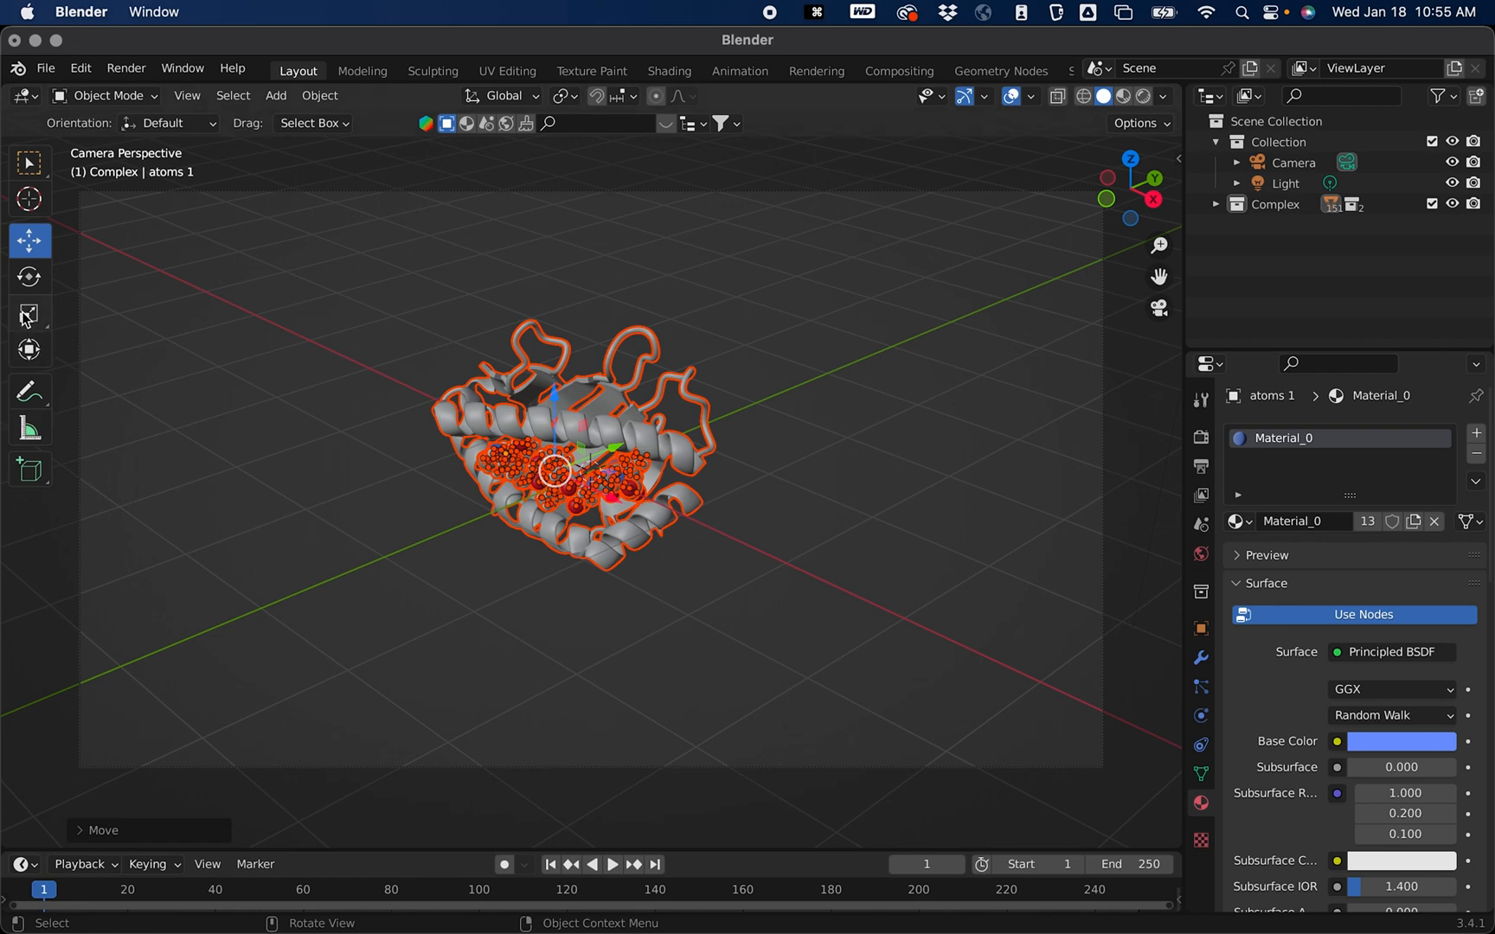
{"action": "mouse_move", "coordinate": [29, 314]}
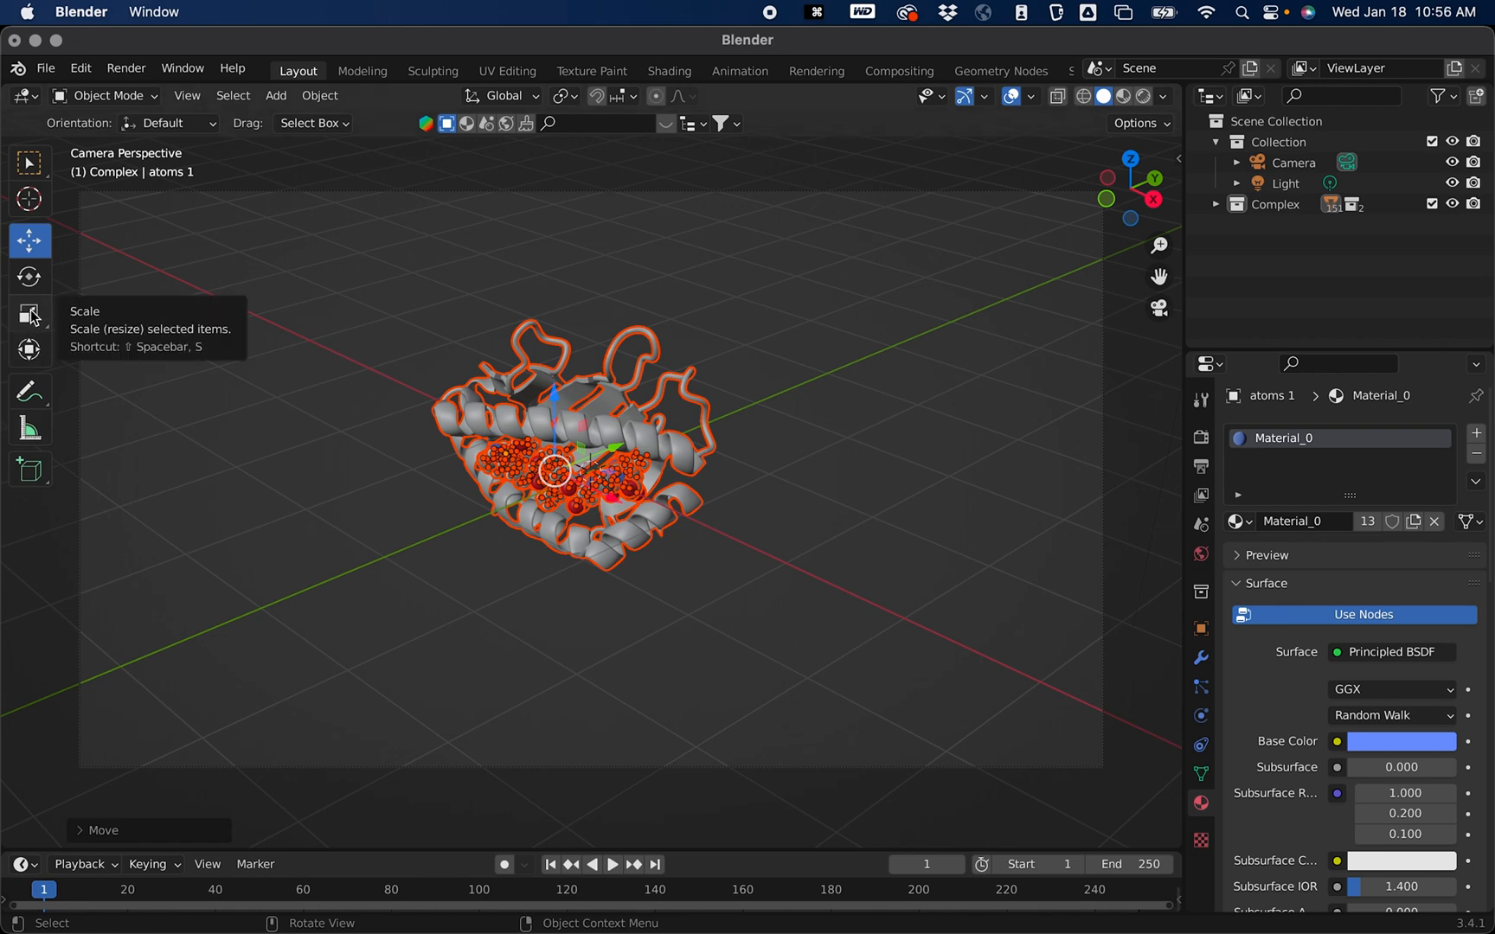
{"action": "left_click", "coordinate": [29, 314]}
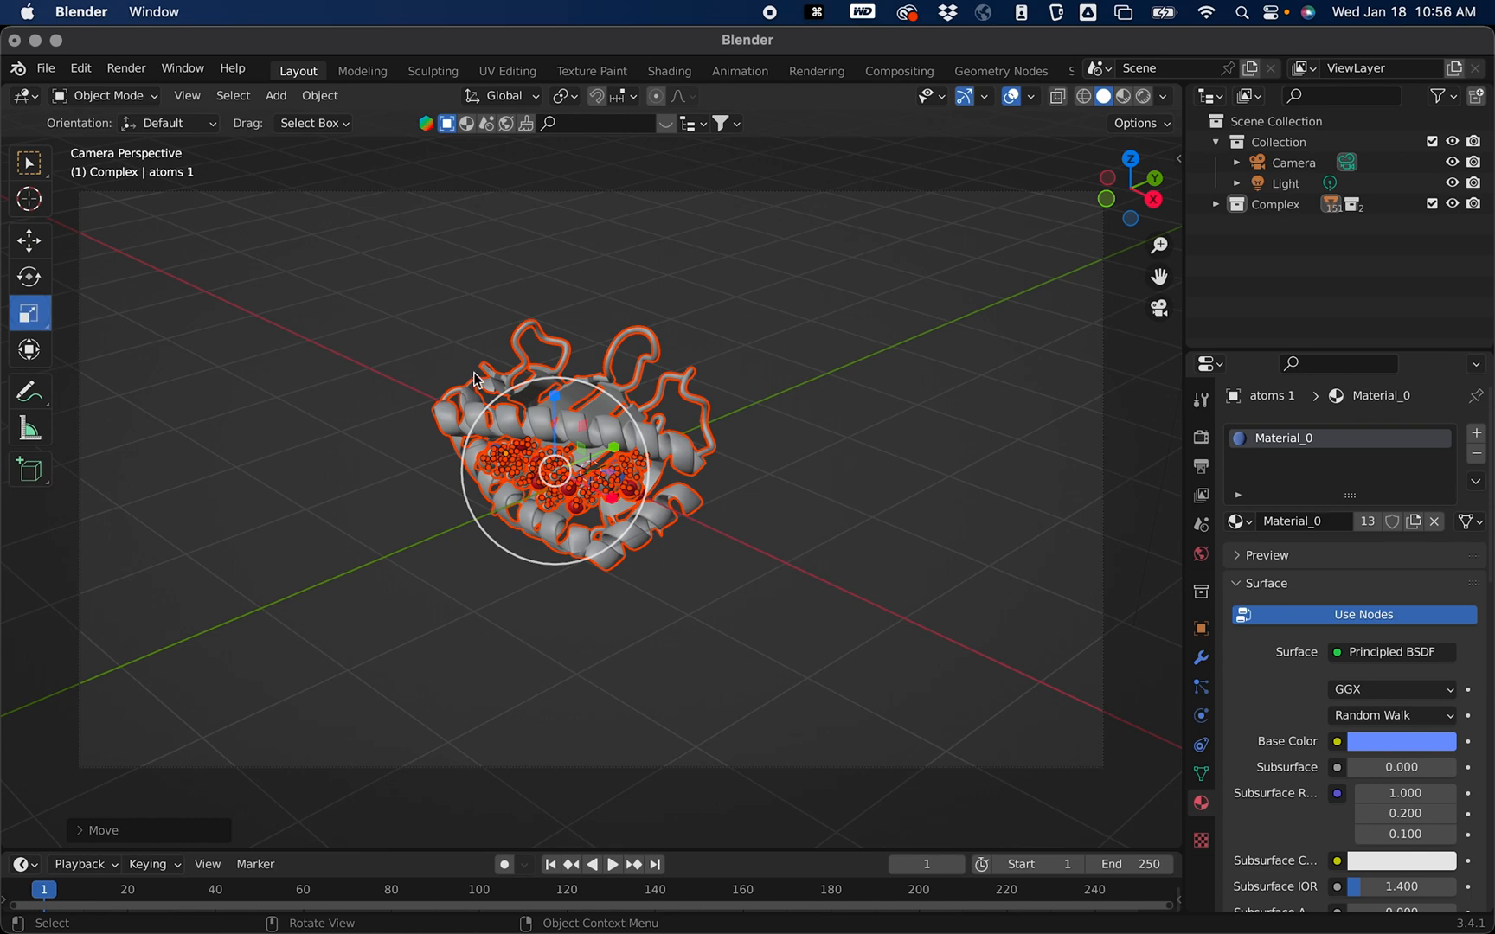
{"action": "mouse_move", "coordinate": [597, 413]}
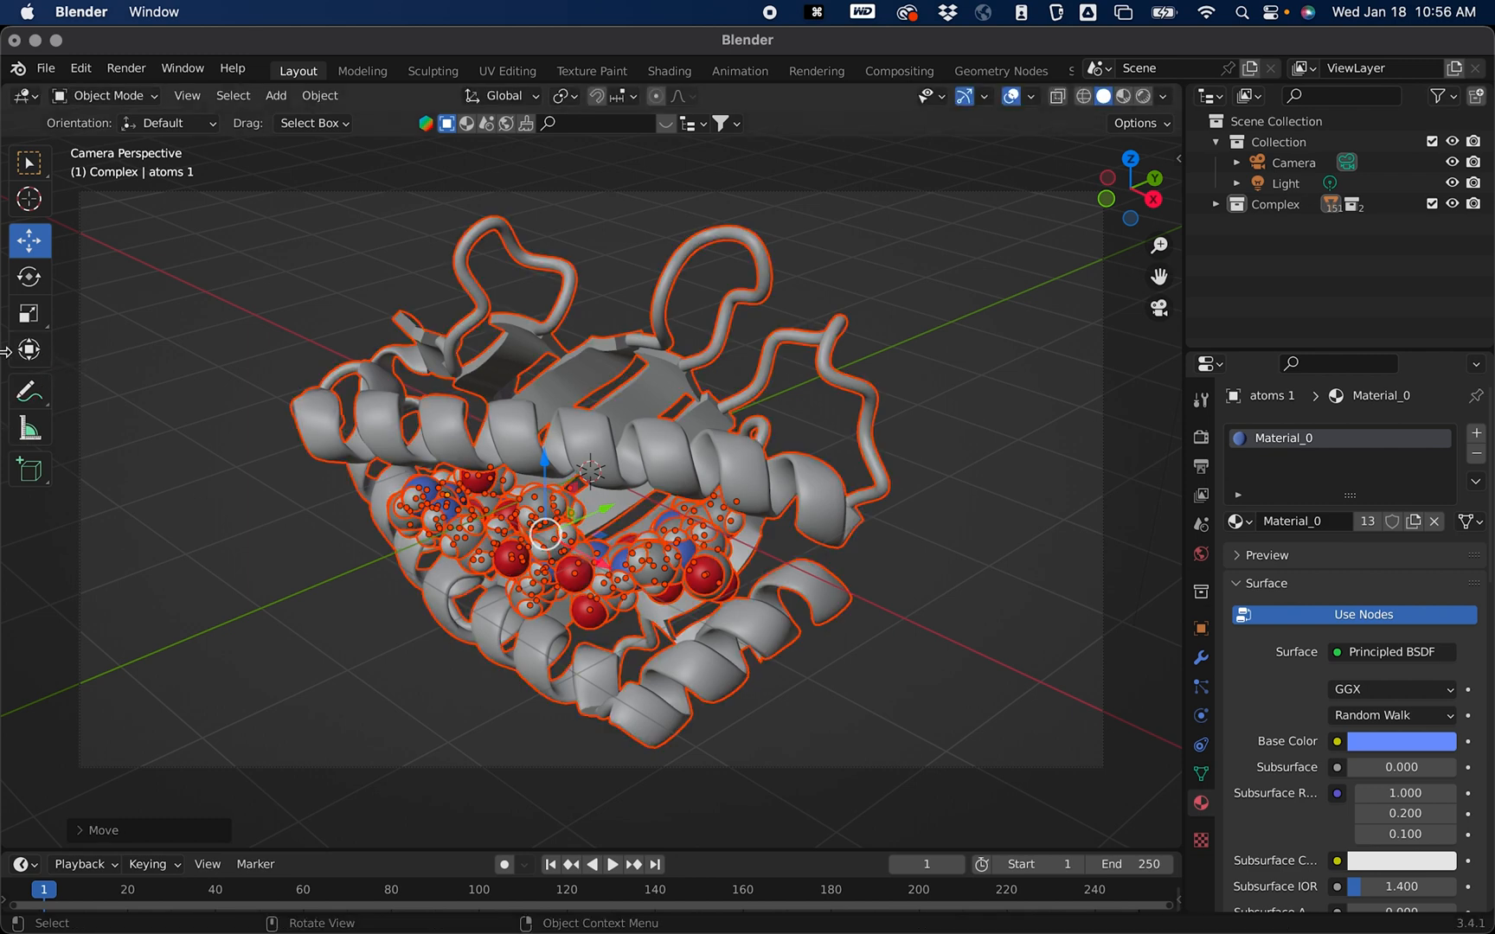
{"action": "mouse_move", "coordinate": [30, 277]}
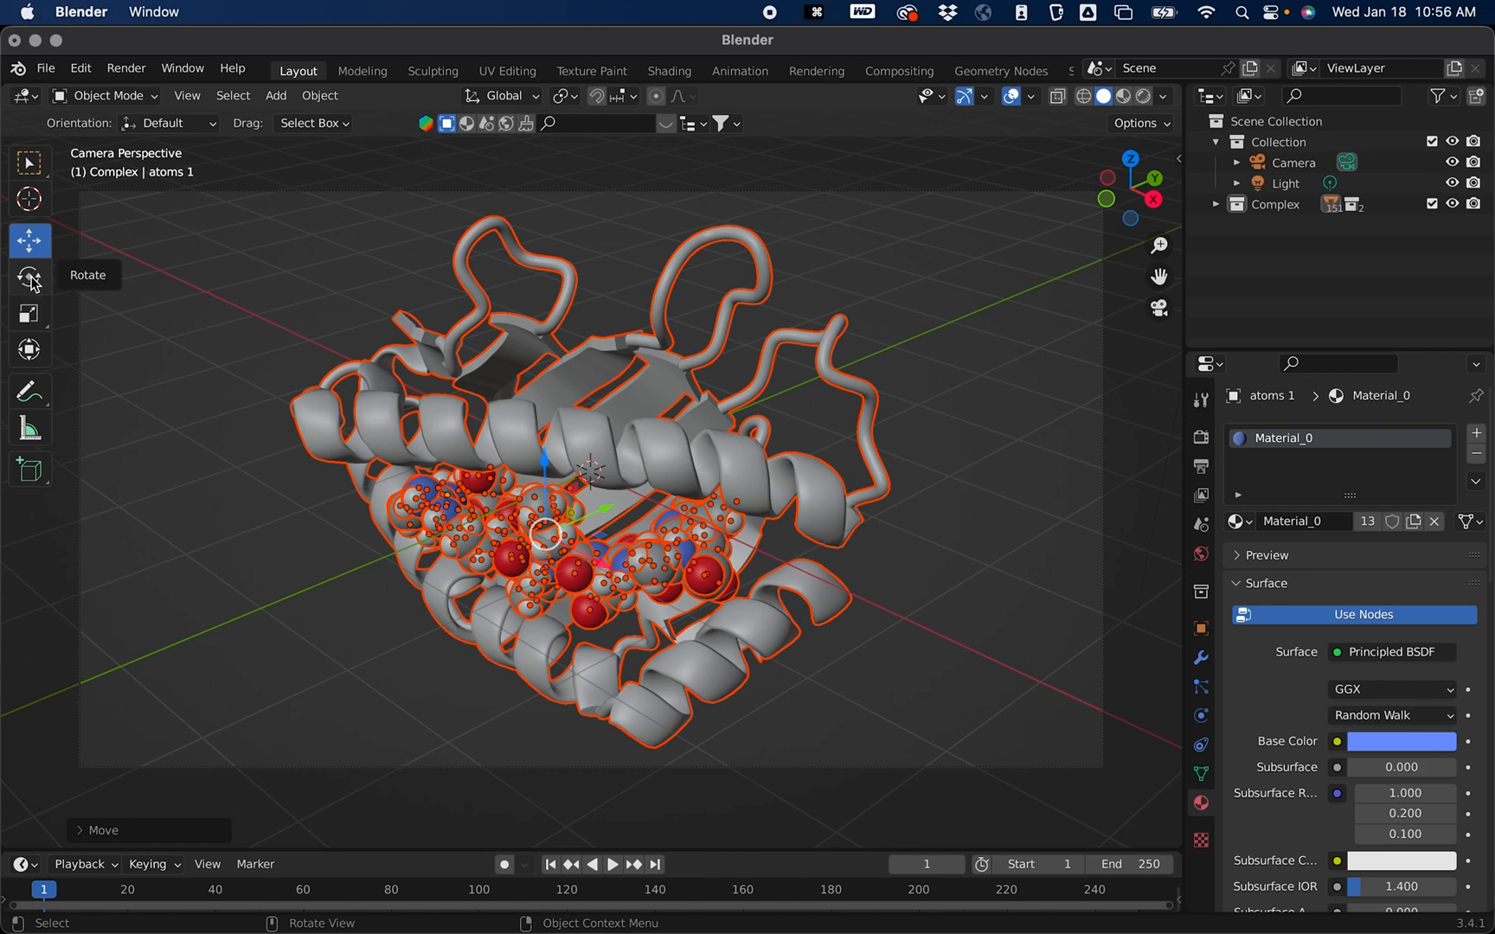
Step: Rotate the complex so the peptide lies level across the MHC groove
{"action": "left_click", "coordinate": [29, 276]}
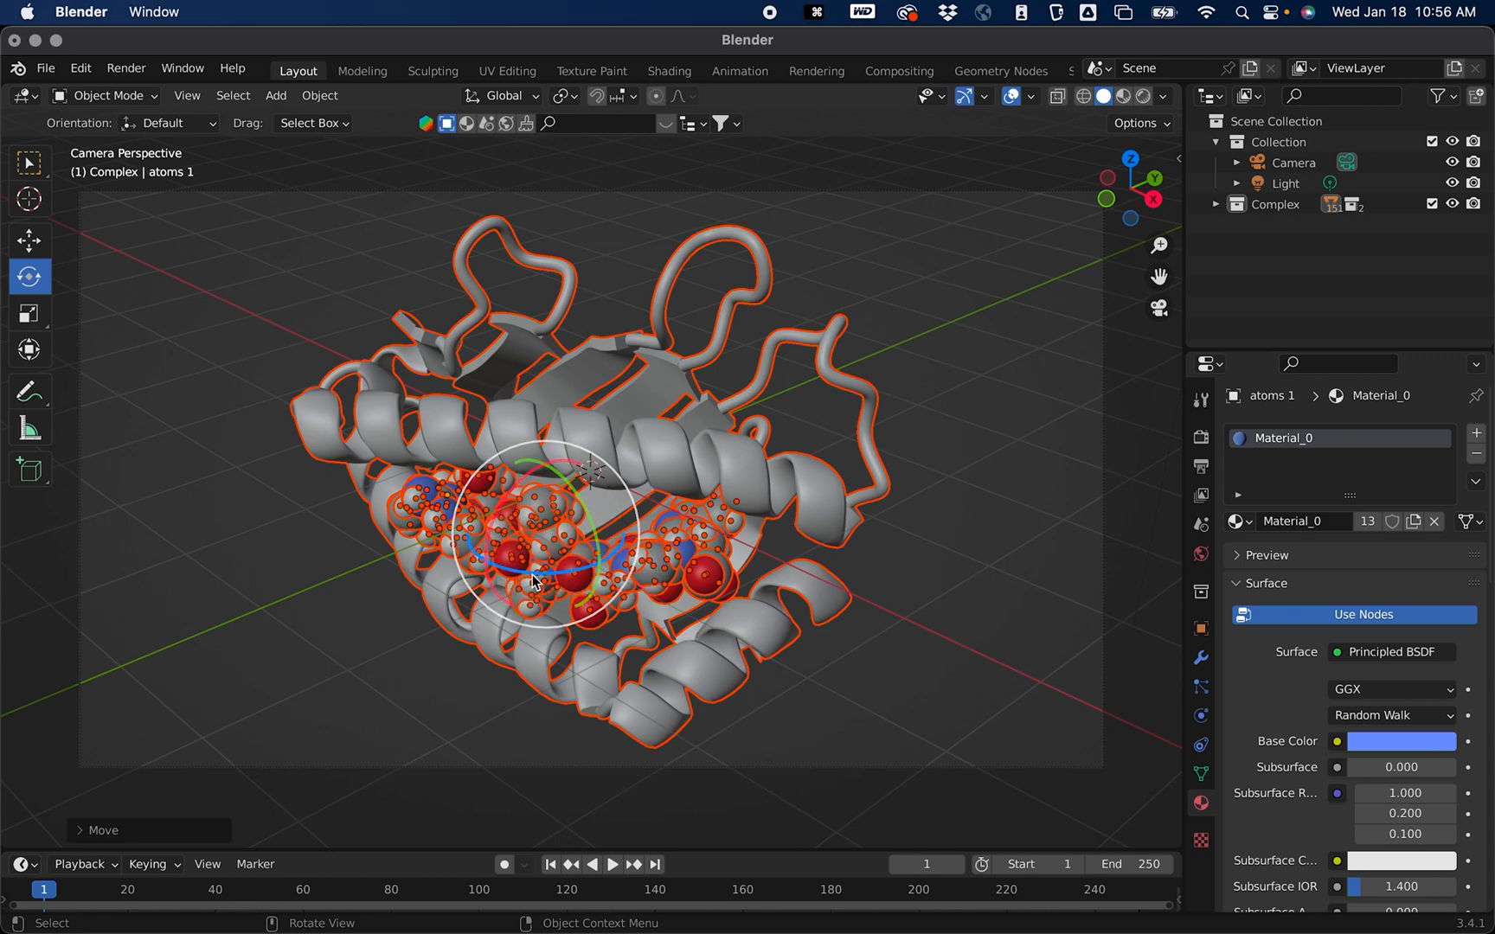
{"action": "mouse_move", "coordinate": [531, 582]}
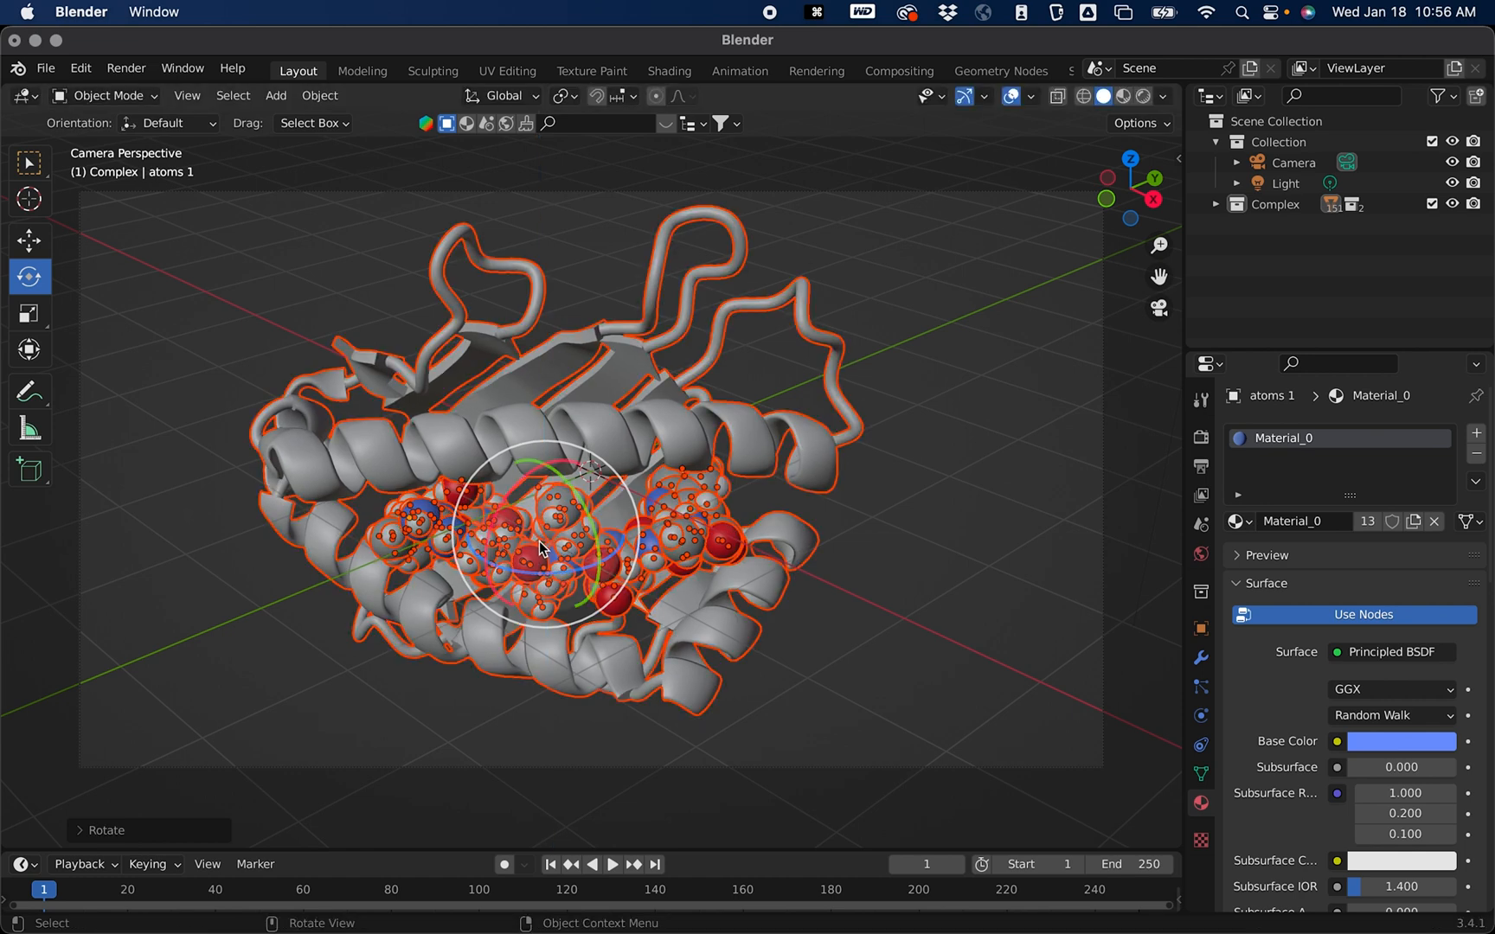
{"action": "mouse_move", "coordinate": [542, 548]}
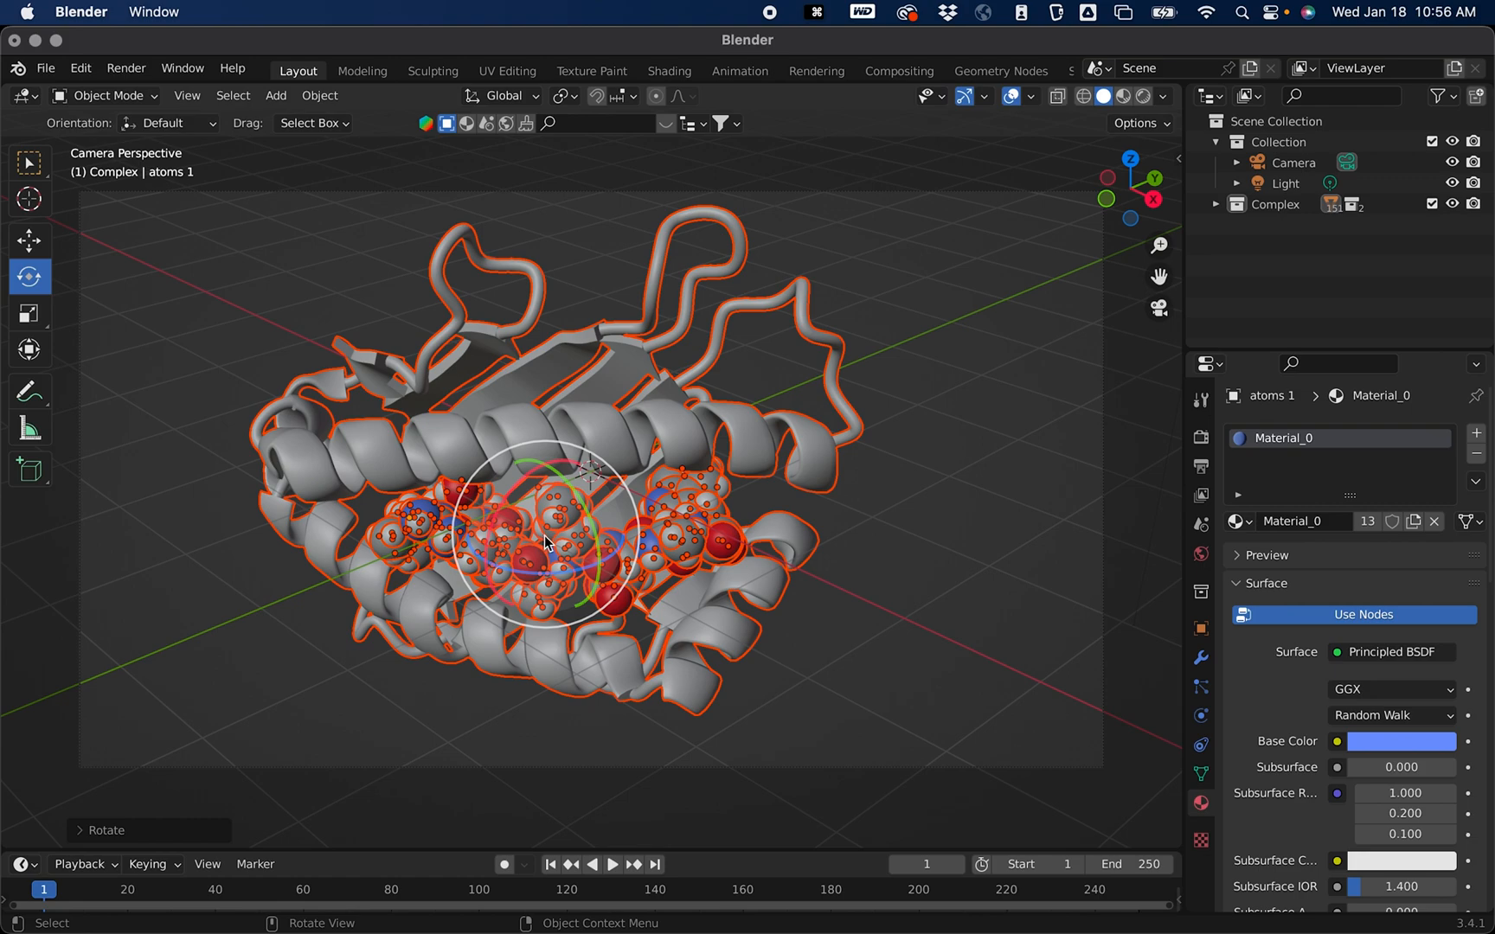
{"action": "left_click_drag", "start_coordinate": [543, 543], "coordinate": [548, 515]}
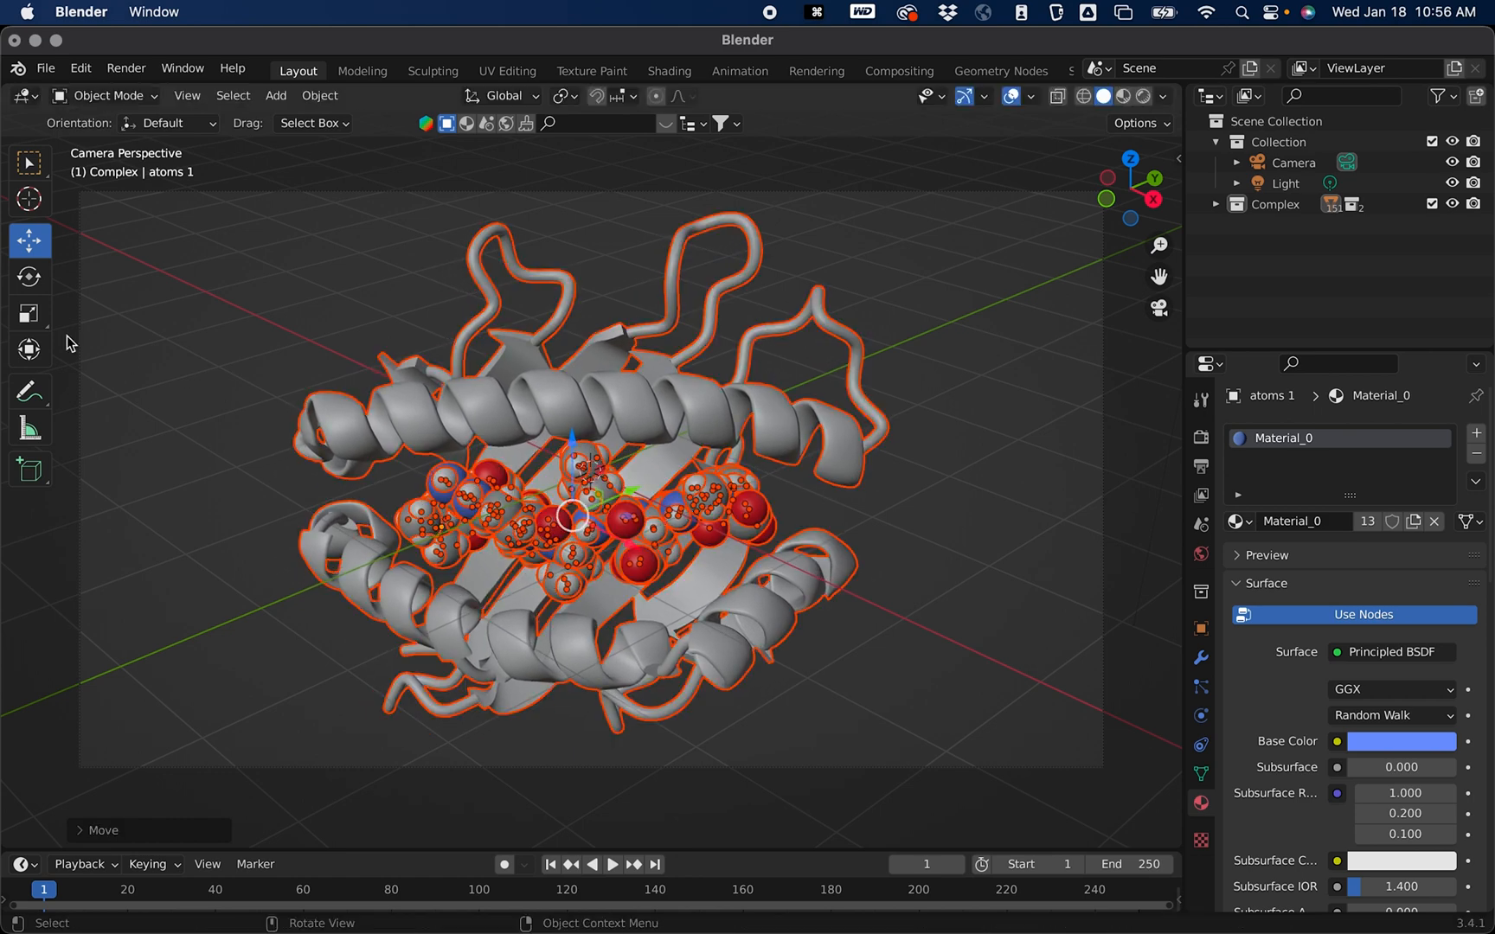
Step: Scale the complex up (S) so it fills more of the camera frame
{"action": "left_click", "coordinate": [30, 313]}
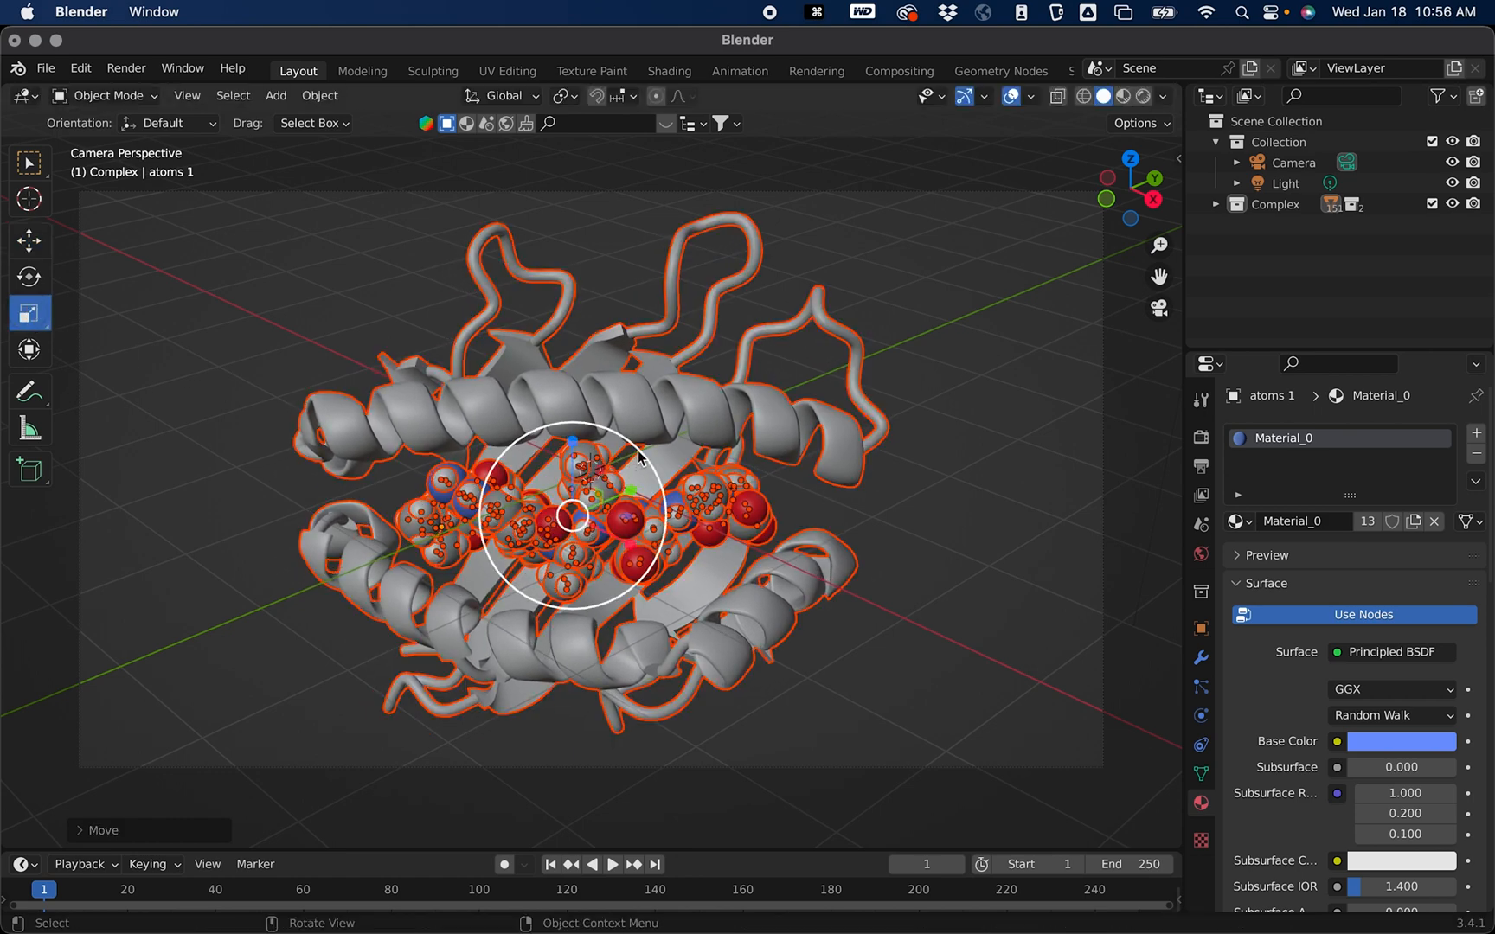
{"action": "key", "text": "s"}
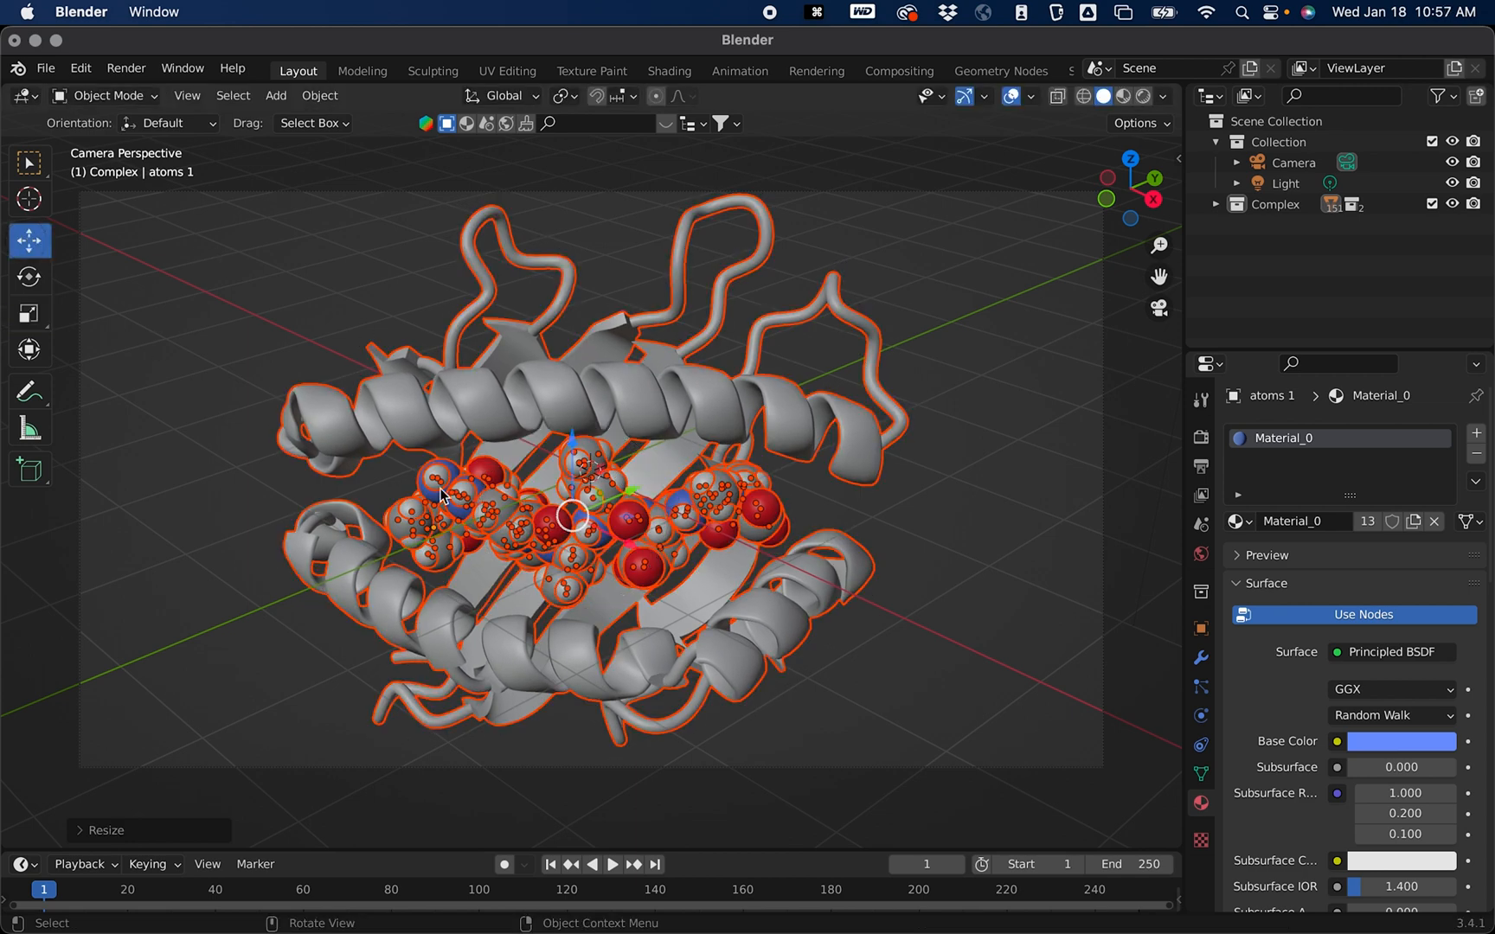
{"action": "left_click_drag", "start_coordinate": [572, 516], "coordinate": [567, 491]}
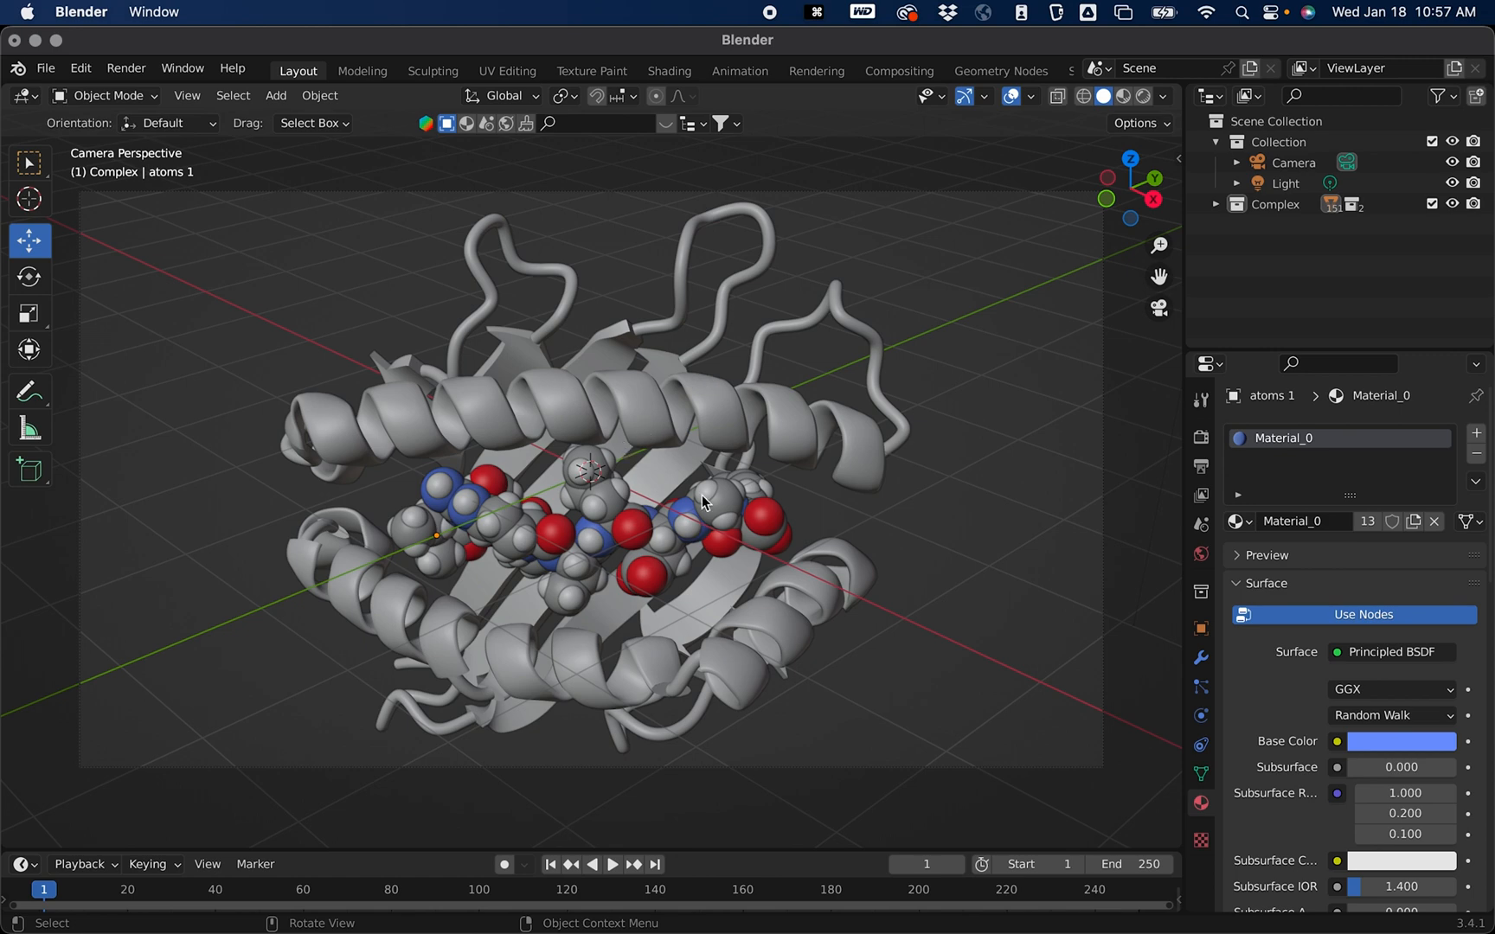
{"action": "mouse_move", "coordinate": [775, 504]}
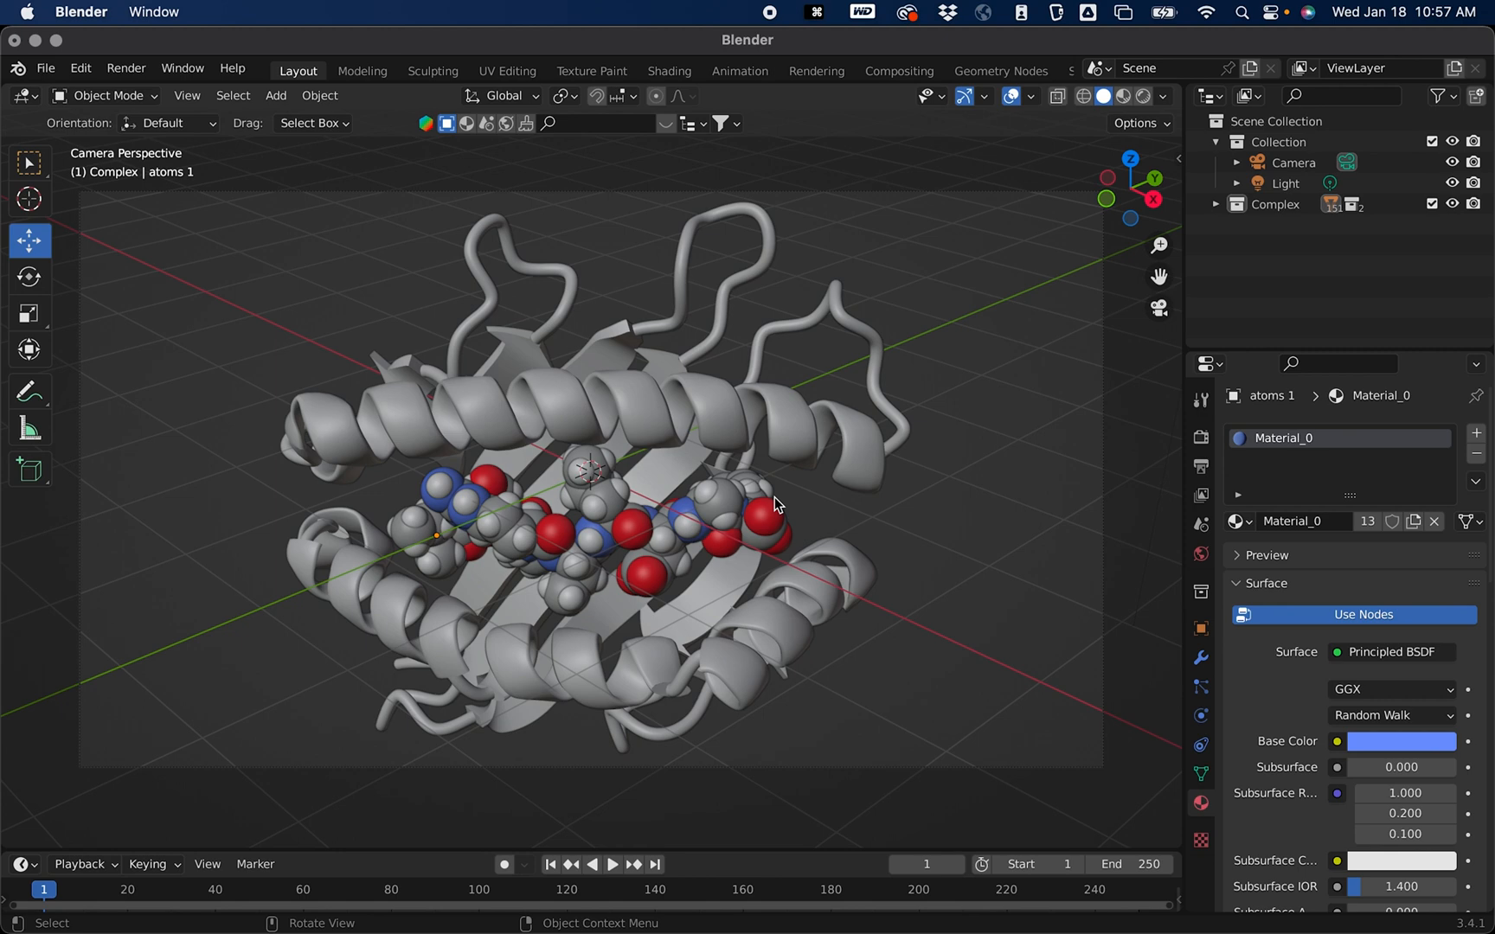
{"action": "mouse_move", "coordinate": [1225, 360]}
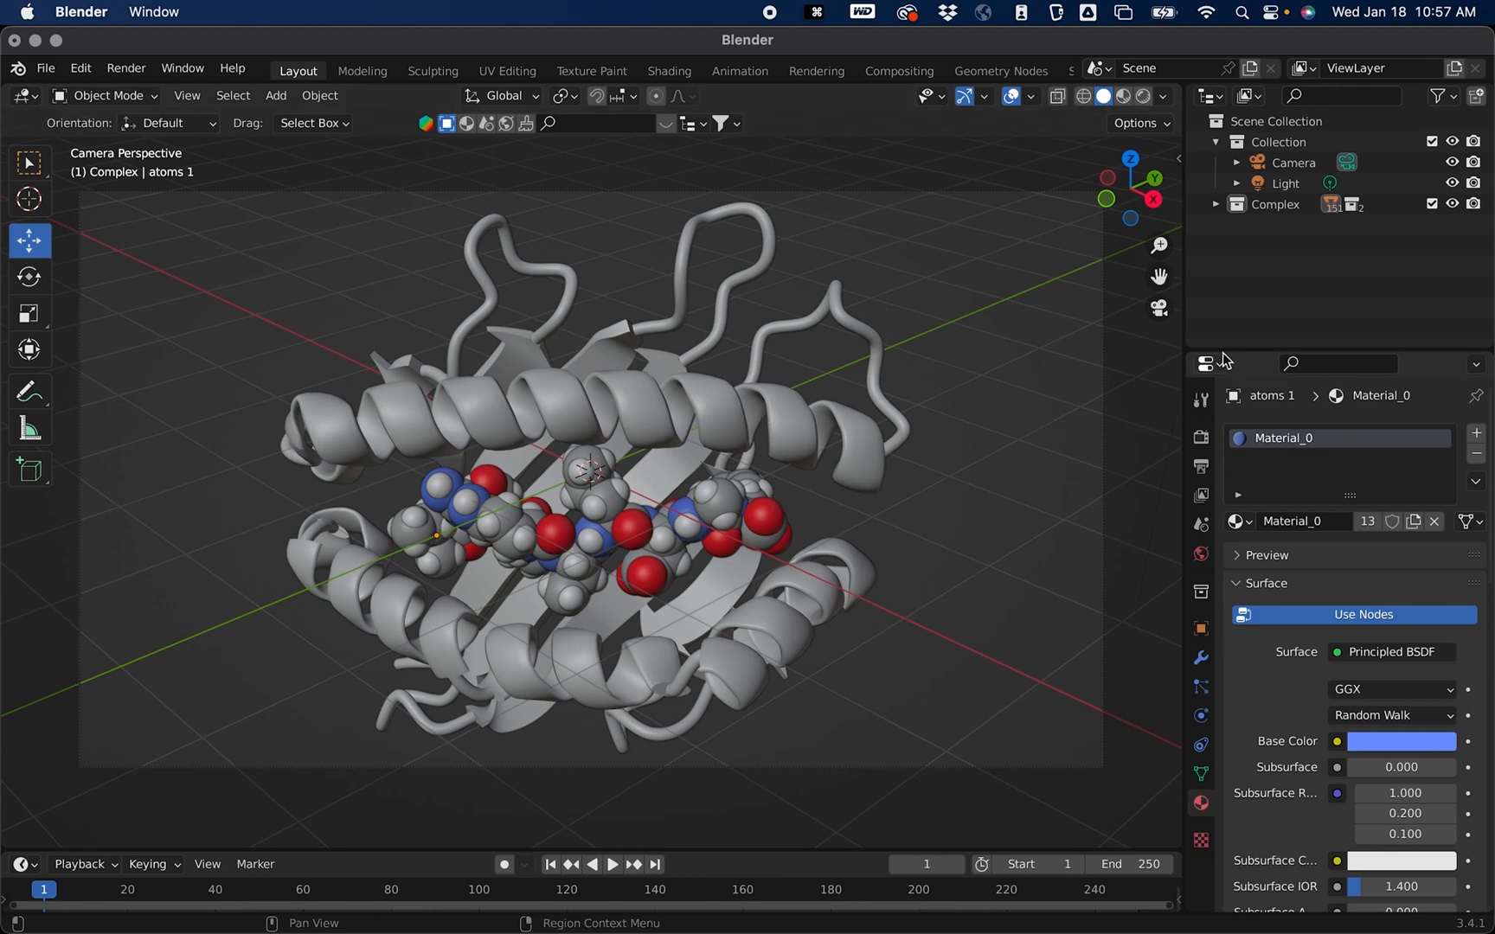
Step: Duplicate the Peptide collection inside Complex to create Peptide.001
{"action": "left_click", "coordinate": [1216, 205]}
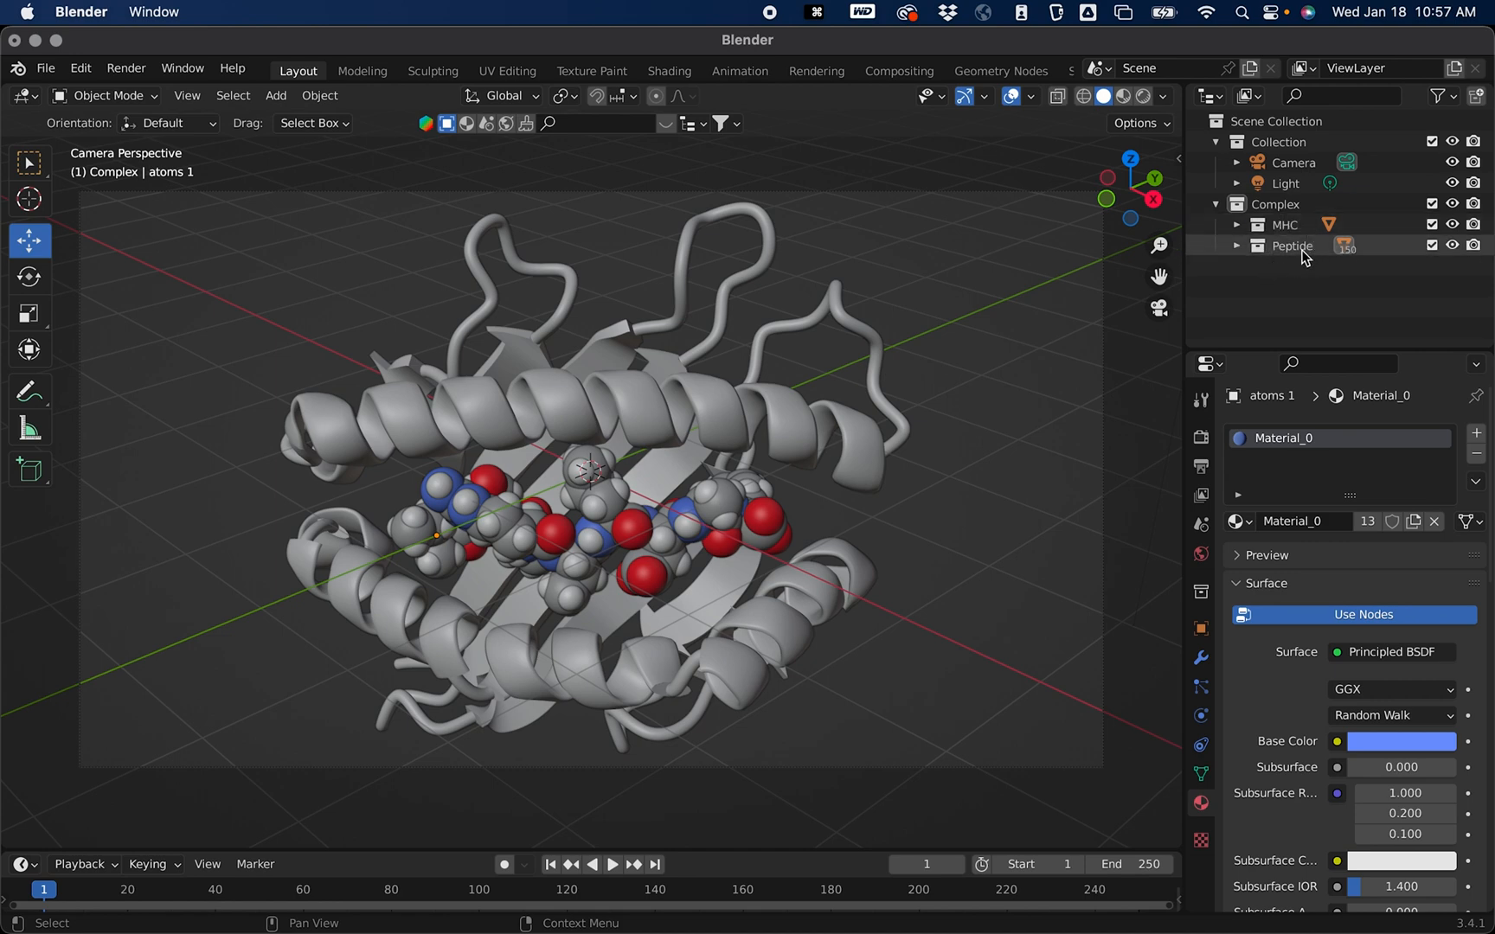
{"action": "mouse_move", "coordinate": [1288, 258]}
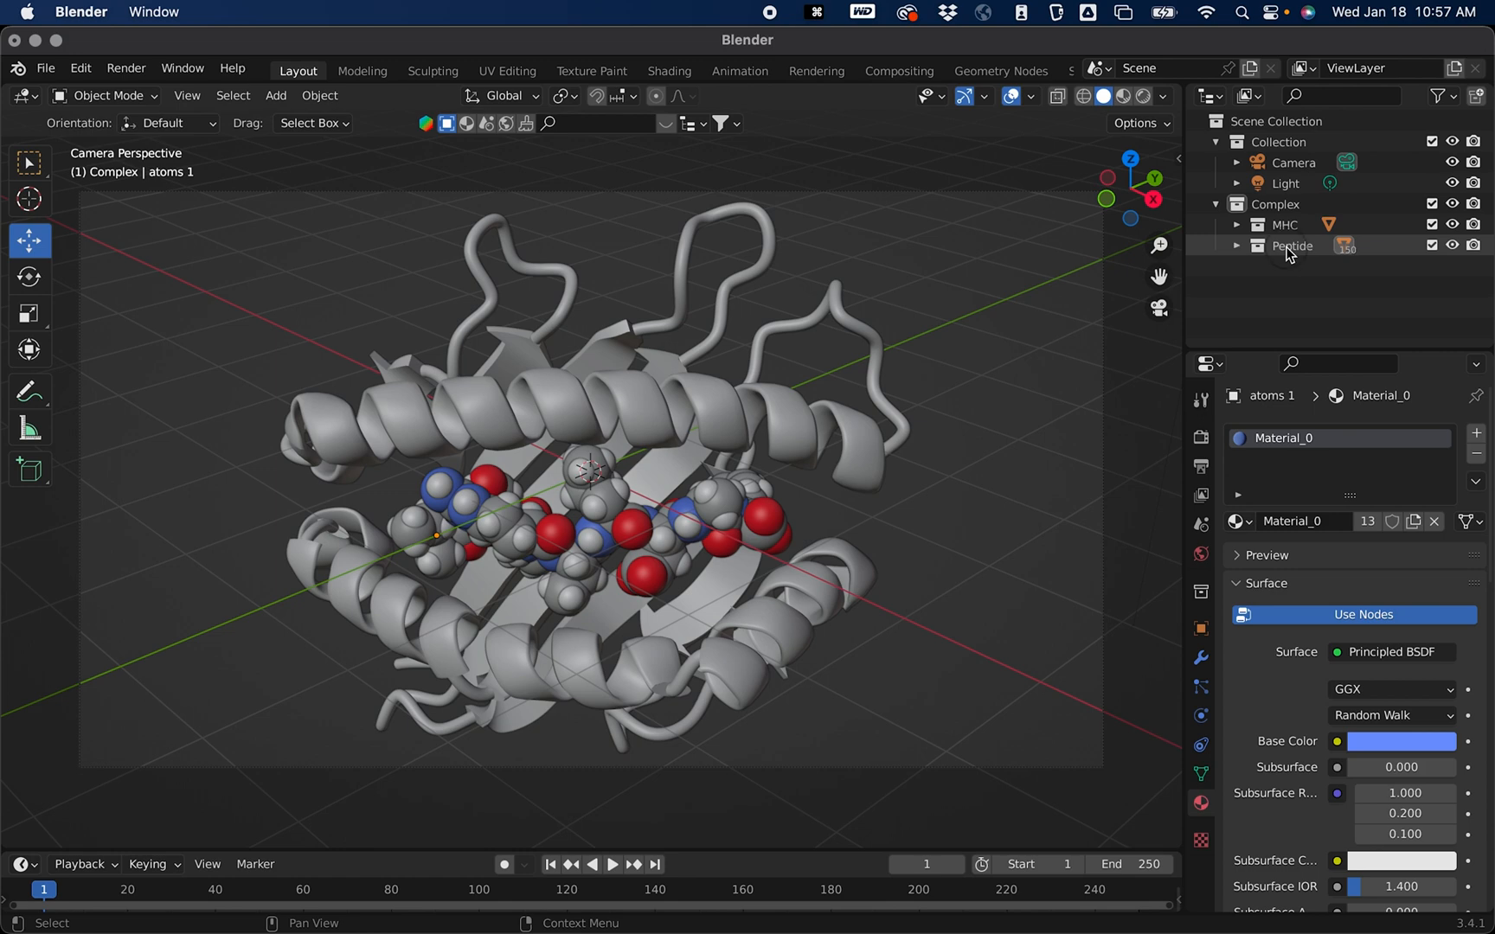
{"action": "right_click", "coordinate": [1293, 245]}
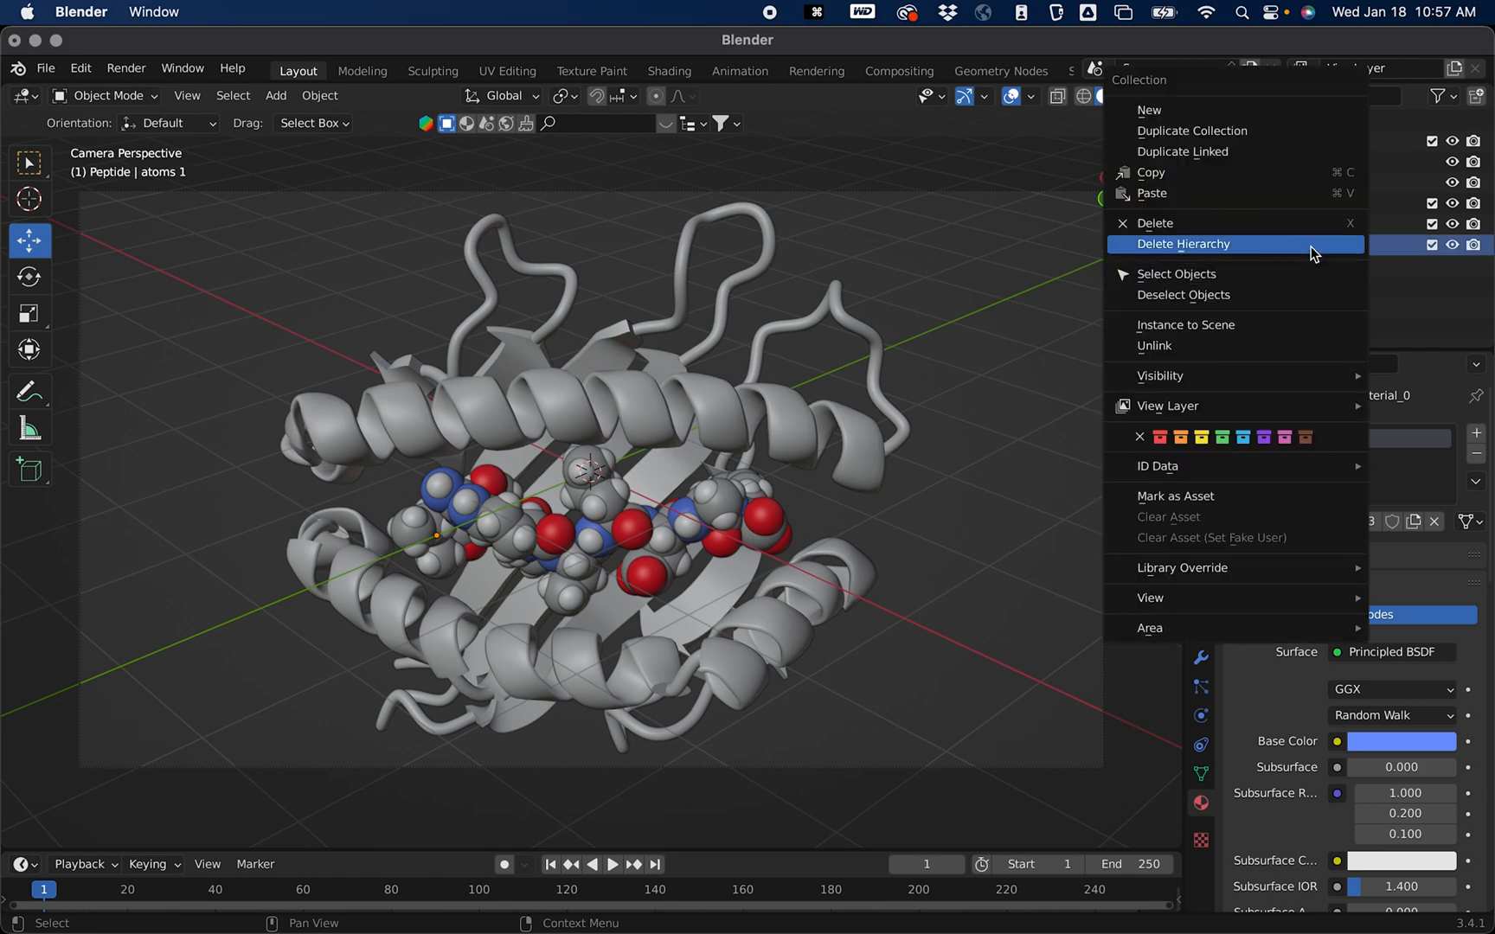
{"action": "mouse_move", "coordinate": [1236, 129]}
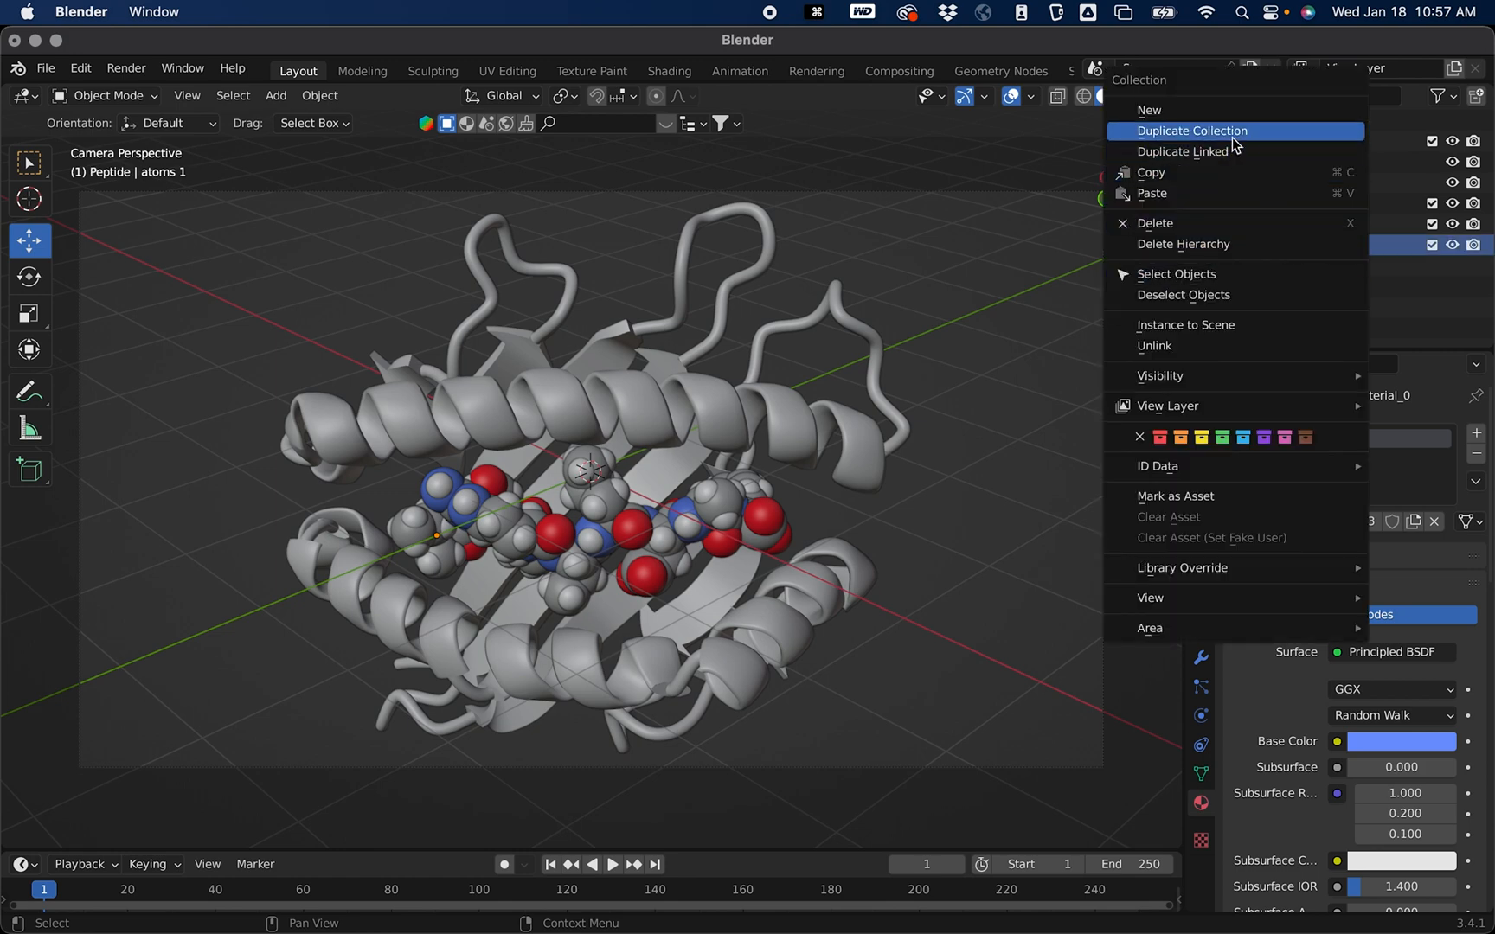
{"action": "left_click", "coordinate": [1191, 130]}
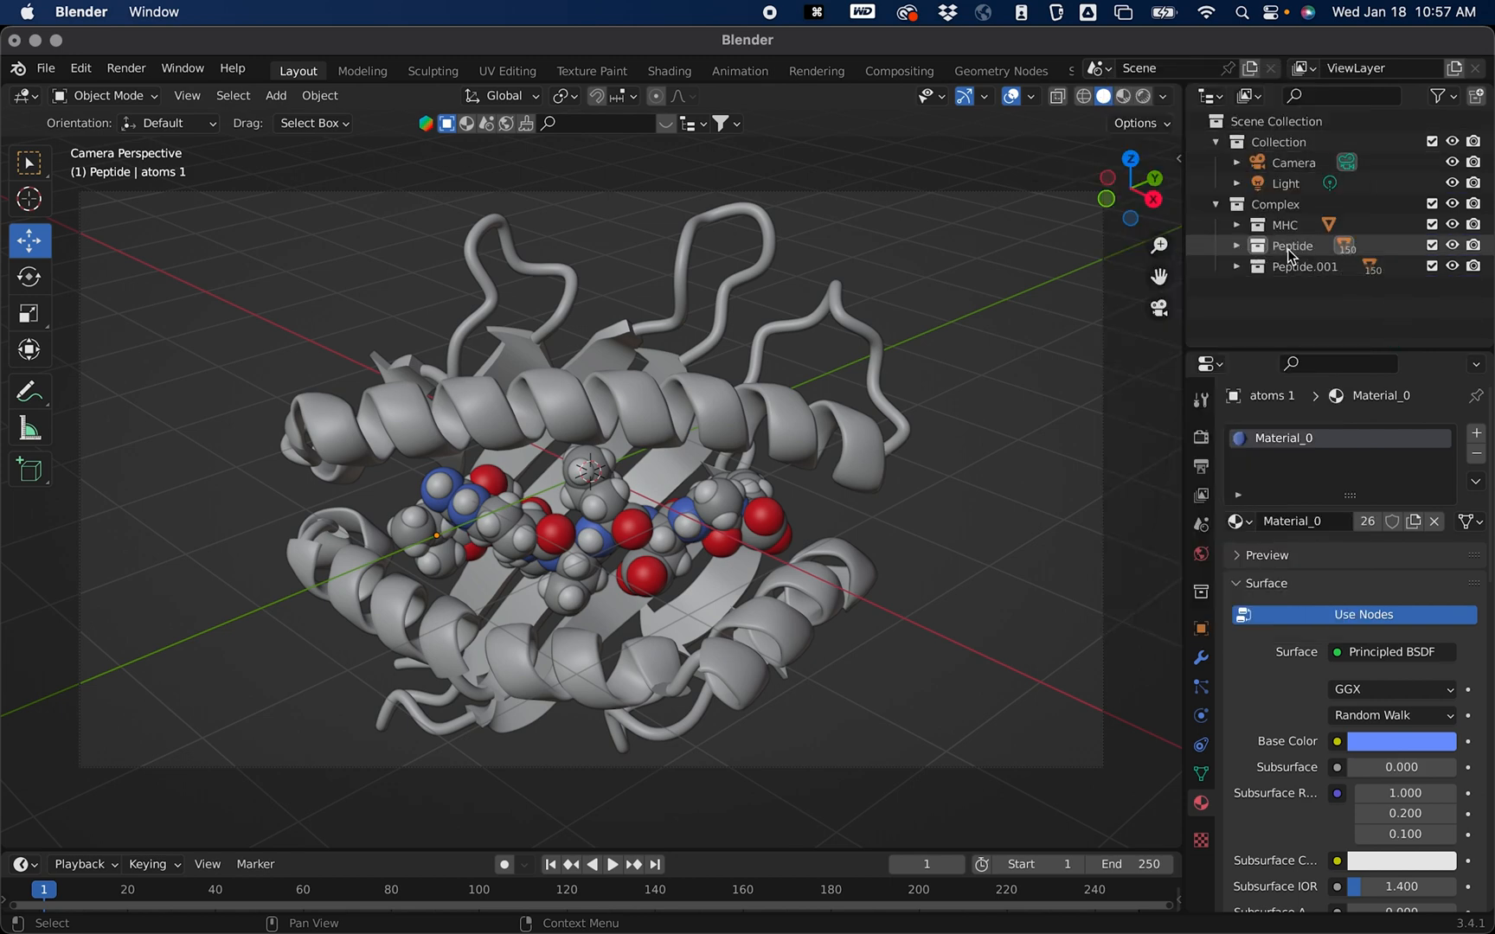
Step: Duplicate the original Peptide collection again to create Peptide.002
{"action": "left_click", "coordinate": [1293, 246]}
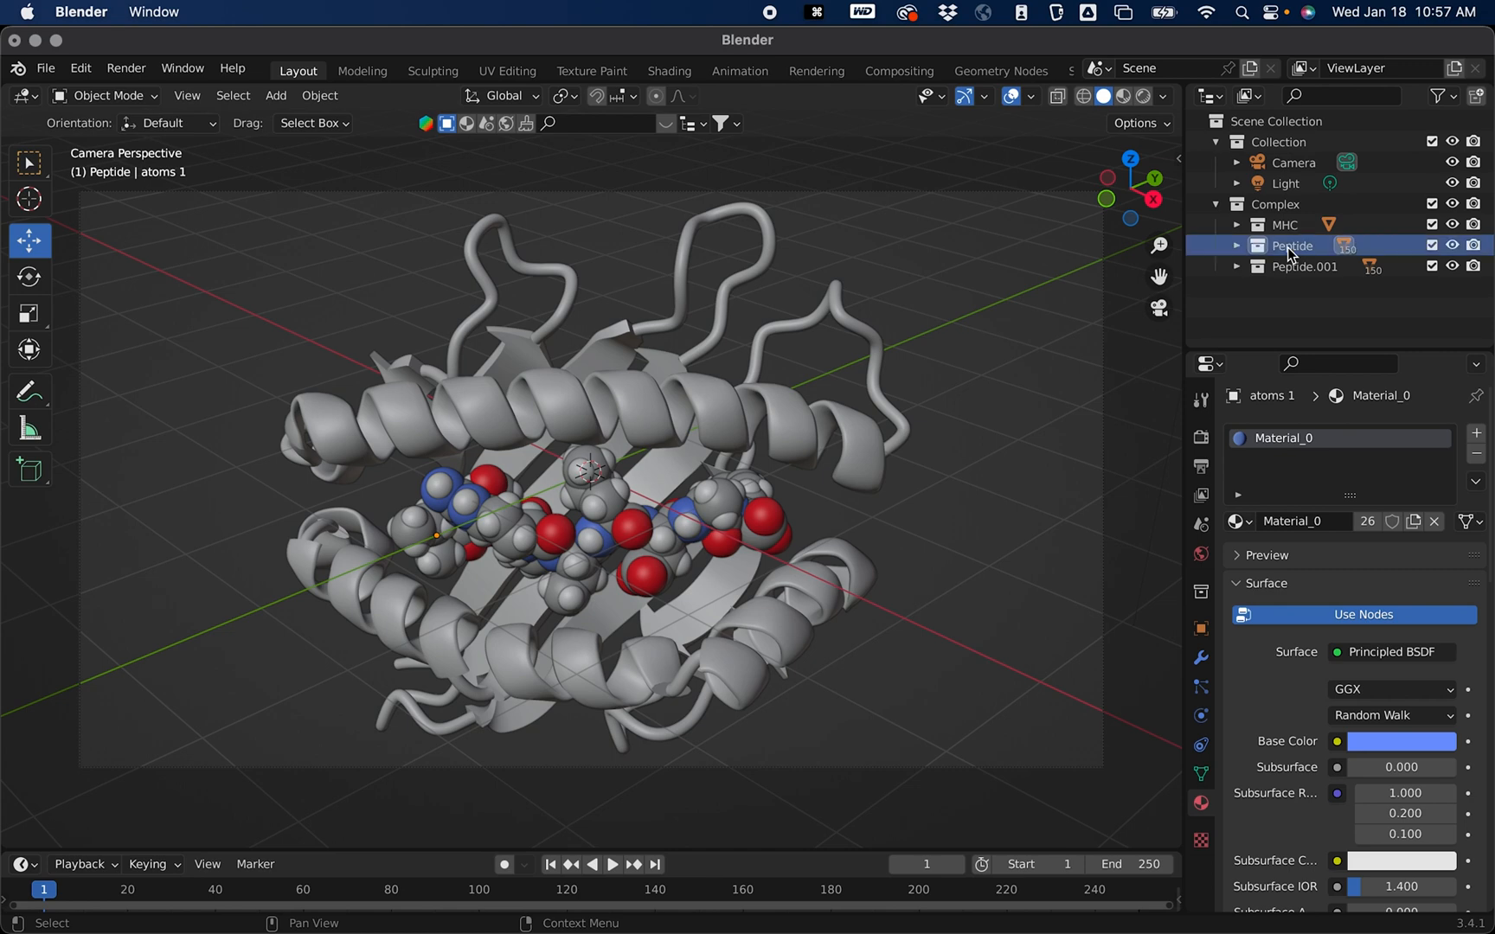
{"action": "right_click", "coordinate": [1293, 246]}
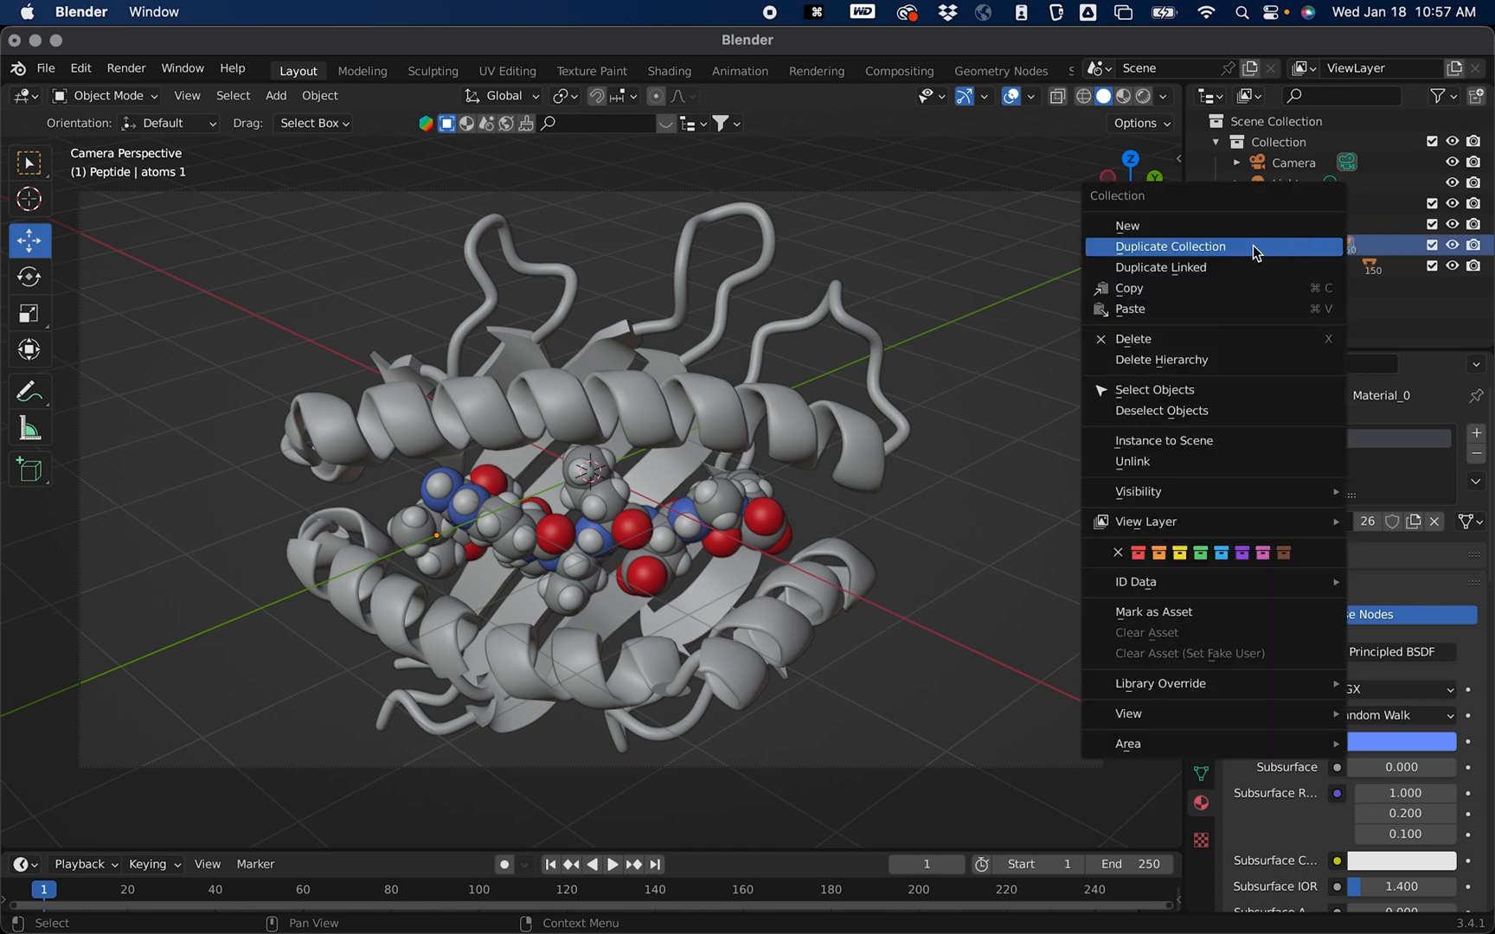
{"action": "left_click", "coordinate": [1170, 246]}
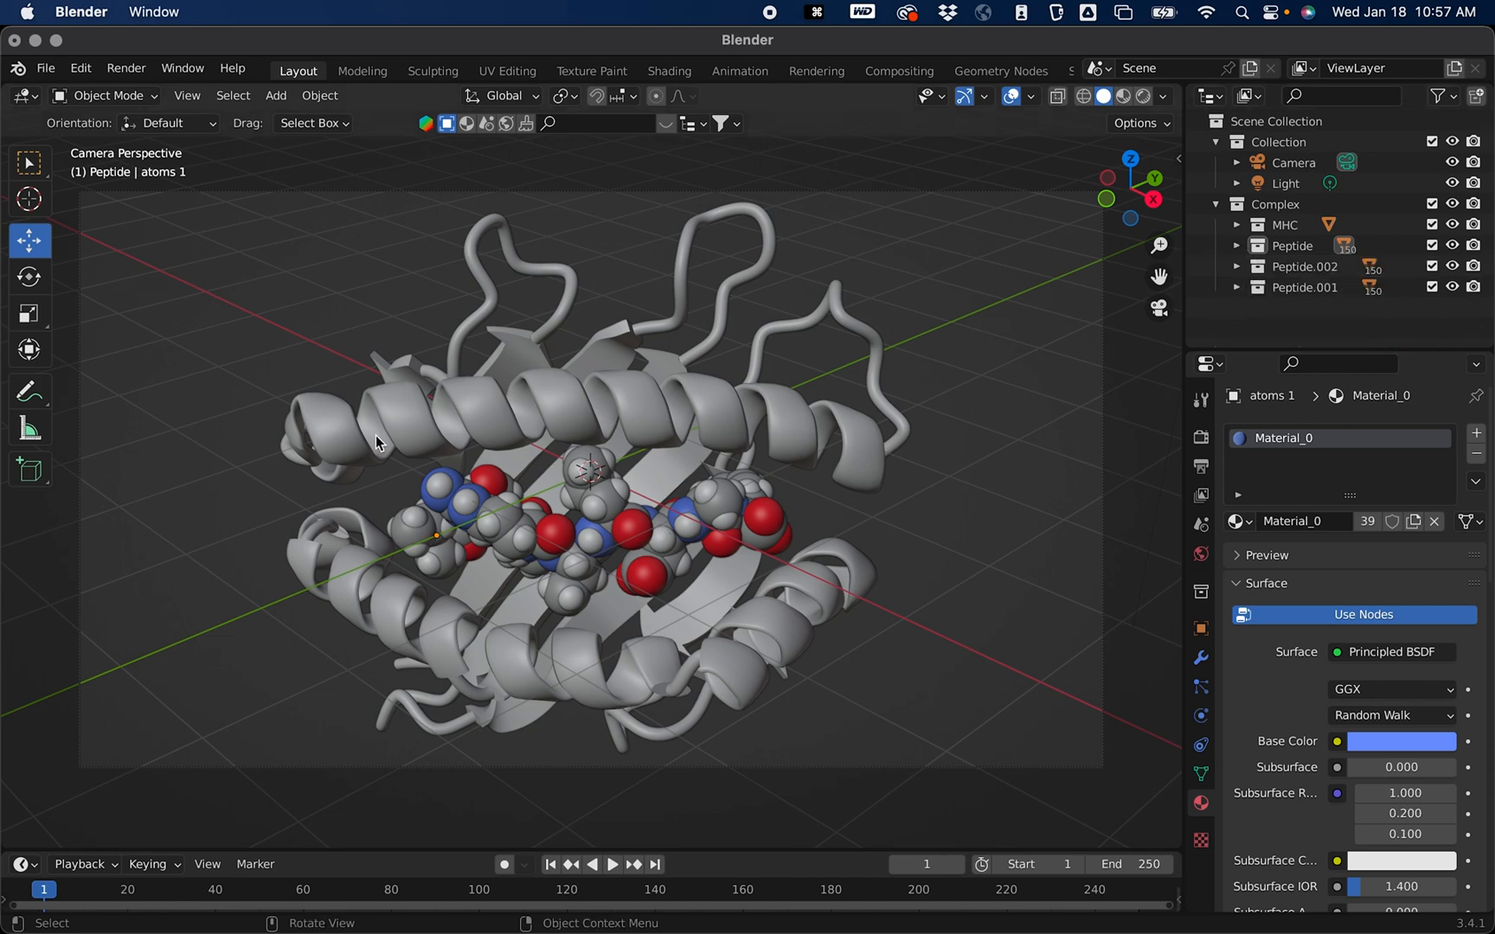
{"action": "mouse_move", "coordinate": [865, 330]}
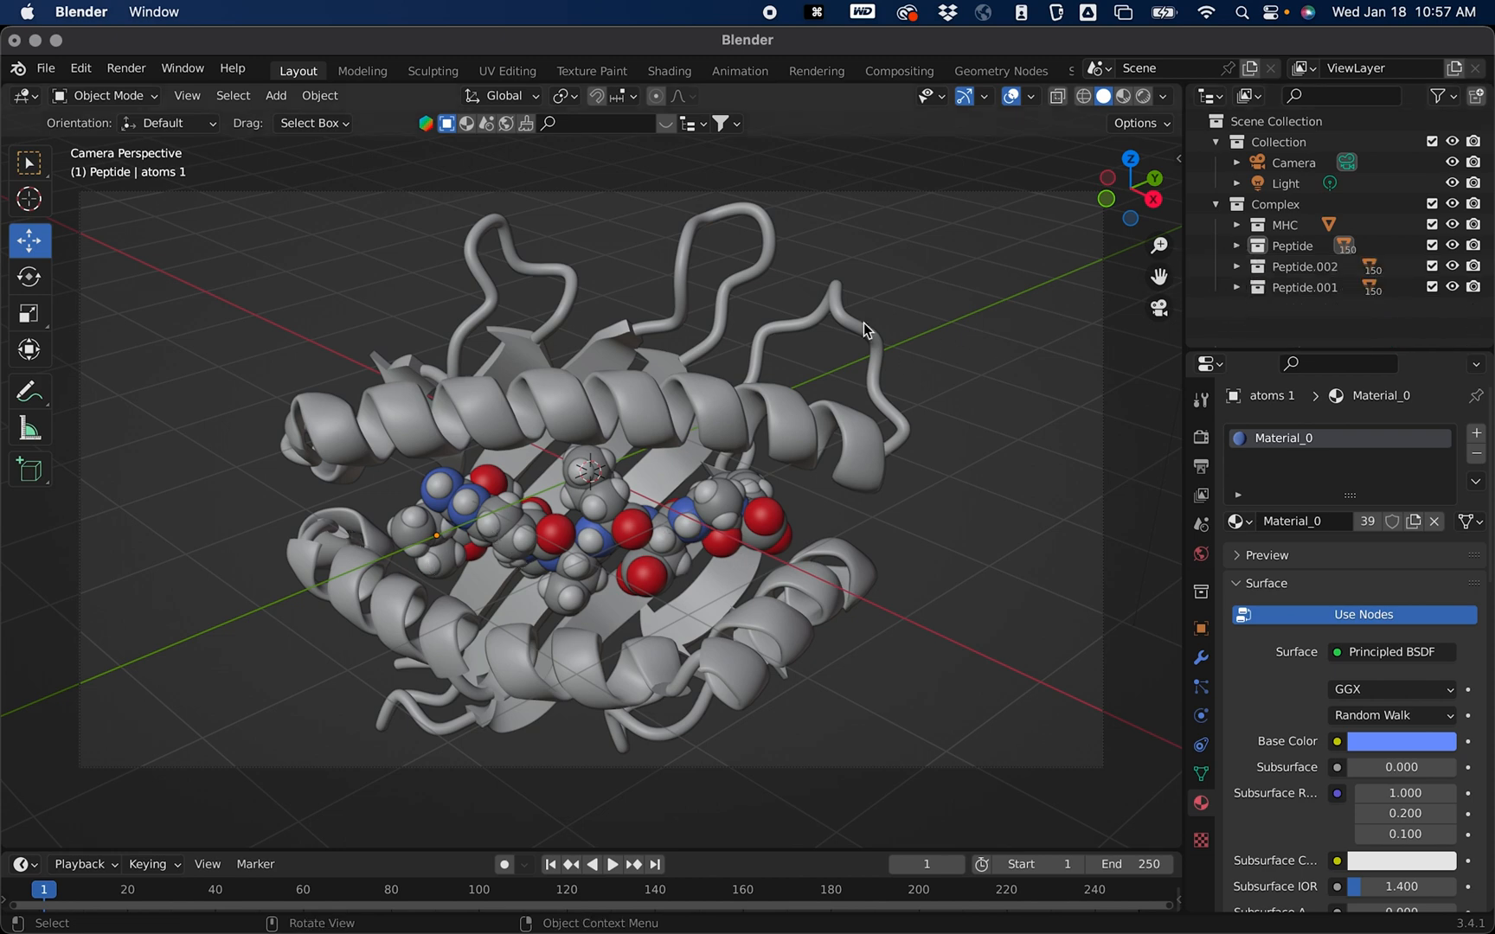
Step: Select all objects in Peptide.002, move the copy to the upper left of the complex and rotate it freely
{"action": "left_click", "coordinate": [1303, 266]}
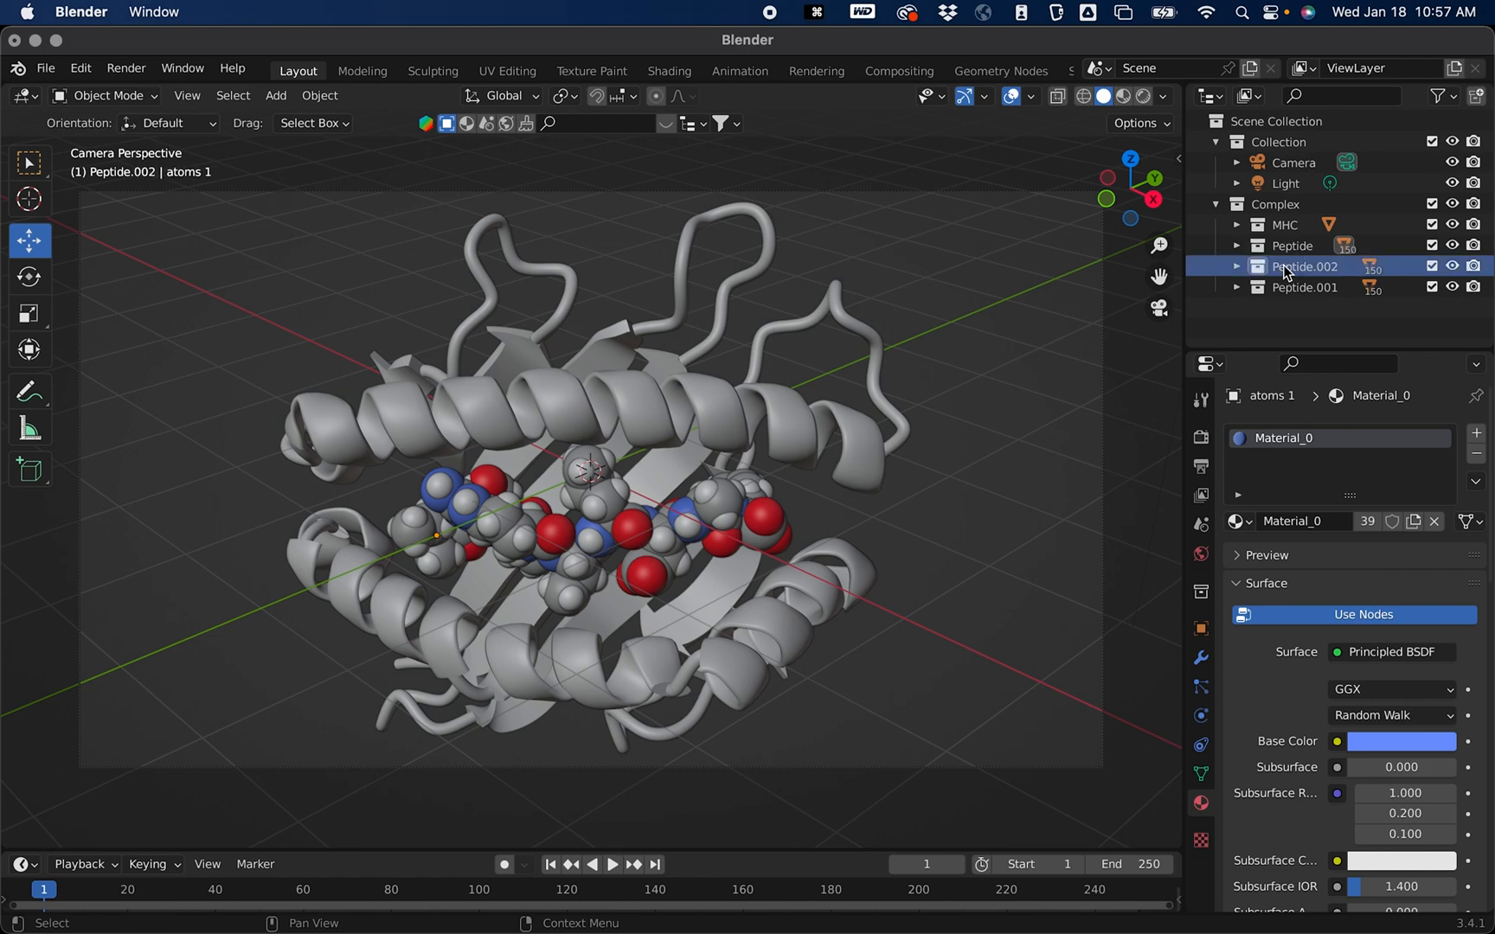
{"action": "right_click", "coordinate": [1287, 266]}
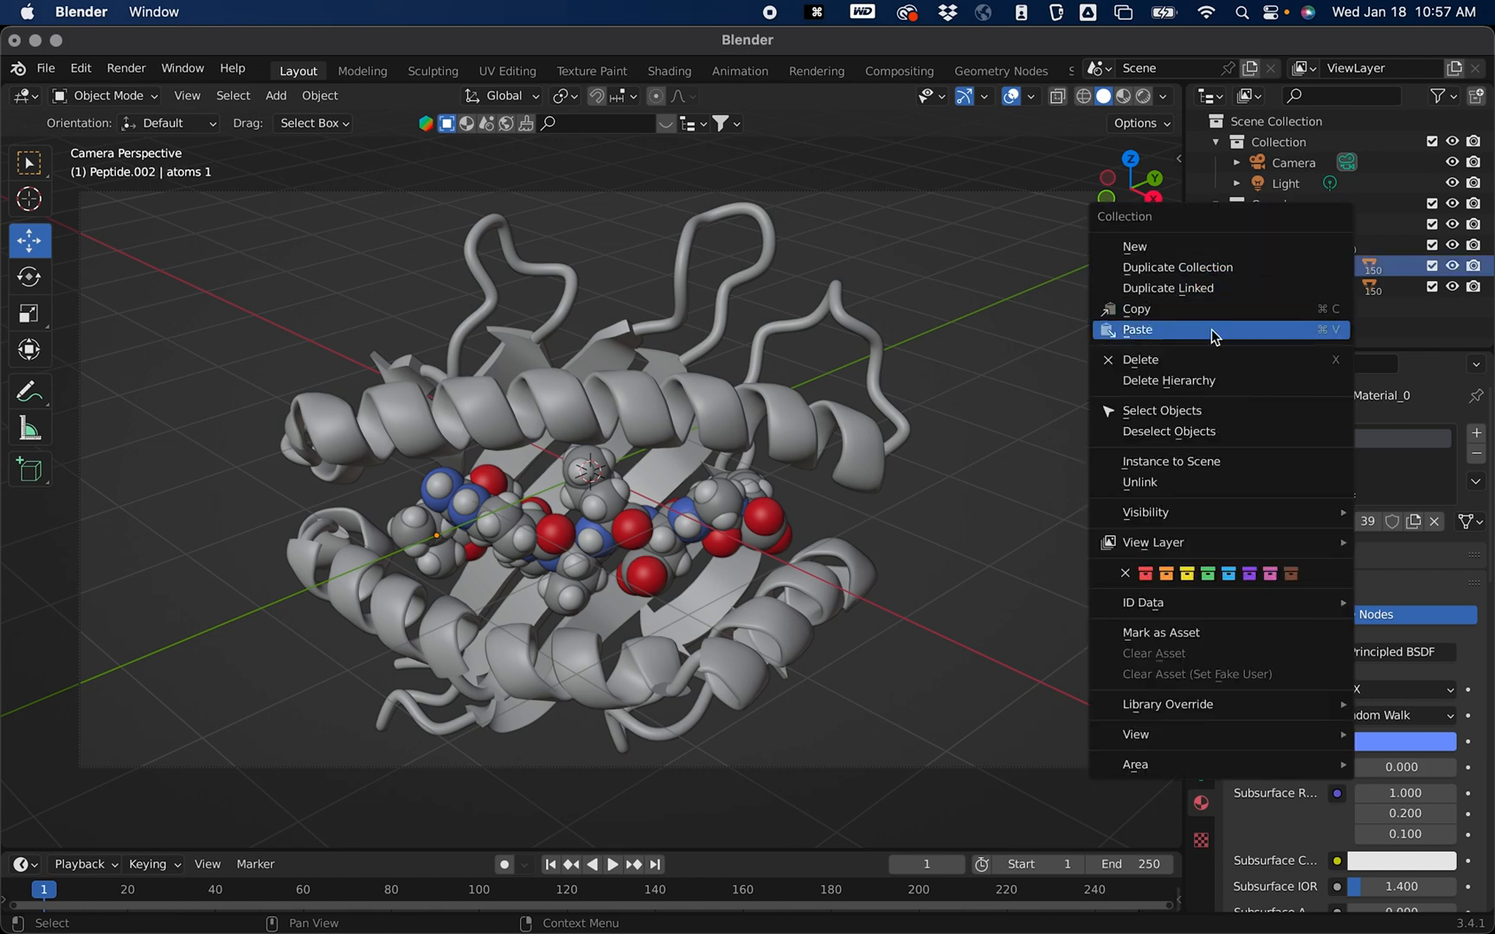
{"action": "left_click", "coordinate": [1136, 329]}
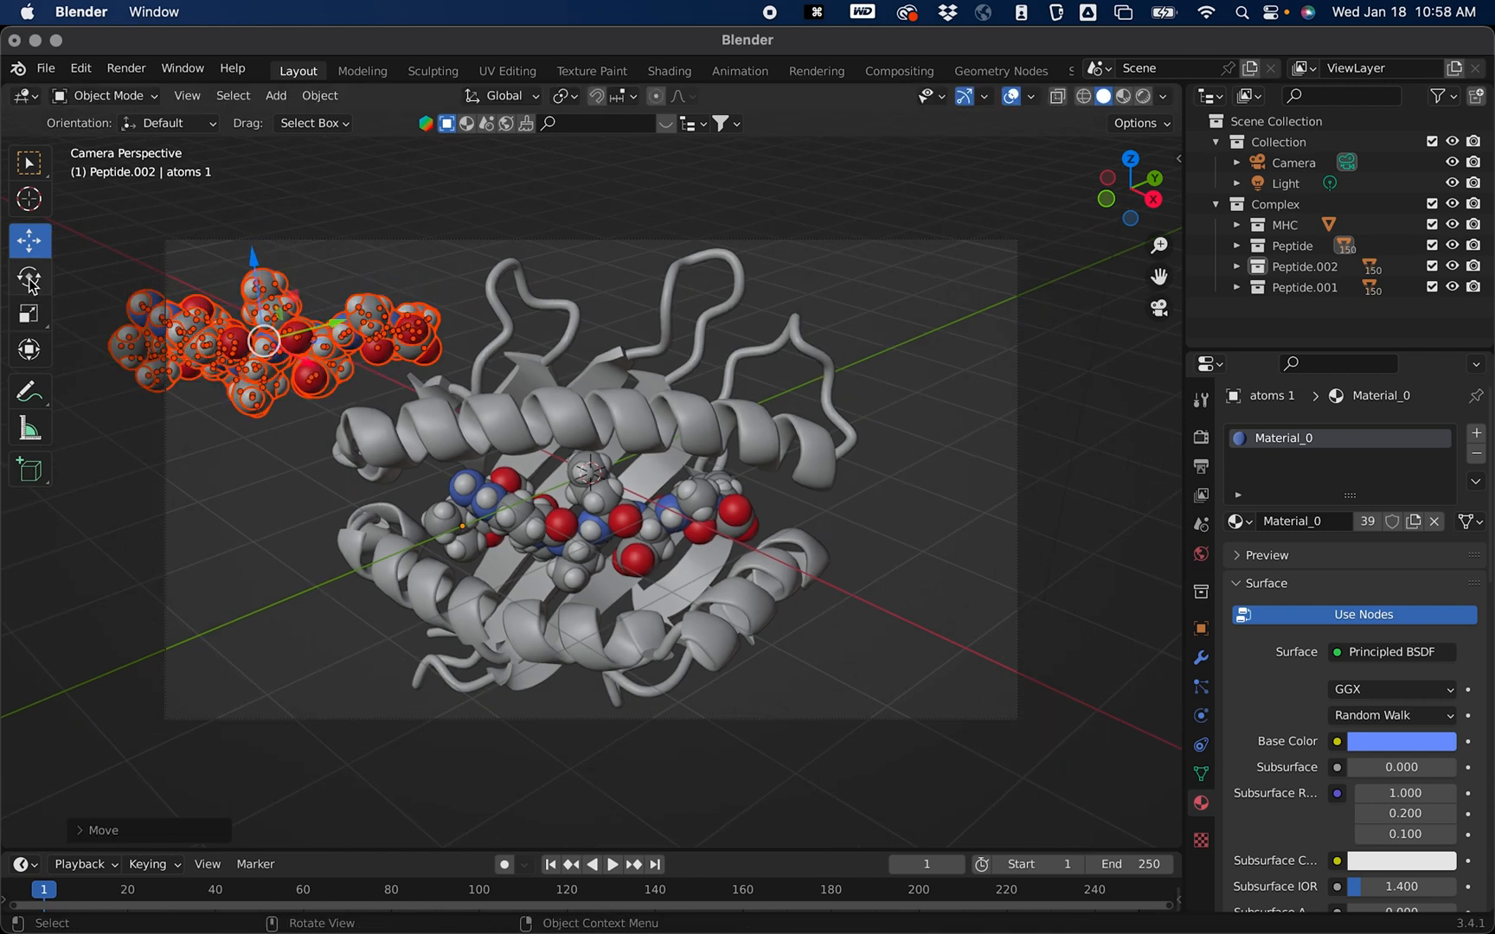
{"action": "left_click", "coordinate": [29, 277]}
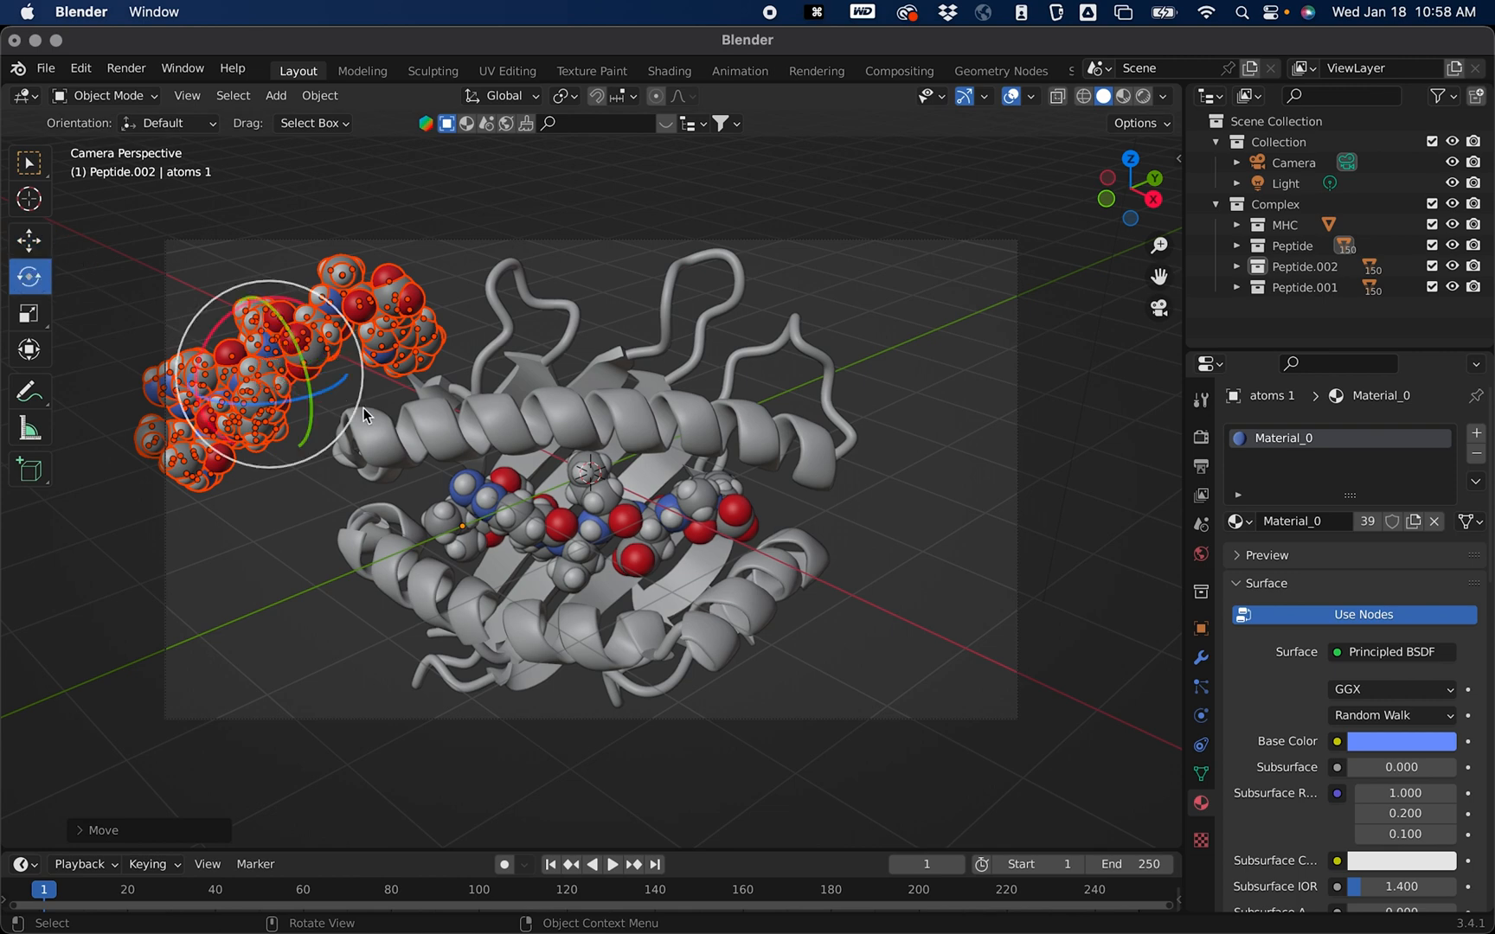
{"action": "key", "text": "r"}
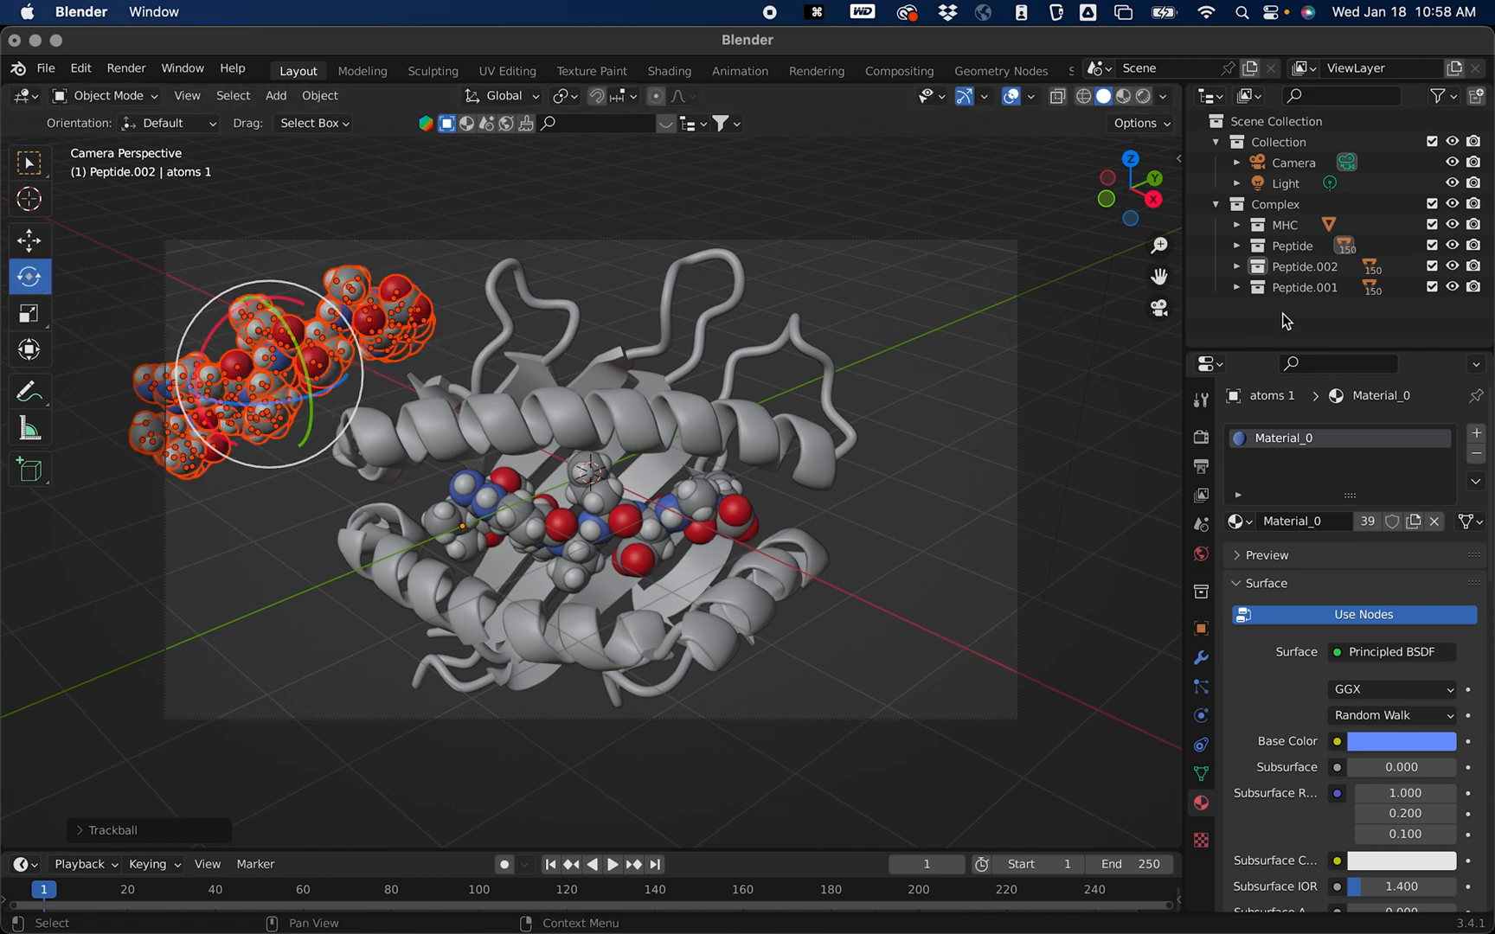
Step: Select all objects in Peptide.001, move the copy below right of the complex and rotate it freely
{"action": "left_click", "coordinate": [1302, 287]}
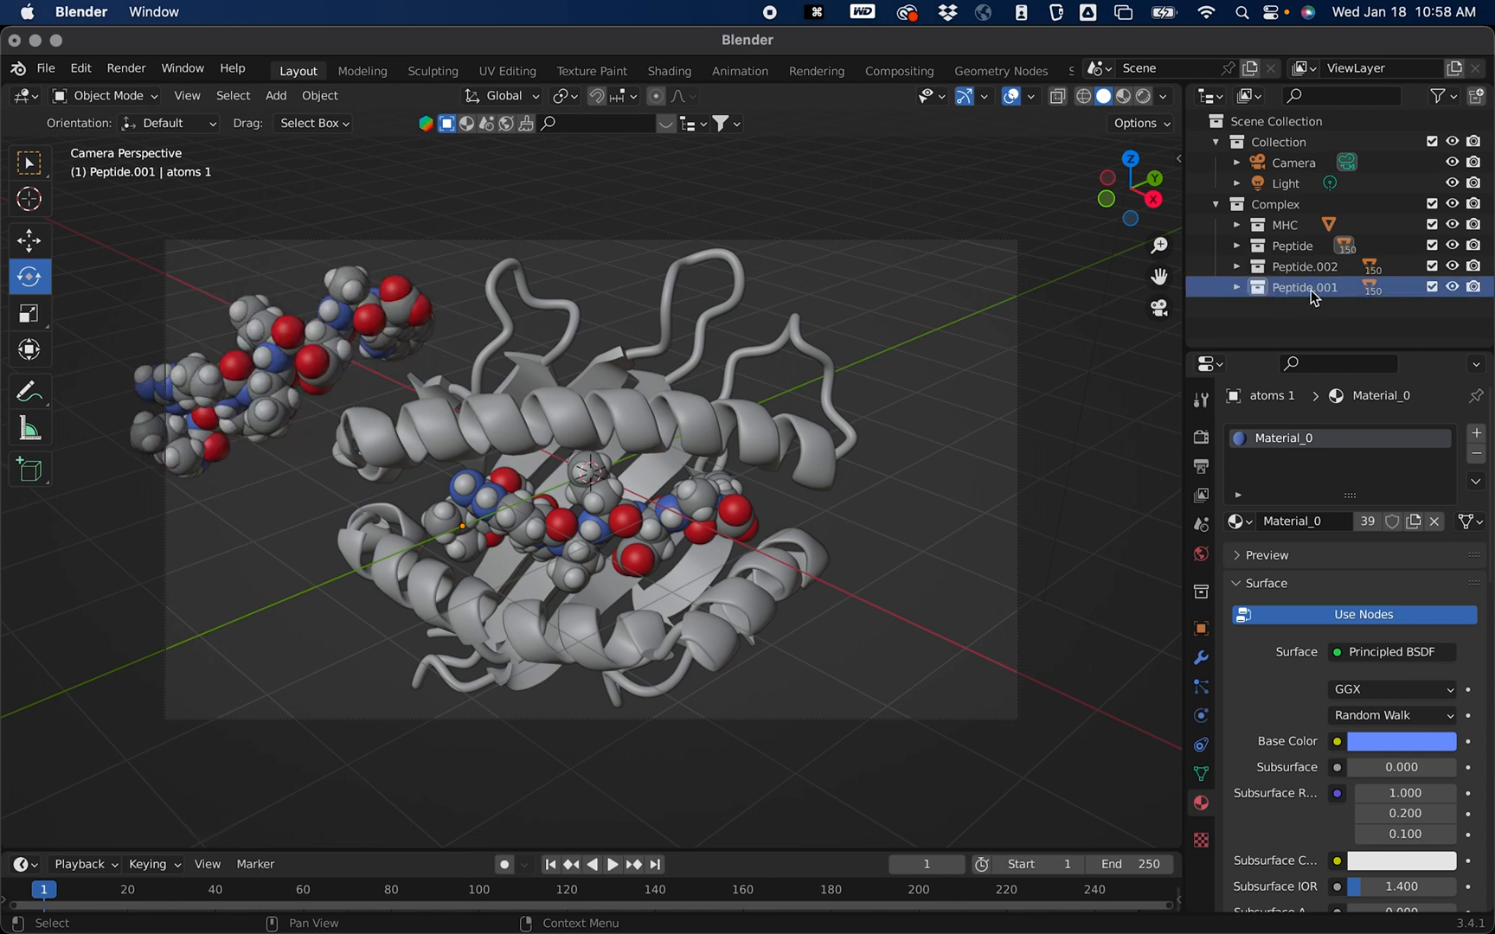
{"action": "right_click", "coordinate": [1314, 287]}
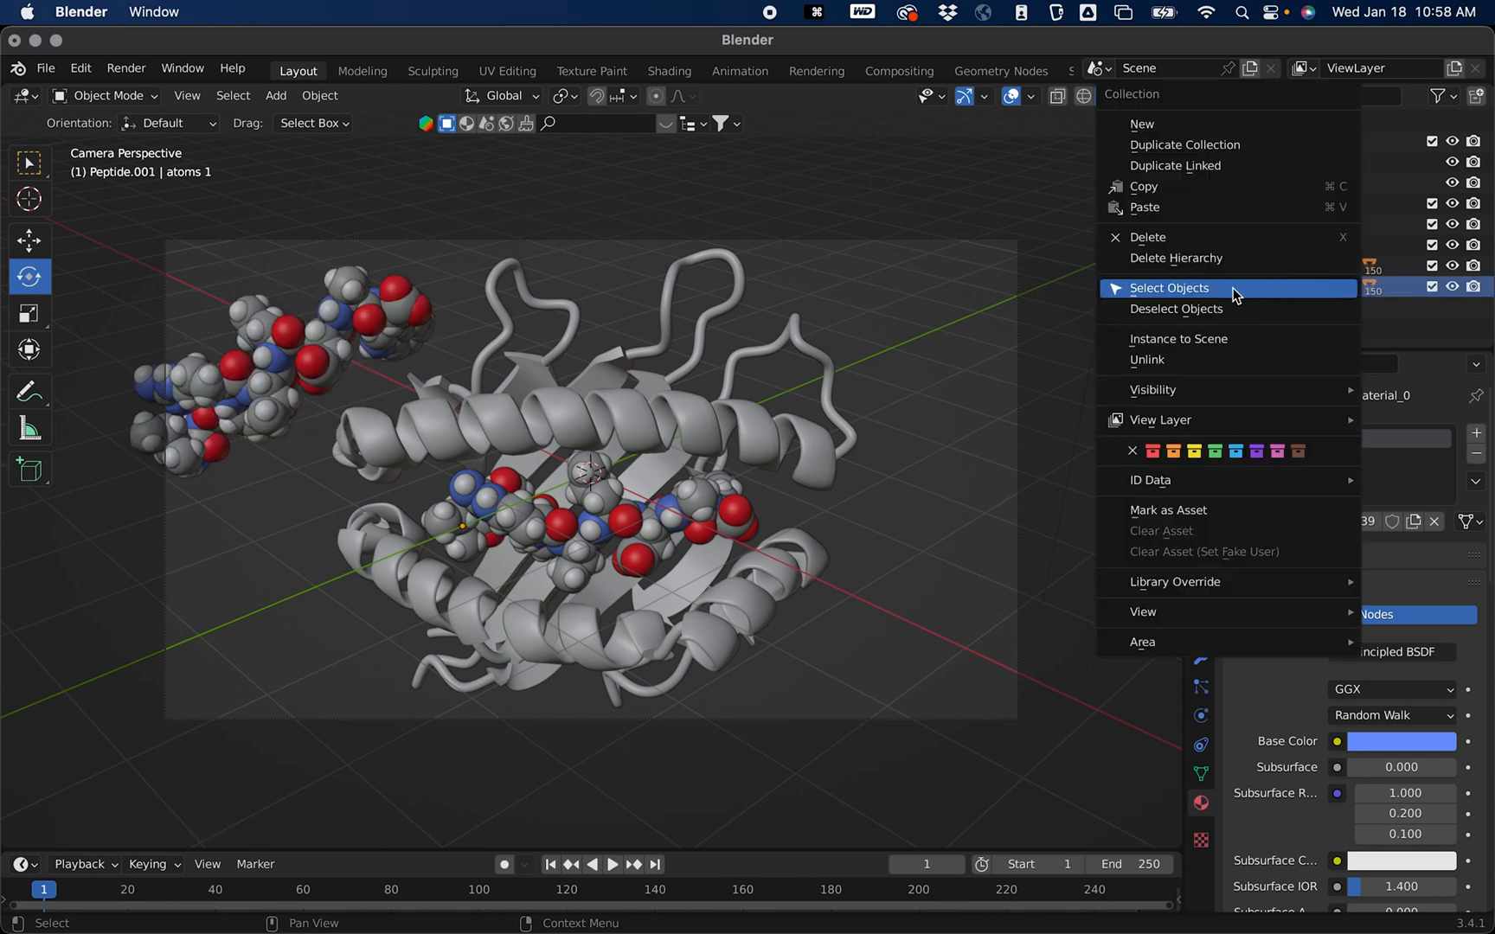
{"action": "left_click", "coordinate": [1168, 288]}
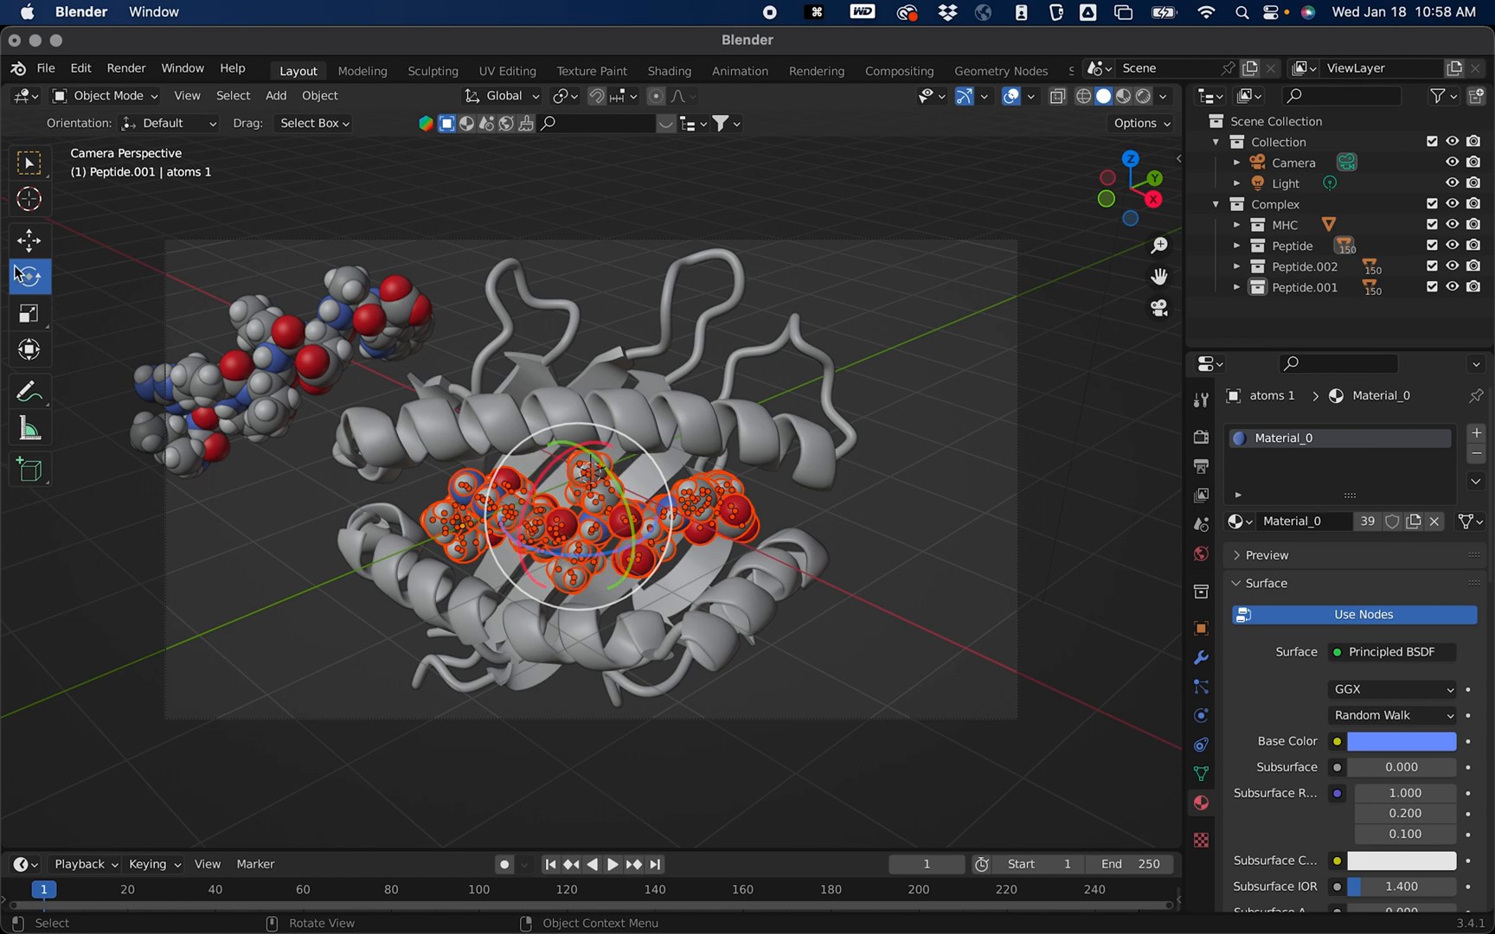
{"action": "left_click", "coordinate": [29, 241]}
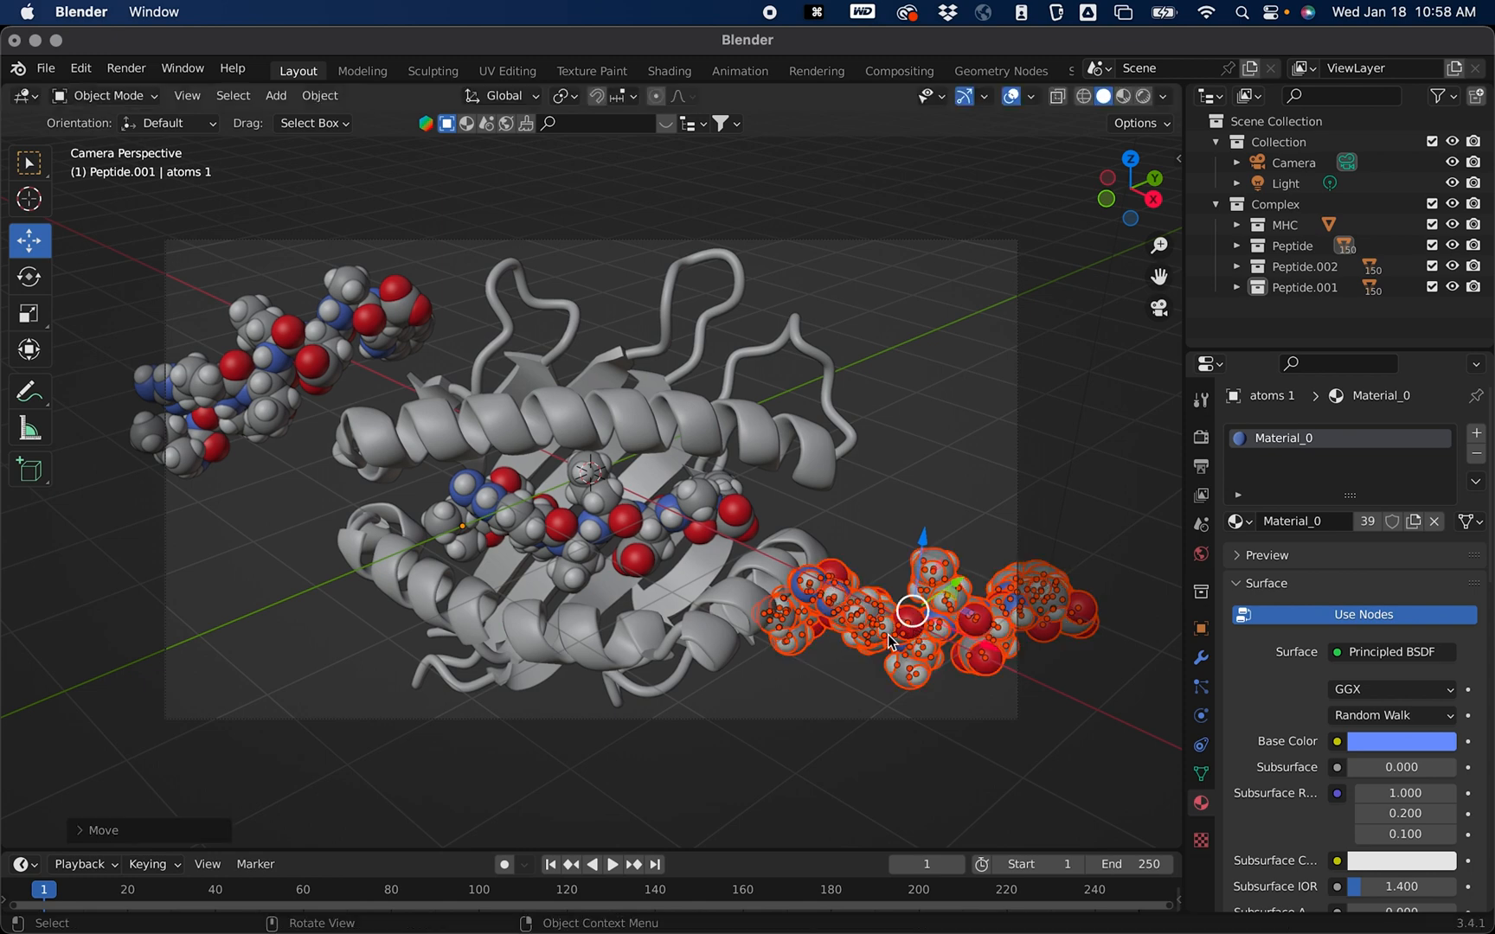
{"action": "left_click", "coordinate": [30, 277]}
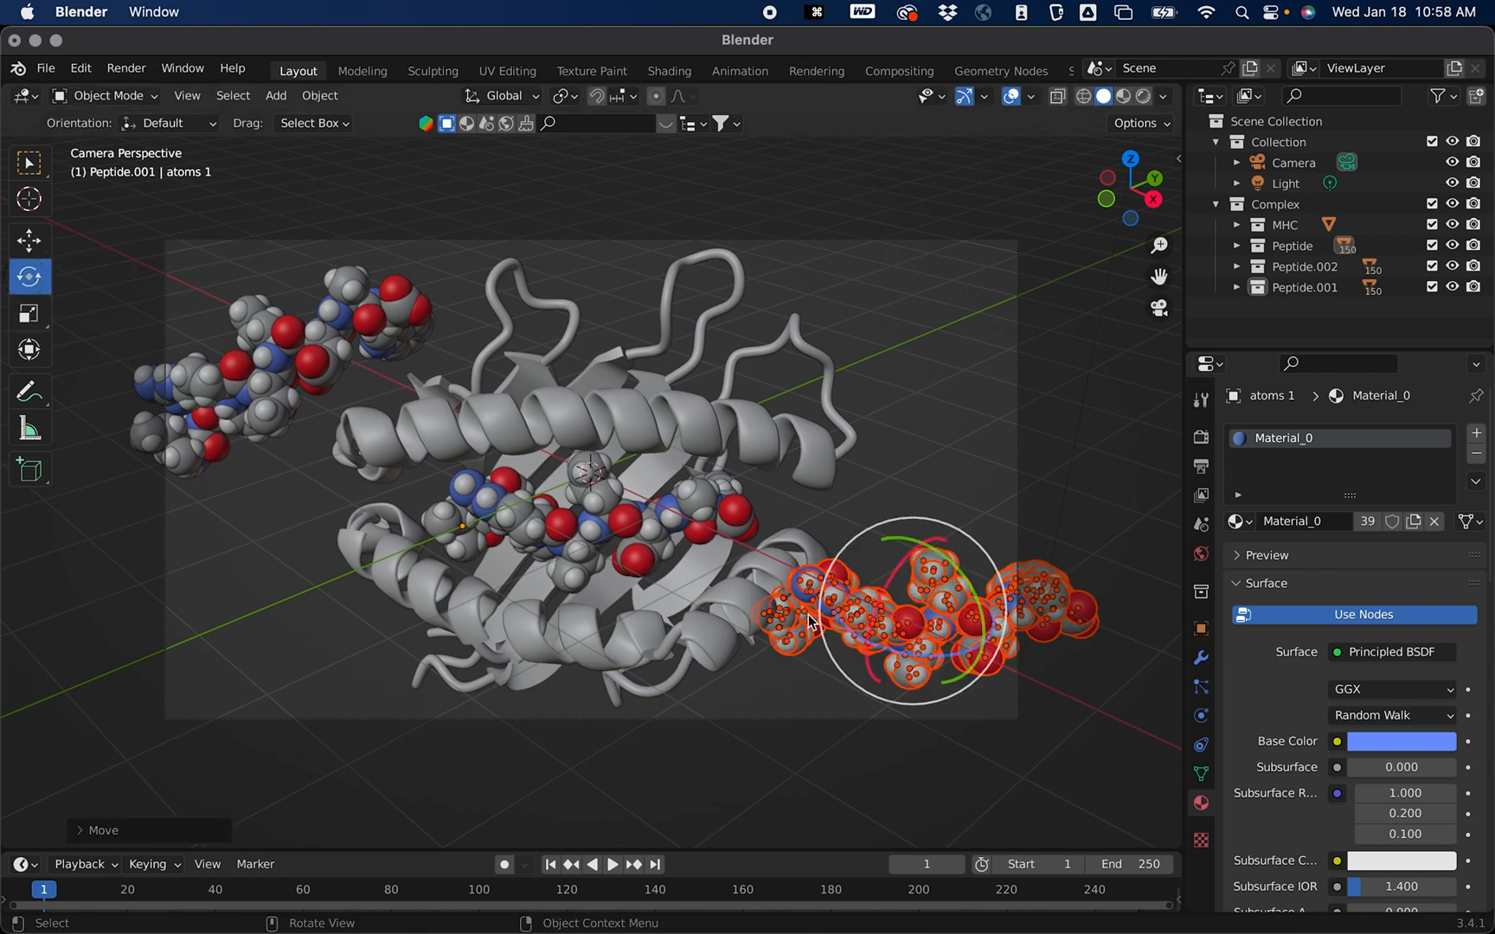
{"action": "key", "text": "r"}
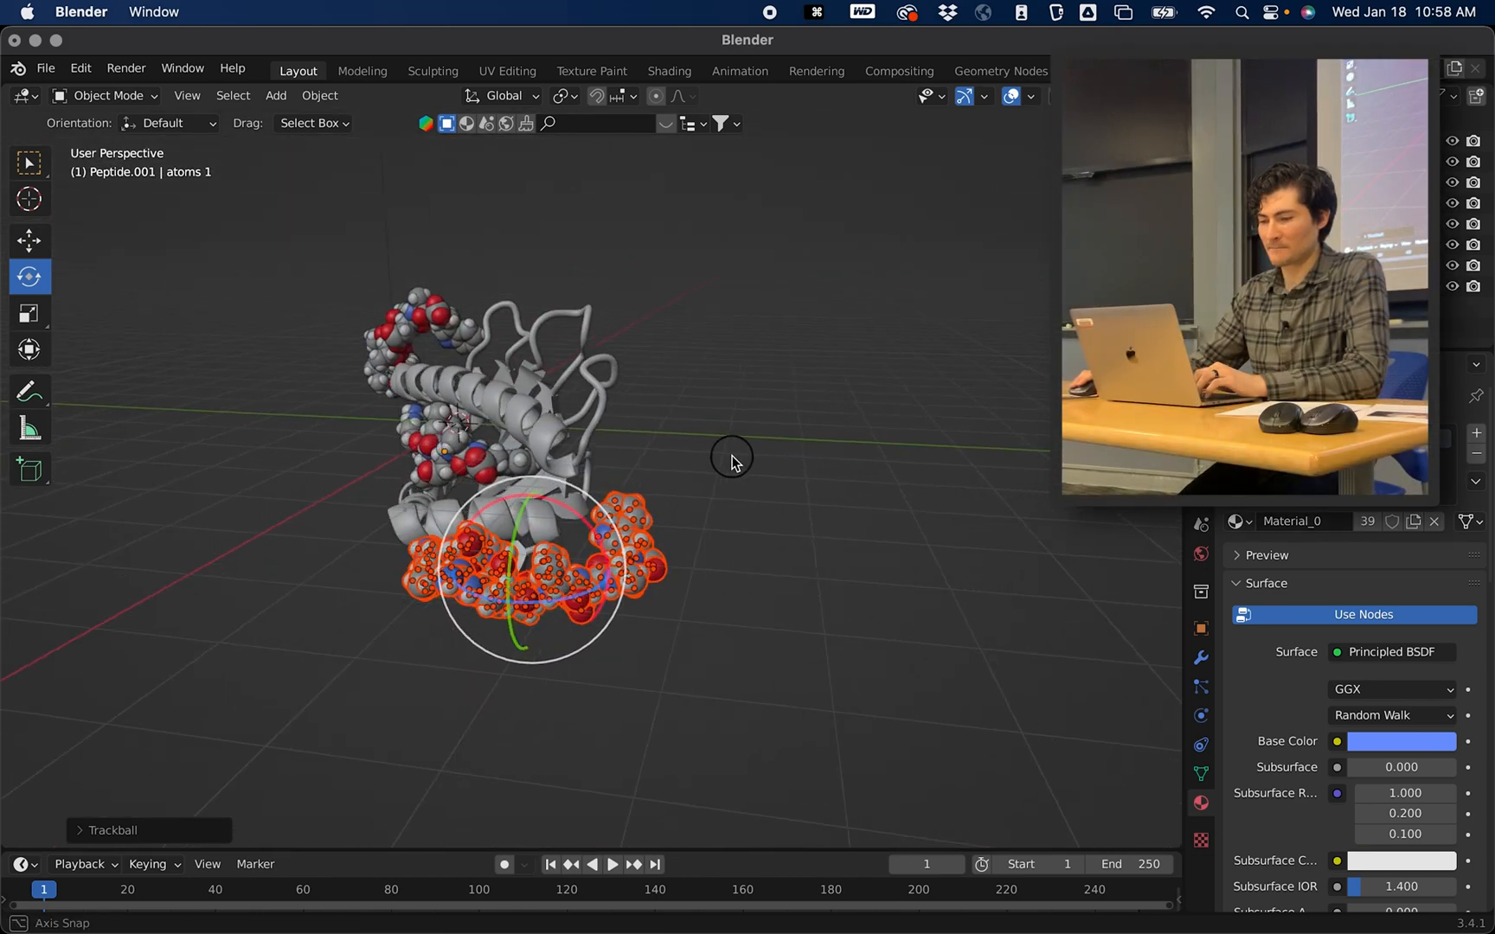
Step: Orbit to check depth, then from top view shift the Peptide.001 copy toward the upper right of the complex
{"action": "left_click_drag", "start_coordinate": [732, 455], "coordinate": [694, 439]}
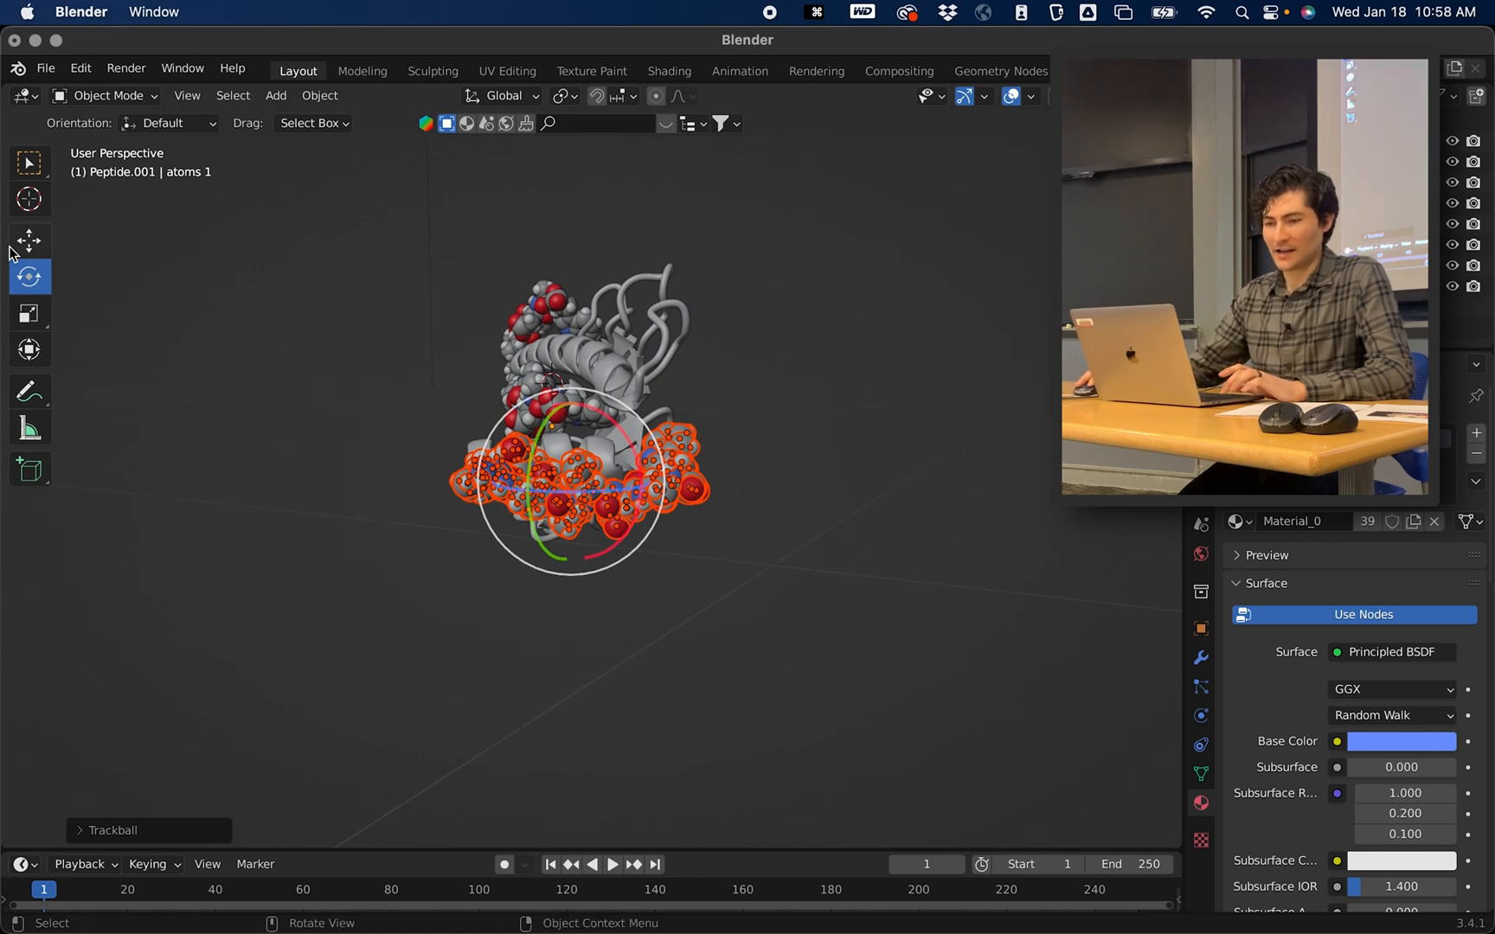
{"action": "mouse_move", "coordinate": [30, 240]}
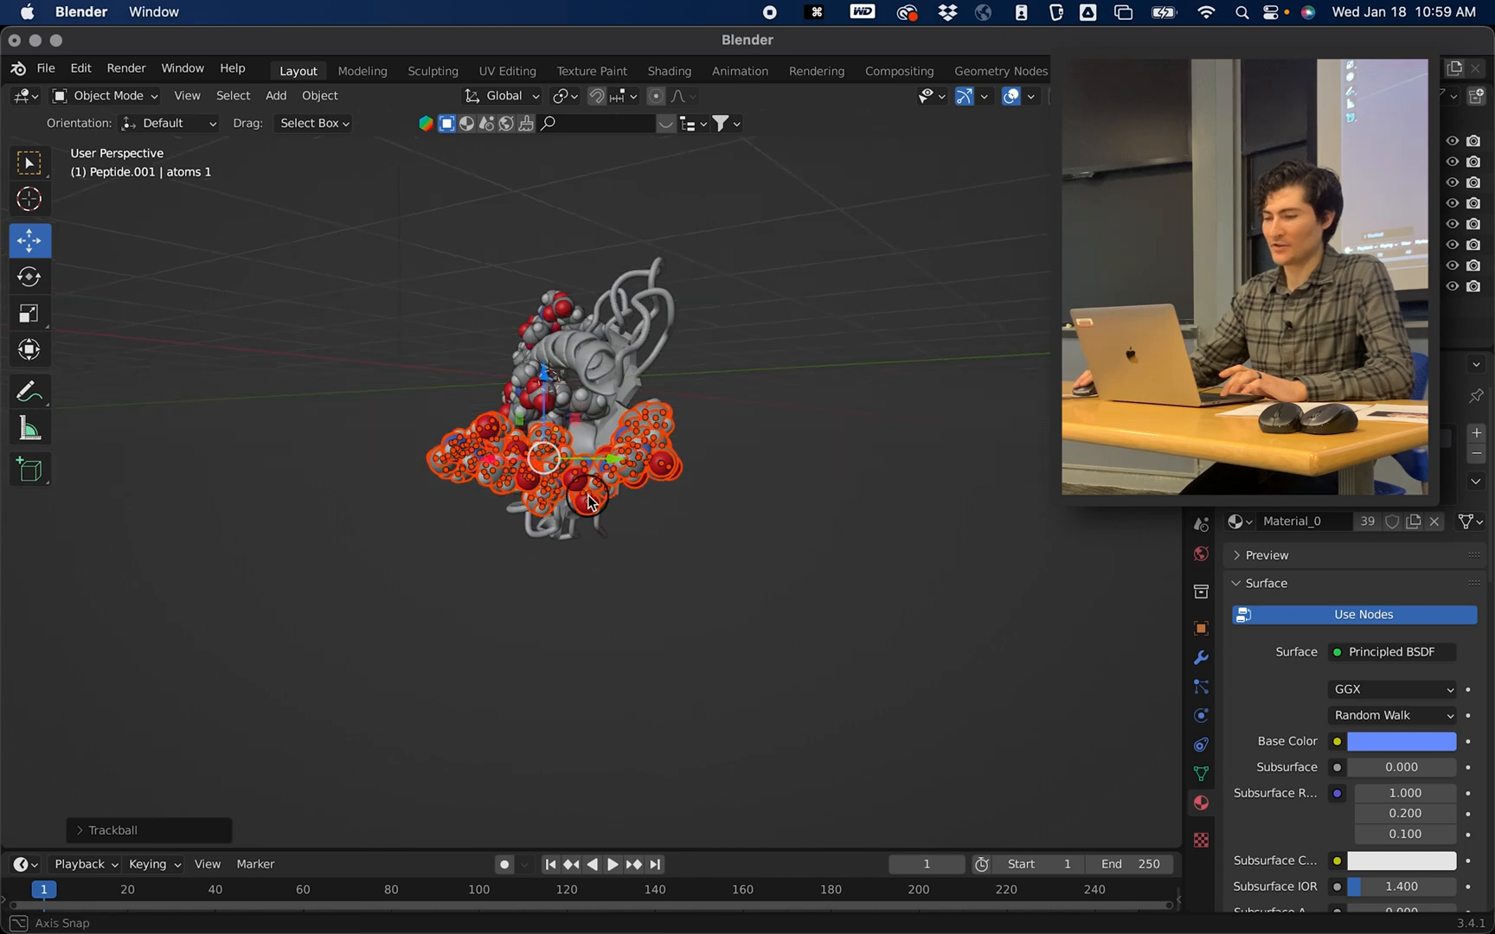
{"action": "left_click_drag", "start_coordinate": [586, 467], "coordinate": [586, 581]}
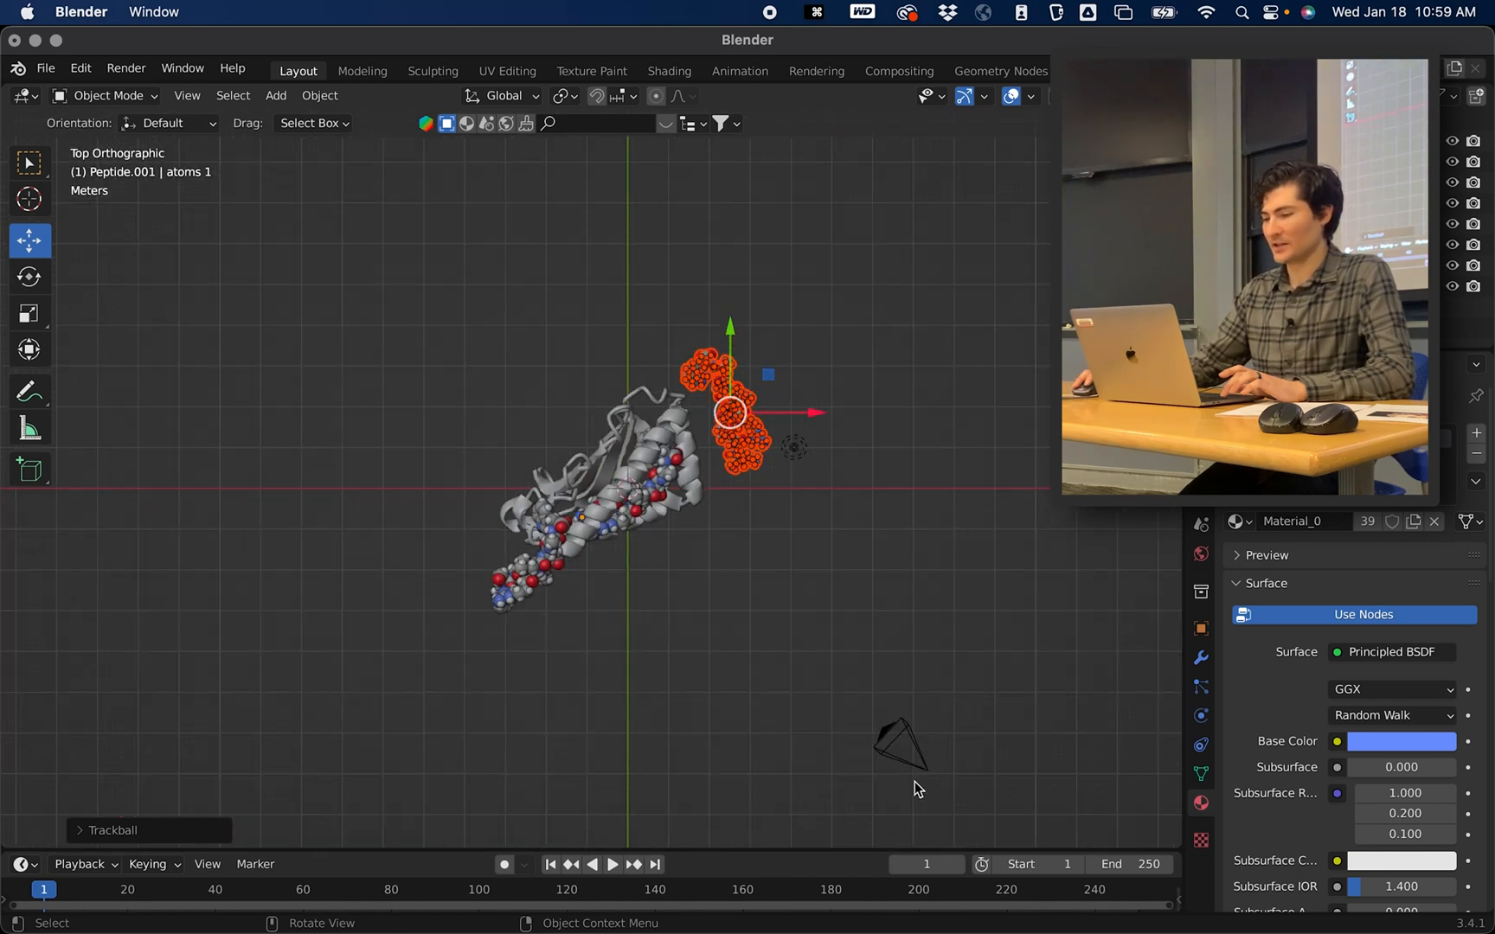
{"action": "mouse_move", "coordinate": [875, 699]}
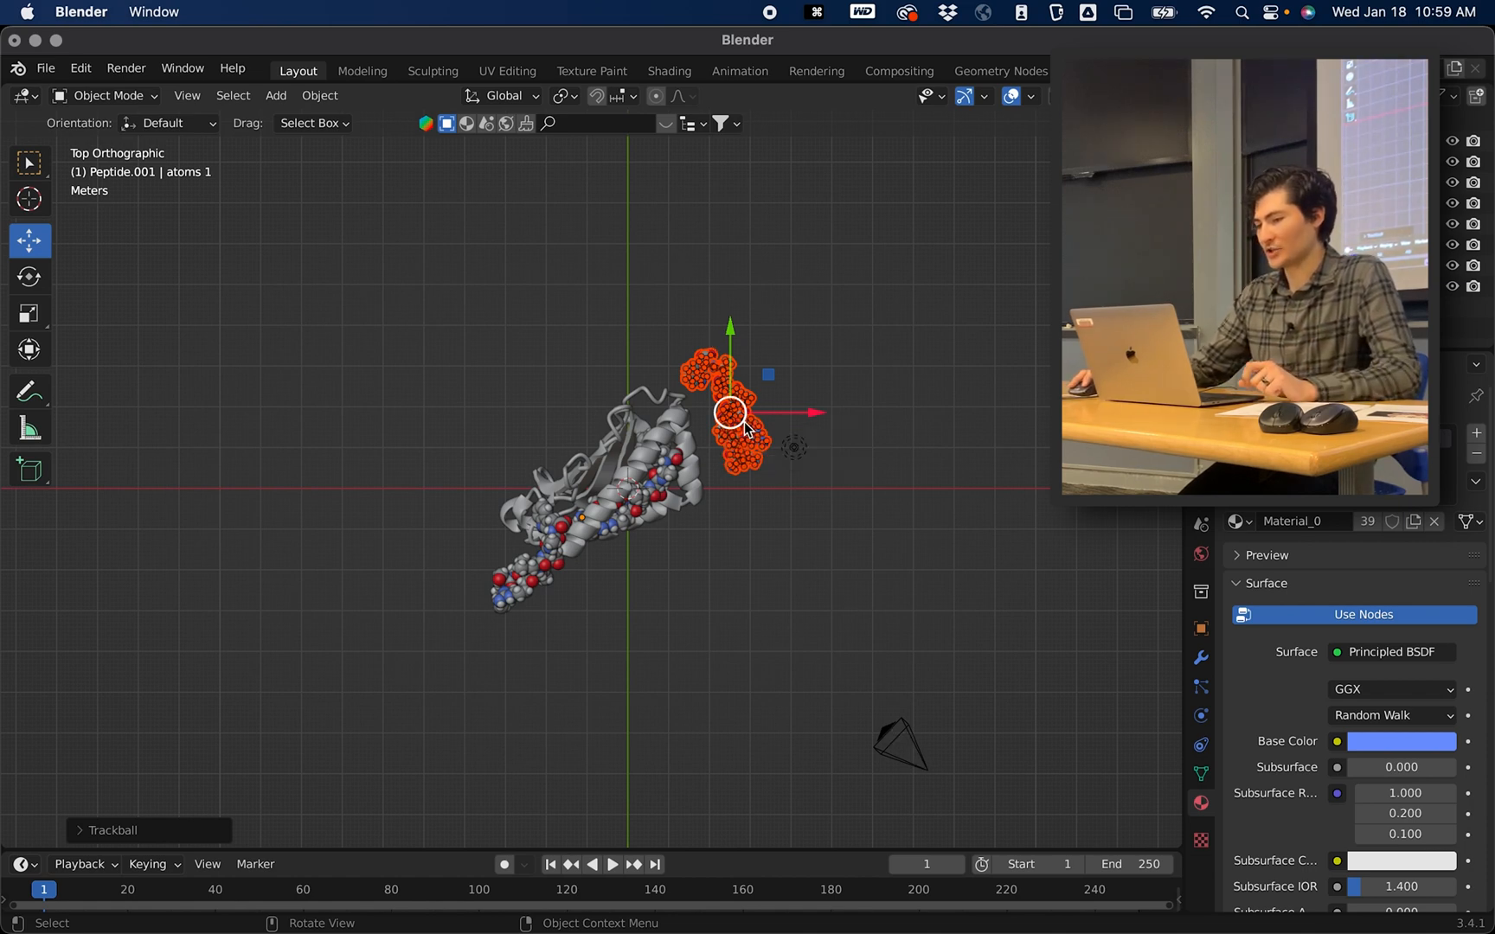
{"action": "left_click_drag", "start_coordinate": [730, 412], "coordinate": [600, 277]}
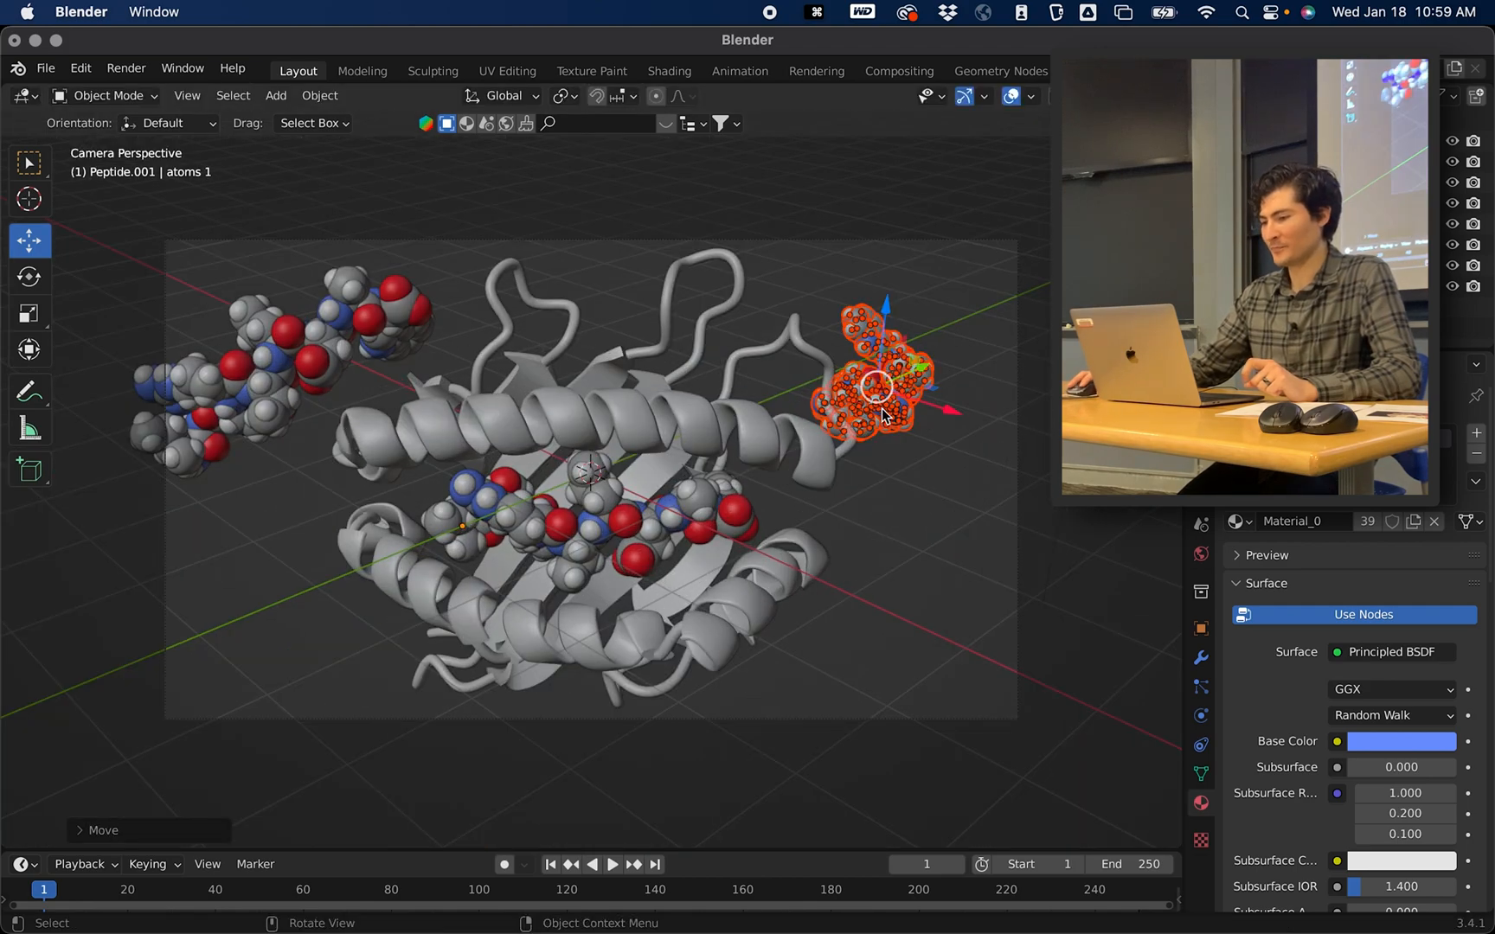
Step: Grab the Peptide.001 copy and drop it lower right of the complex inside the camera frame
{"action": "left_click_drag", "start_coordinate": [873, 386], "coordinate": [916, 573]}
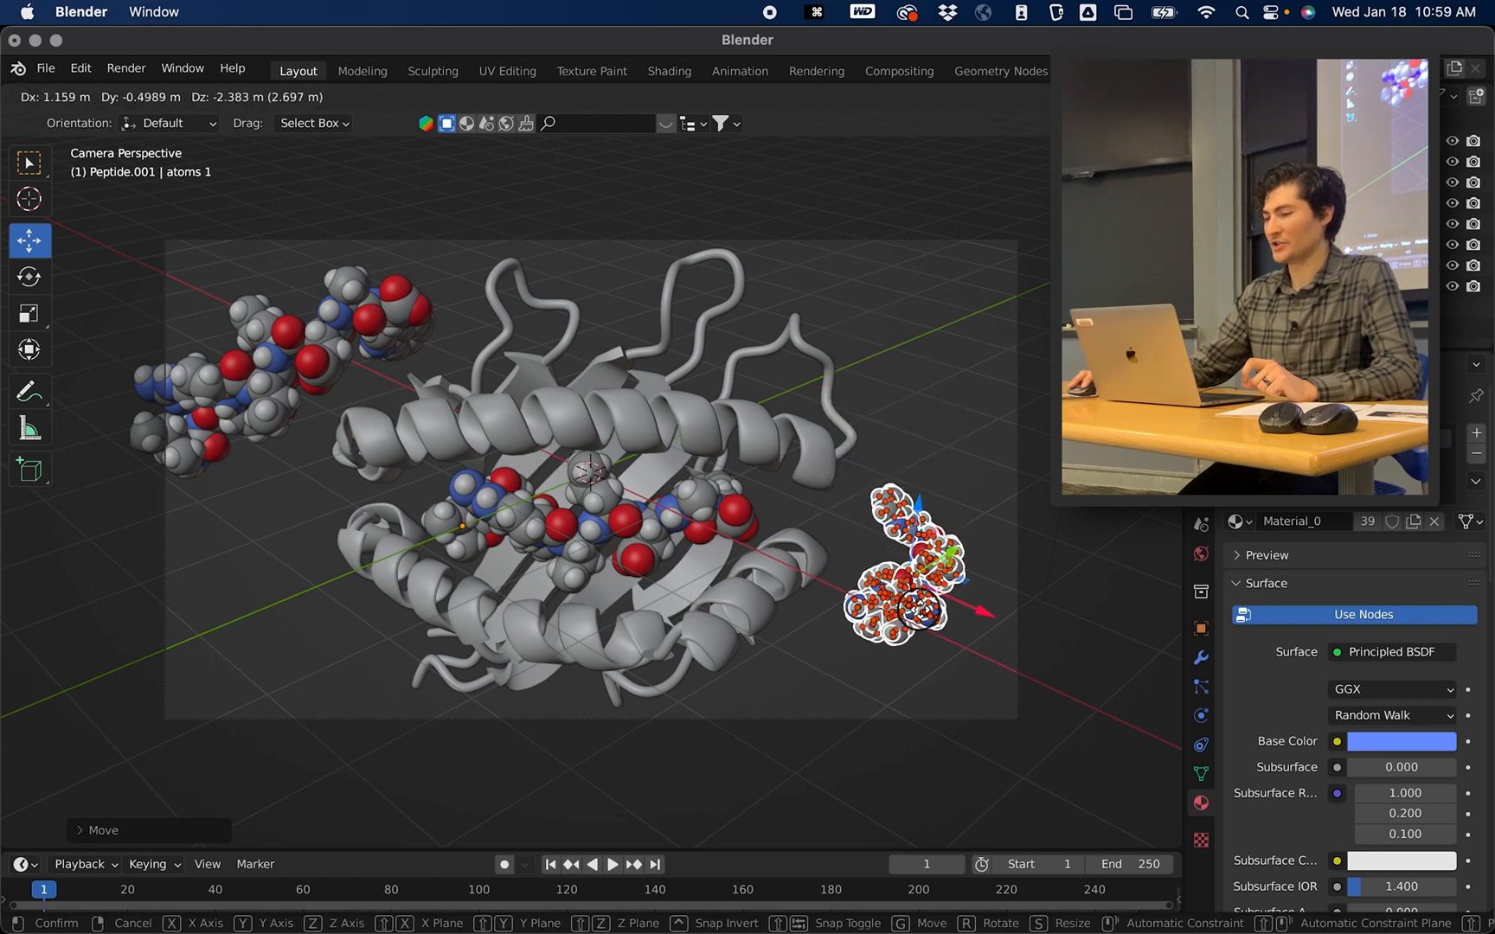
{"action": "left_click", "coordinate": [921, 593]}
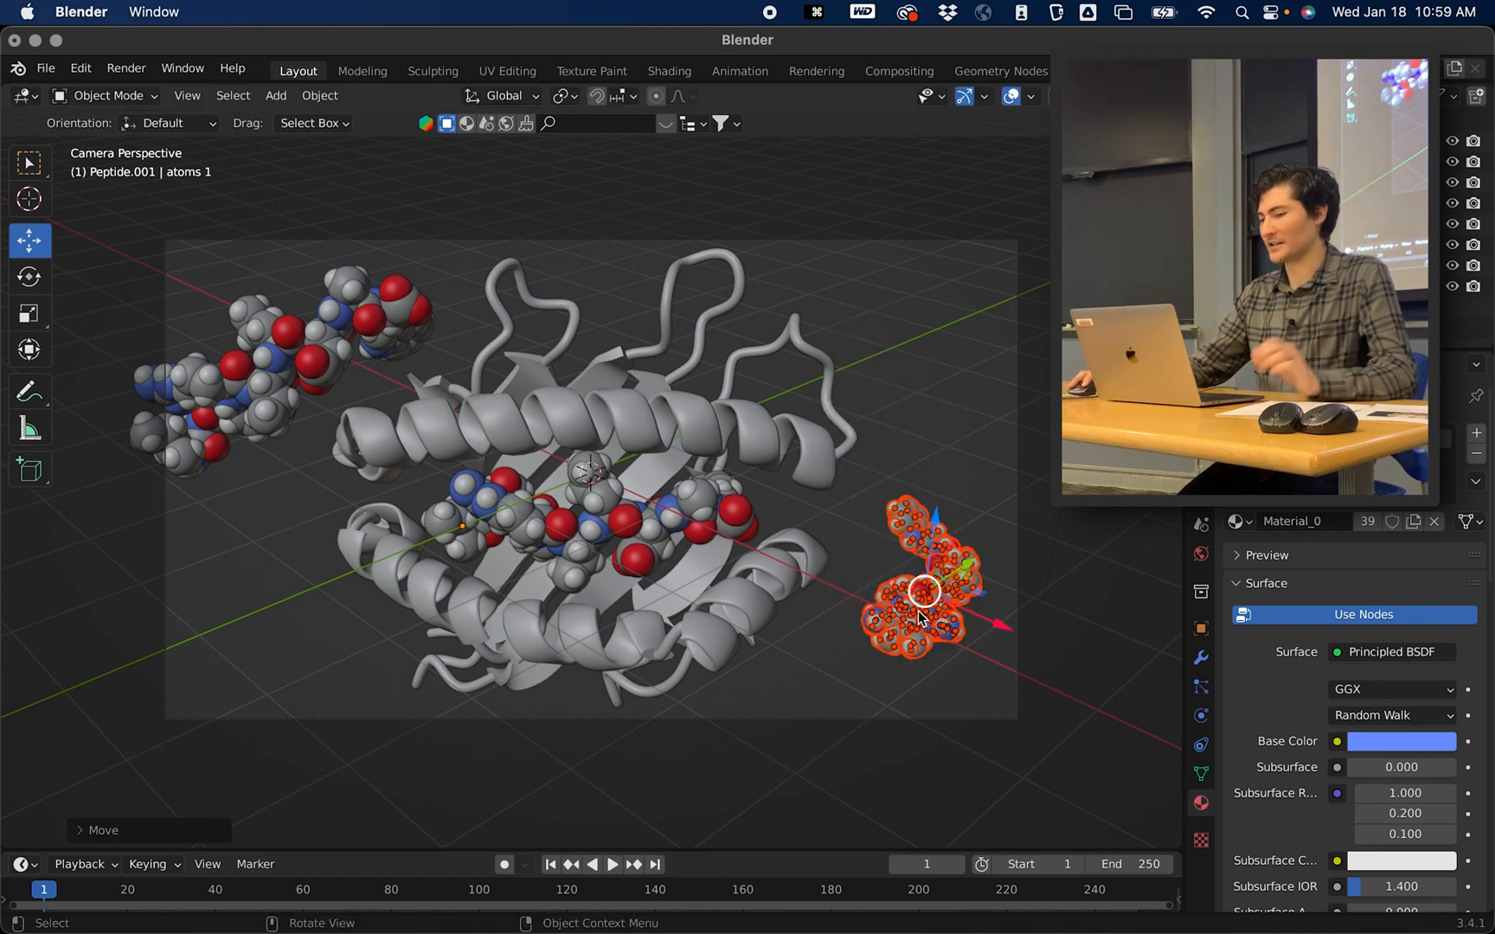